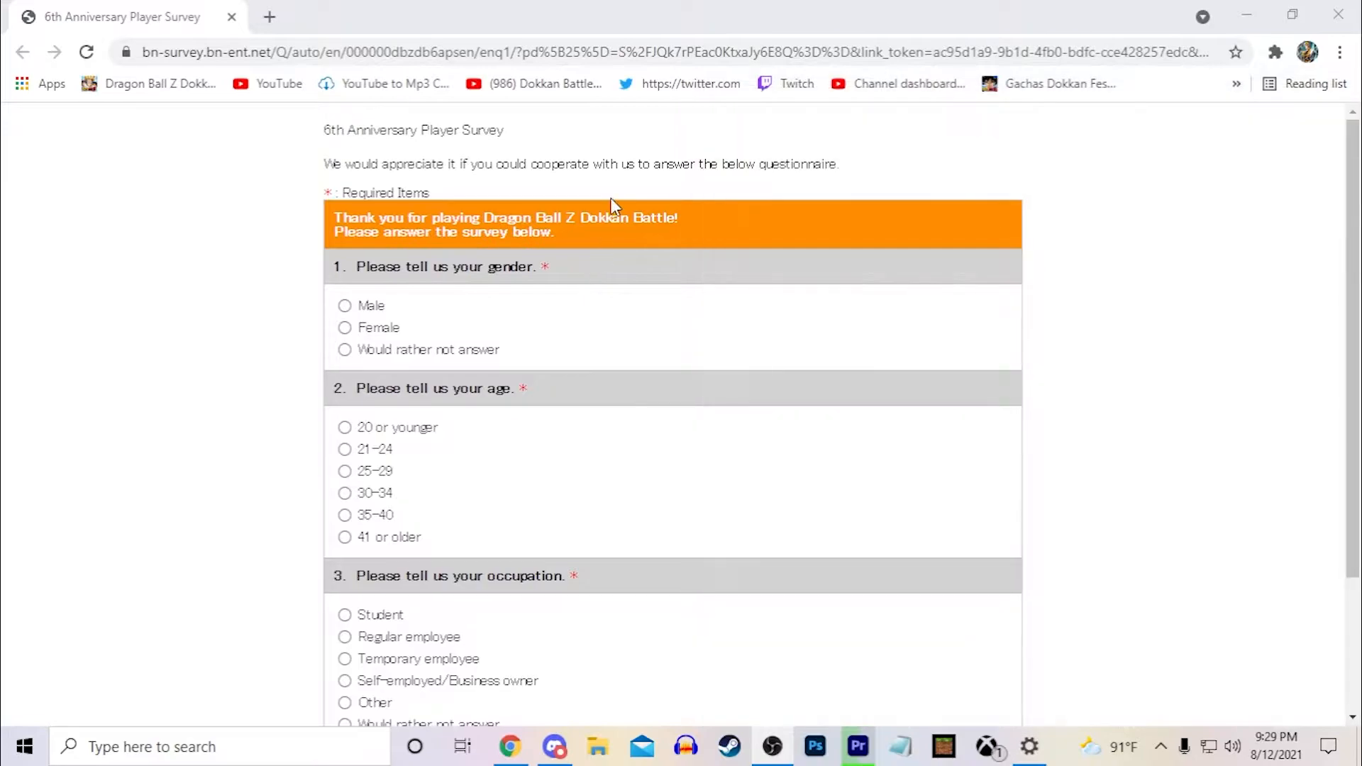
{"action": "mouse_move", "coordinate": [772, 384]}
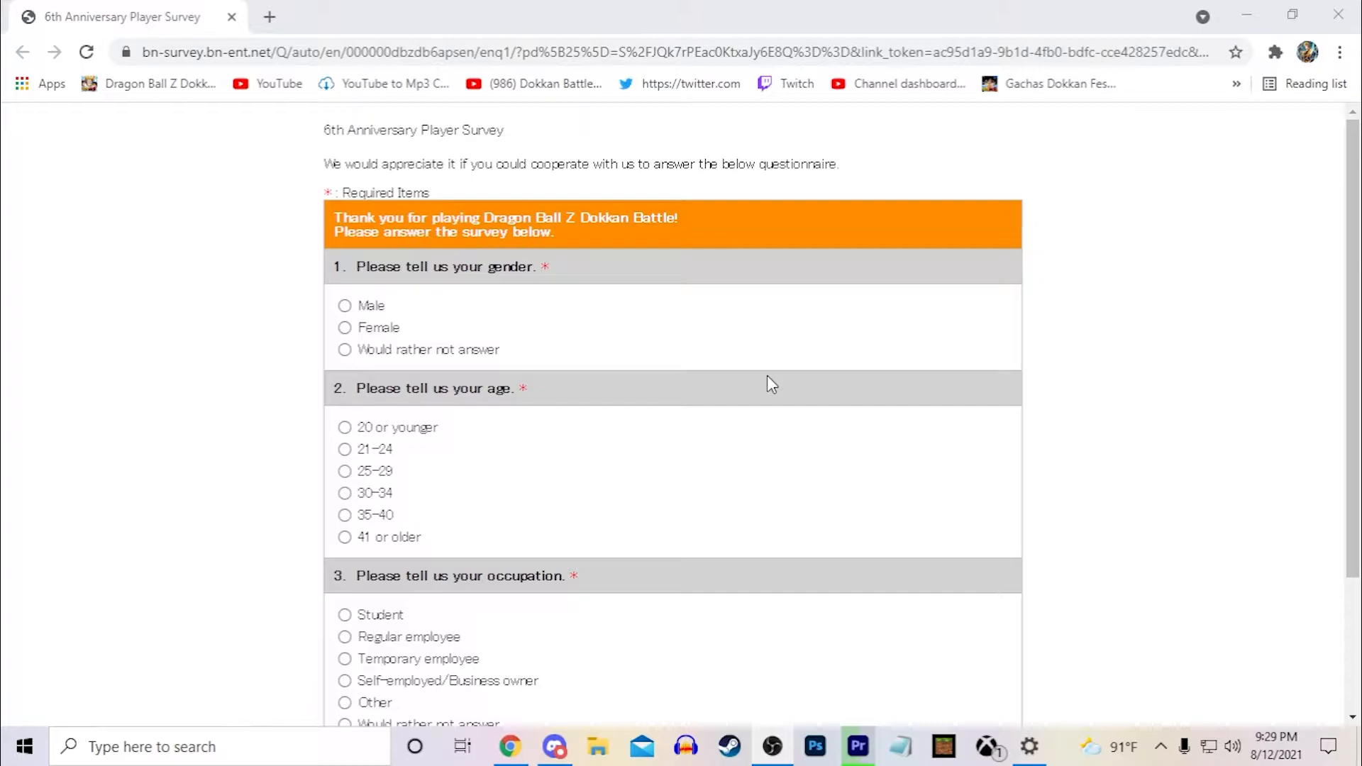
{"action": "mouse_move", "coordinate": [1010, 397]}
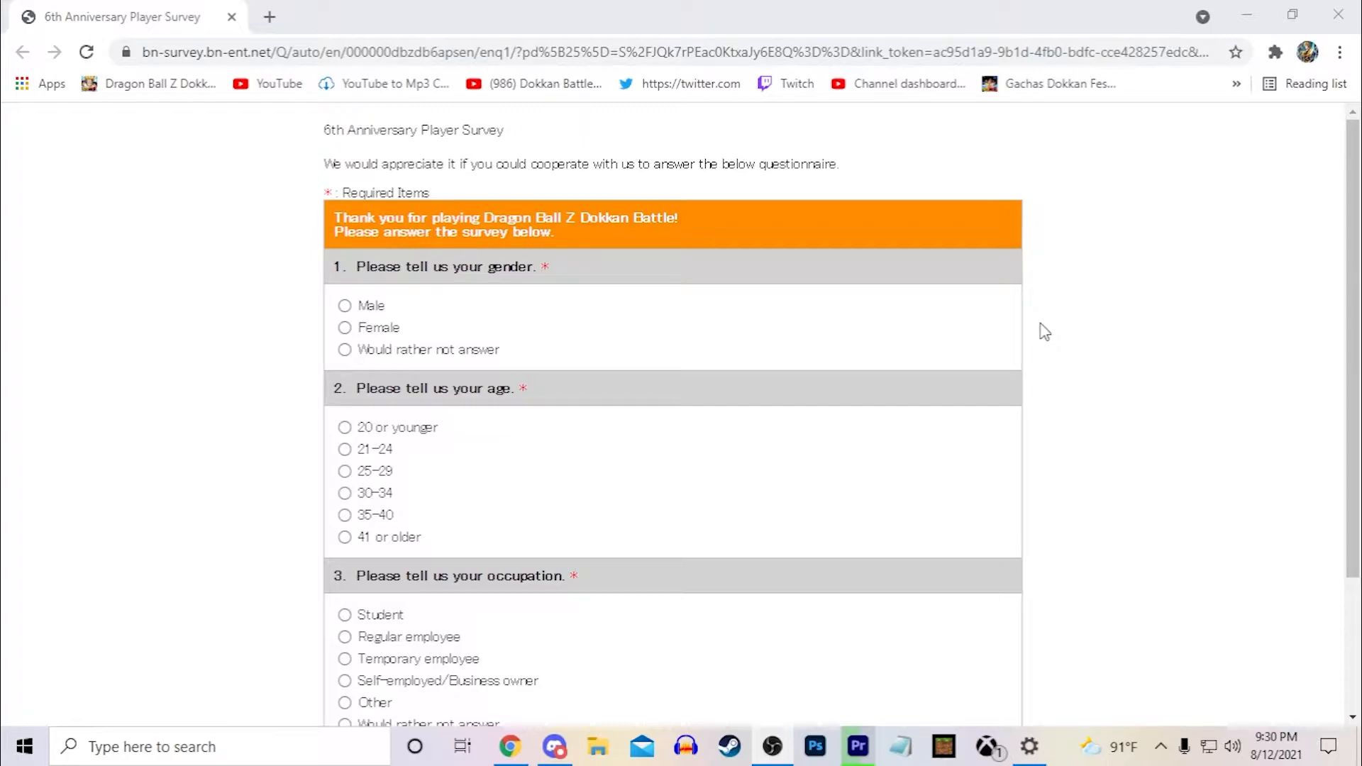
{"action": "mouse_move", "coordinate": [347, 308]}
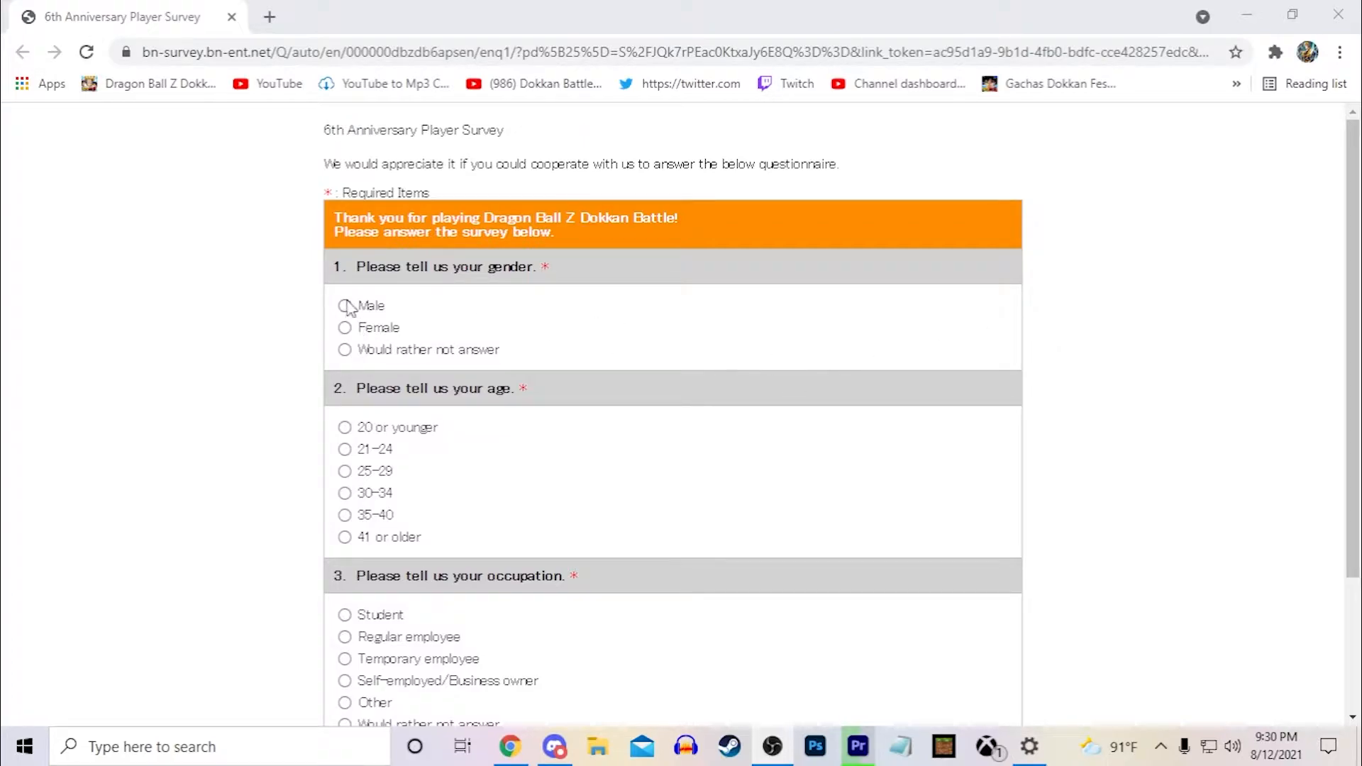
Answer gender as Male and occupation as Would rather not answer
{"action": "left_click", "coordinate": [344, 305]}
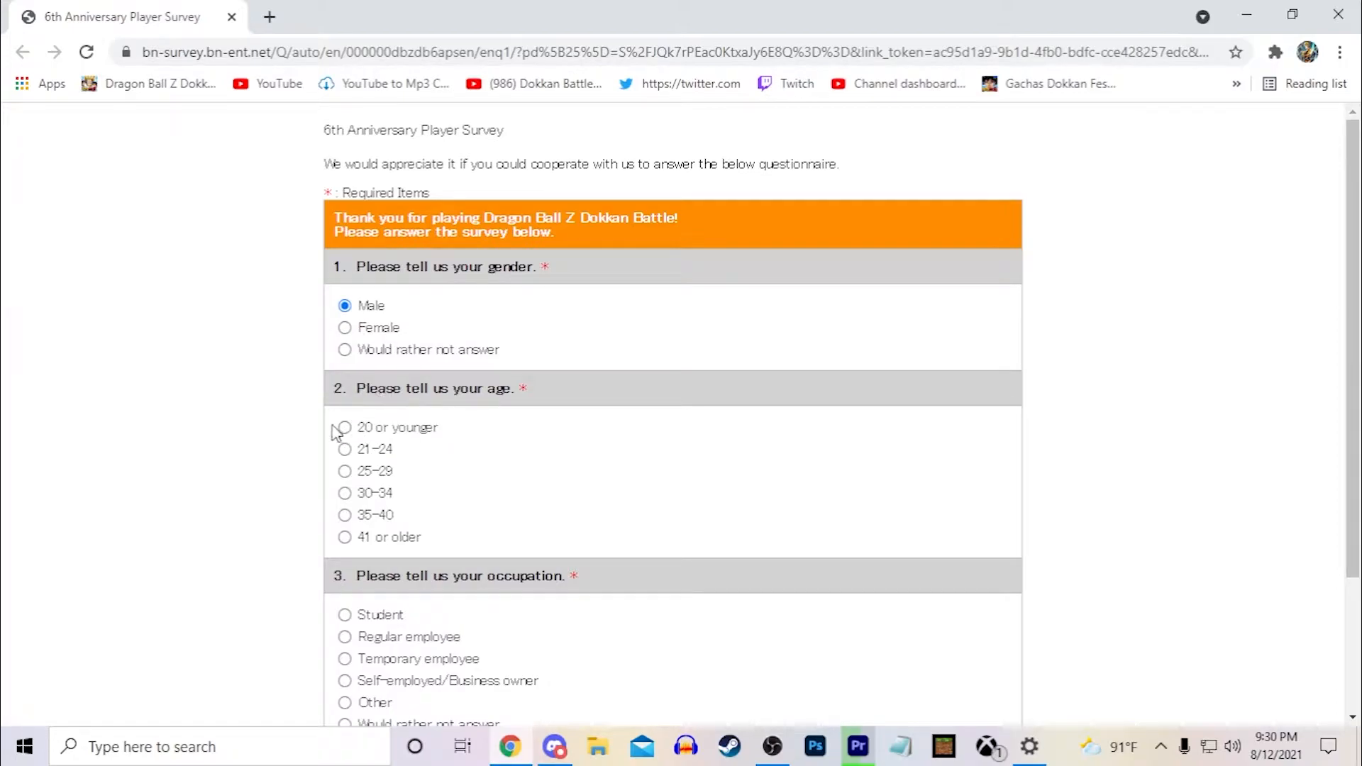
{"action": "scroll", "scroll_direction": "down", "scroll_amount": 3}
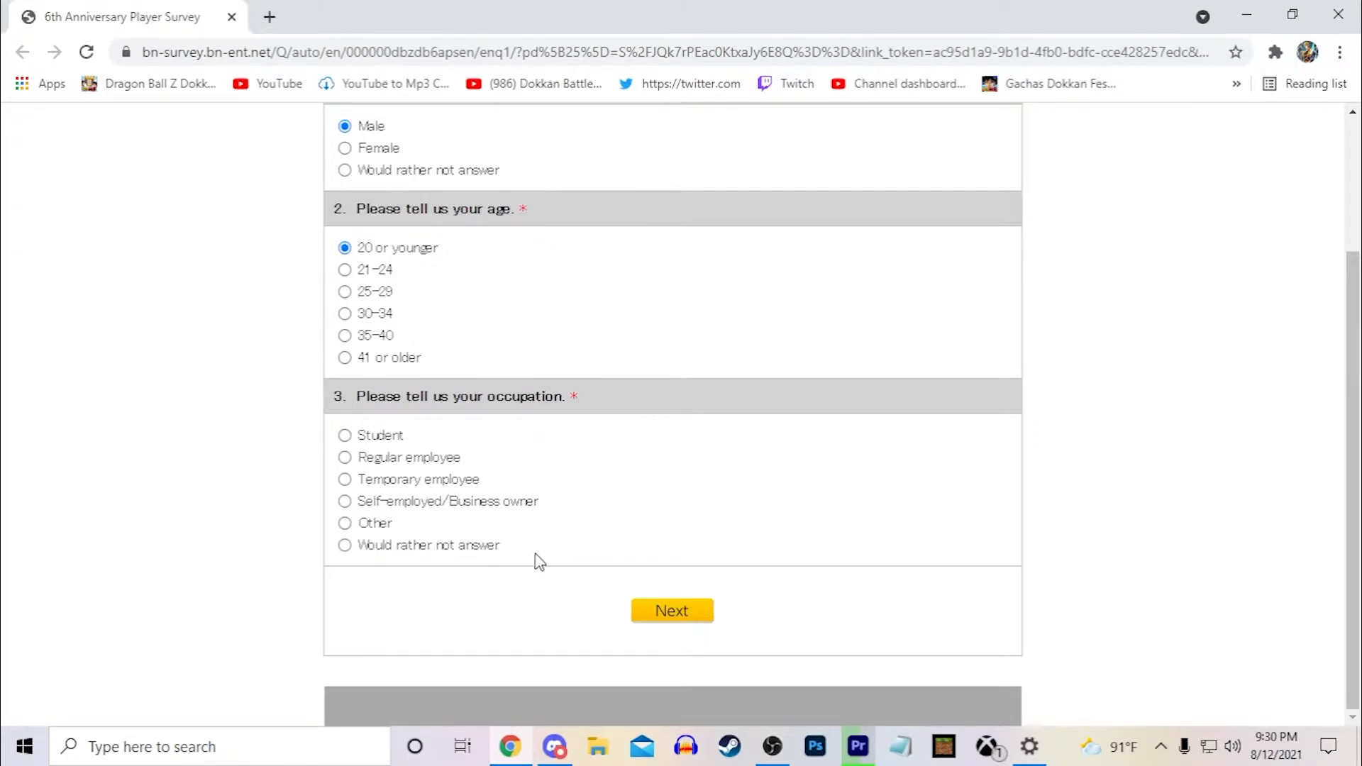
{"action": "left_click", "coordinate": [345, 545]}
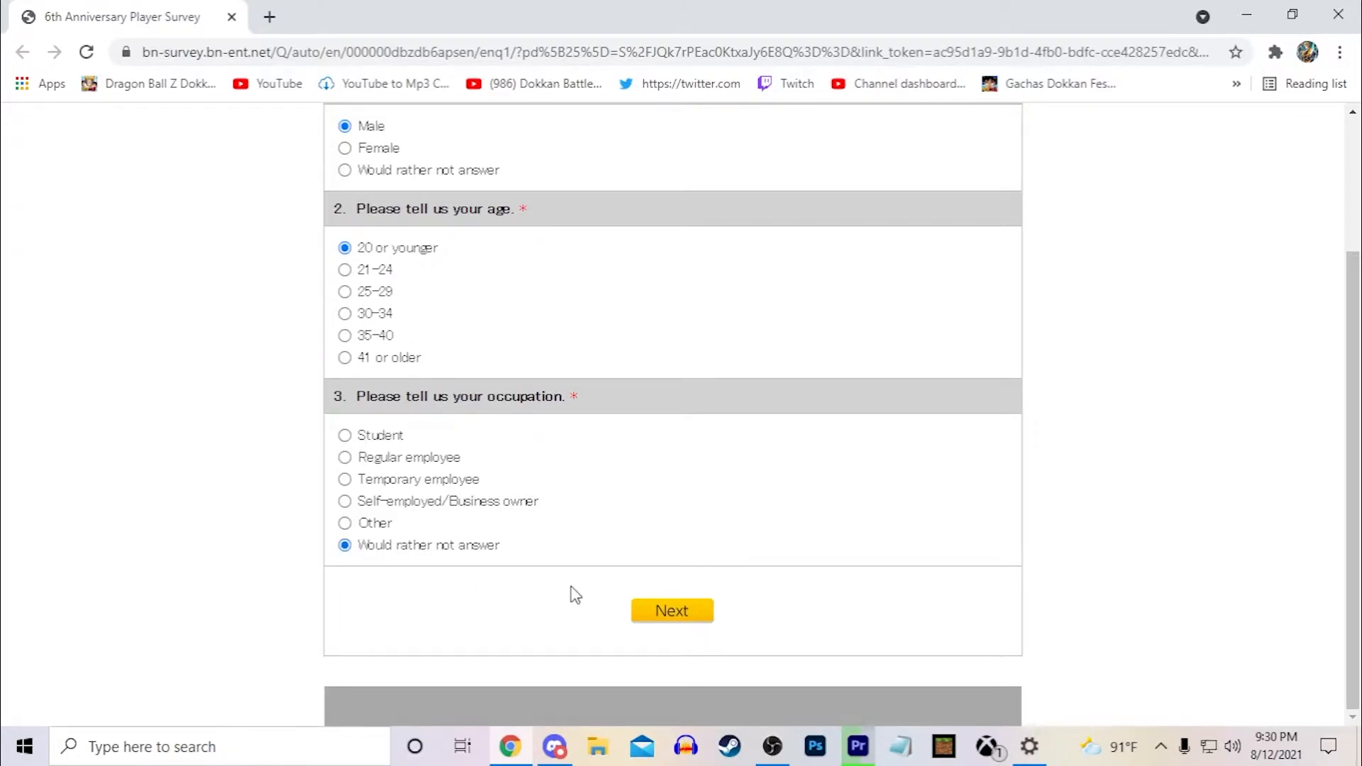
Advance to question 4 and answer that they played before the celebration began
{"action": "left_click", "coordinate": [671, 610]}
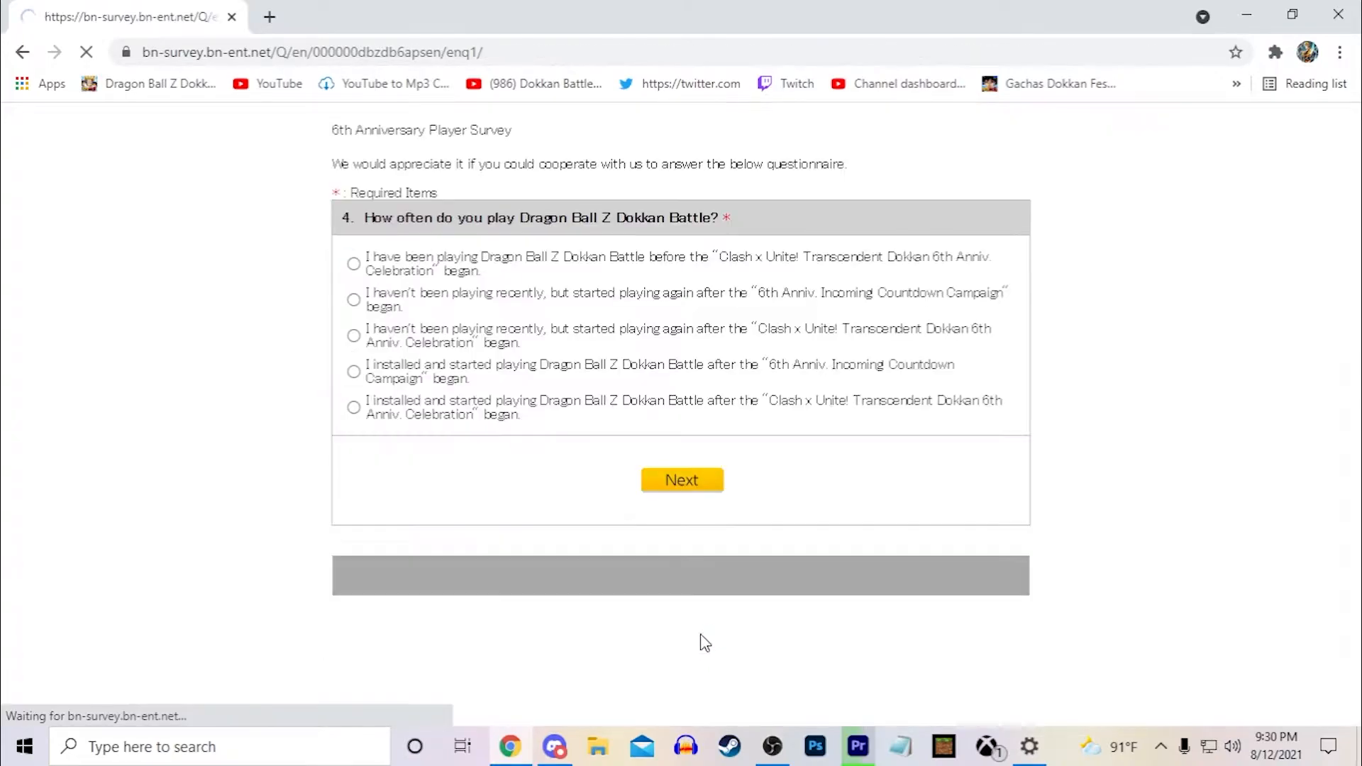
{"action": "left_click", "coordinate": [682, 479]}
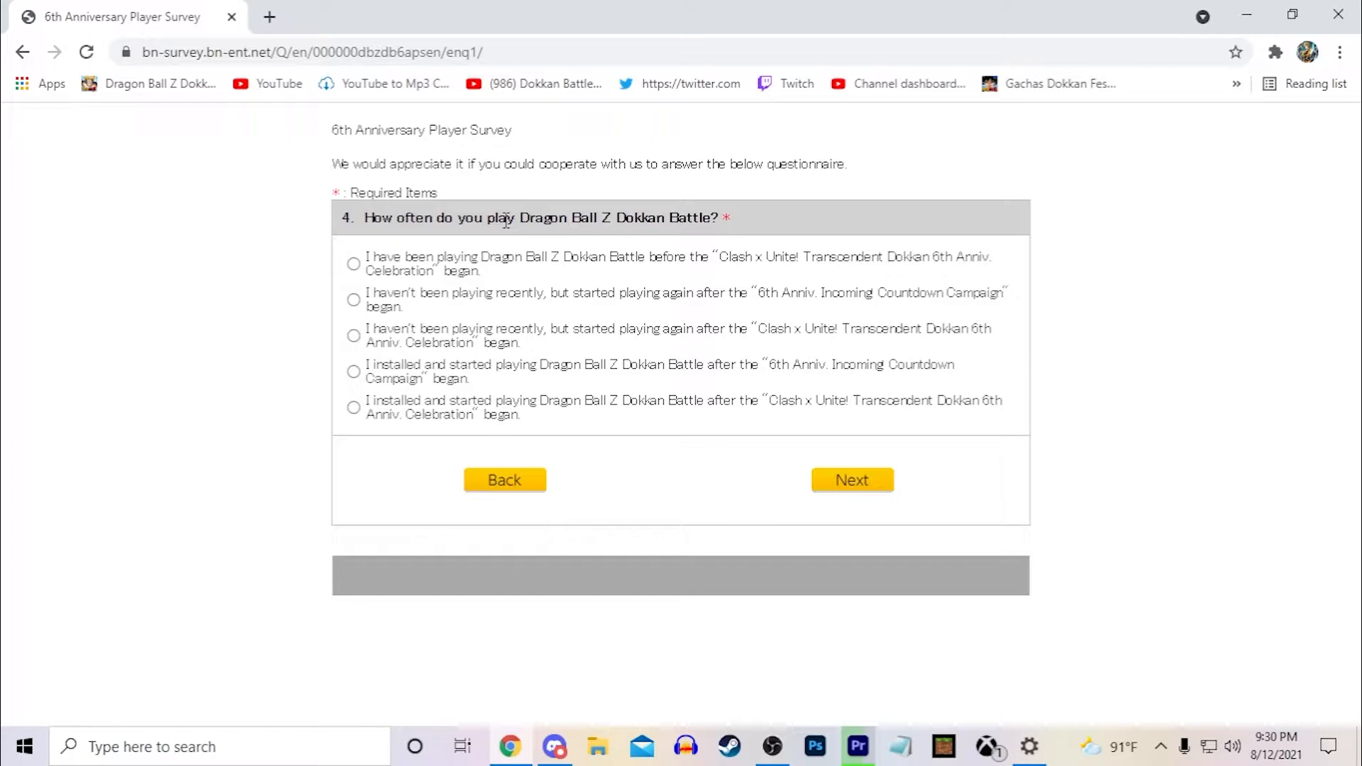
{"action": "mouse_move", "coordinate": [532, 269]}
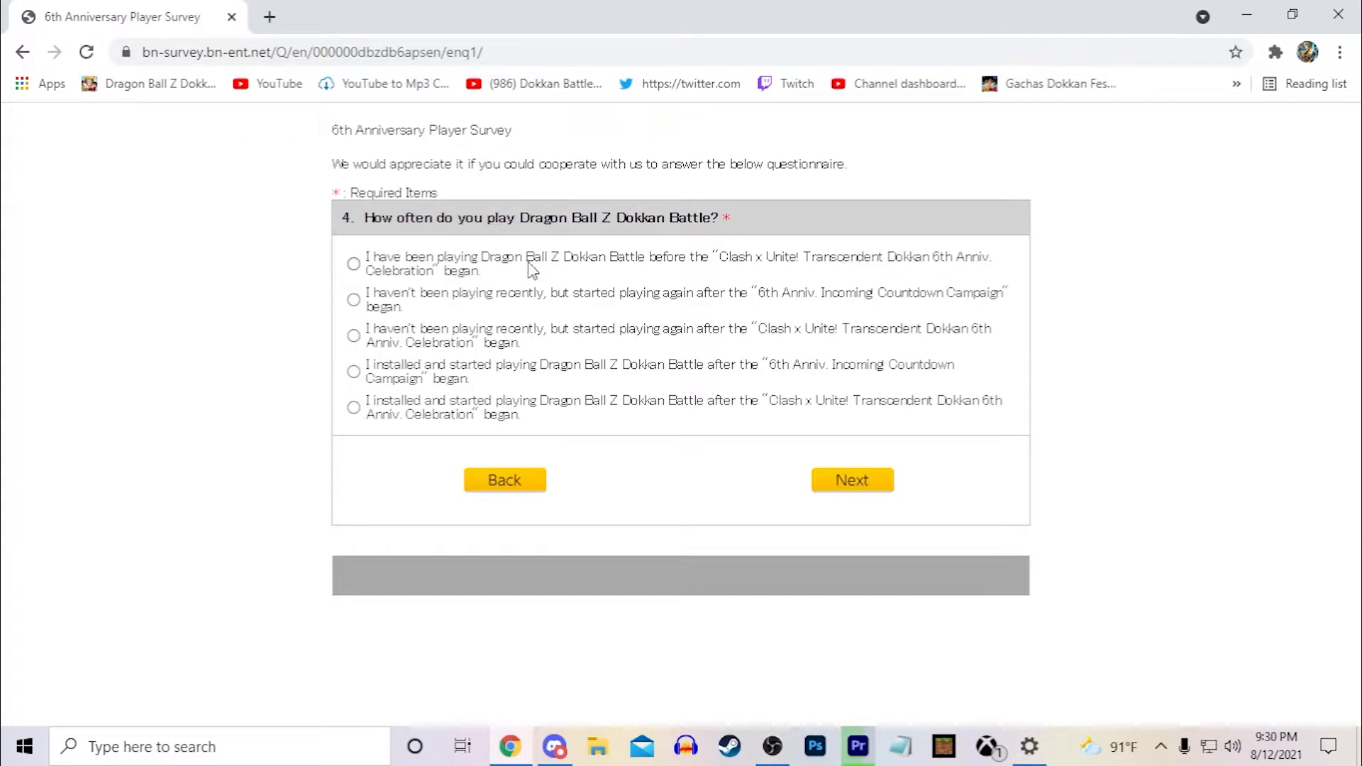
{"action": "mouse_move", "coordinate": [834, 273]}
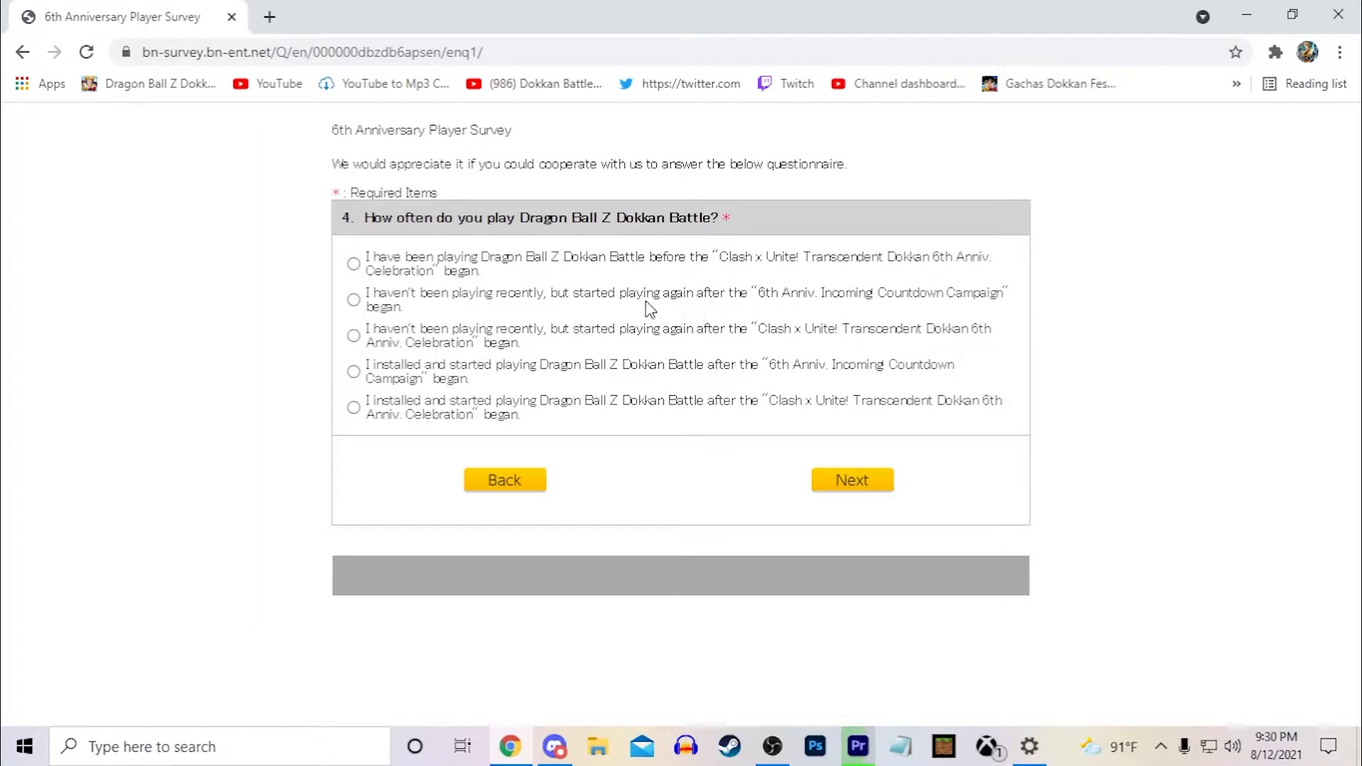
{"action": "mouse_move", "coordinate": [637, 359]}
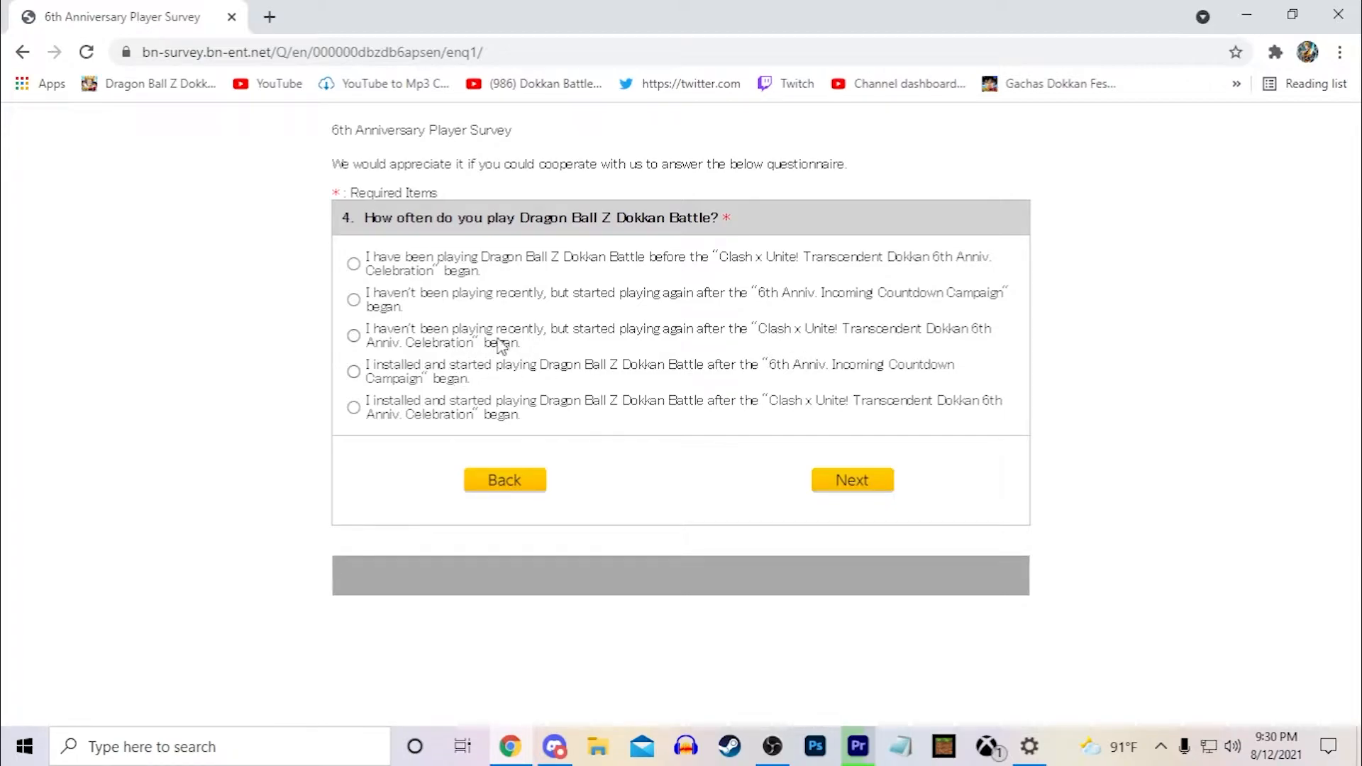
{"action": "mouse_move", "coordinate": [872, 335]}
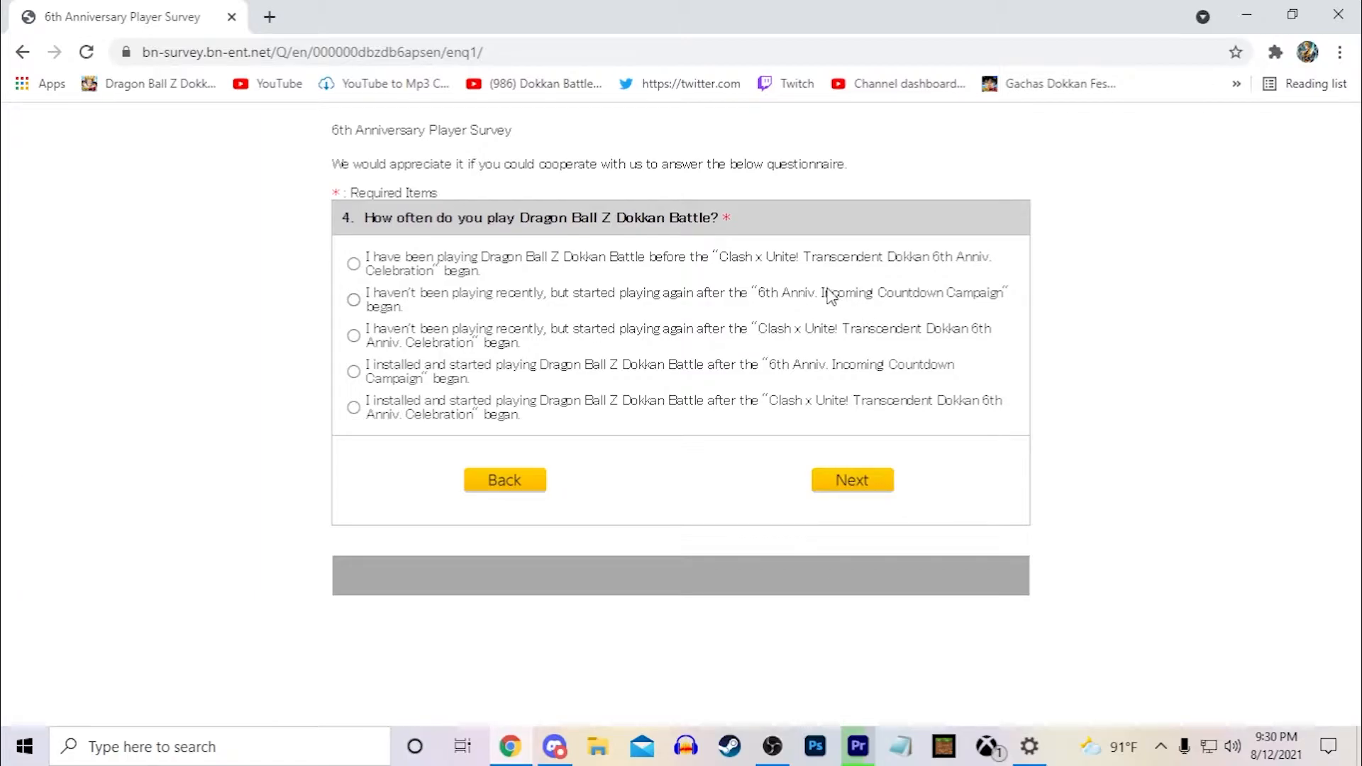
{"action": "left_click", "coordinate": [353, 264]}
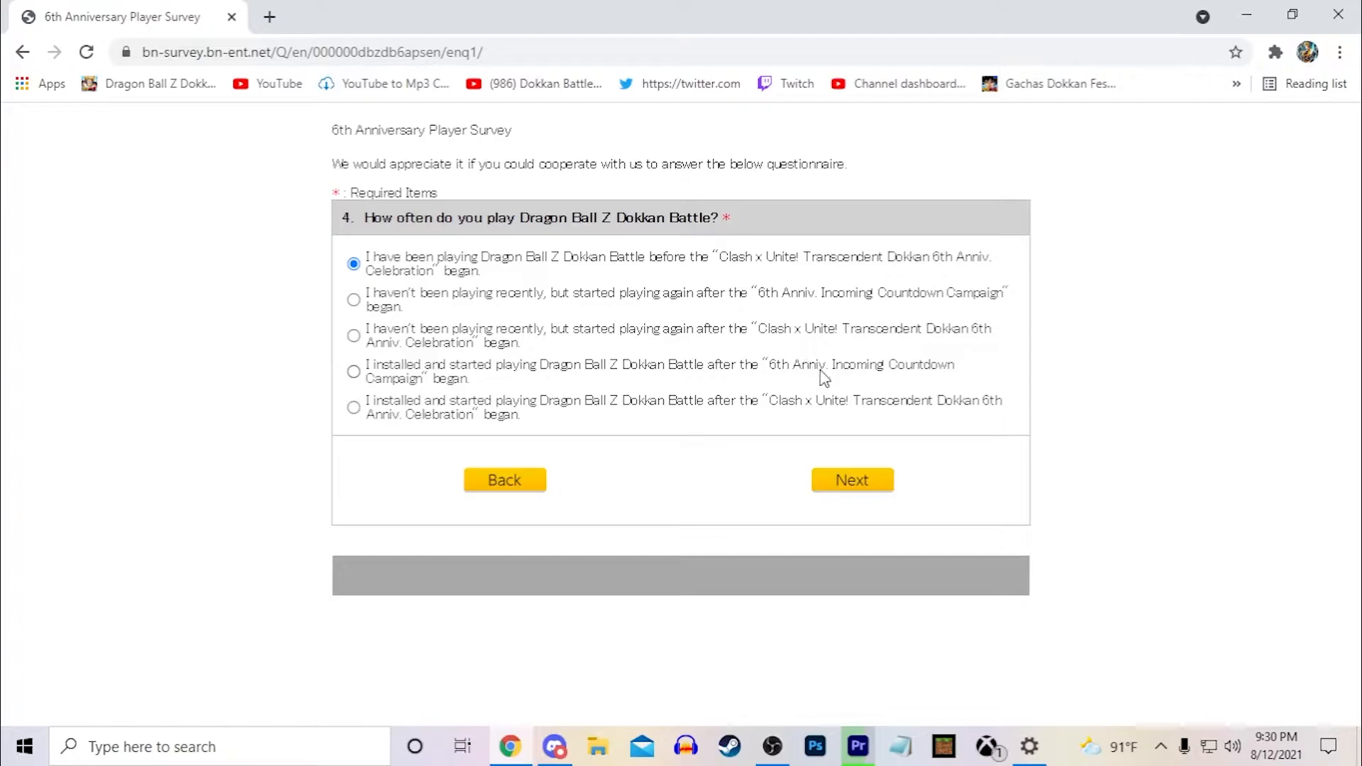
{"action": "mouse_move", "coordinate": [651, 380]}
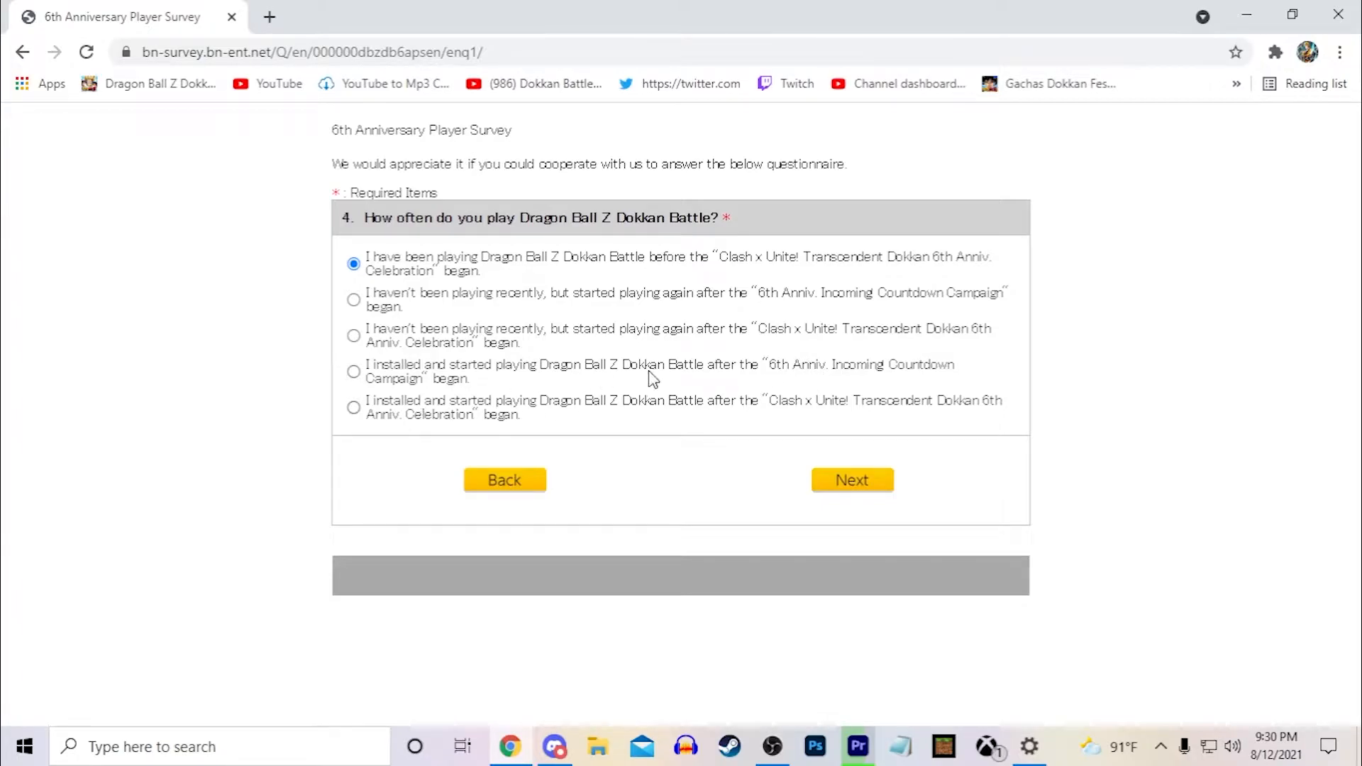
{"action": "mouse_move", "coordinate": [511, 250]}
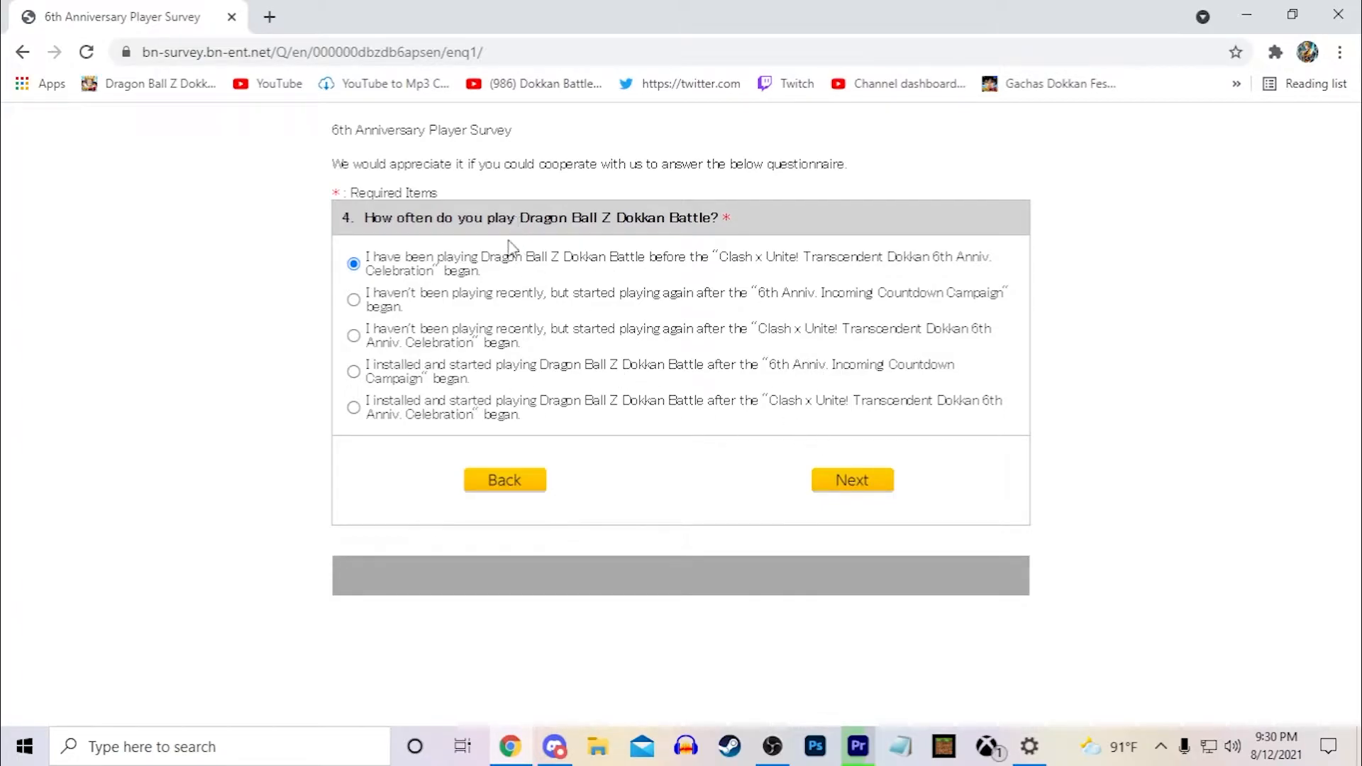
Advance to question 5 and rate the amount of content as Just right
{"action": "left_click", "coordinate": [851, 480]}
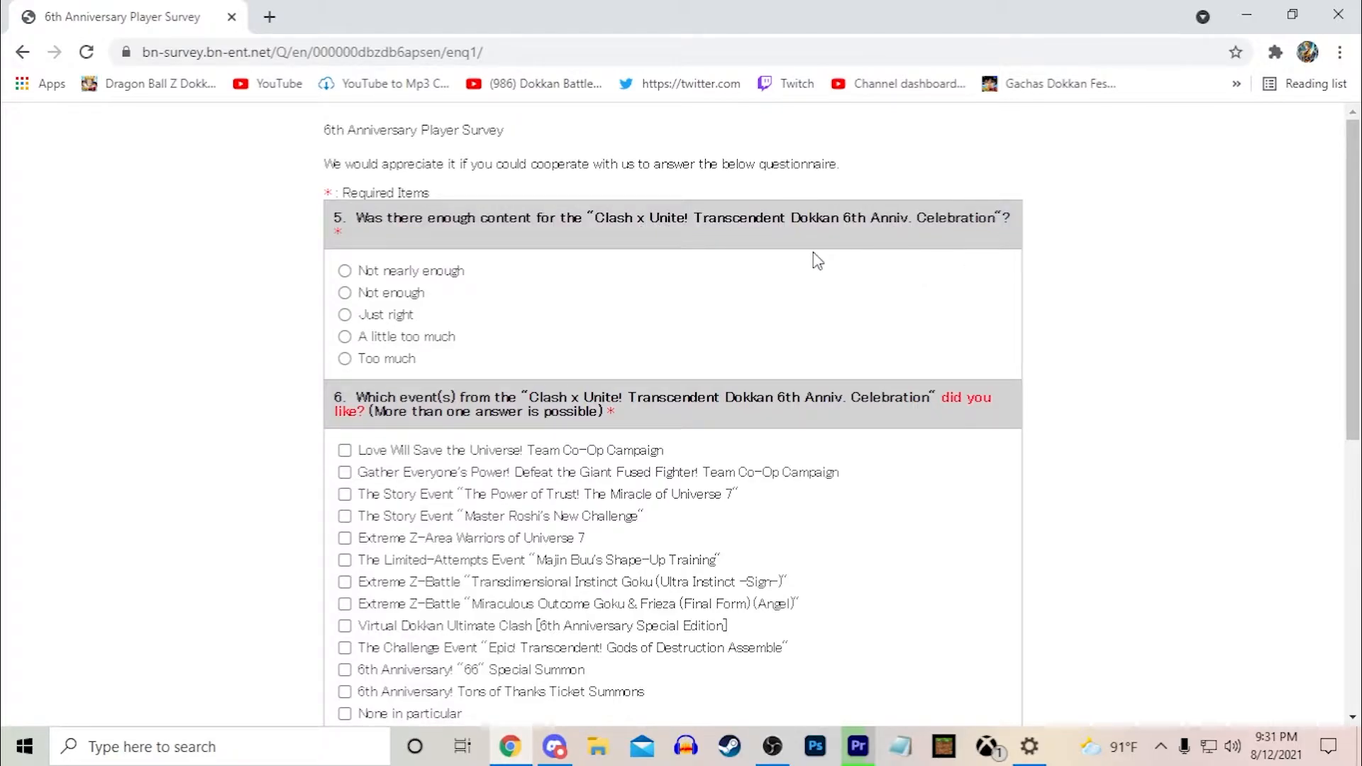
{"action": "mouse_move", "coordinate": [517, 323]}
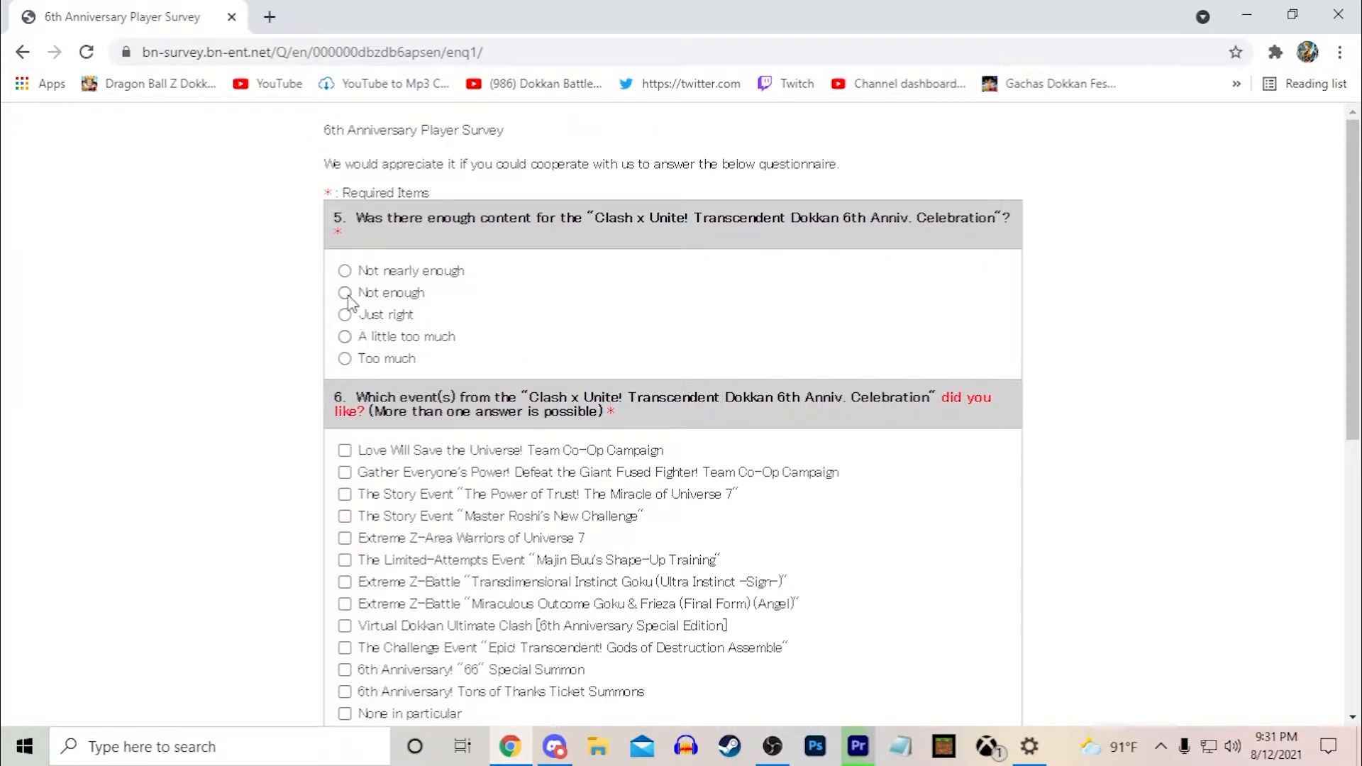
{"action": "left_click", "coordinate": [344, 315]}
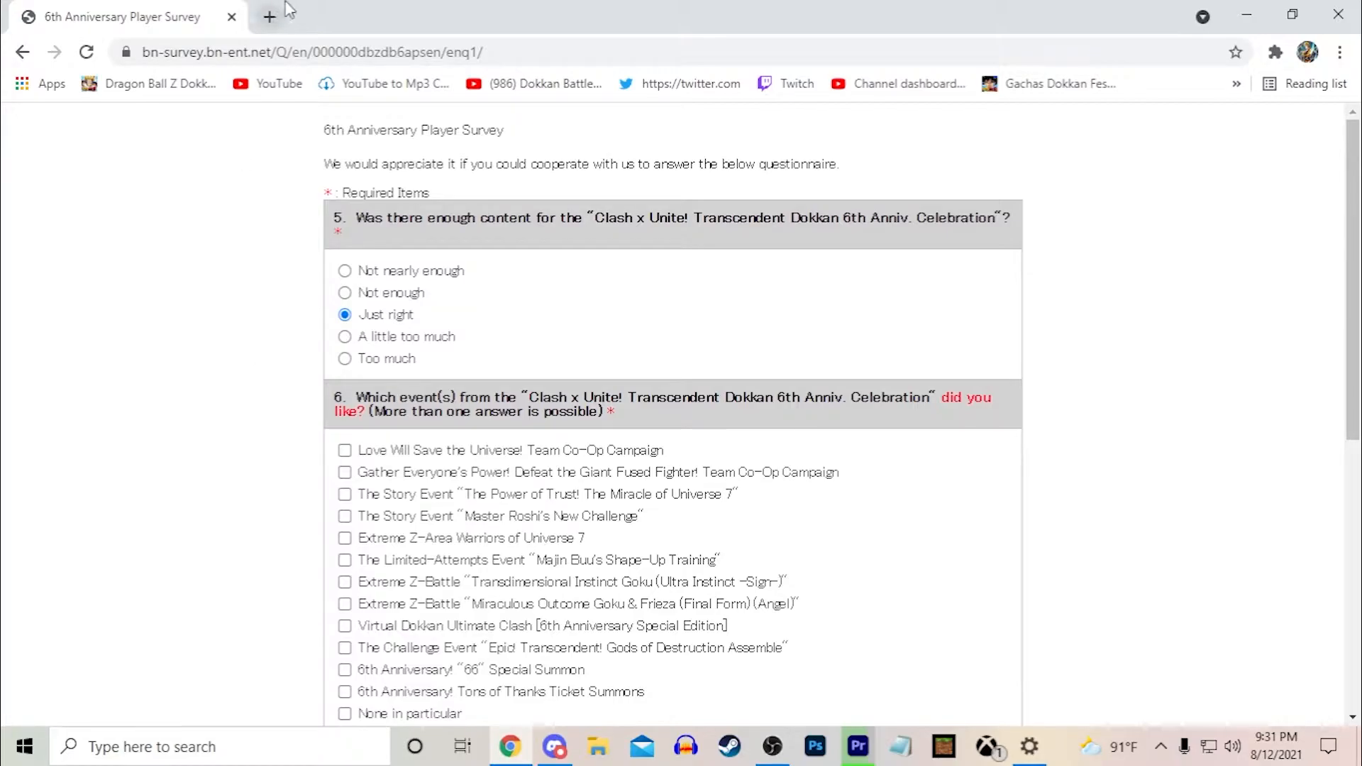
Browse the Dokkan Battle wiki's list of global campaign pages in another tab
{"action": "left_click", "coordinate": [268, 15]}
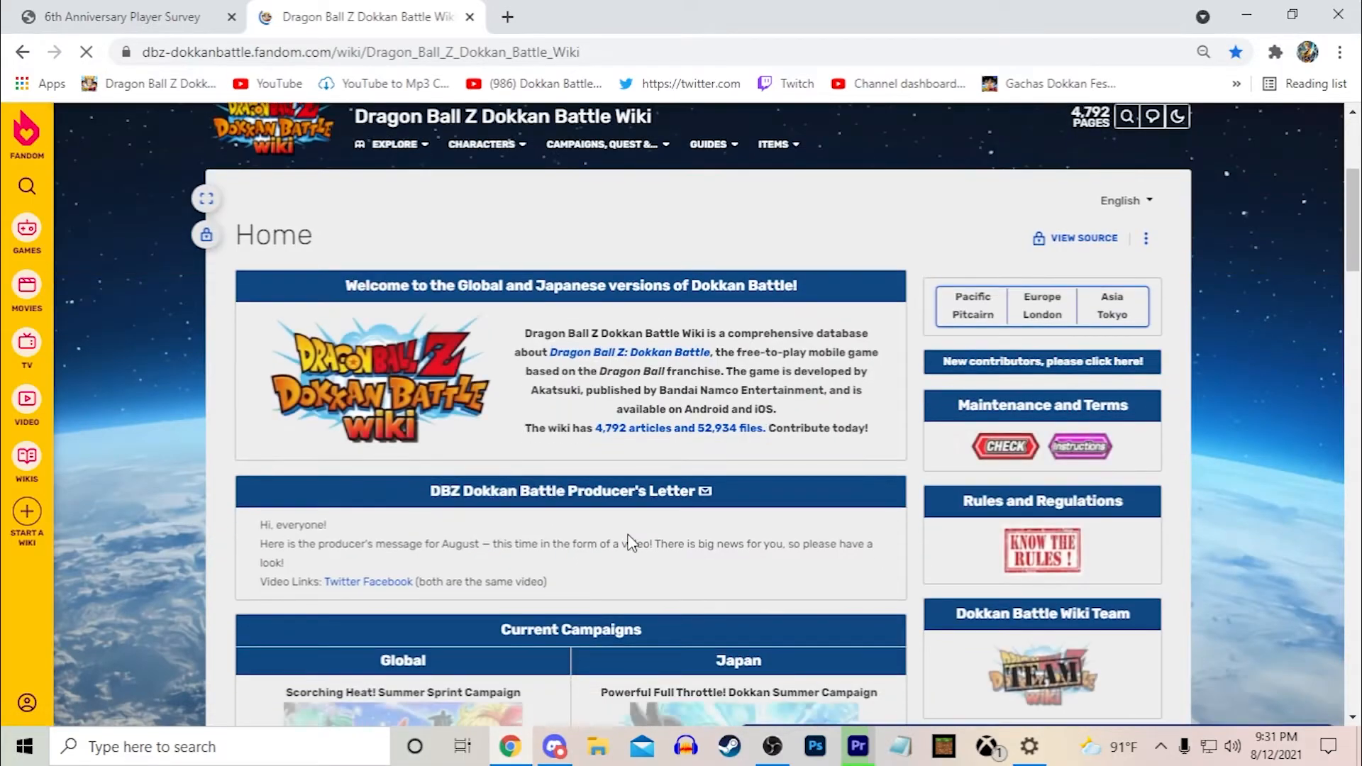
{"action": "left_click", "coordinate": [602, 144]}
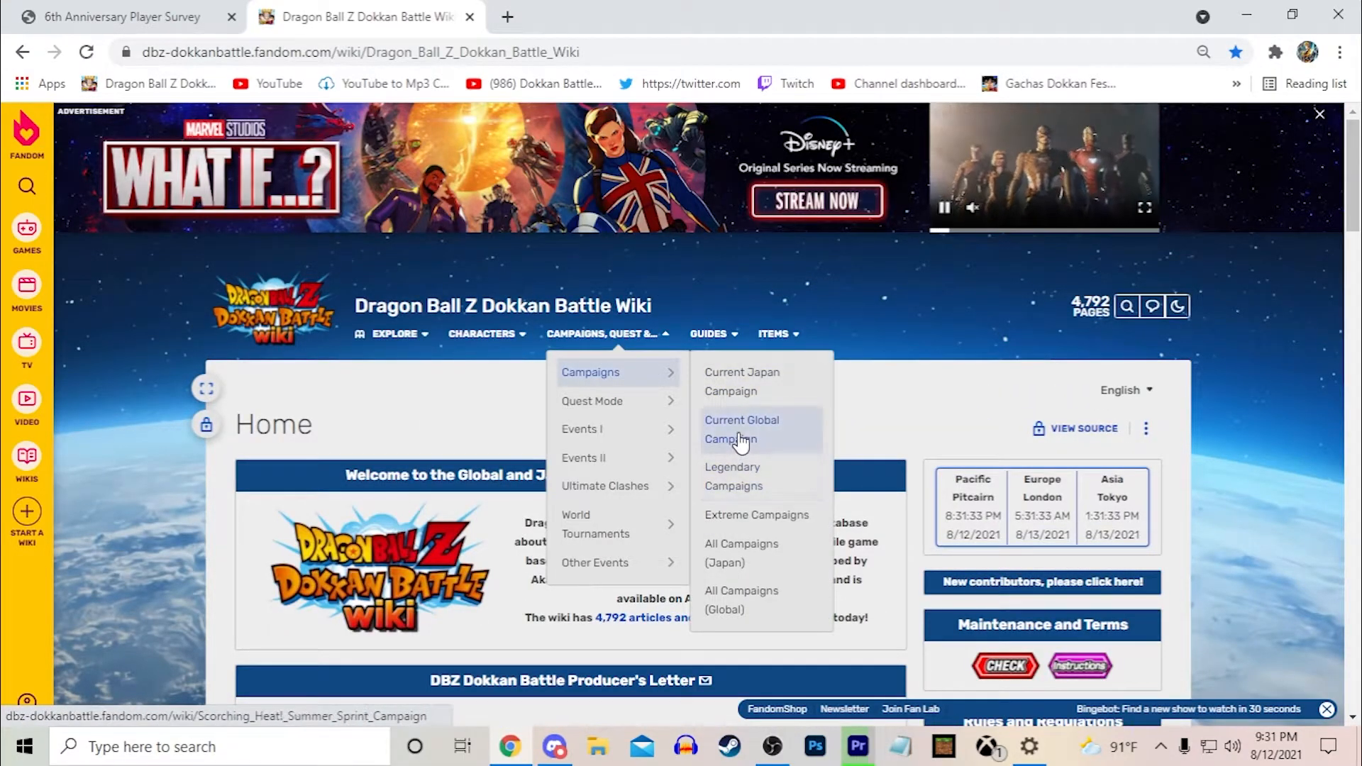
{"action": "left_click", "coordinate": [740, 598]}
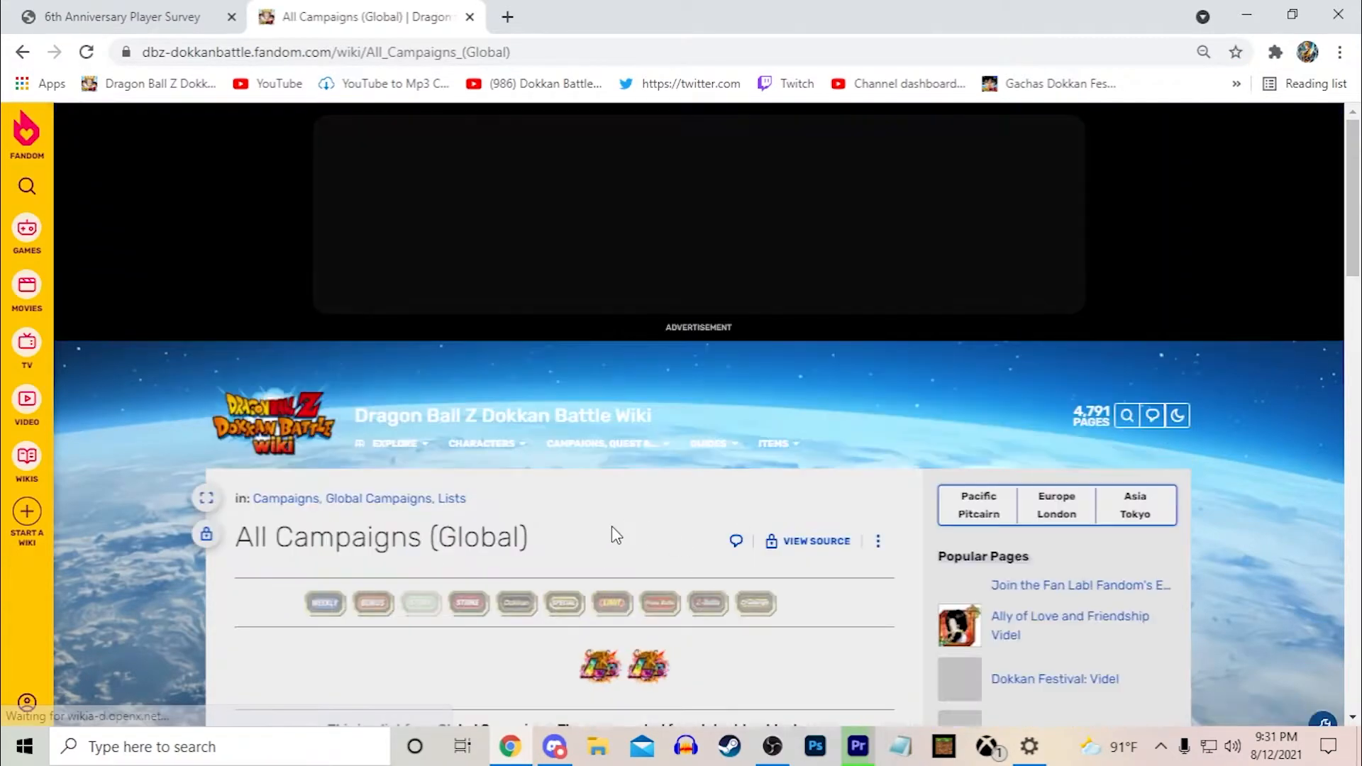
{"action": "scroll", "scroll_direction": "down", "scroll_amount": 3}
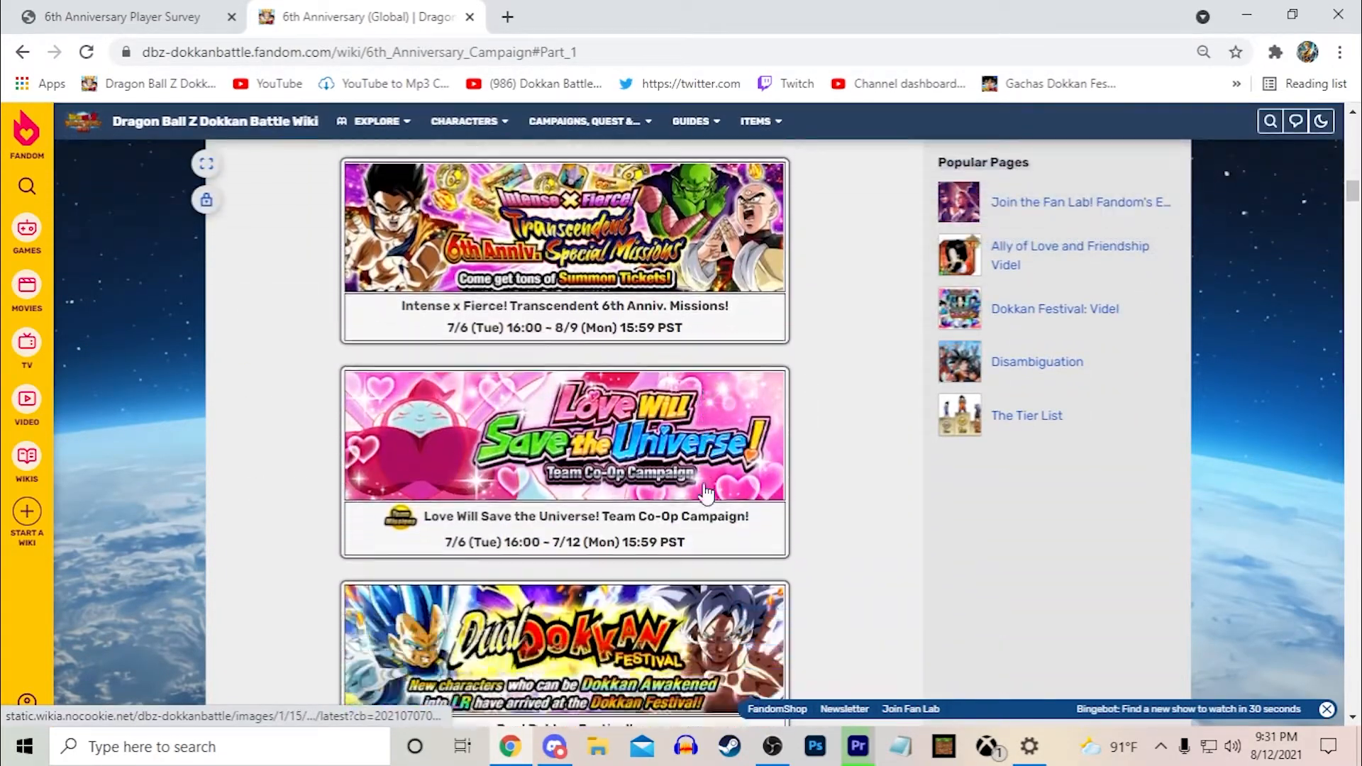
{"action": "scroll", "scroll_direction": "down", "scroll_amount": 3}
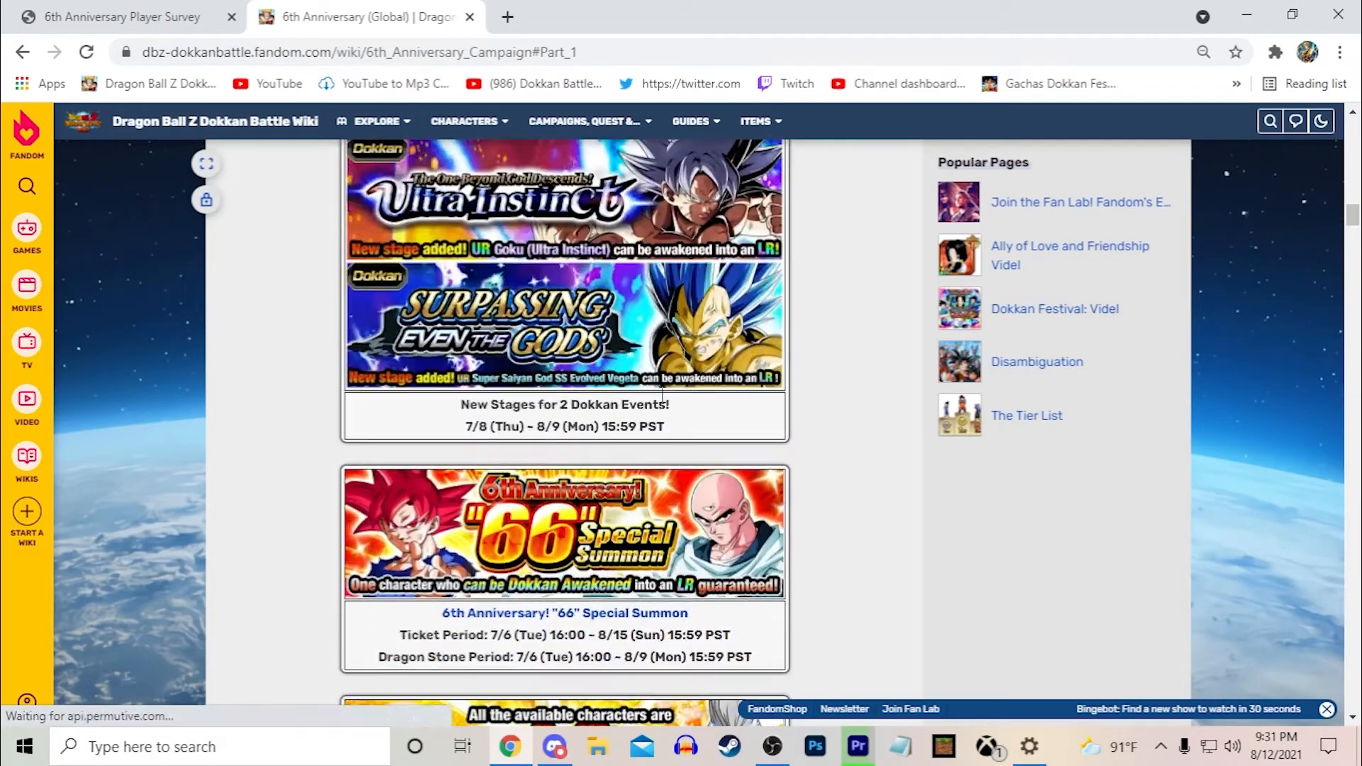
{"action": "scroll", "scroll_direction": "down", "scroll_amount": 3}
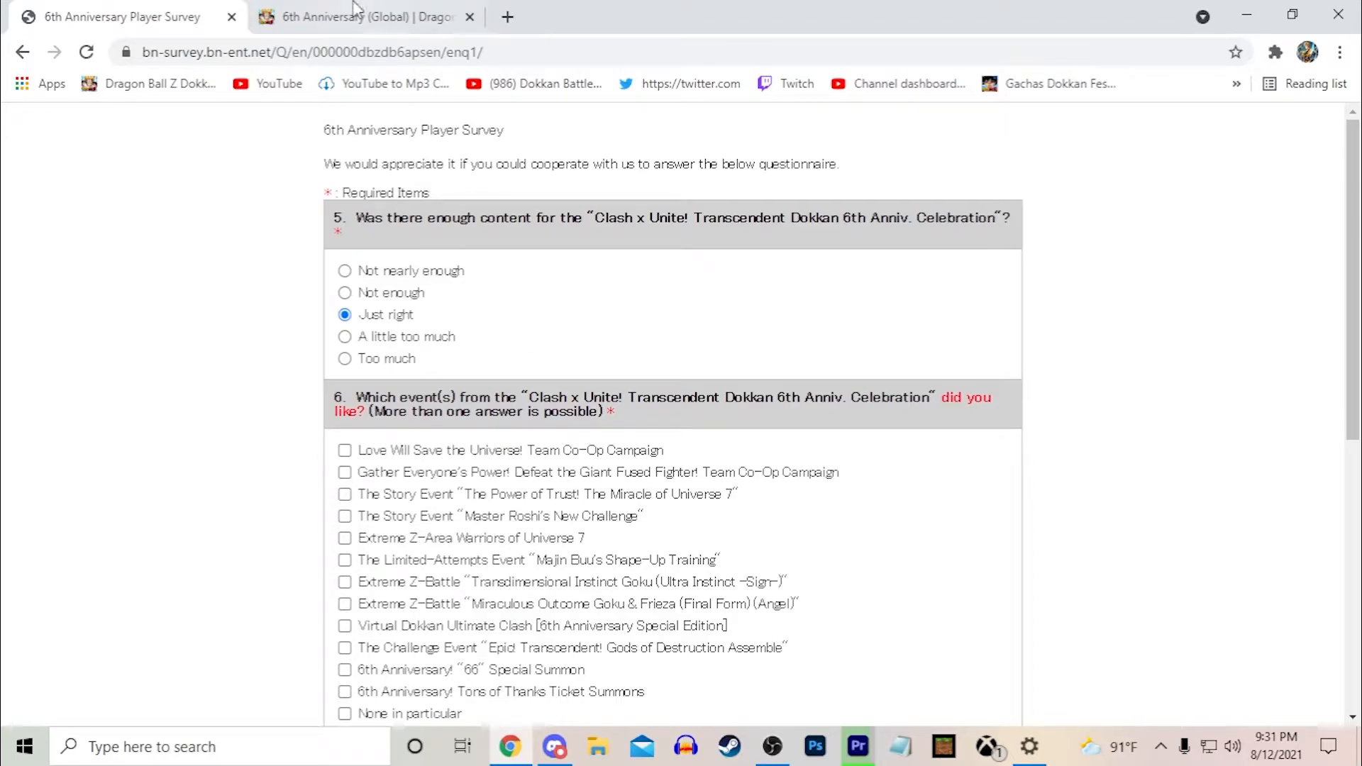
Review the 6th Anniversary campaign wiki page's Part 1 event list
{"action": "left_click", "coordinate": [364, 17]}
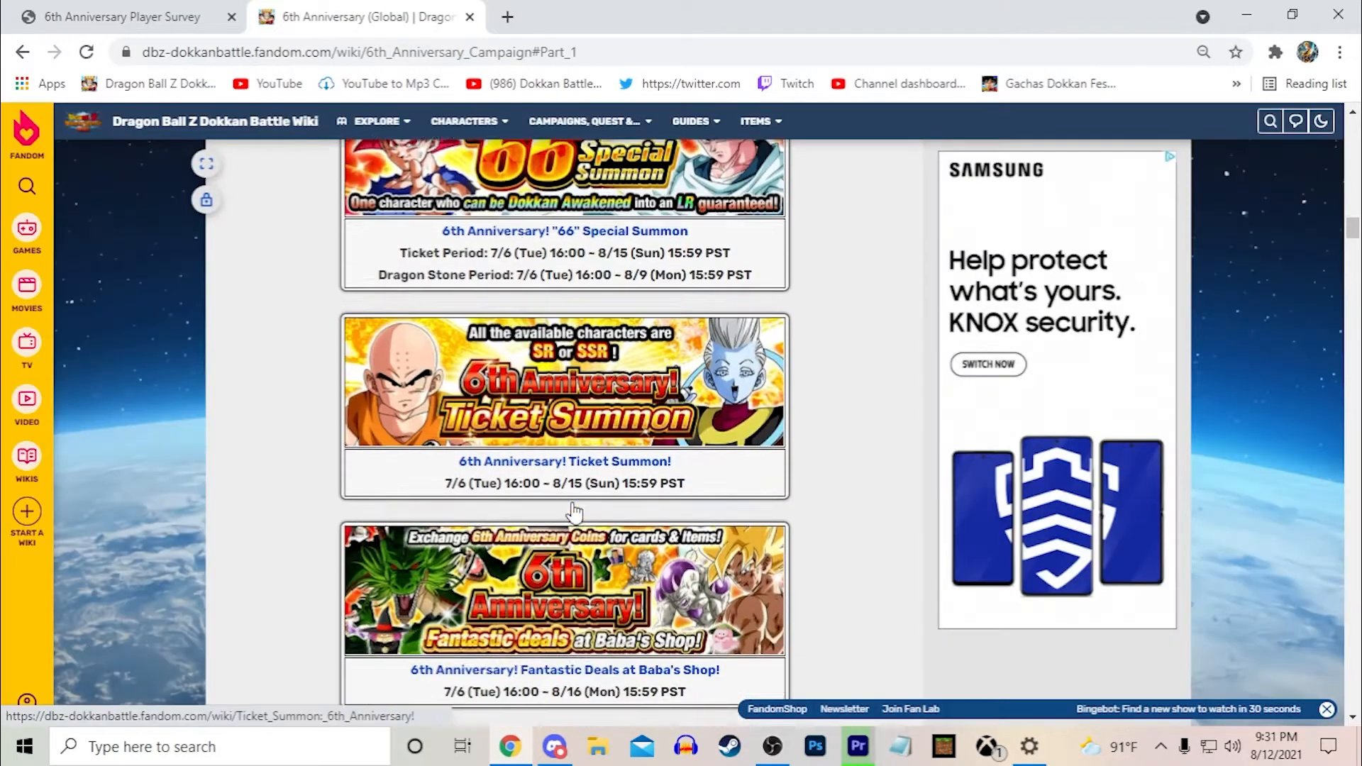
{"action": "scroll", "scroll_direction": "down", "scroll_amount": 3}
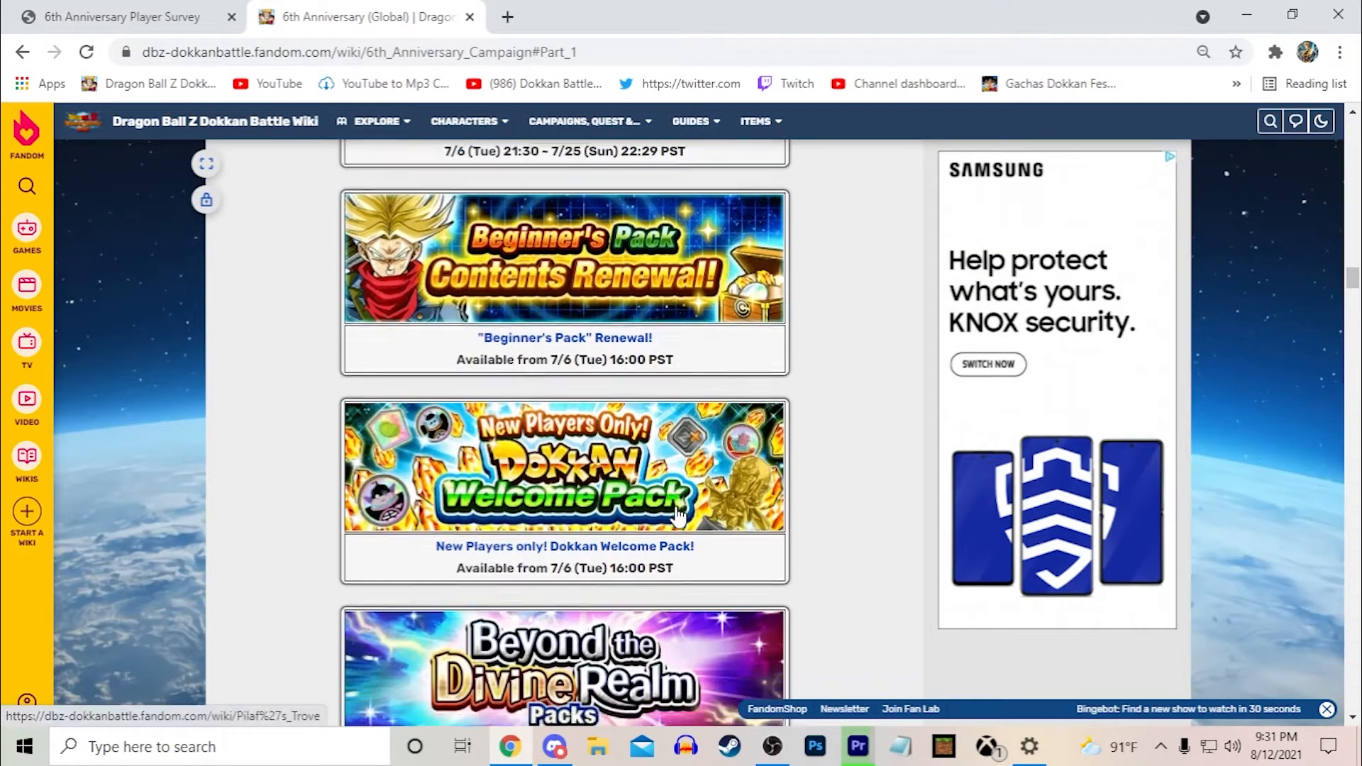
{"action": "scroll", "scroll_direction": "down", "scroll_amount": 3}
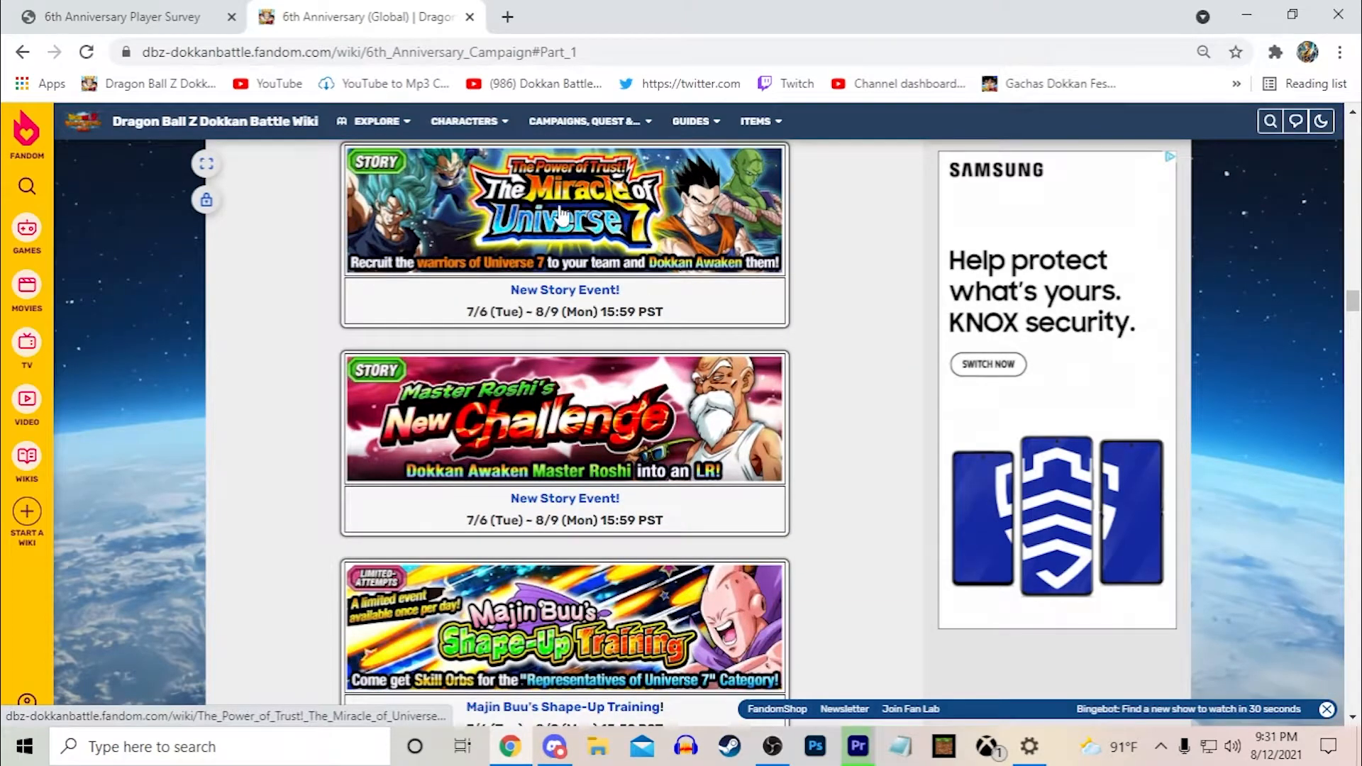
{"action": "mouse_move", "coordinate": [649, 471]}
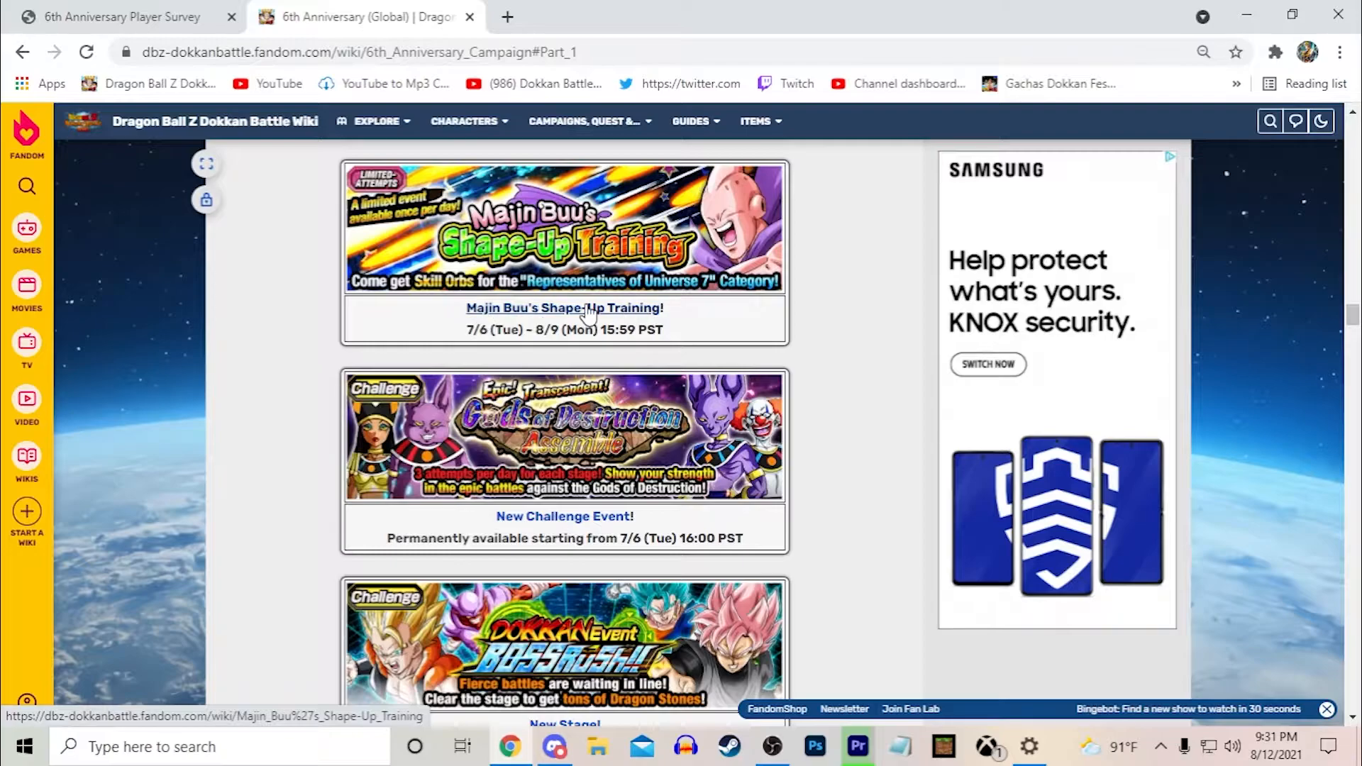
{"action": "scroll", "scroll_direction": "down", "scroll_amount": 3}
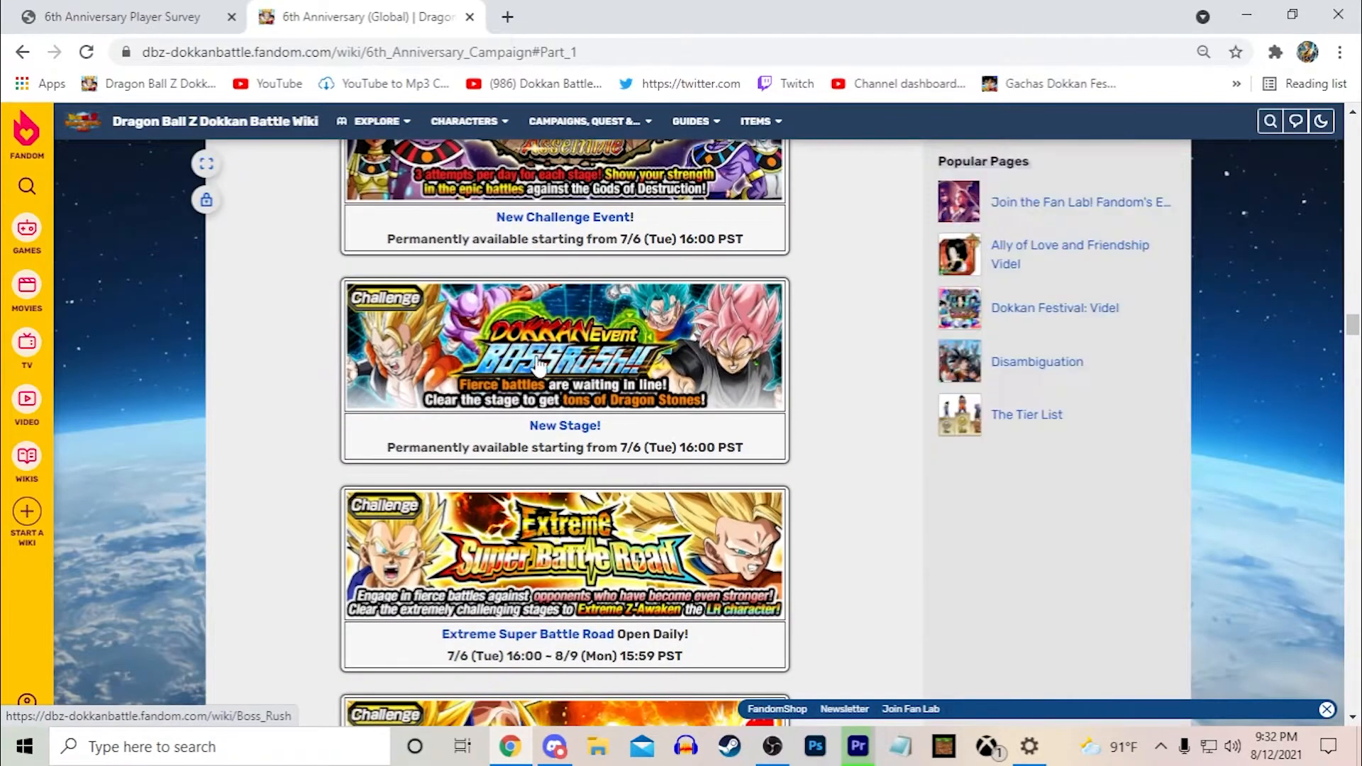
{"action": "scroll", "scroll_direction": "down", "scroll_amount": 3}
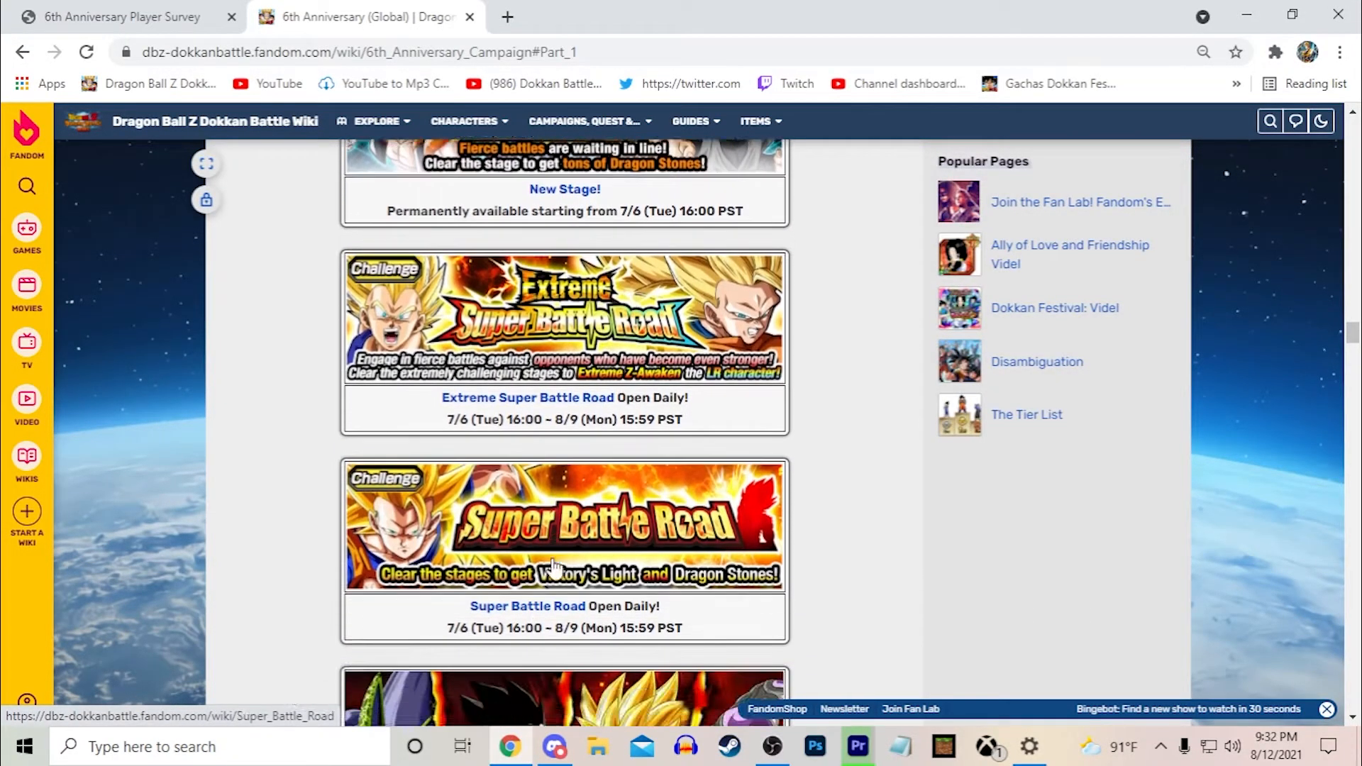
{"action": "scroll", "scroll_direction": "down", "scroll_amount": 3}
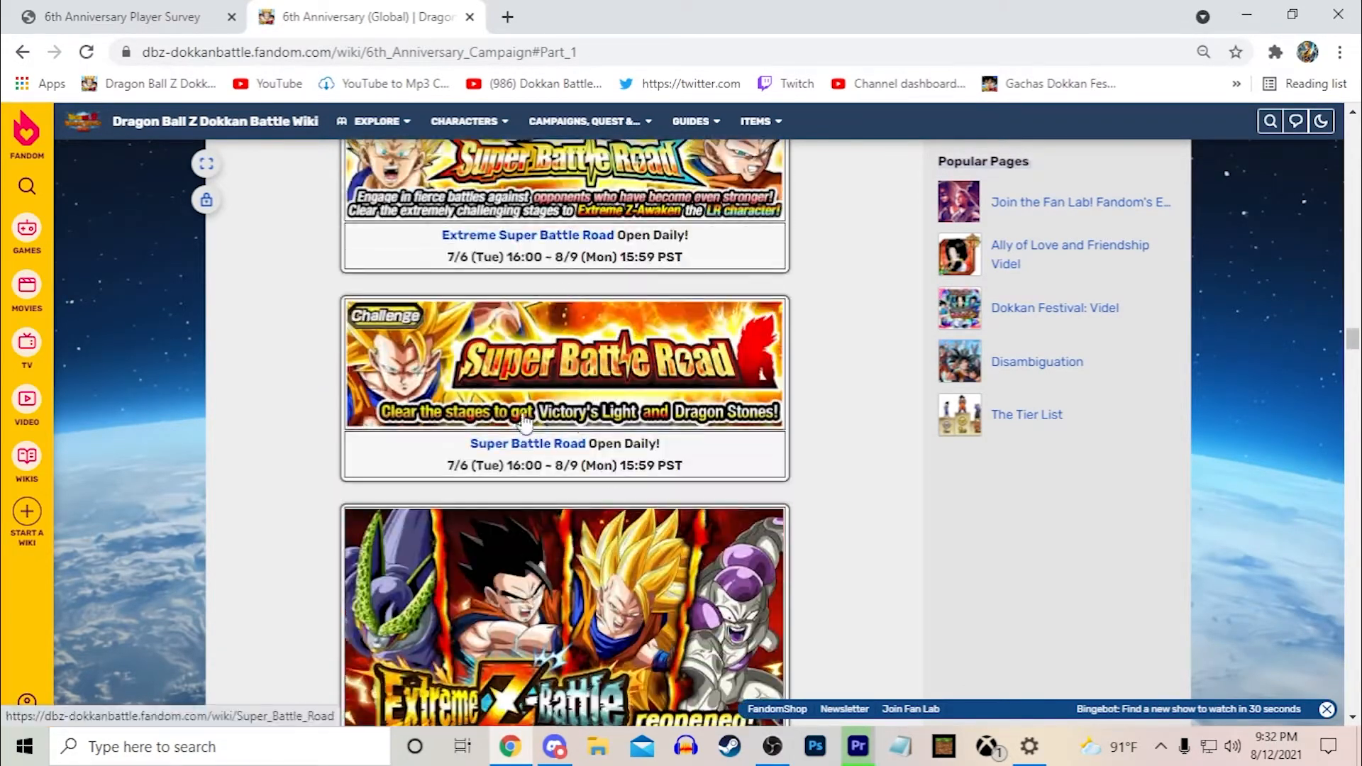
{"action": "scroll", "scroll_direction": "down", "scroll_amount": 3}
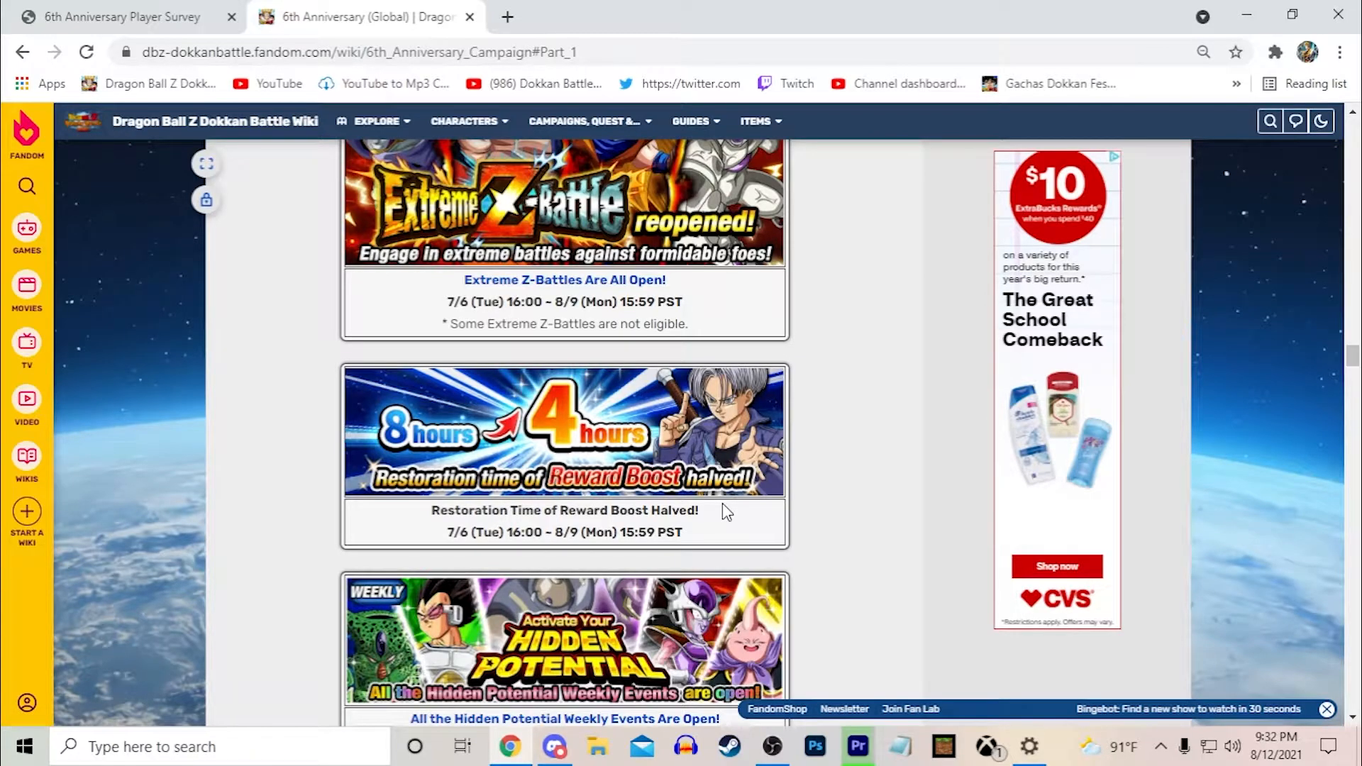
{"action": "mouse_move", "coordinate": [689, 537]}
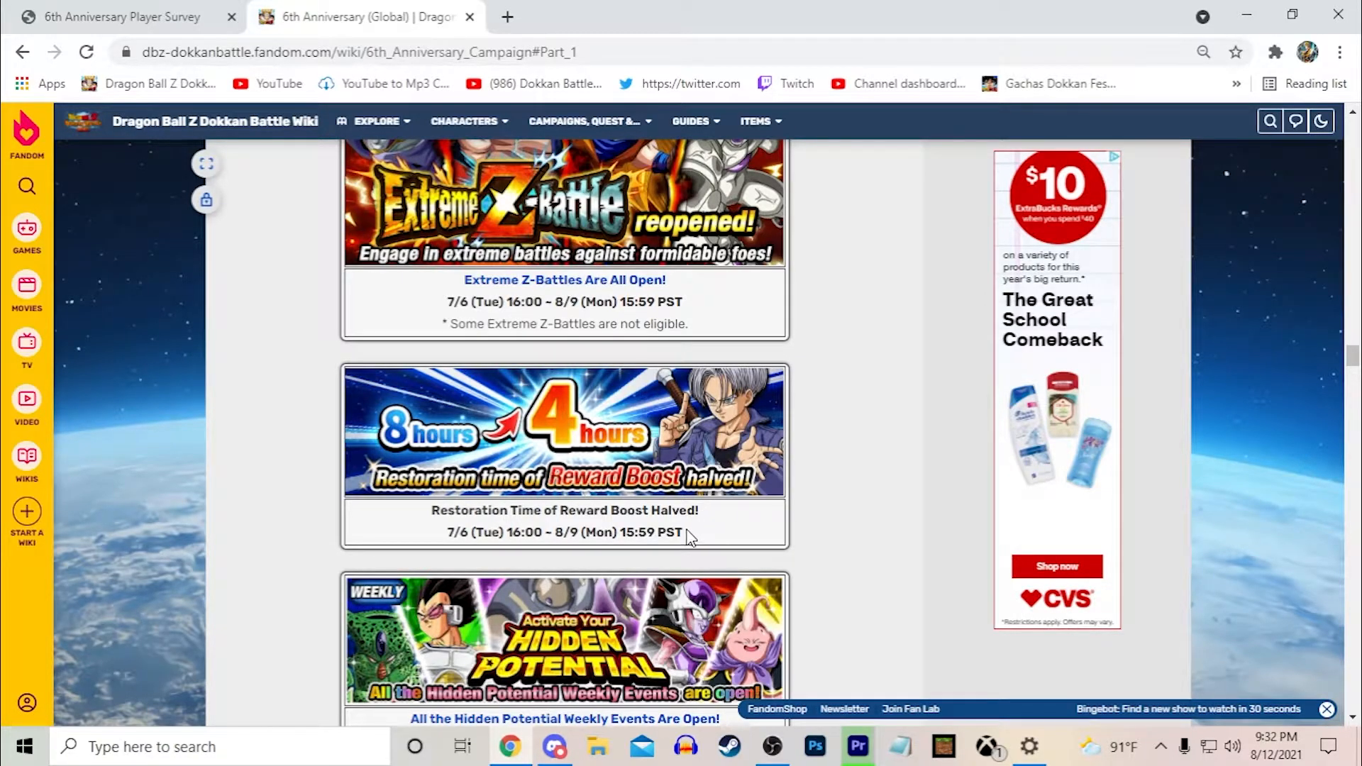
{"action": "mouse_move", "coordinate": [594, 456]}
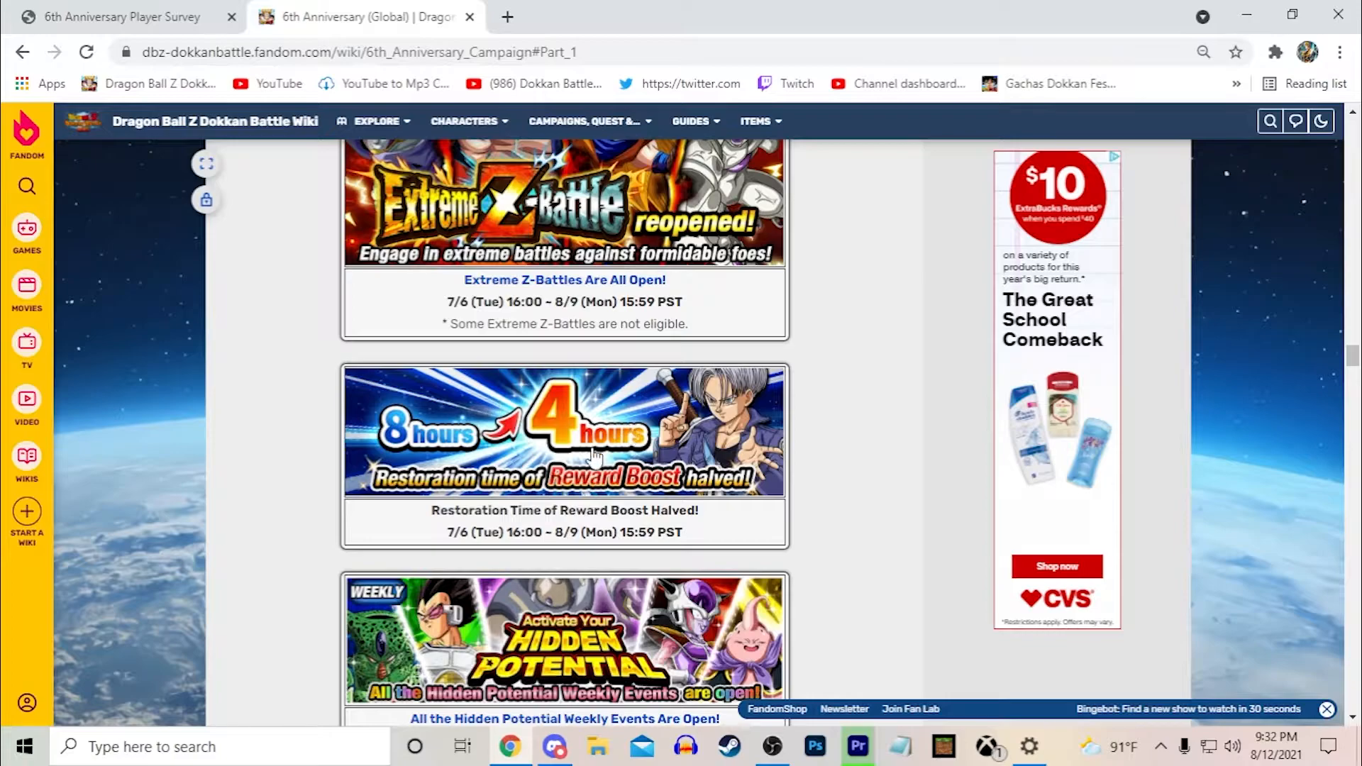
{"action": "mouse_move", "coordinate": [660, 495]}
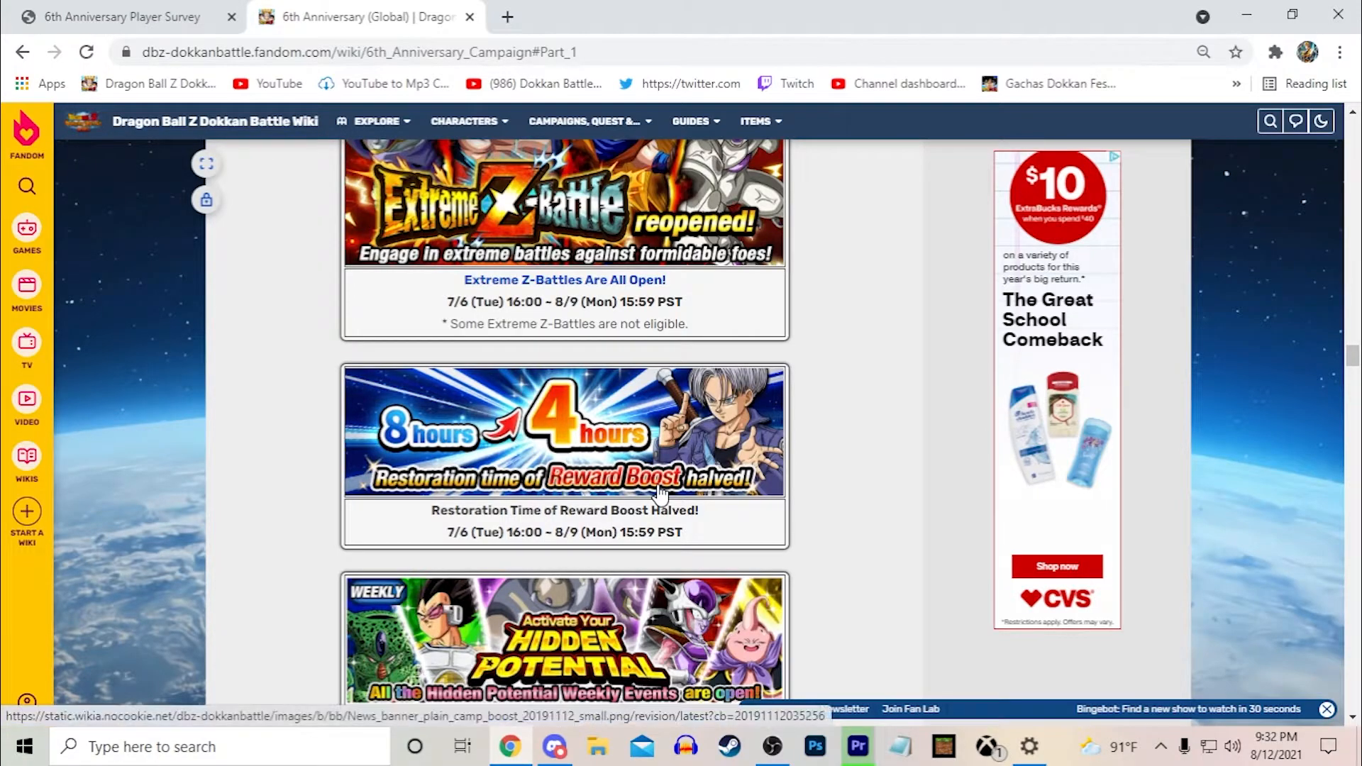
{"action": "mouse_move", "coordinate": [734, 474]}
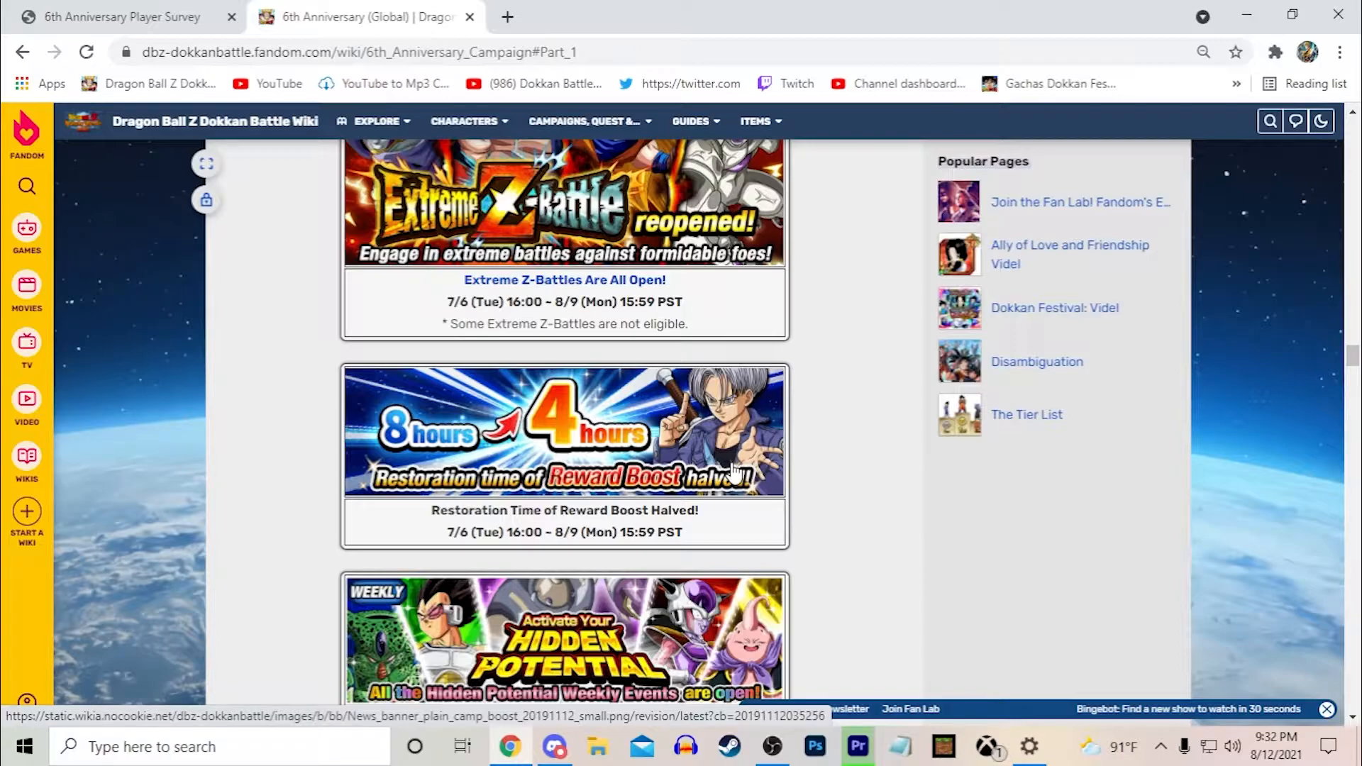
{"action": "scroll", "scroll_direction": "down", "scroll_amount": 3}
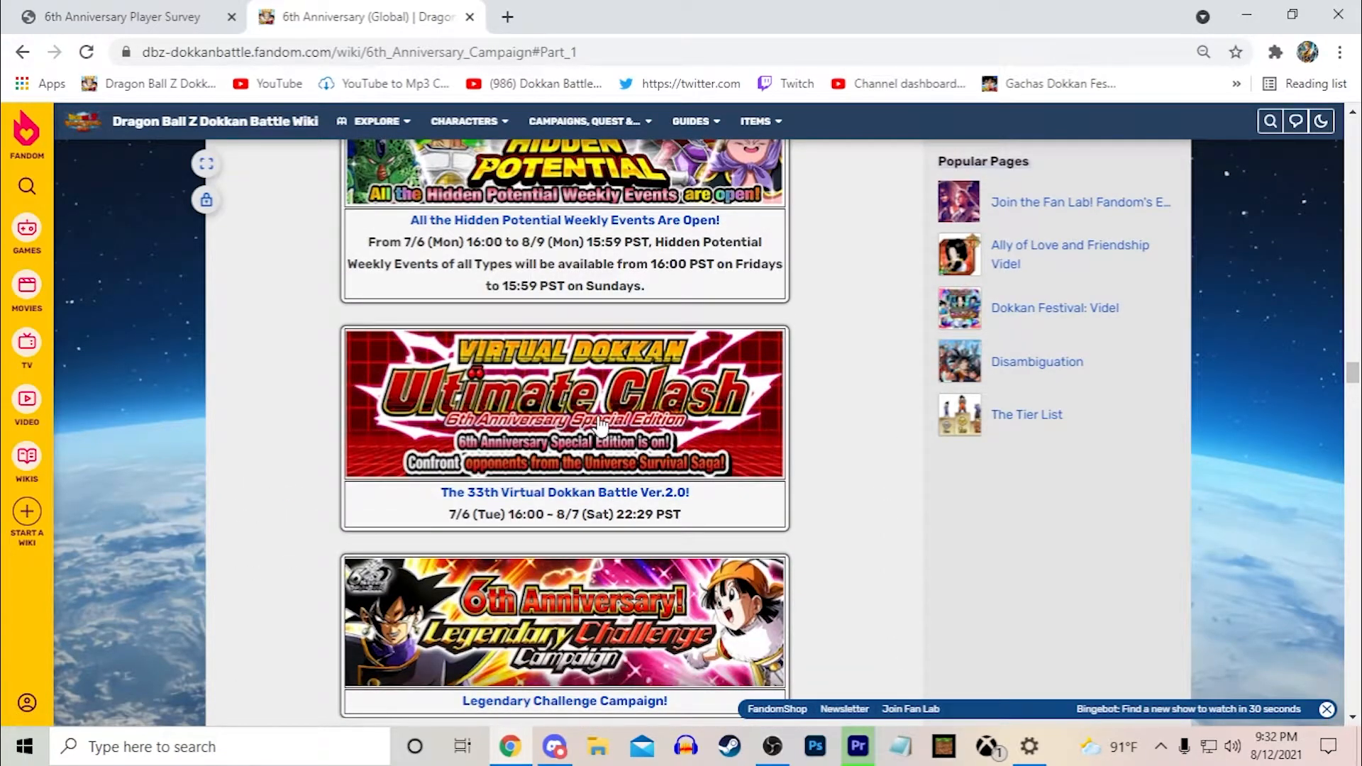
{"action": "scroll", "scroll_direction": "down", "scroll_amount": 3}
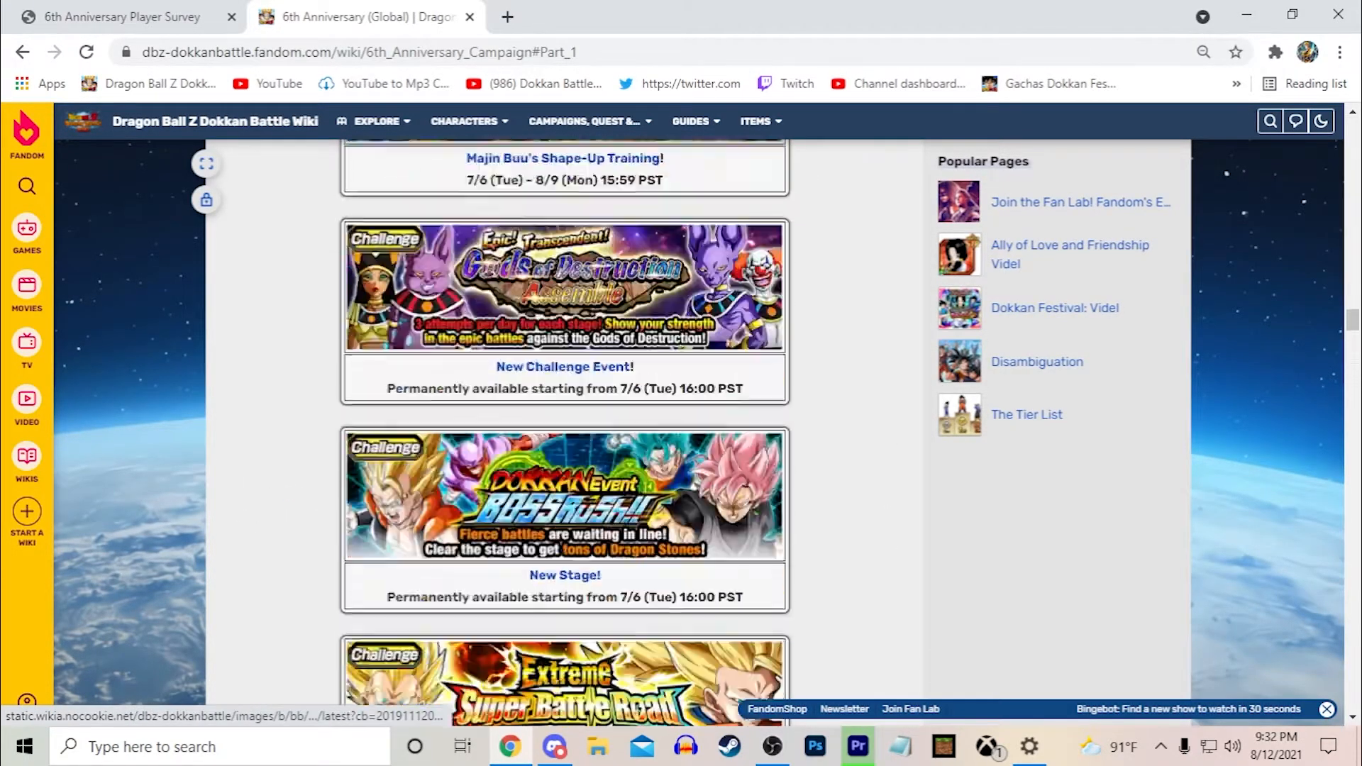
{"action": "scroll", "scroll_direction": "down", "scroll_amount": 3}
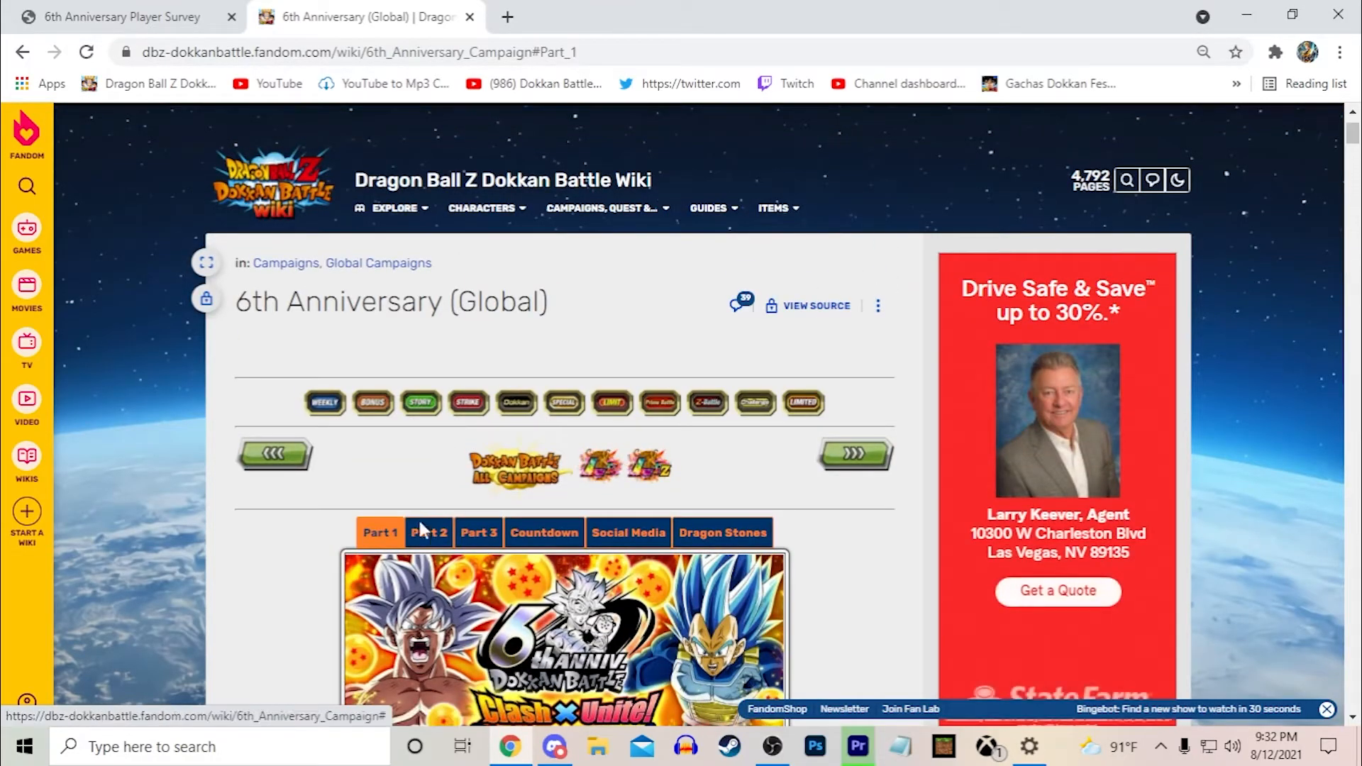
Switch the campaign page to Part 2 and look through its events
{"action": "left_click", "coordinate": [427, 532]}
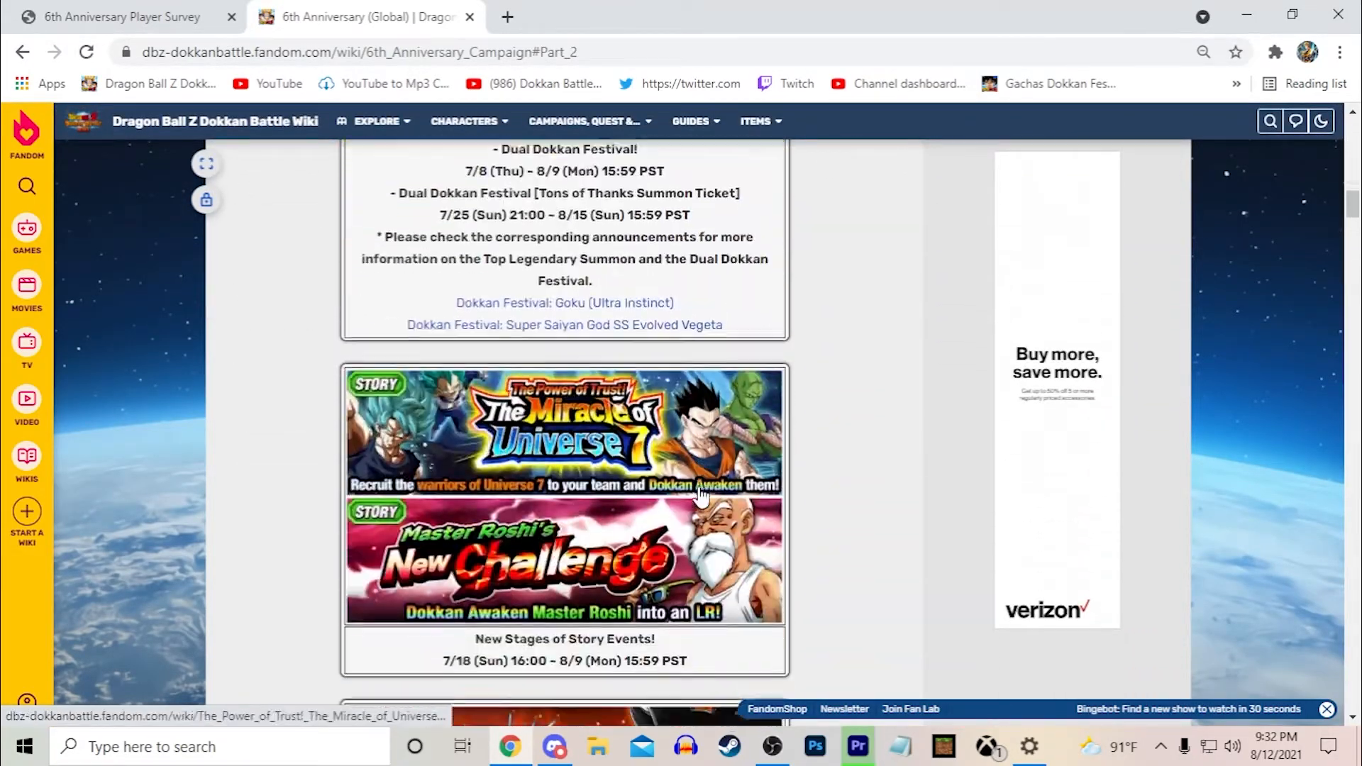
{"action": "scroll", "scroll_direction": "down", "scroll_amount": 3}
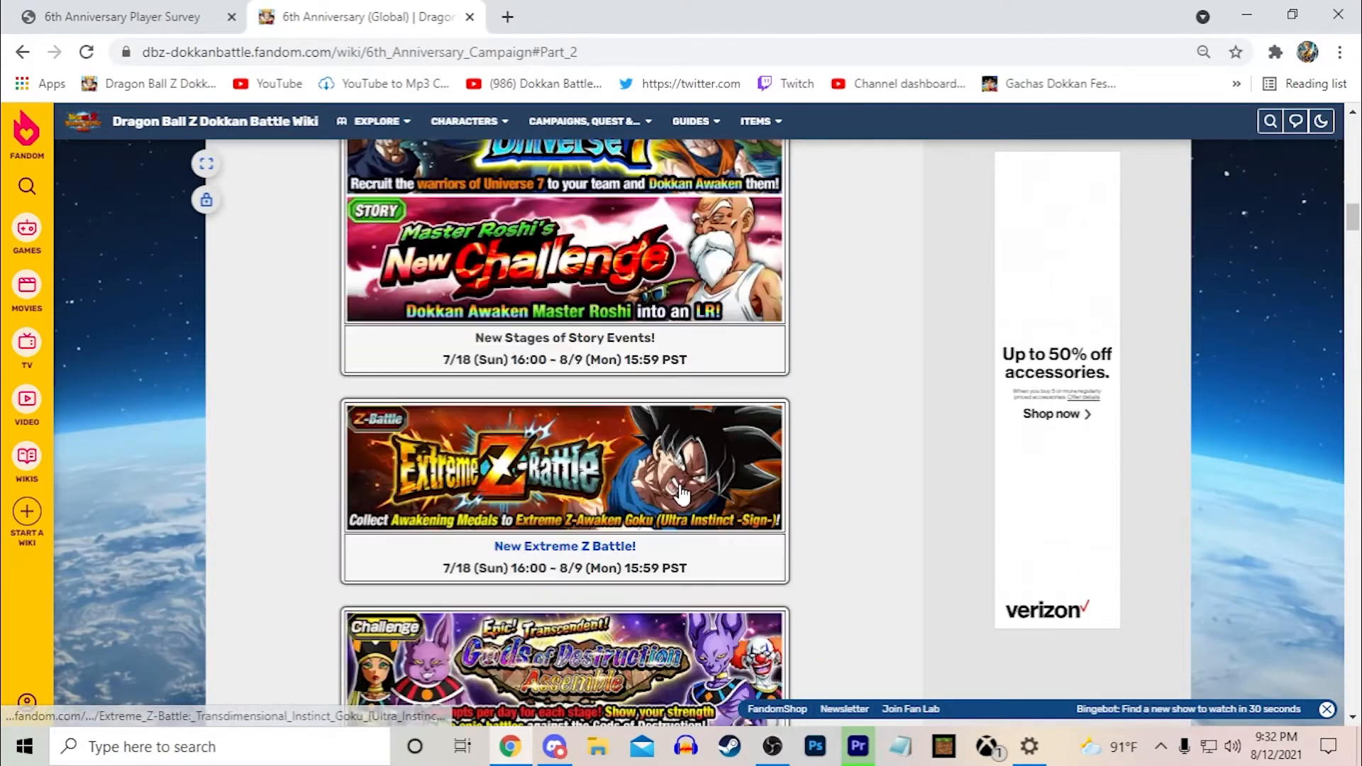
Return to the survey tab at question 5, still answered Just right
{"action": "left_click", "coordinate": [118, 17]}
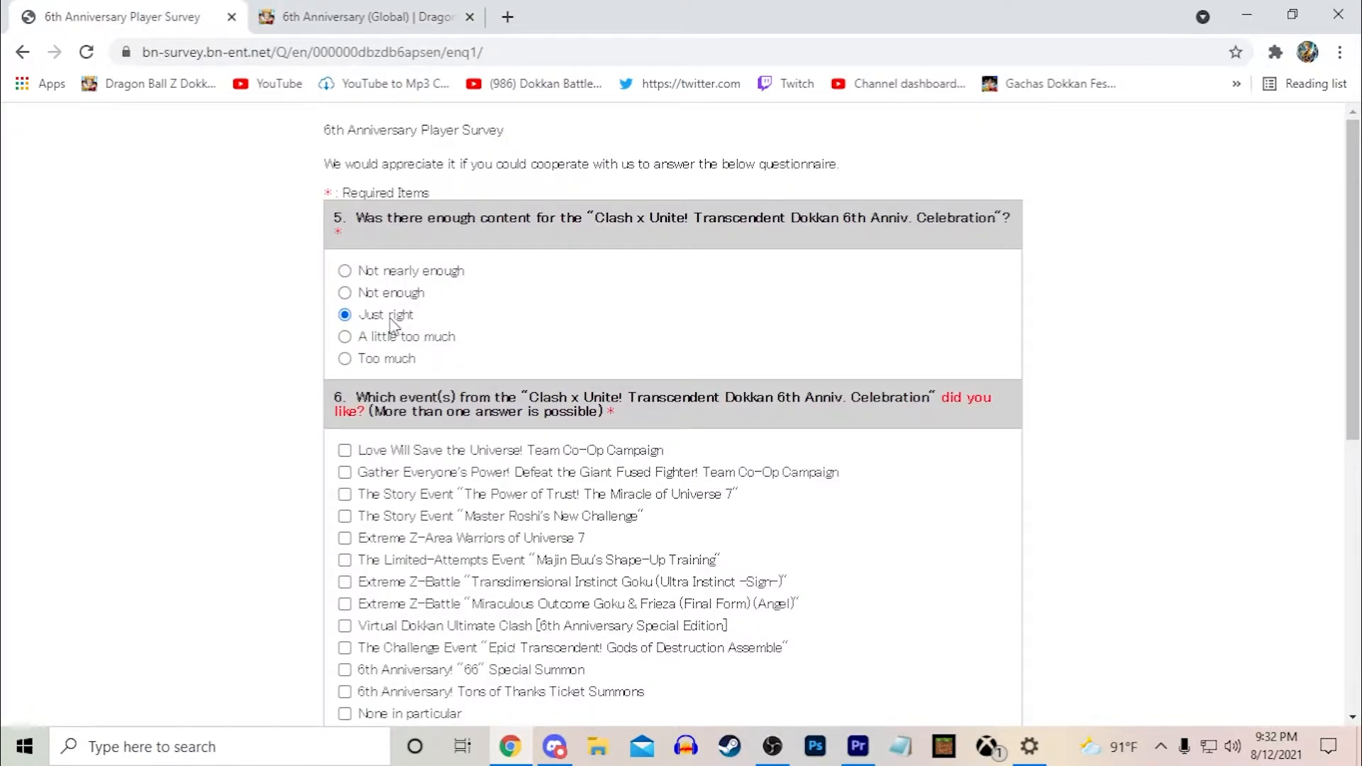
{"action": "mouse_move", "coordinate": [824, 393]}
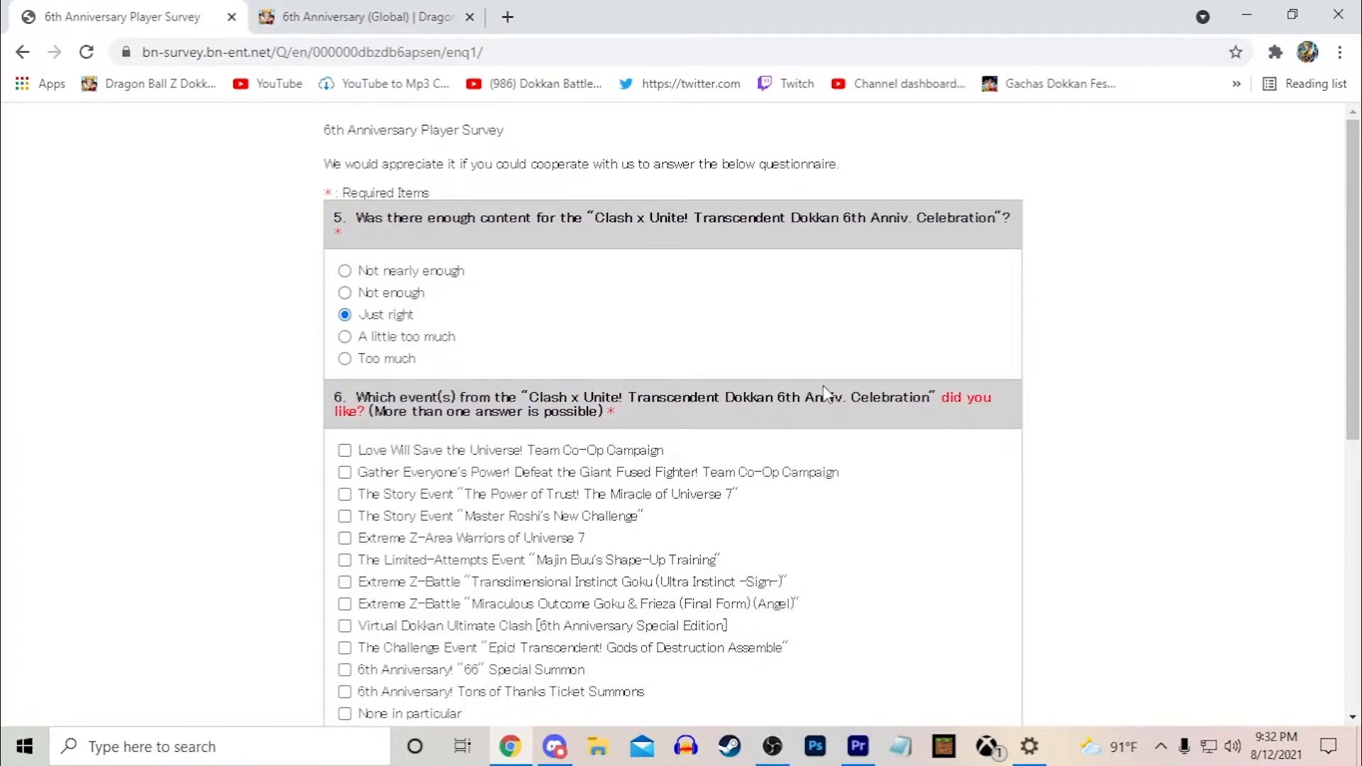
{"action": "mouse_move", "coordinate": [1173, 436]}
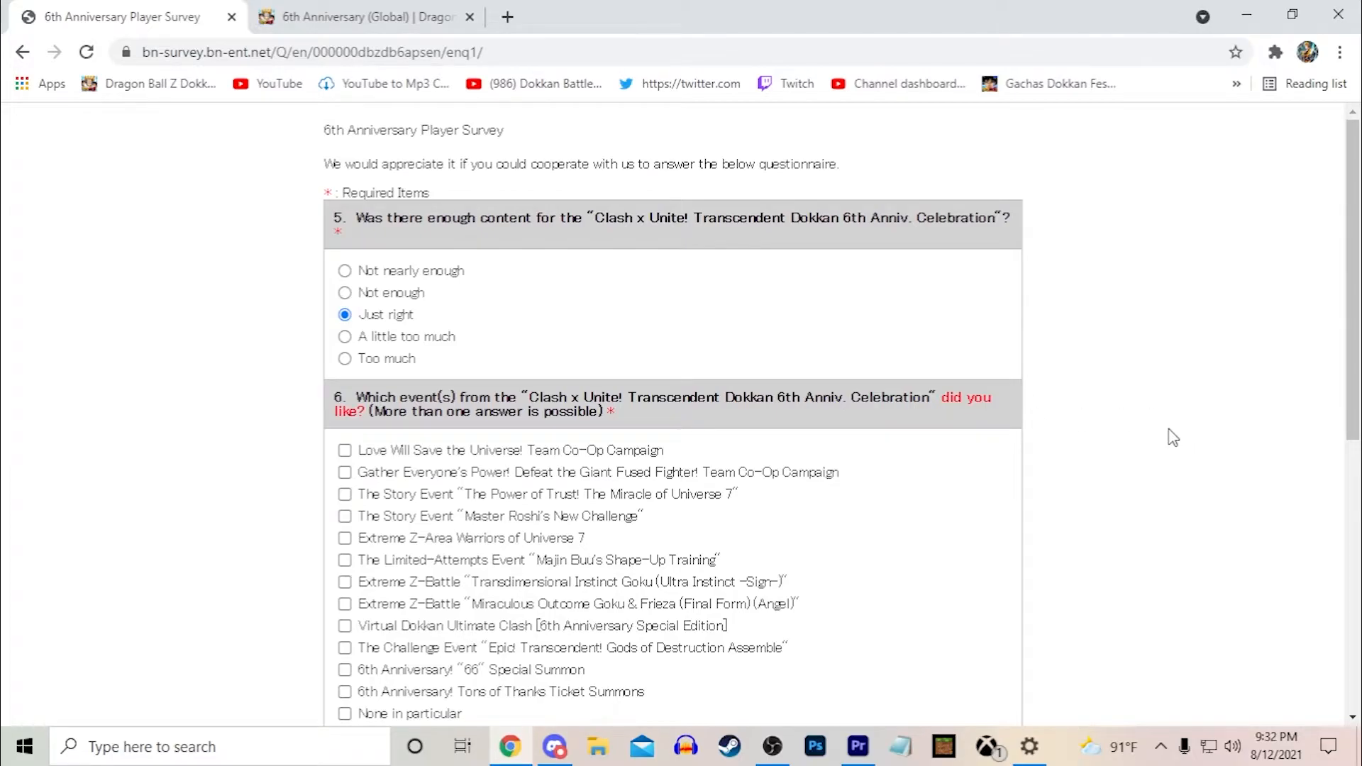
{"action": "mouse_move", "coordinate": [356, 346]}
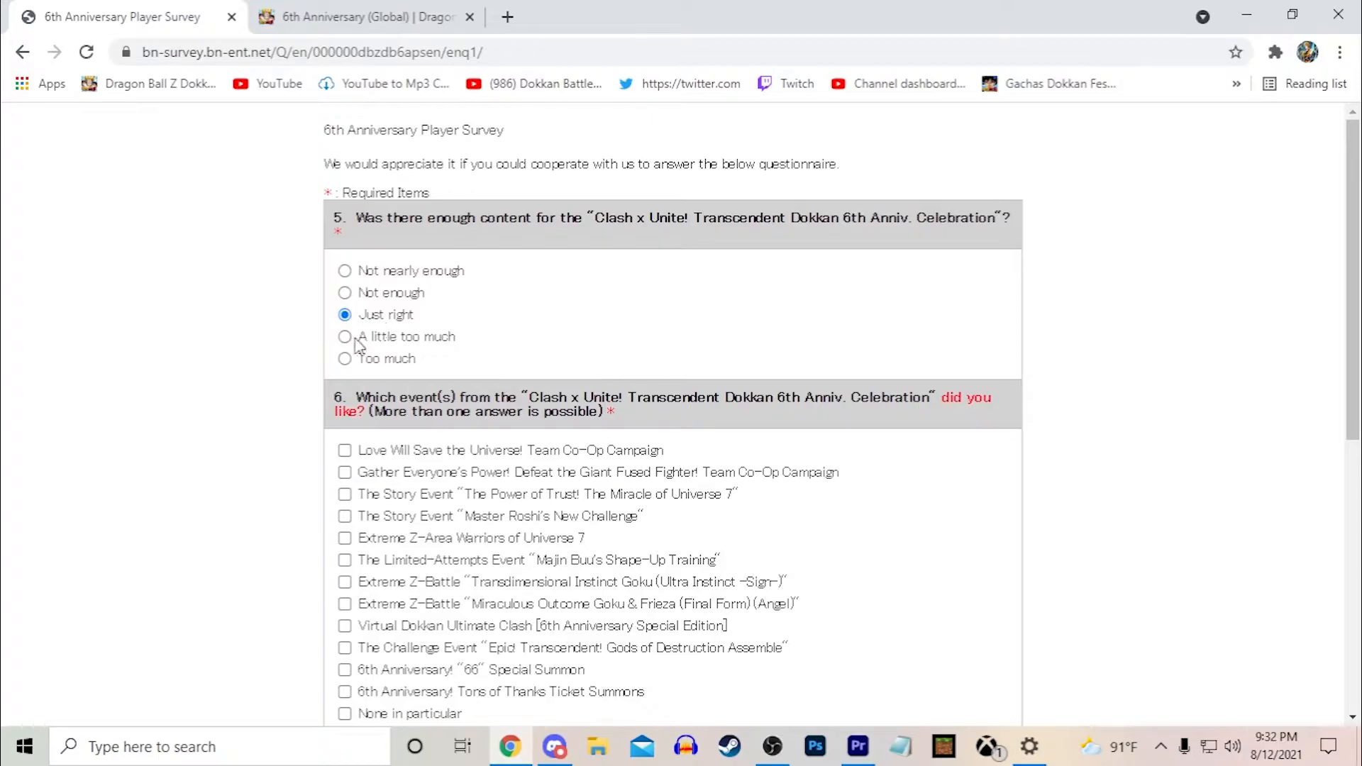
{"action": "mouse_move", "coordinate": [345, 292]}
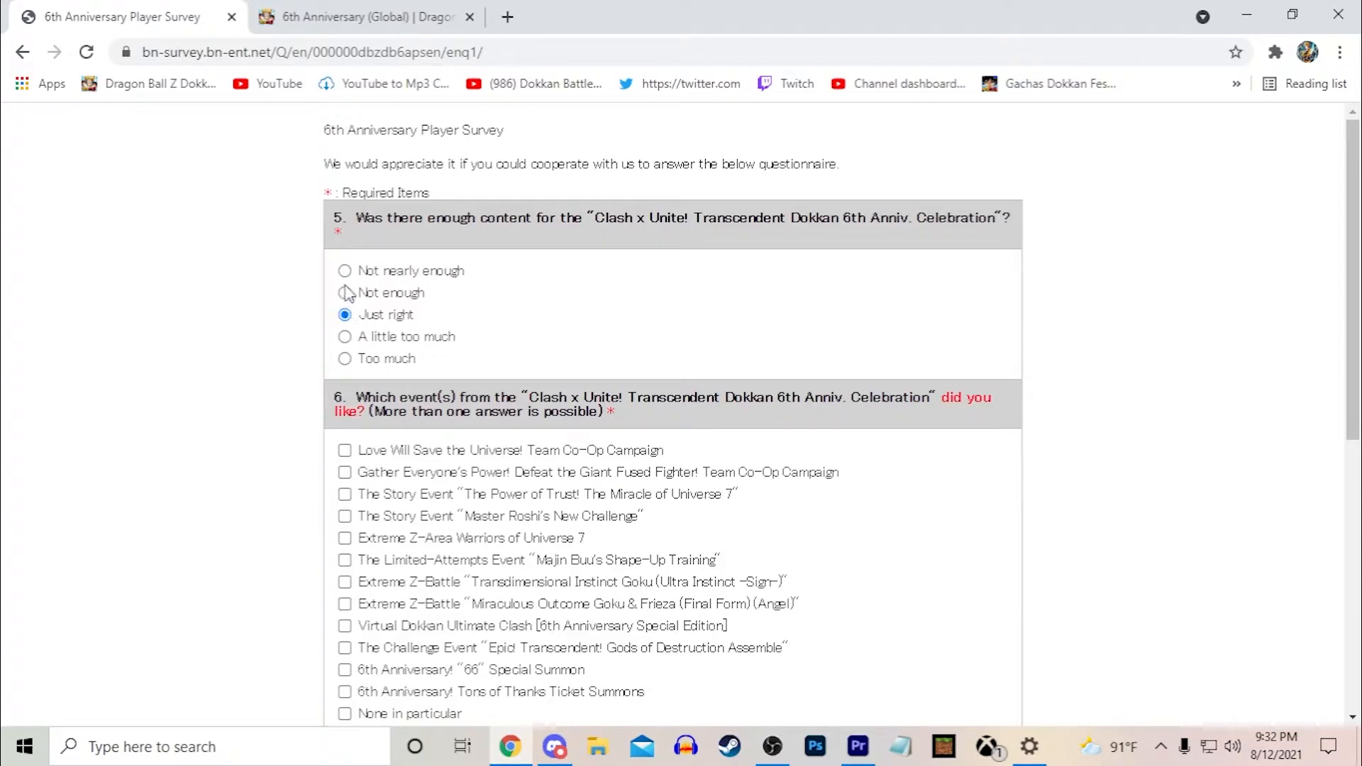
{"action": "left_click_drag", "start_coordinate": [356, 217], "coordinate": [1007, 217]}
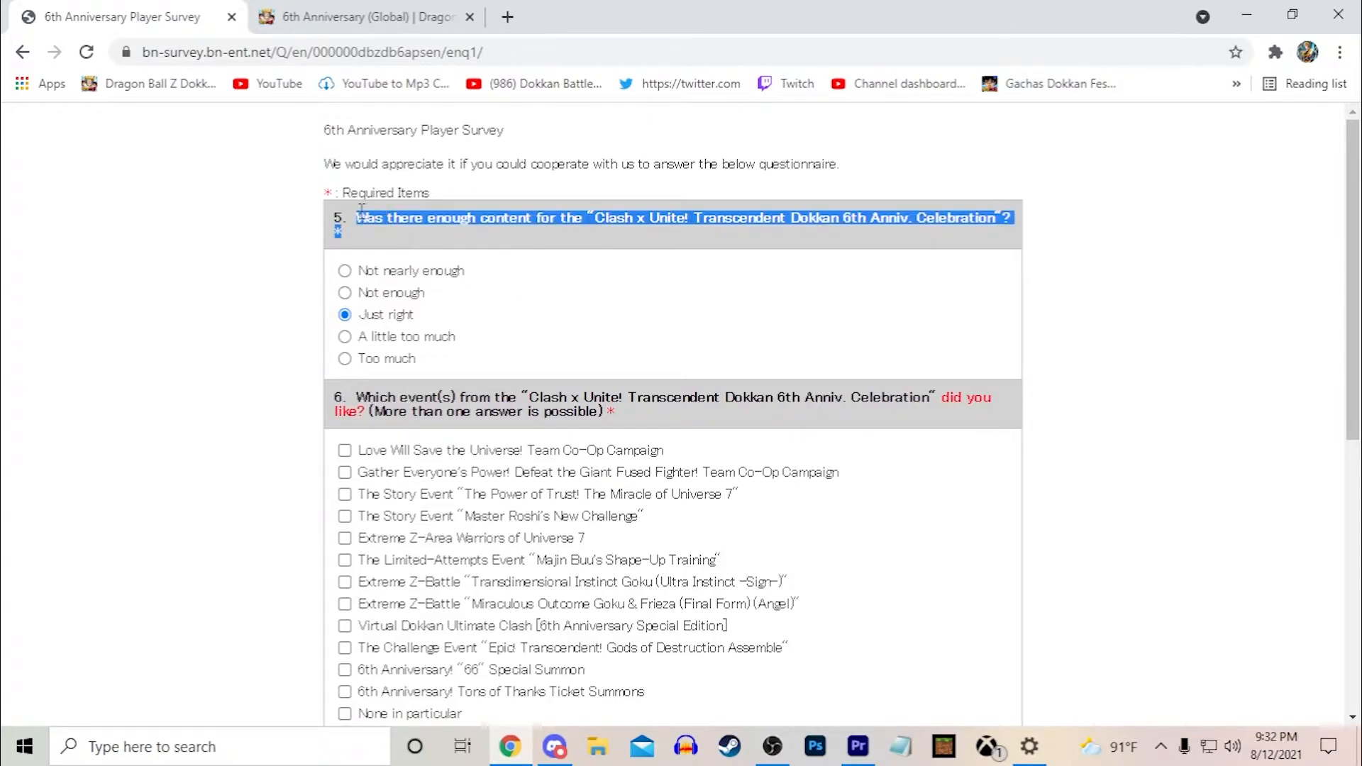
{"action": "left_click", "coordinate": [438, 239]}
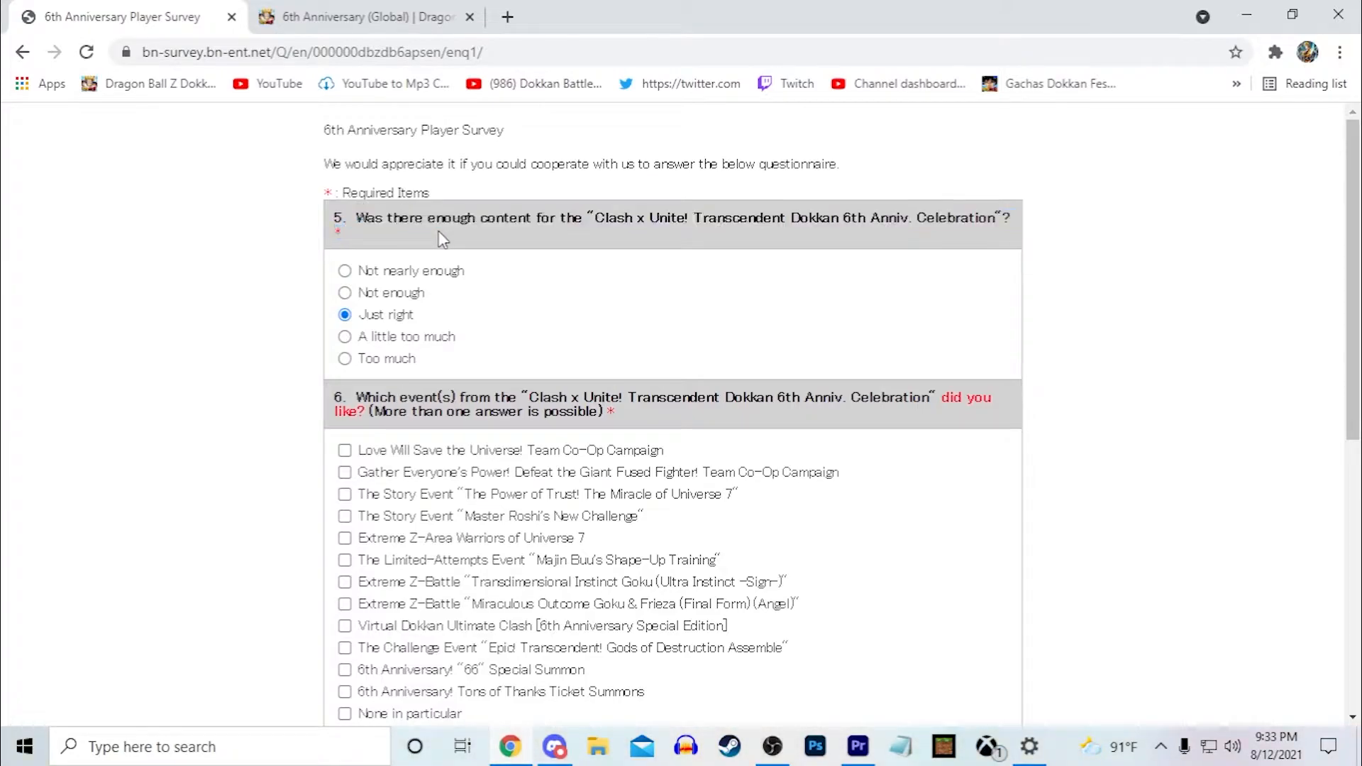
{"action": "mouse_move", "coordinate": [135, 462]}
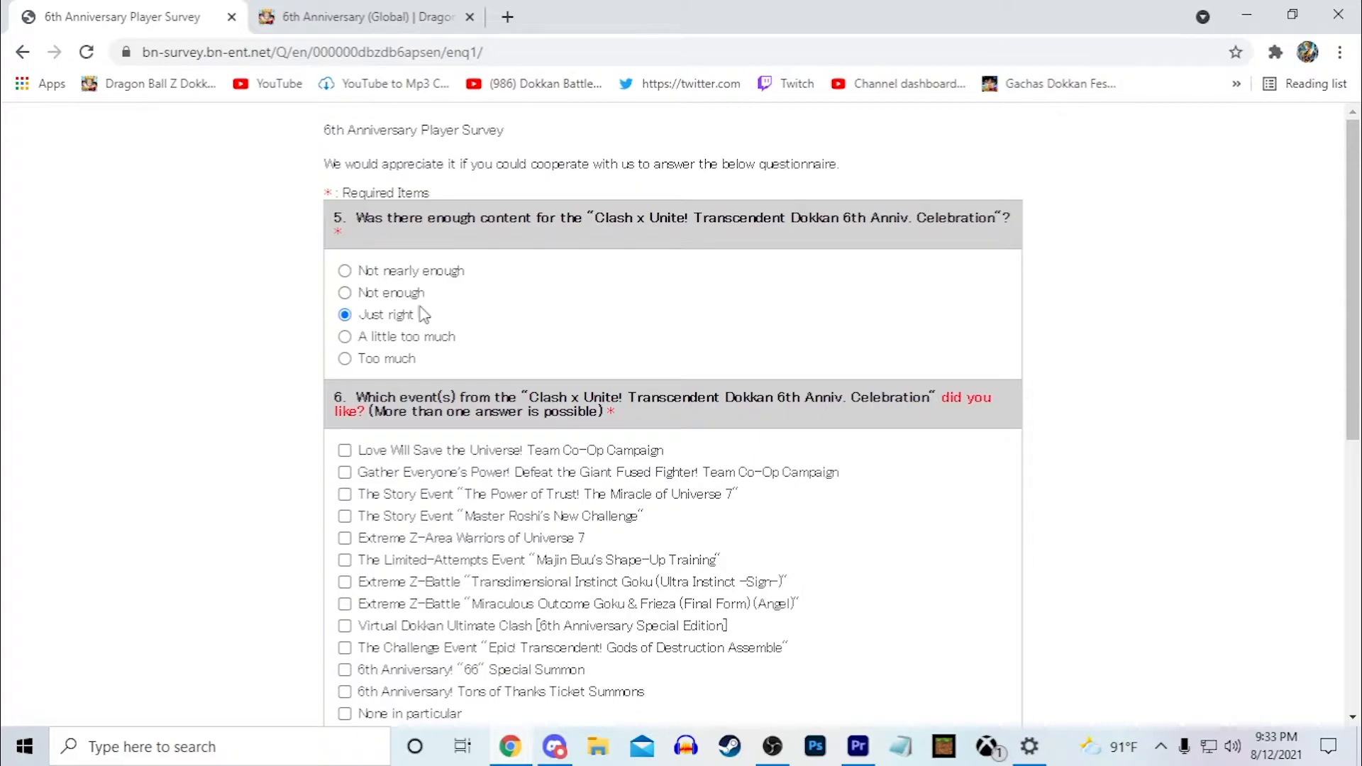
Mark the Love Will Save the Universe, Gather Everyone's Power, Extreme Z-Area, Goku Z-Battle, 66 Special Summon and Gods of Destruction events as liked
{"action": "scroll", "scroll_direction": "down", "scroll_amount": 3}
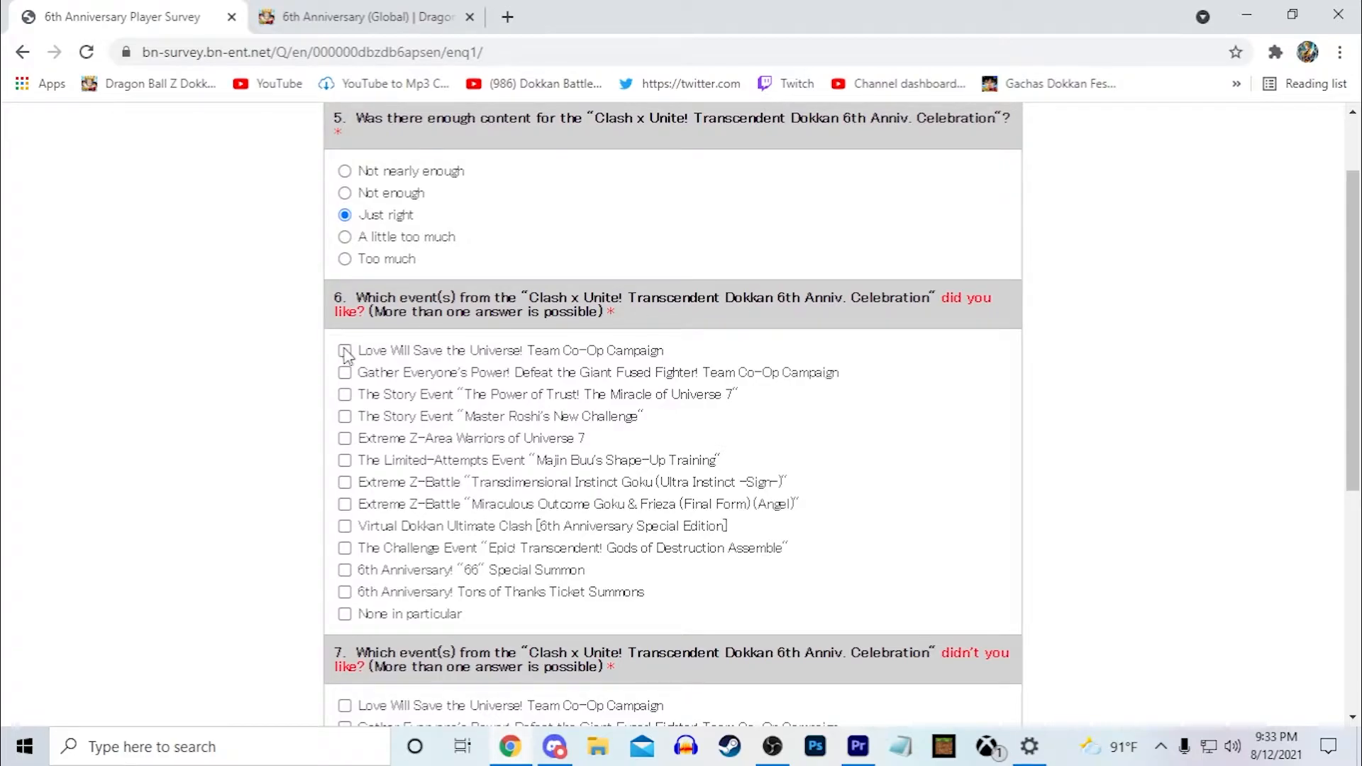
{"action": "left_click", "coordinate": [344, 350]}
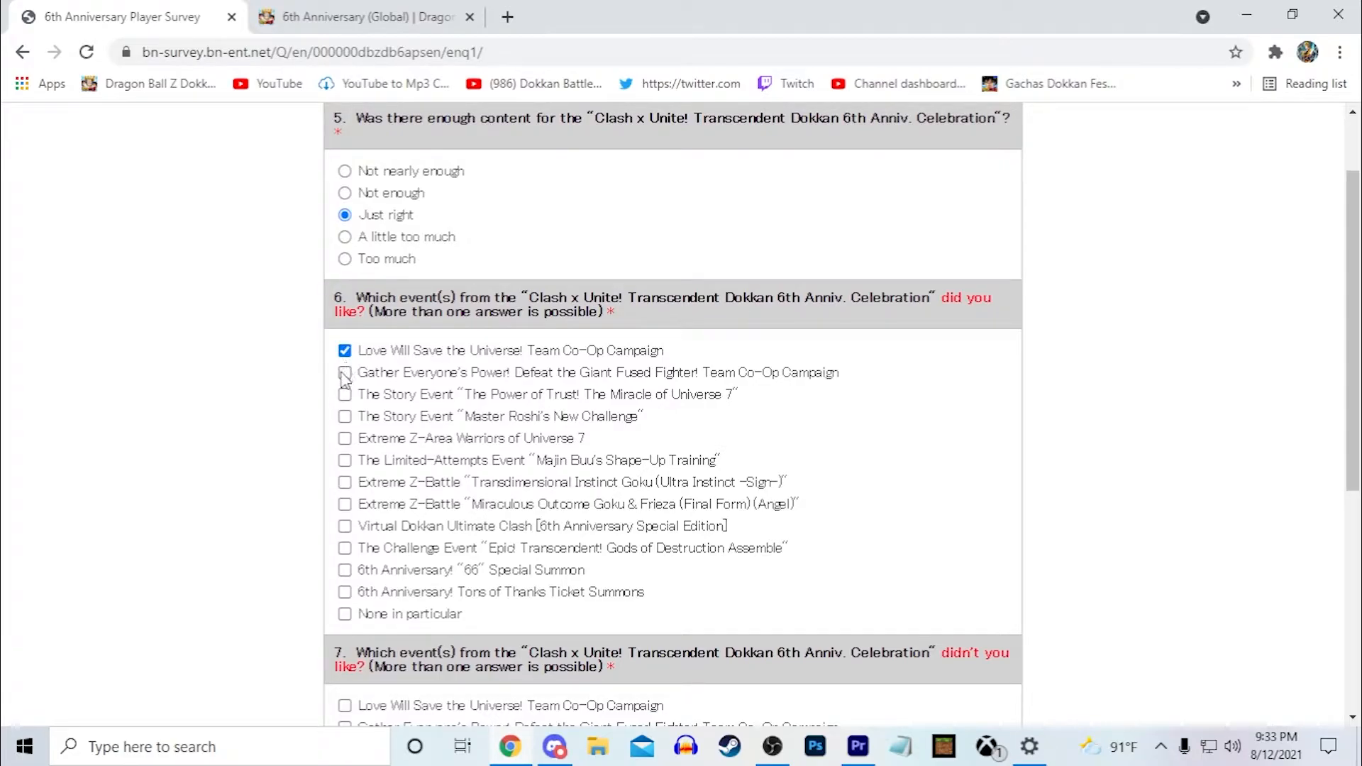
{"action": "left_click", "coordinate": [345, 372]}
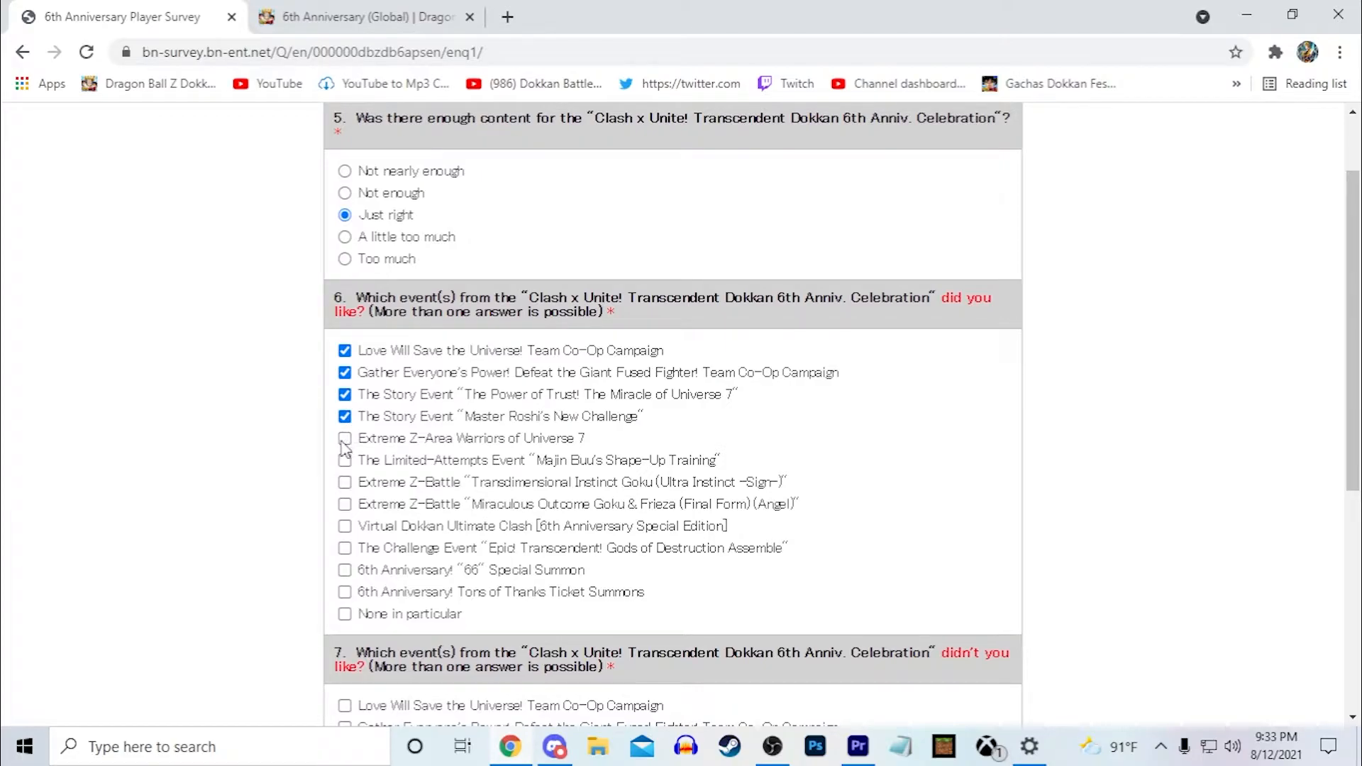
{"action": "left_click", "coordinate": [343, 459]}
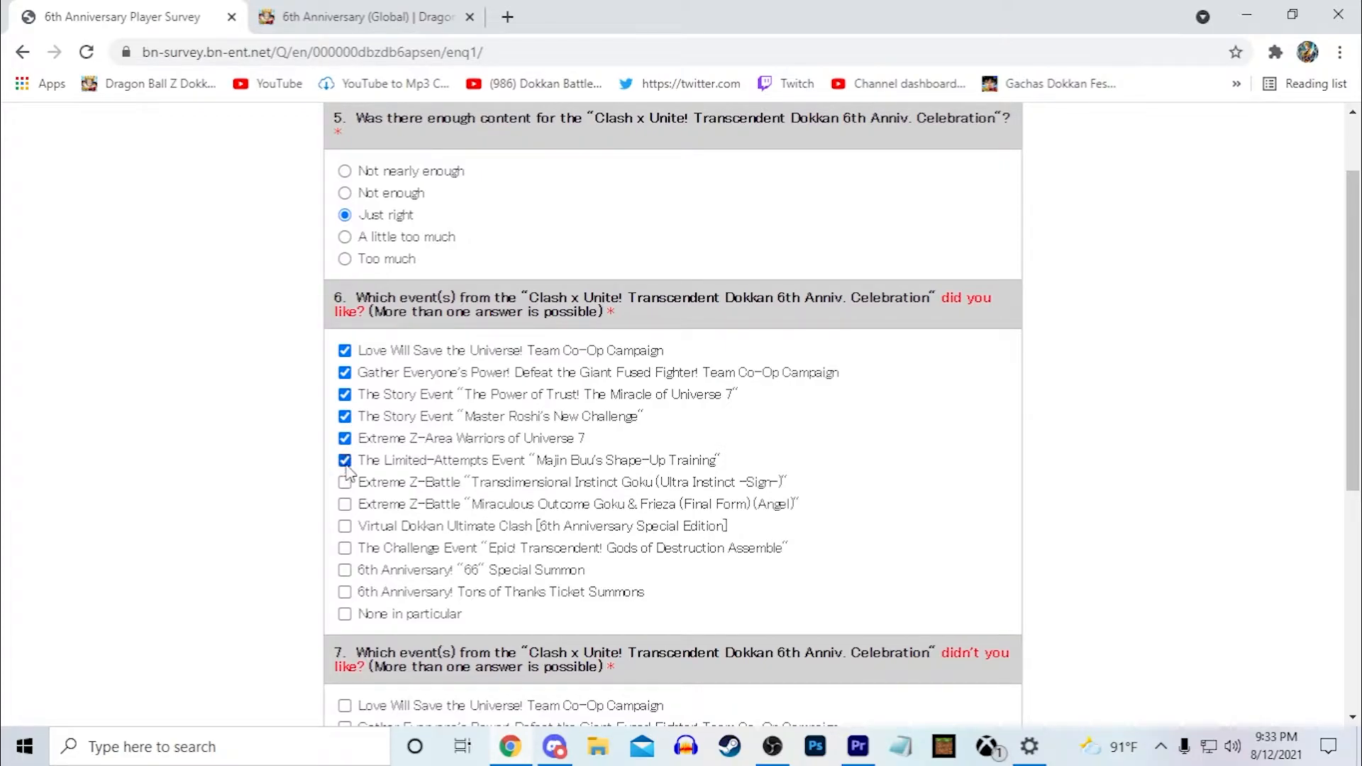
{"action": "left_click", "coordinate": [345, 460]}
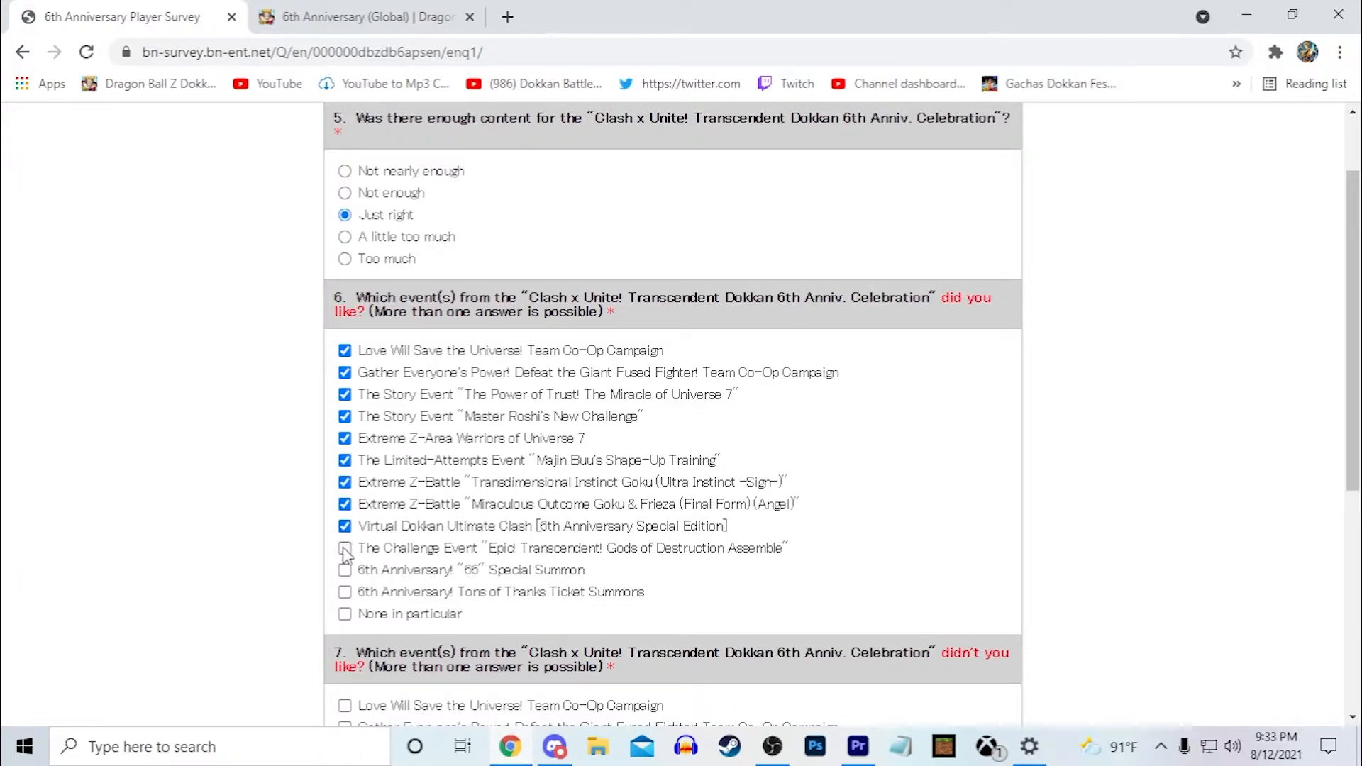
{"action": "left_click", "coordinate": [344, 570]}
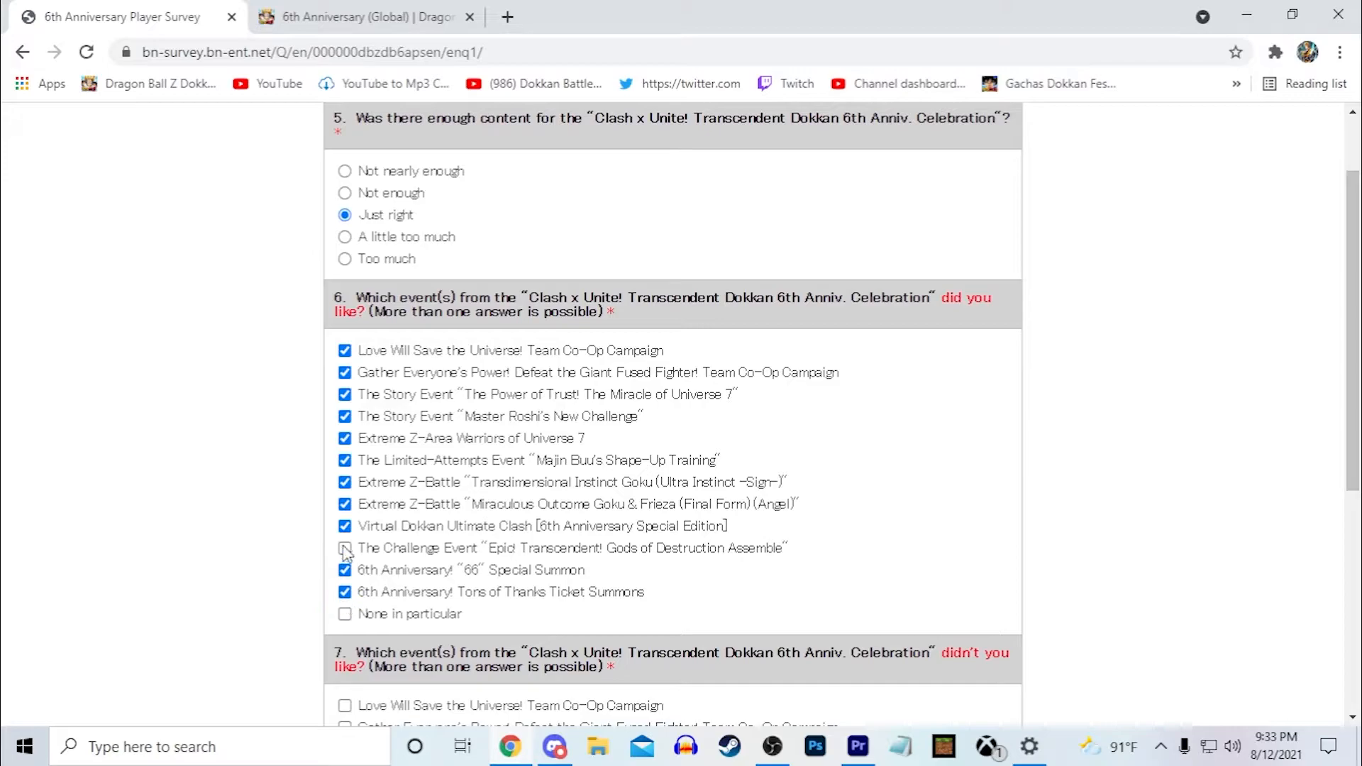
{"action": "left_click", "coordinate": [344, 548]}
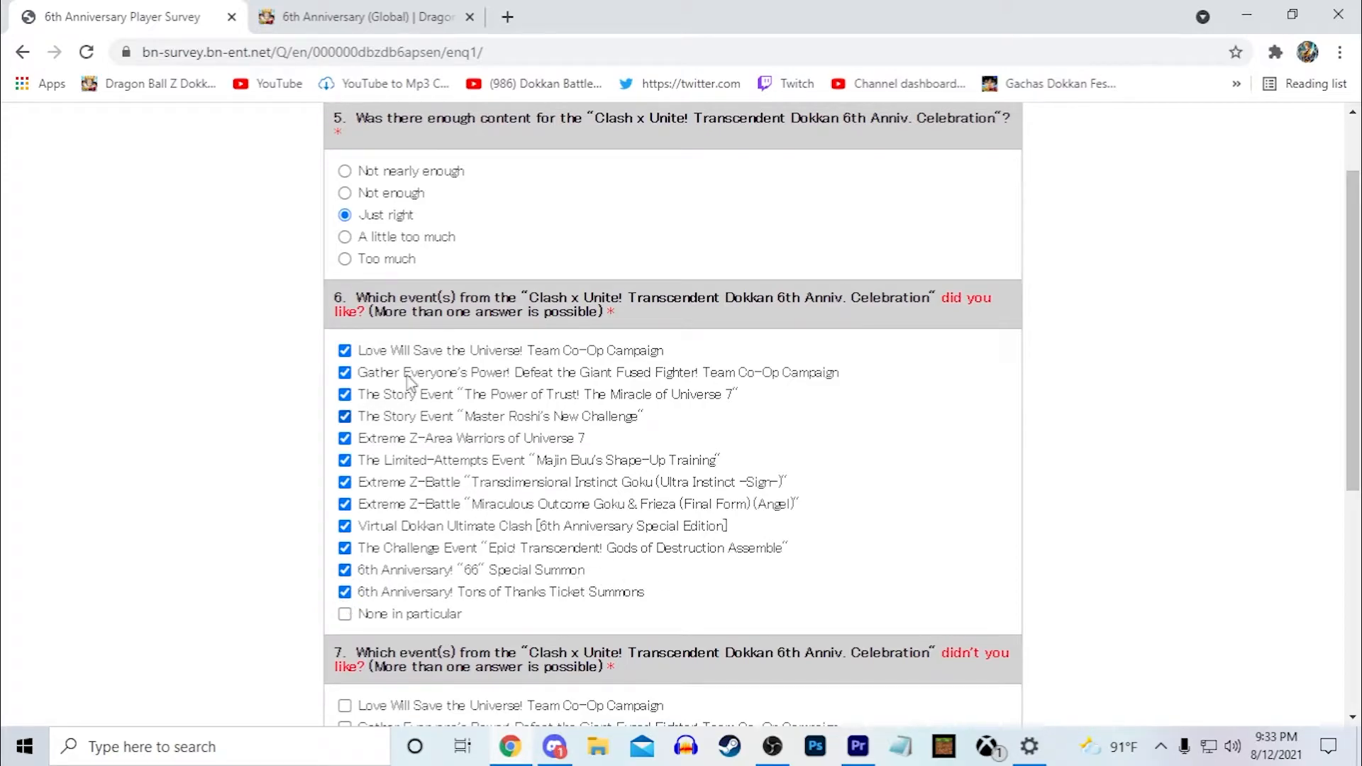
{"action": "mouse_move", "coordinate": [216, 572]}
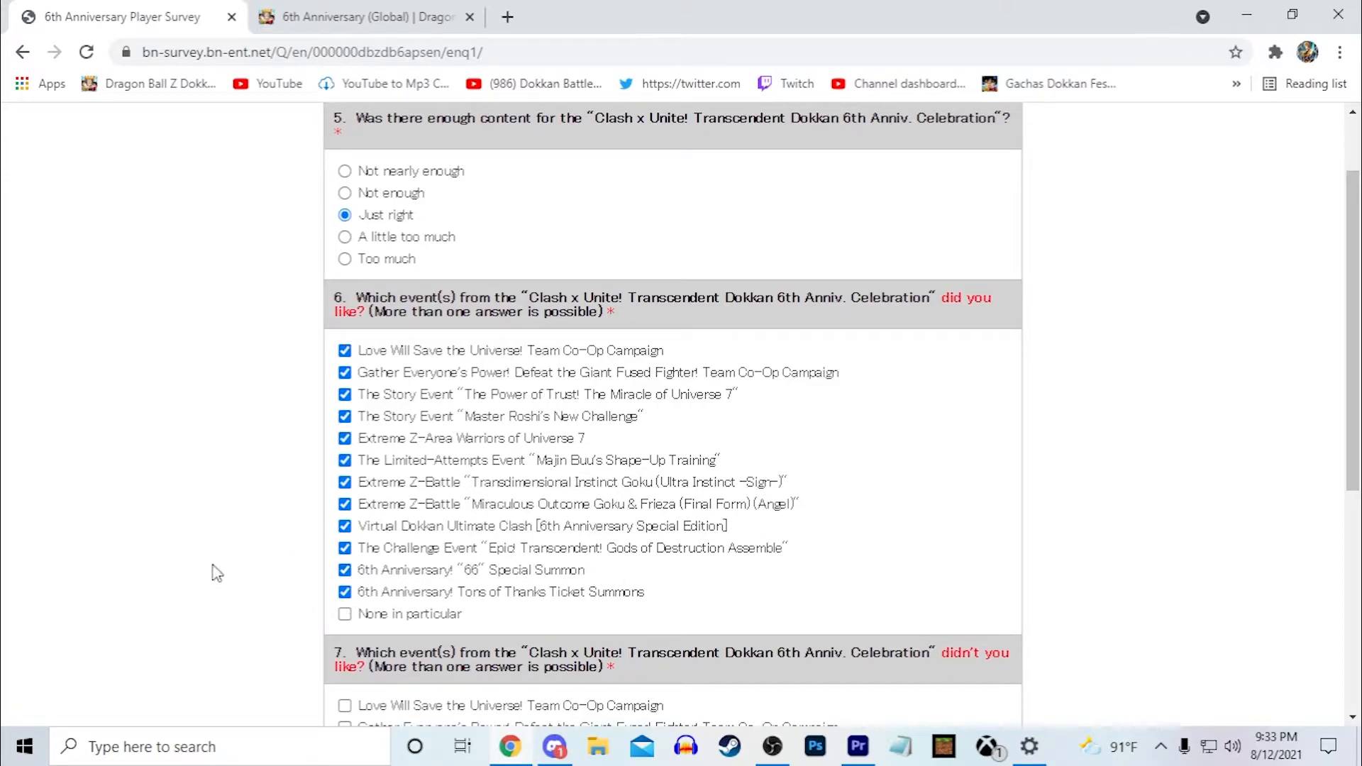
Answer question 7's disliked events as None in particular
{"action": "scroll", "scroll_direction": "down", "scroll_amount": 3}
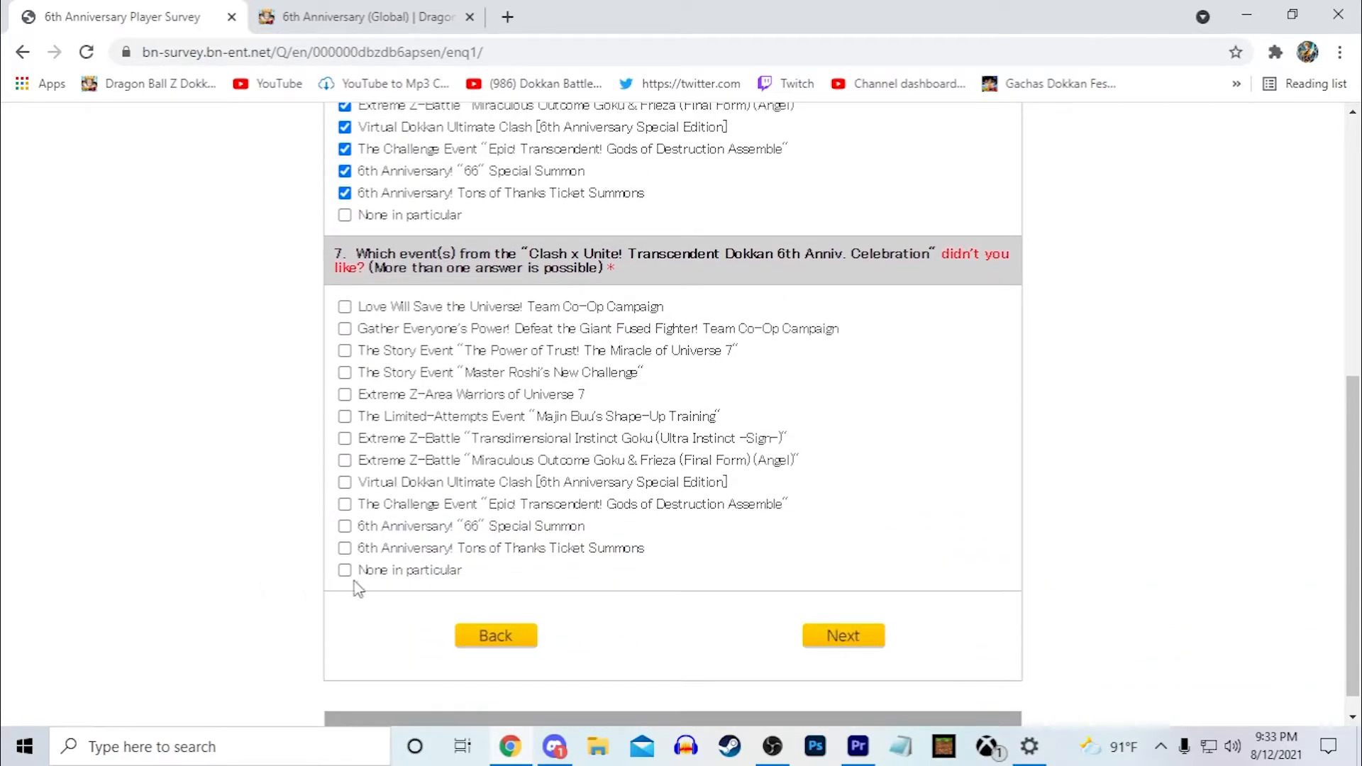
{"action": "left_click", "coordinate": [345, 571]}
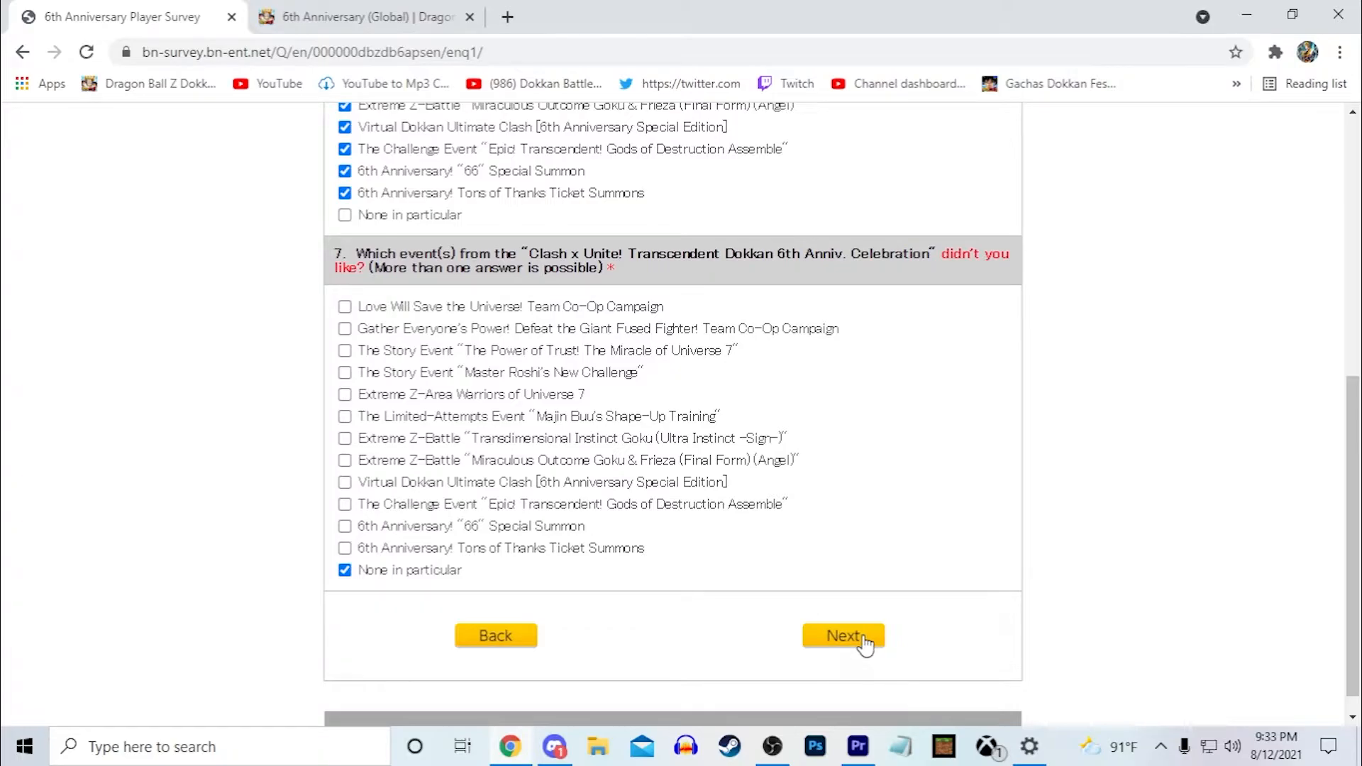
{"action": "mouse_move", "coordinate": [426, 439]}
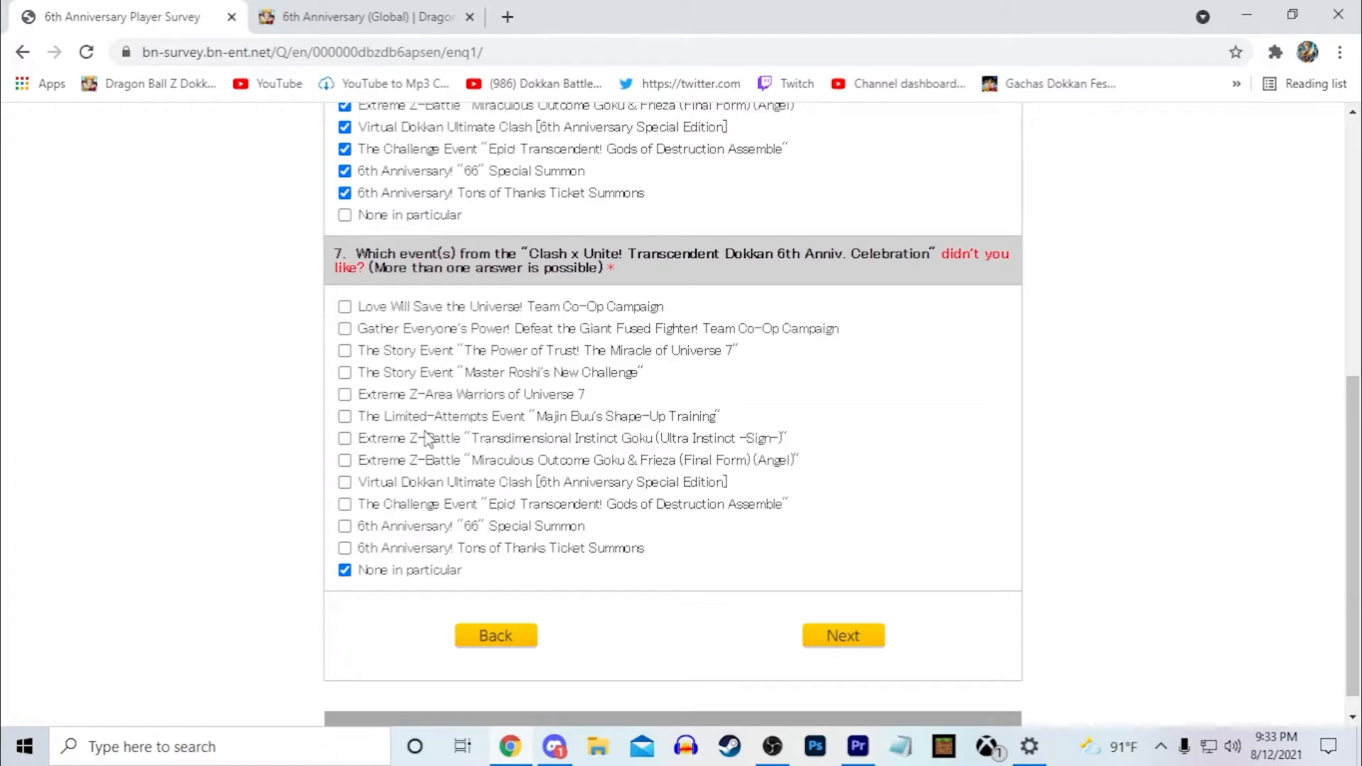
{"action": "mouse_move", "coordinate": [369, 438]}
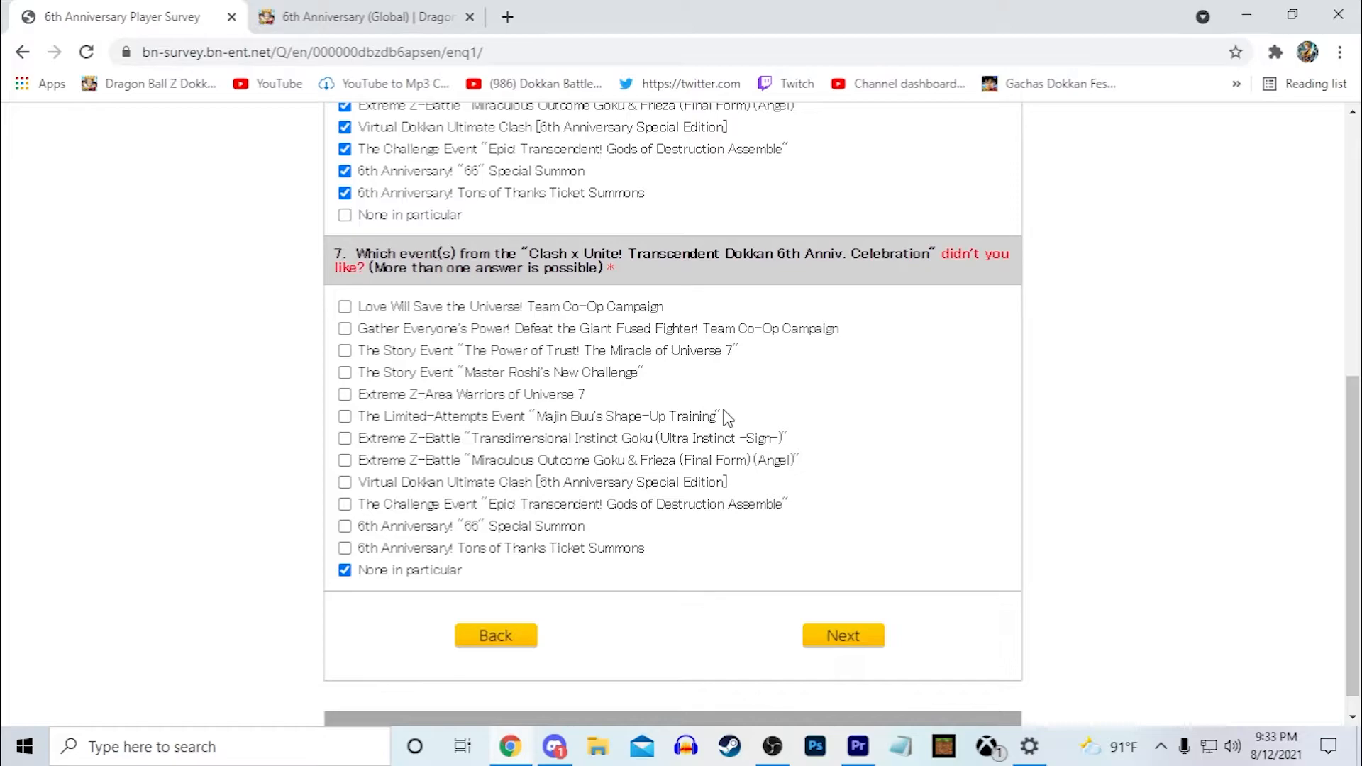
{"action": "mouse_move", "coordinate": [373, 423]}
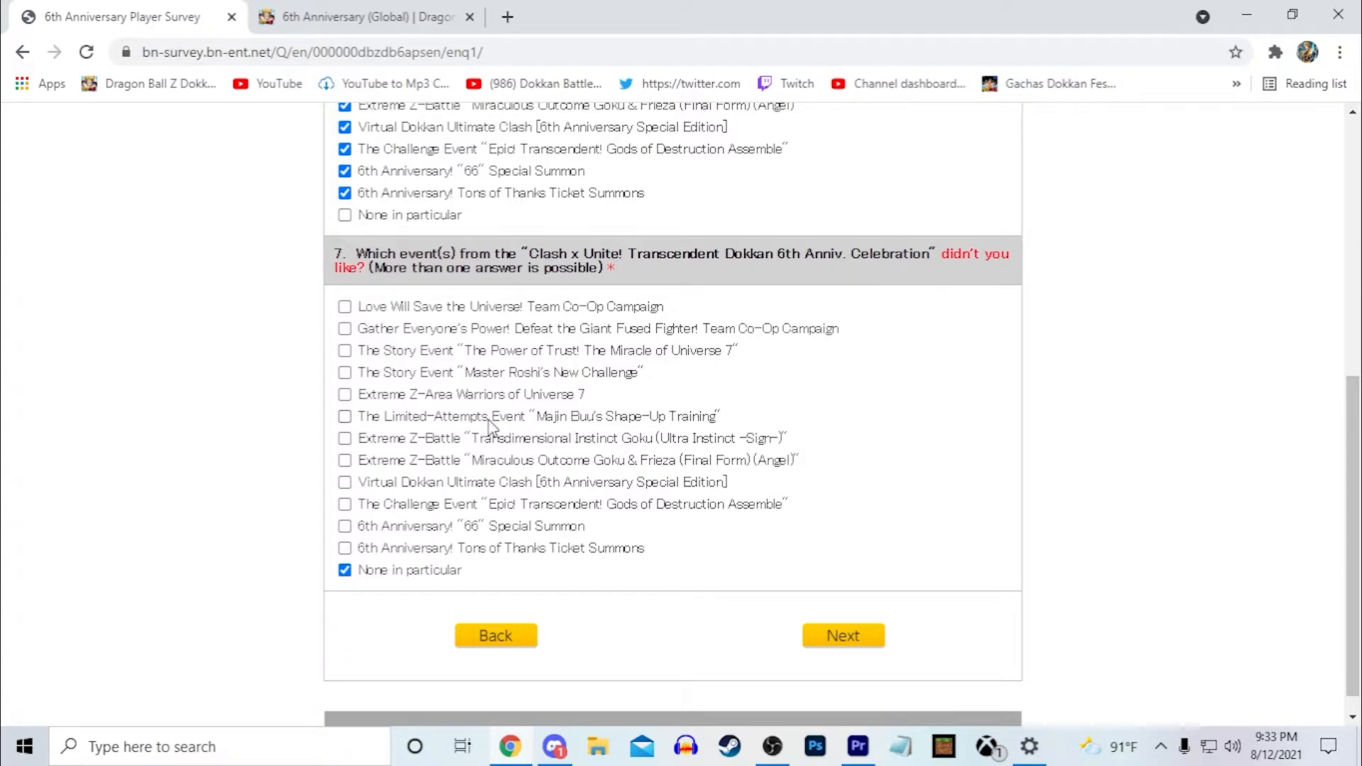
{"action": "mouse_move", "coordinate": [708, 421]}
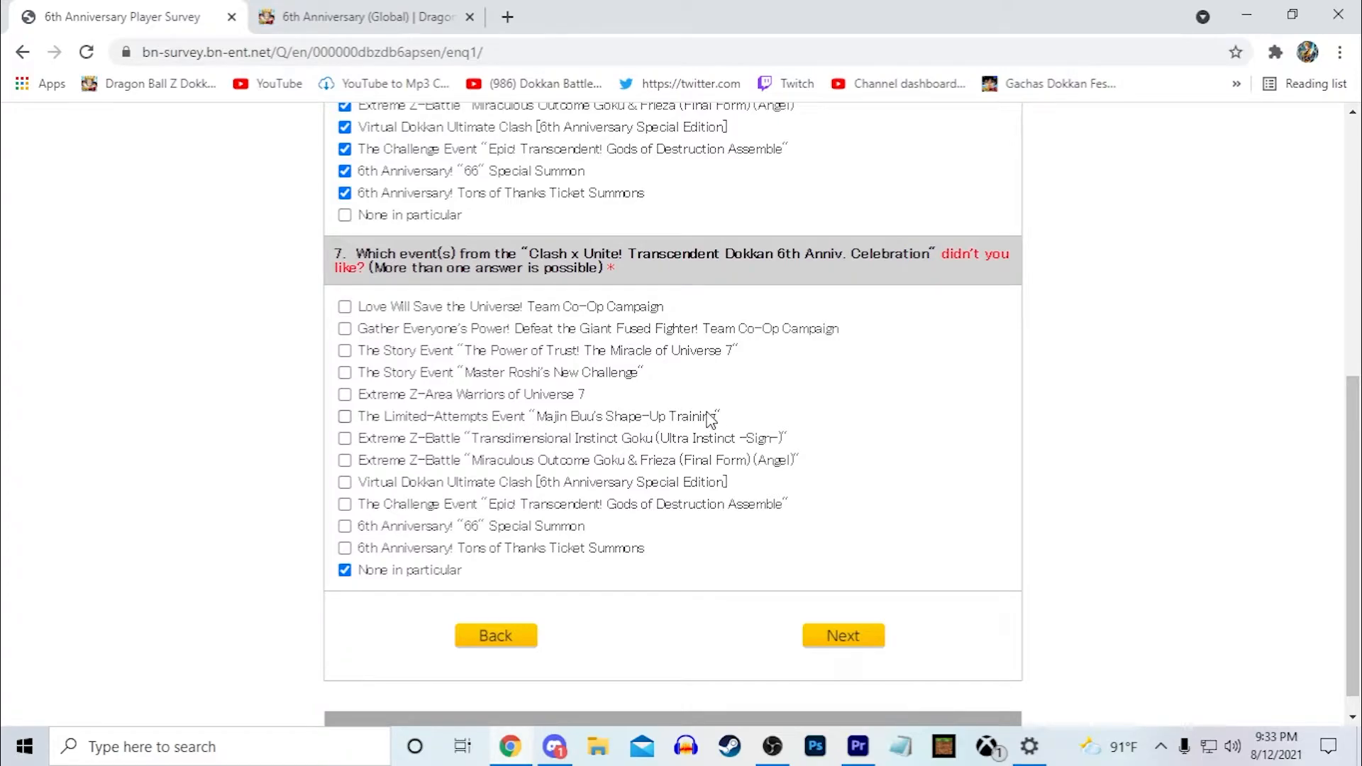
{"action": "mouse_move", "coordinate": [577, 556]}
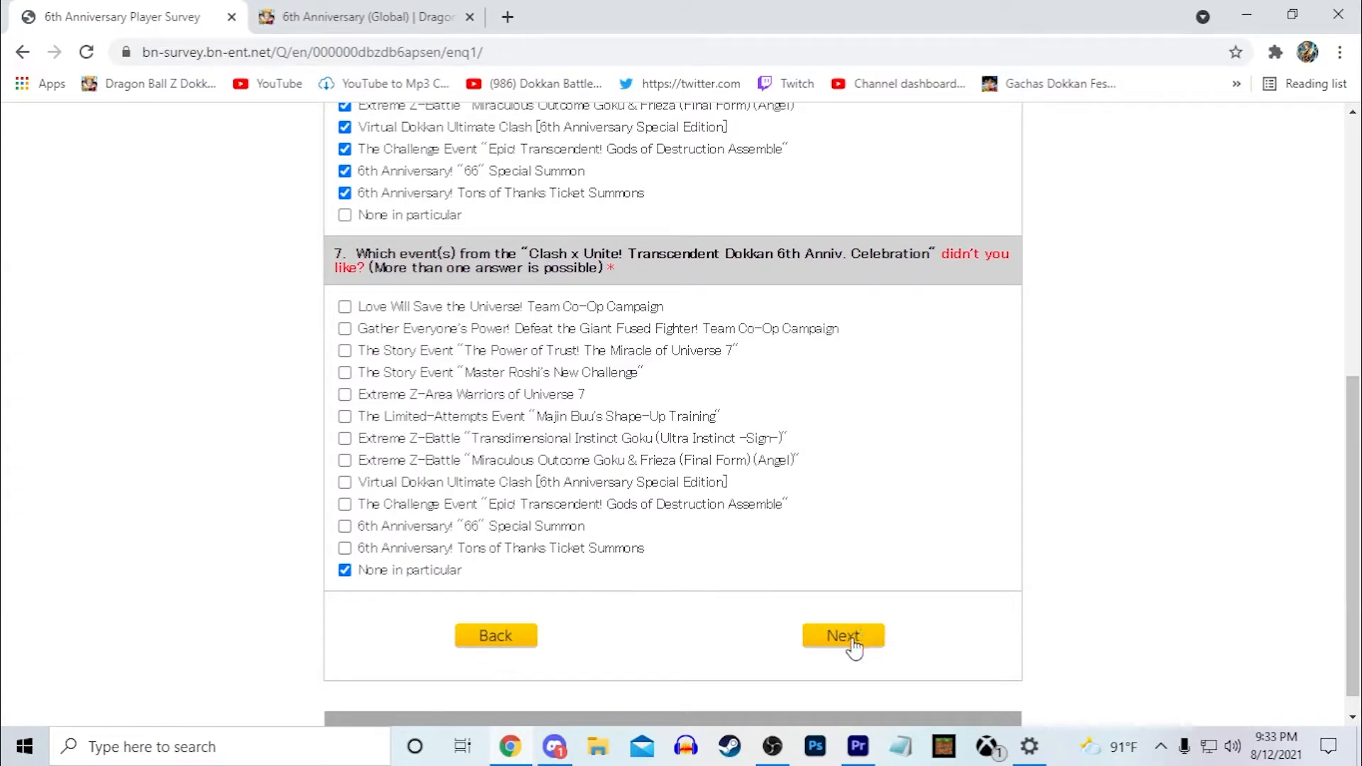
Advance to question 8 and rate the campaigns Completely satisfied
{"action": "left_click", "coordinate": [841, 635]}
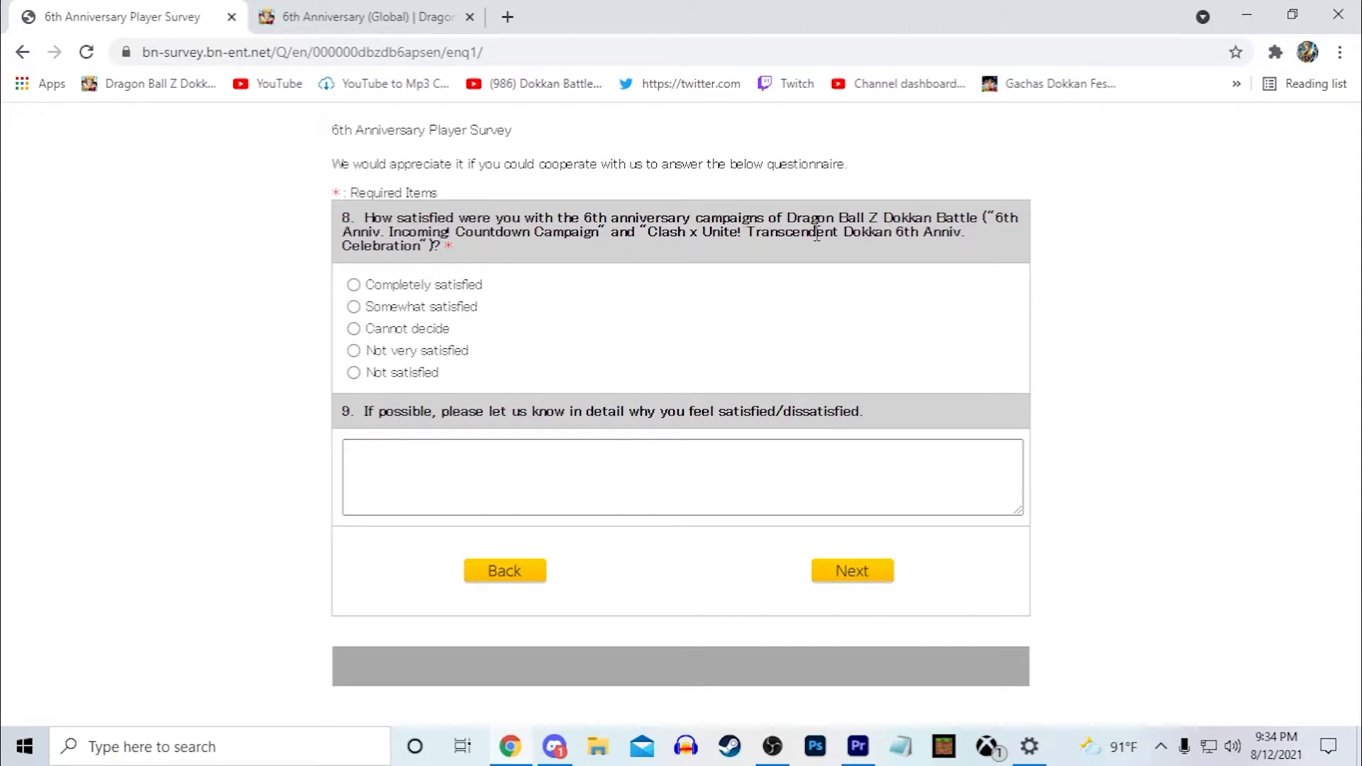
{"action": "mouse_move", "coordinate": [821, 250]}
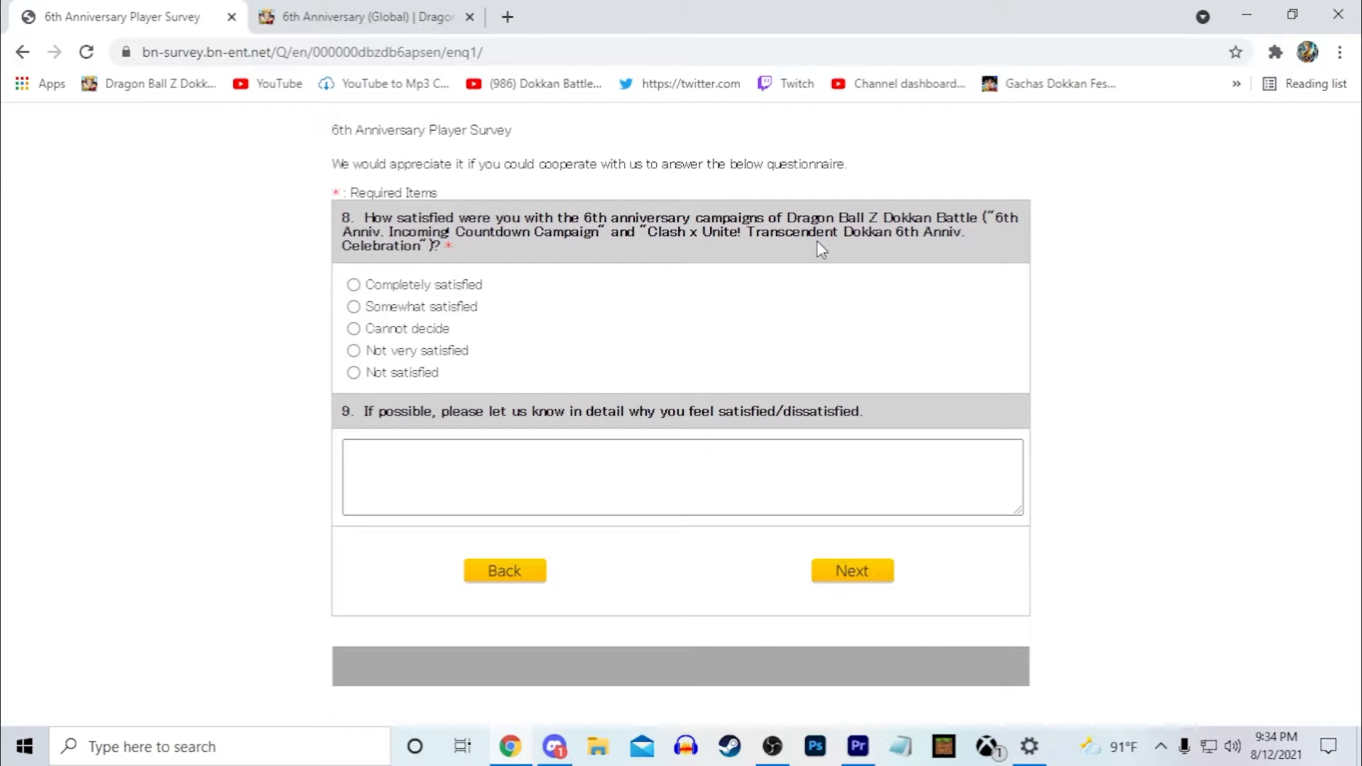
{"action": "left_click", "coordinate": [353, 307]}
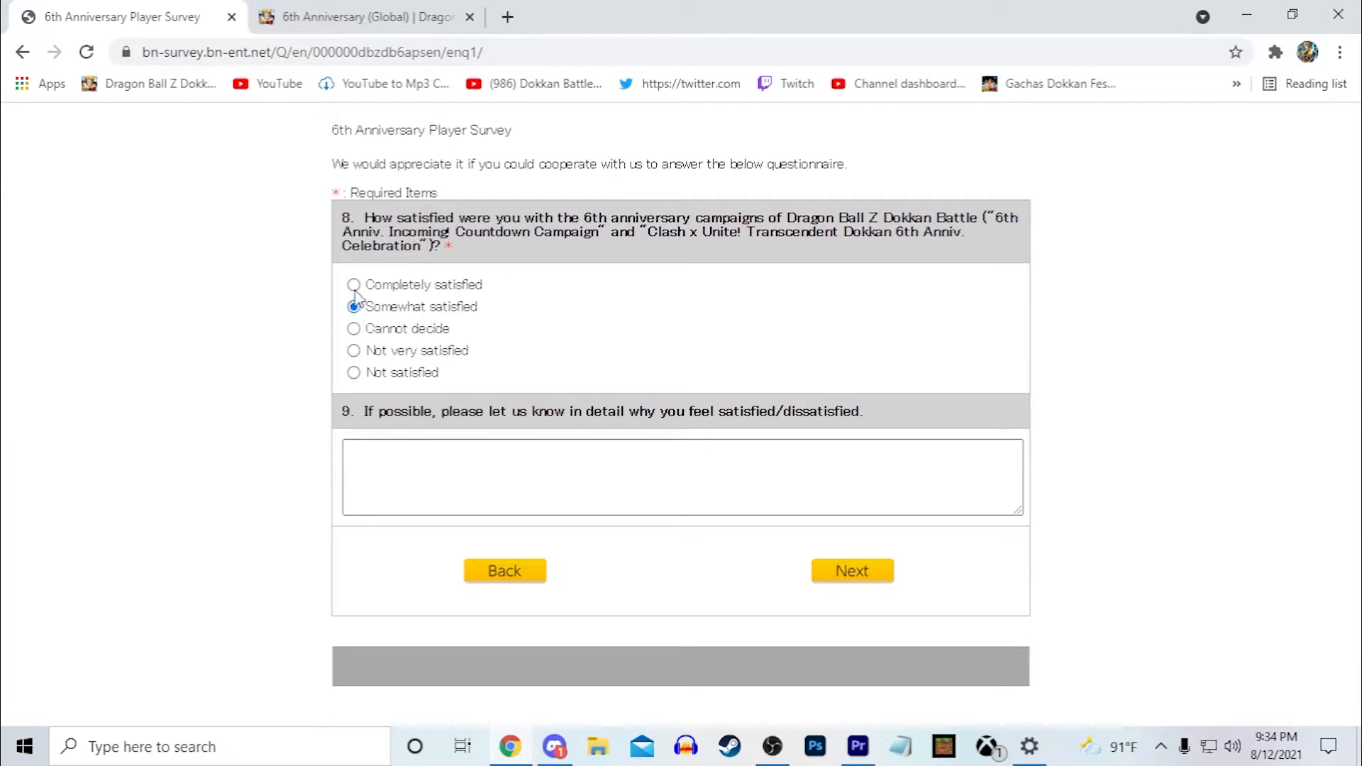
{"action": "left_click", "coordinate": [353, 283]}
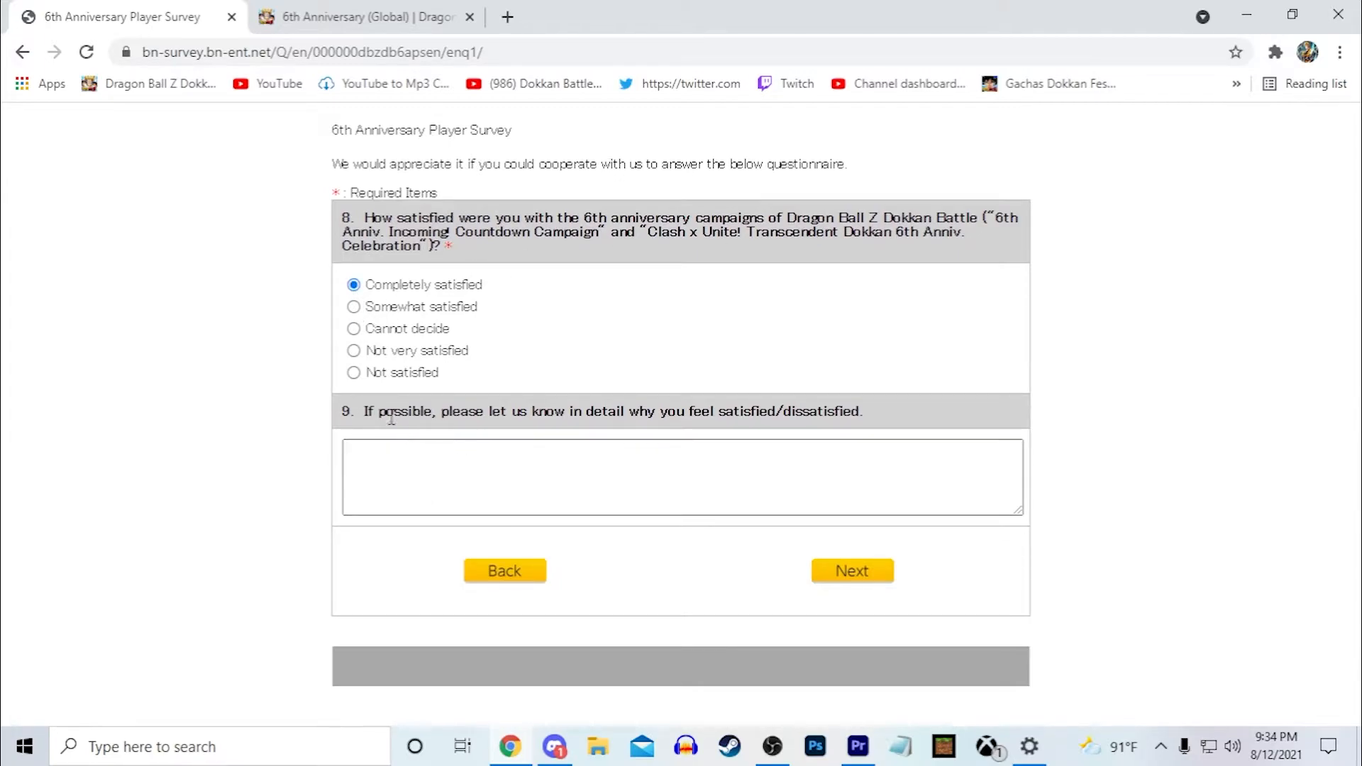
{"action": "mouse_move", "coordinate": [919, 425]}
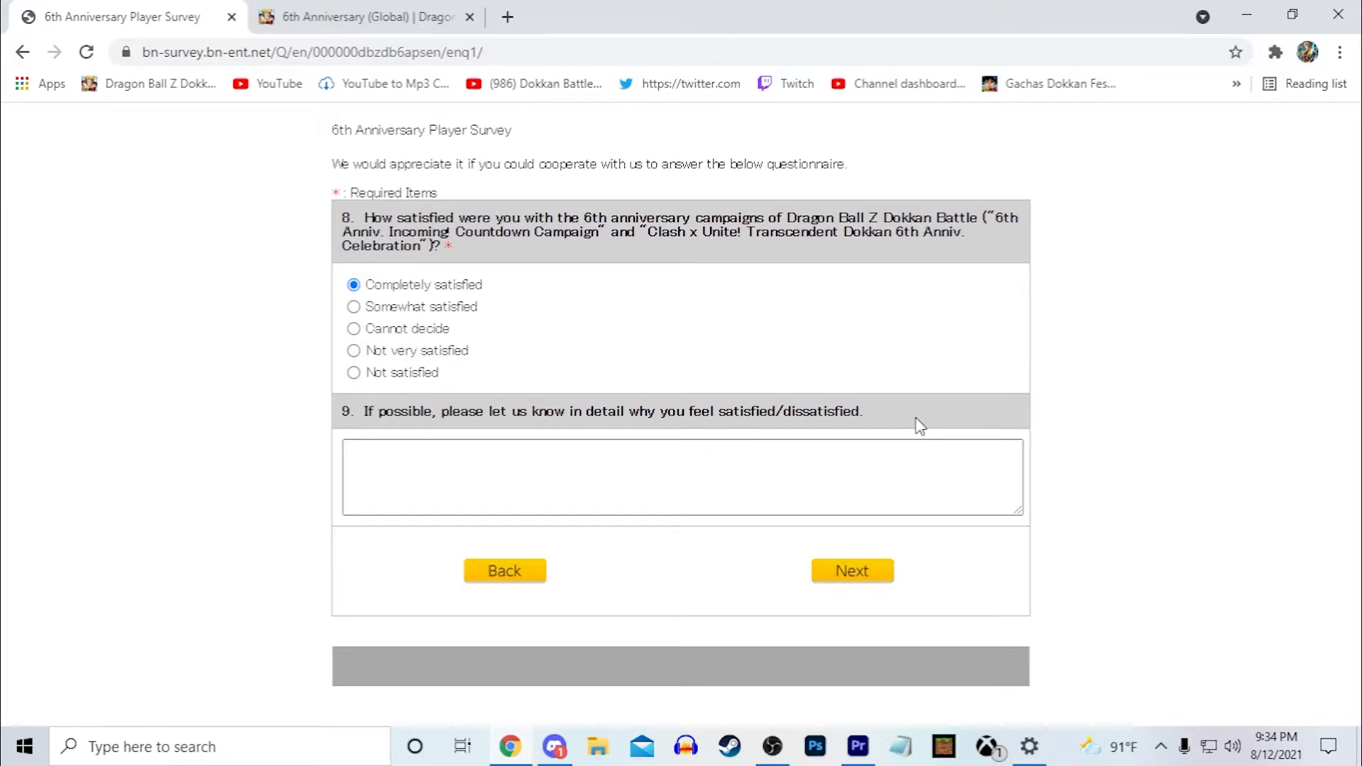
Advance to question 10 and answer Yes to joining the social media campaigns
{"action": "left_click", "coordinate": [852, 570]}
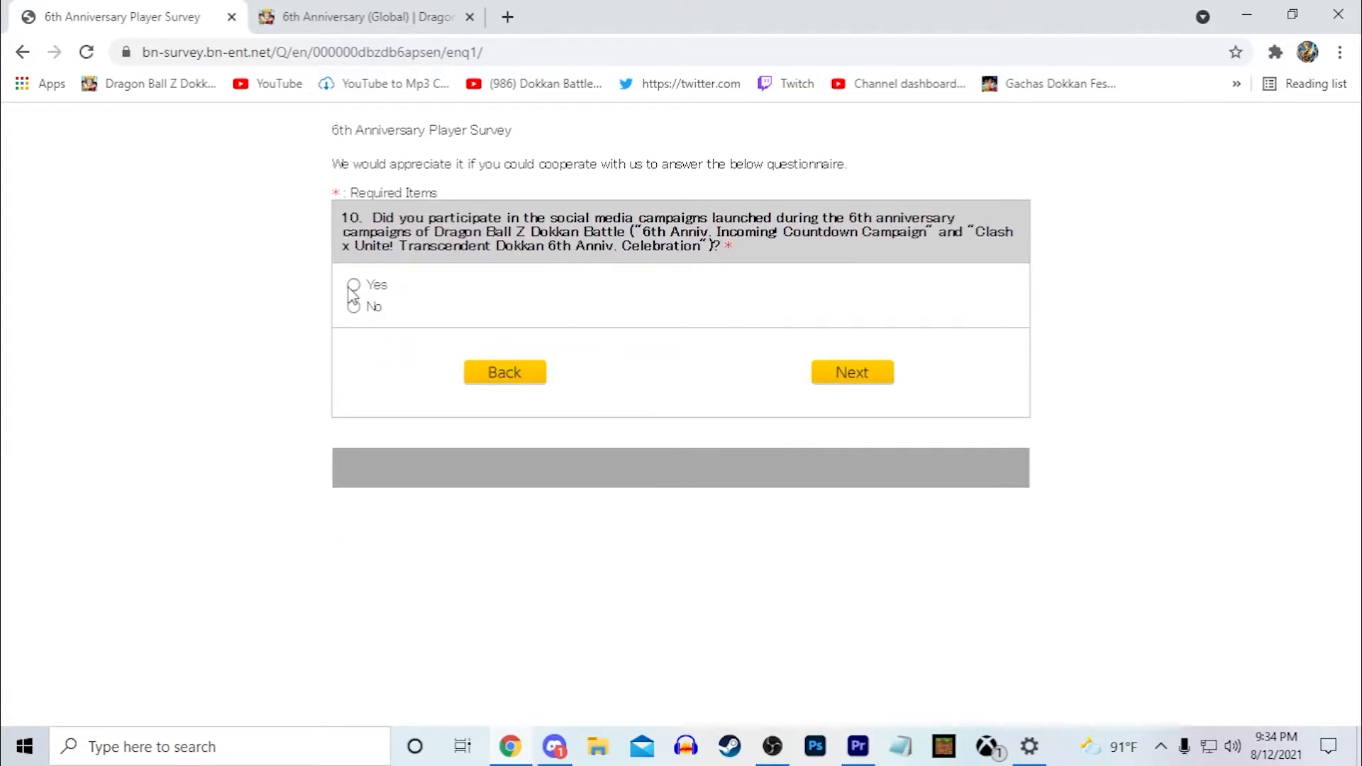
{"action": "left_click", "coordinate": [353, 285]}
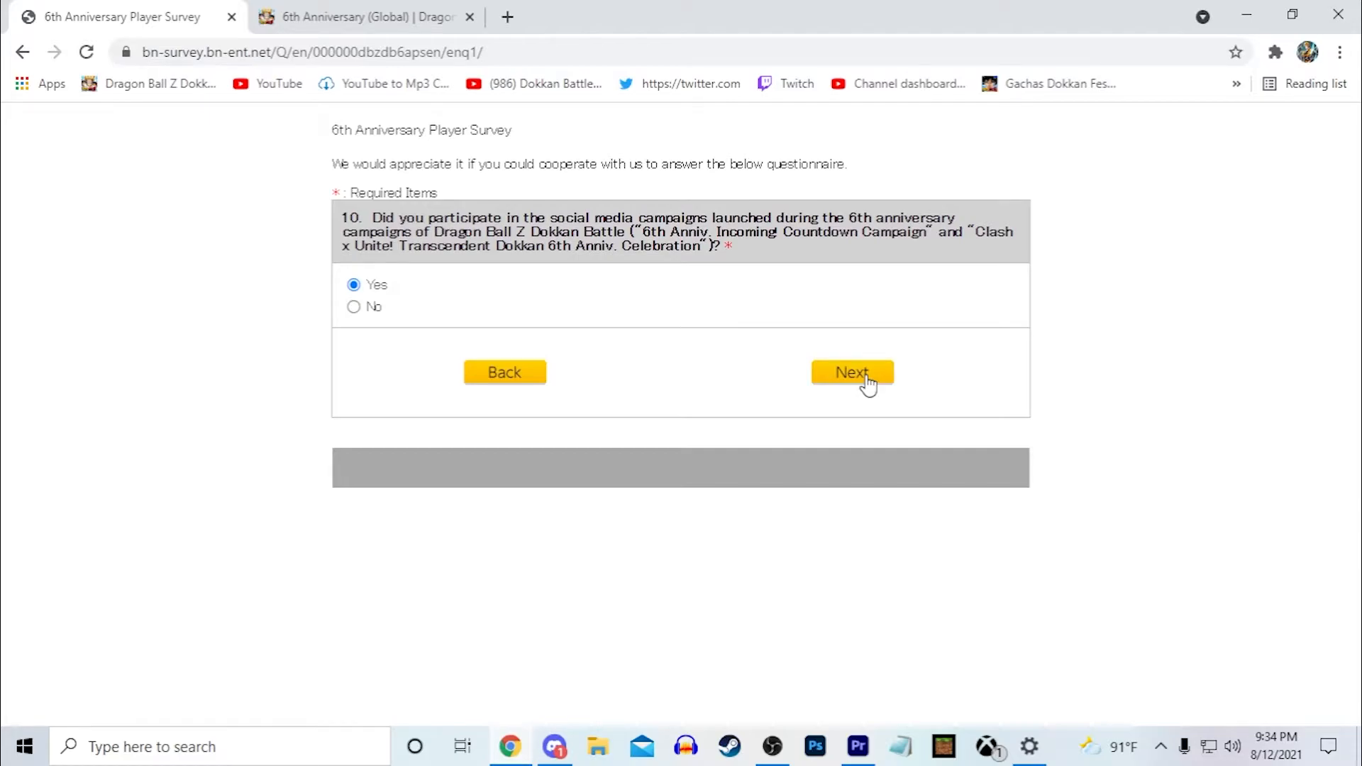
On question 11, tick the revival vote and other participated campaigns from the image checklist
{"action": "left_click", "coordinate": [852, 371]}
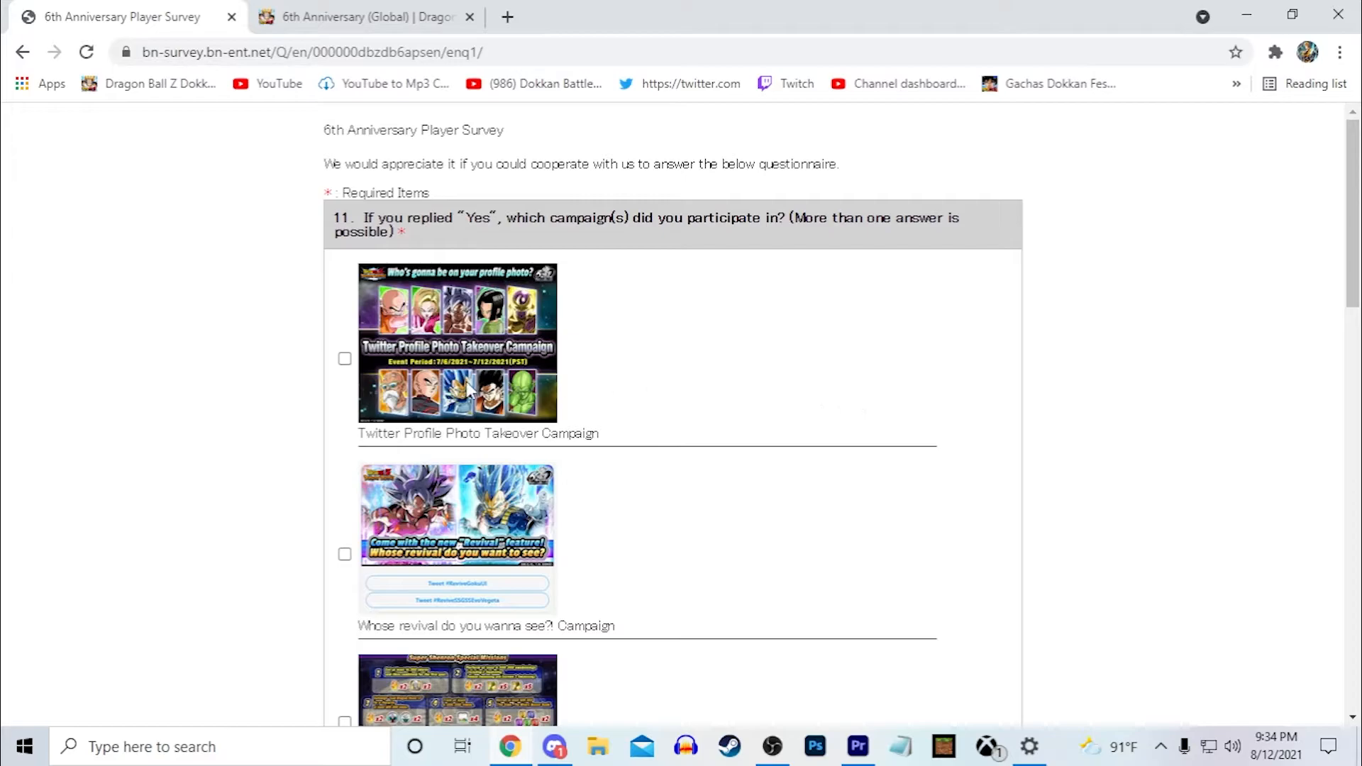
{"action": "left_click", "coordinate": [345, 554]}
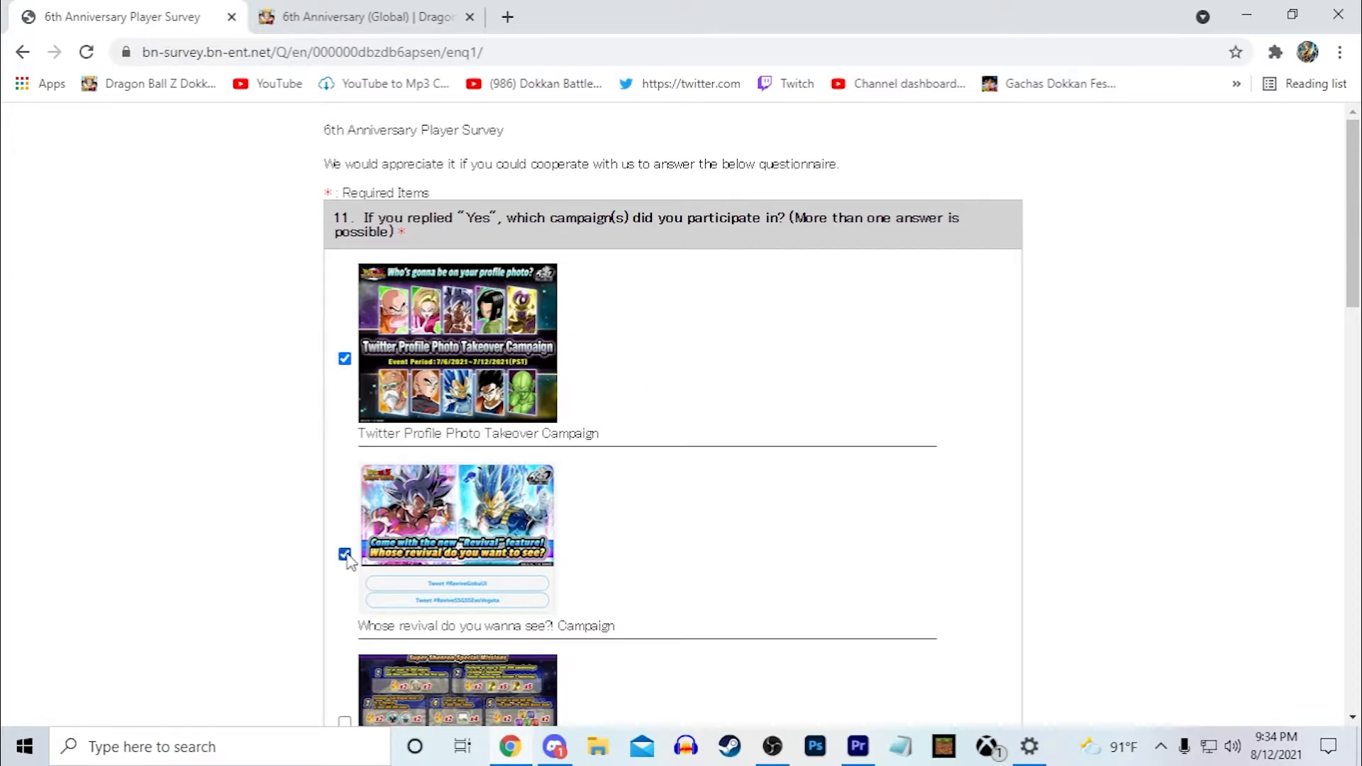
{"action": "scroll", "scroll_direction": "down", "scroll_amount": 3}
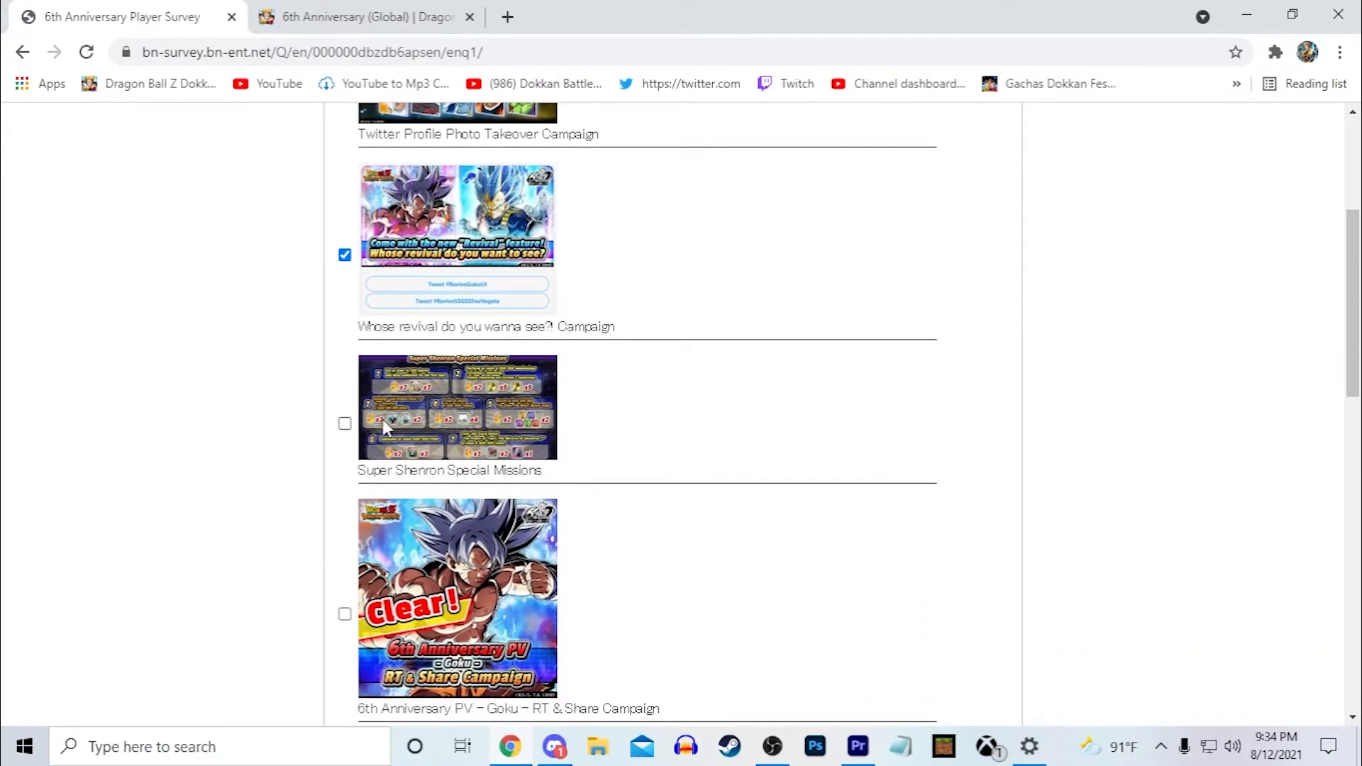
{"action": "scroll", "scroll_direction": "down", "scroll_amount": 3}
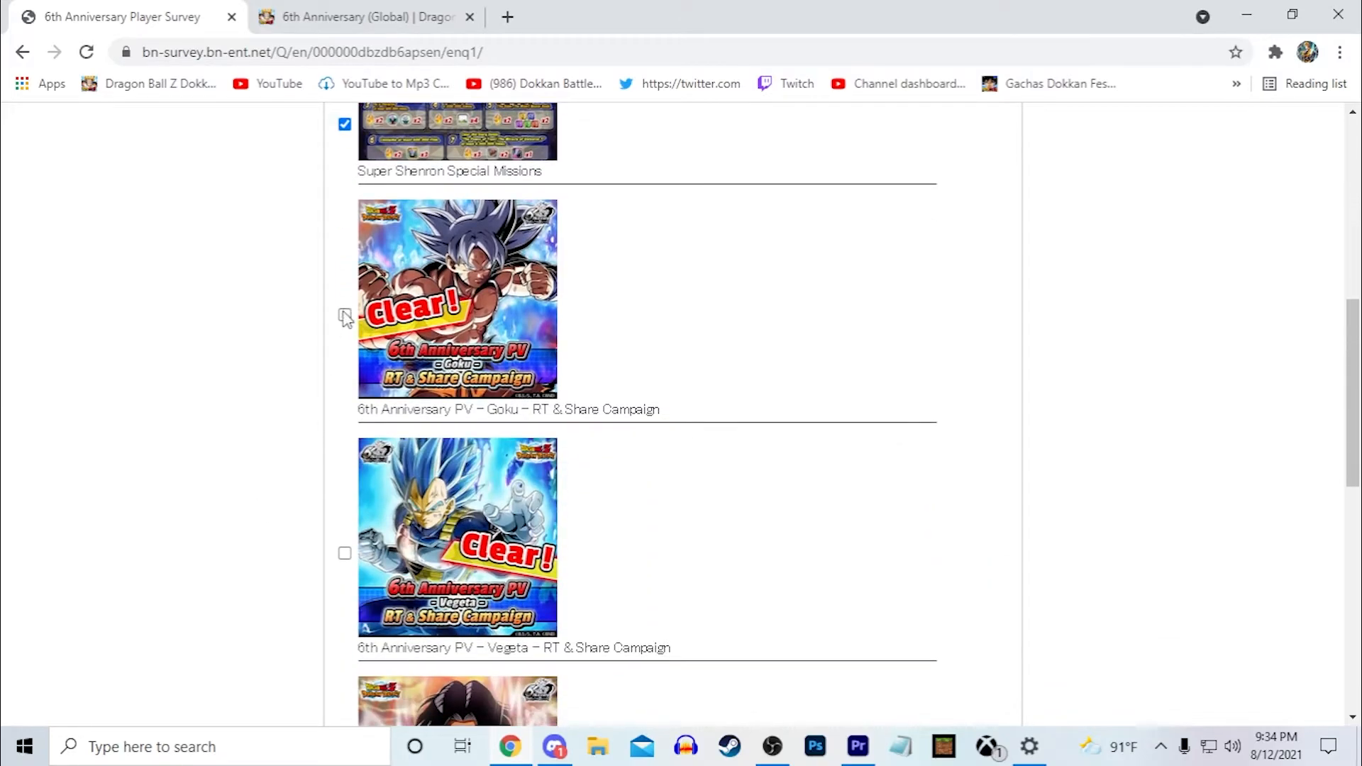
{"action": "scroll", "scroll_direction": "down", "scroll_amount": 3}
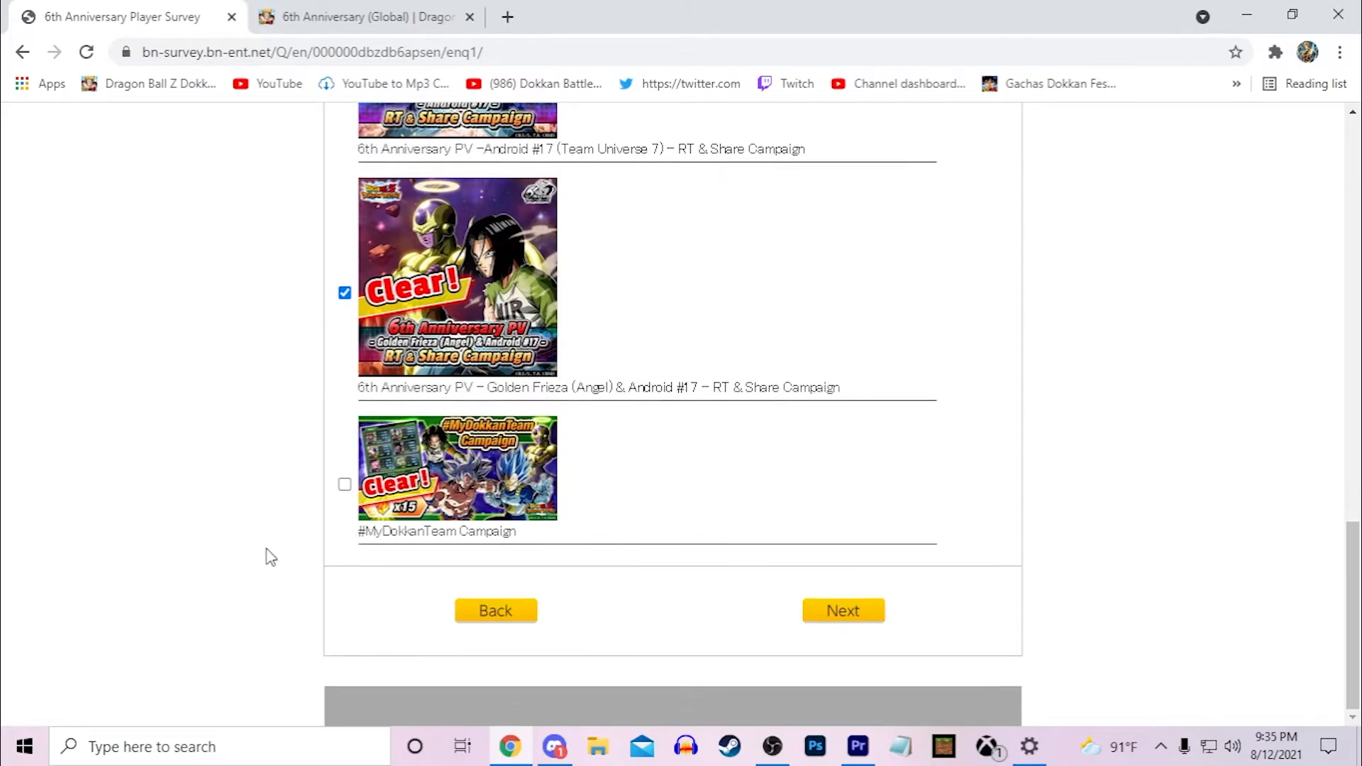
{"action": "left_click", "coordinate": [343, 484]}
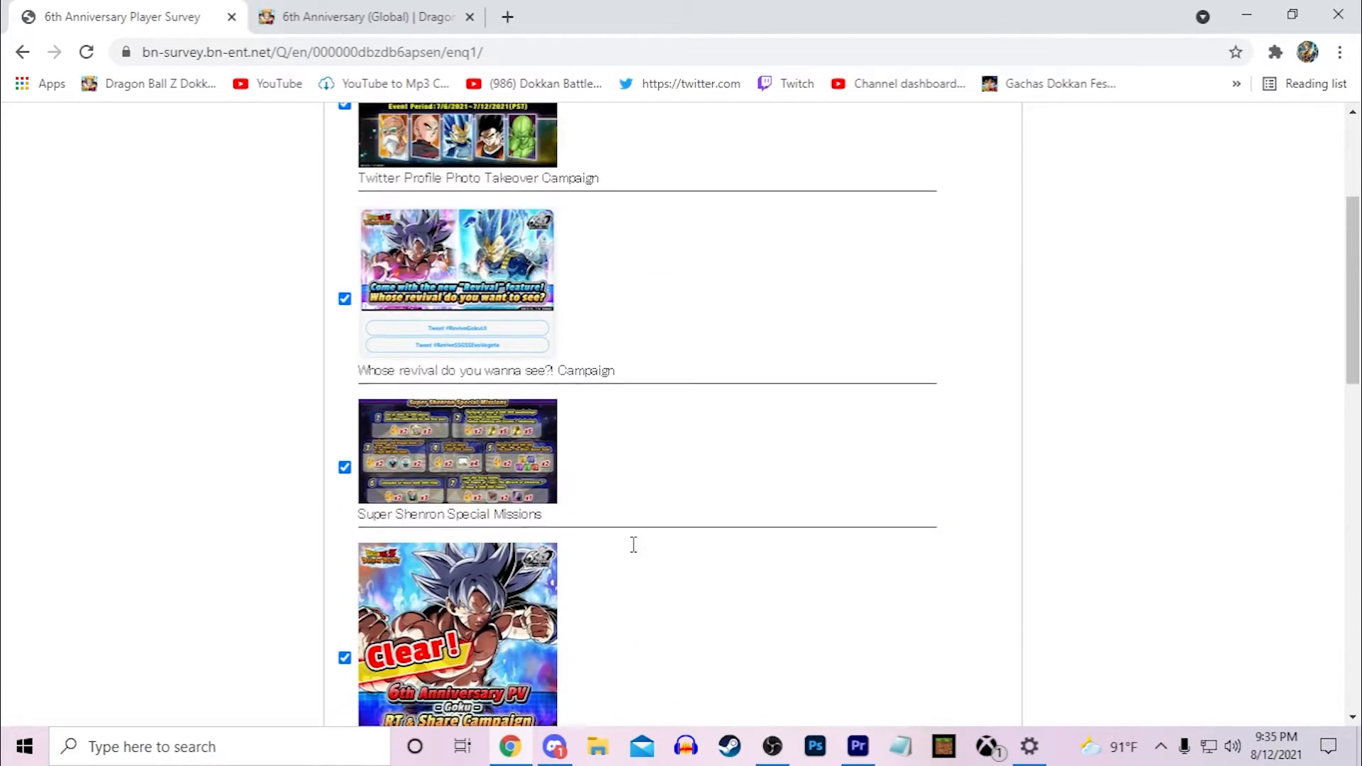
{"action": "scroll", "scroll_direction": "down", "scroll_amount": 3}
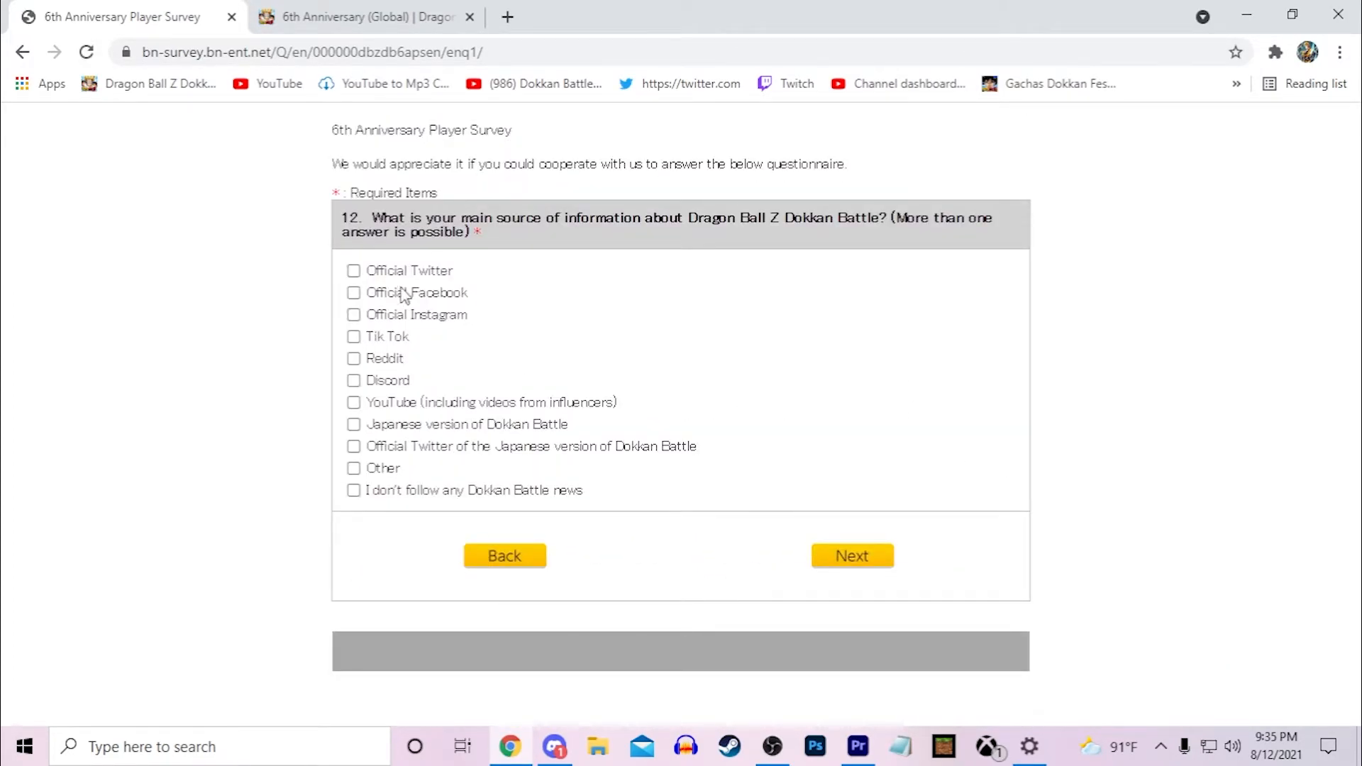
Mark Official Twitter, YouTube and the Japanese version's Official Twitter as news sources, then continue
{"action": "left_click", "coordinate": [354, 269]}
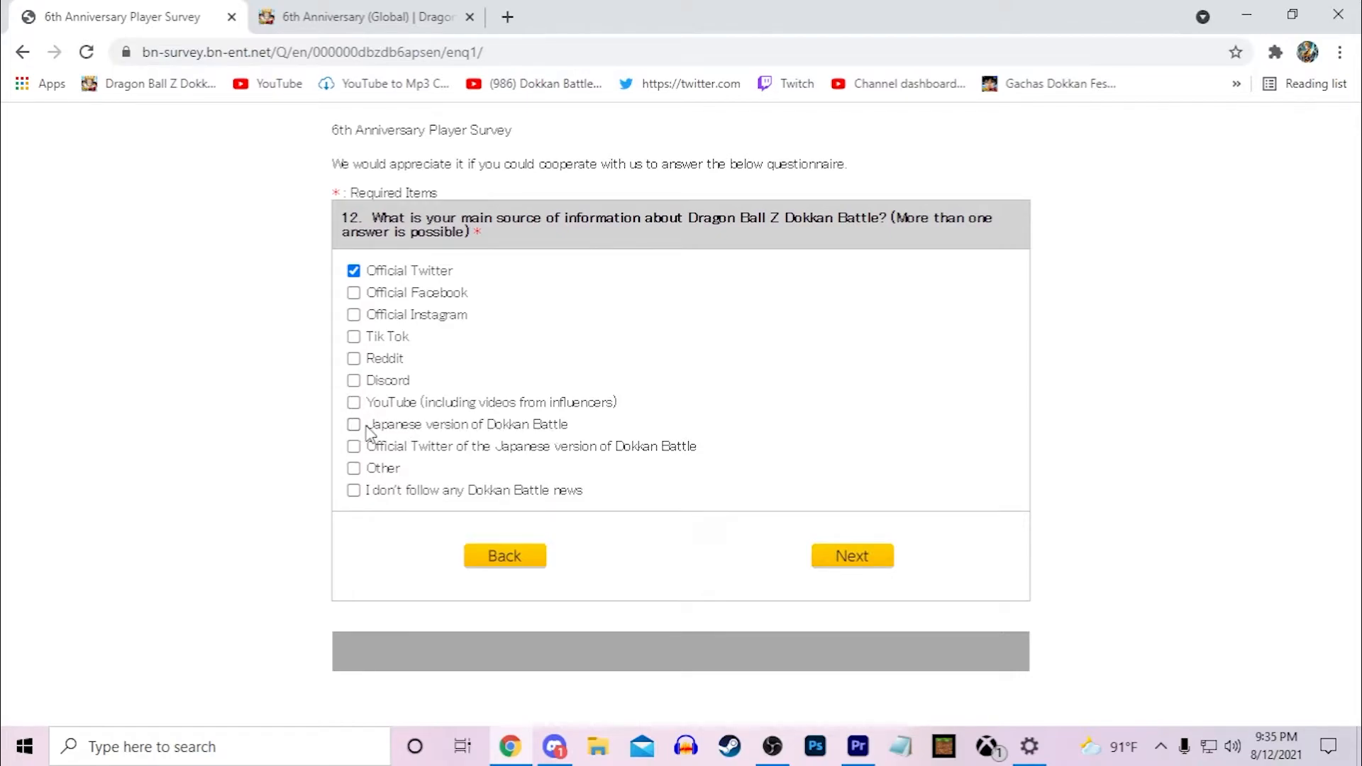
{"action": "mouse_move", "coordinate": [520, 438]}
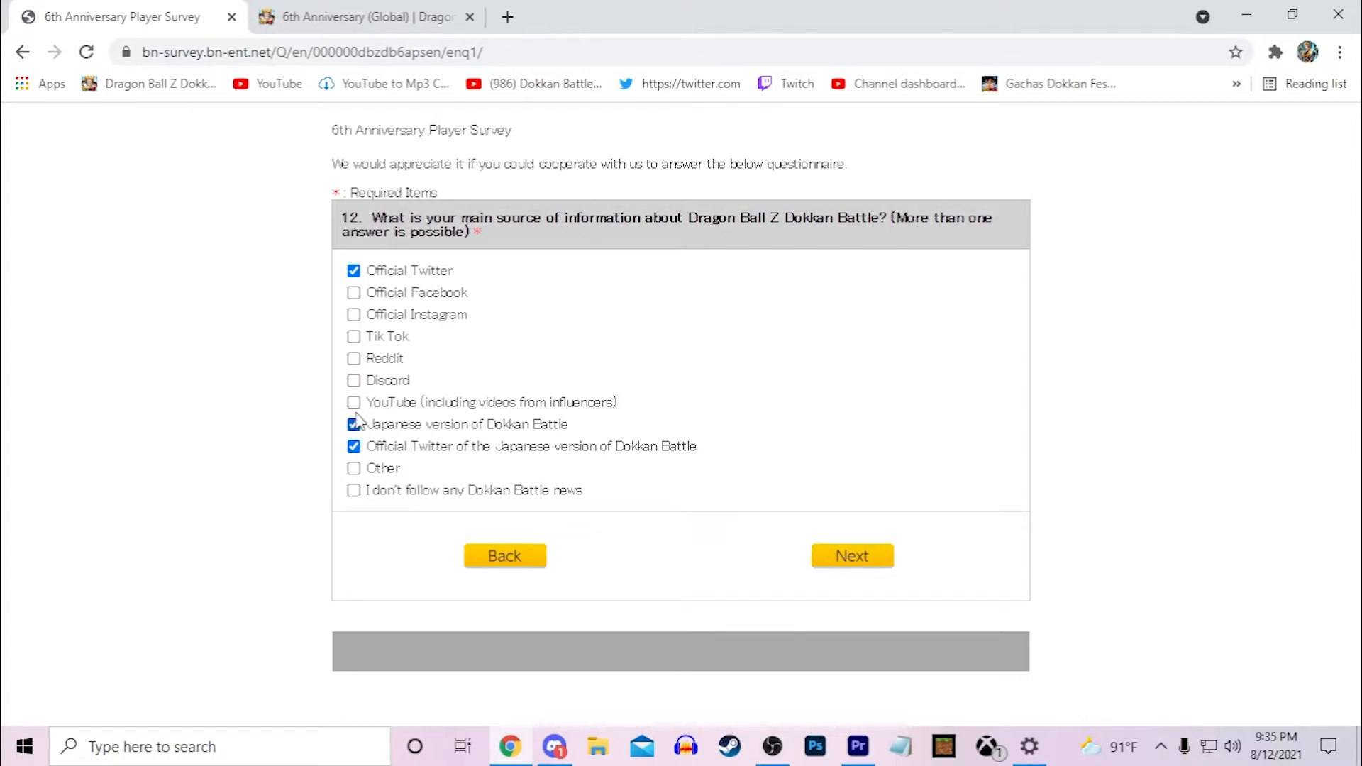
{"action": "left_click", "coordinate": [353, 270]}
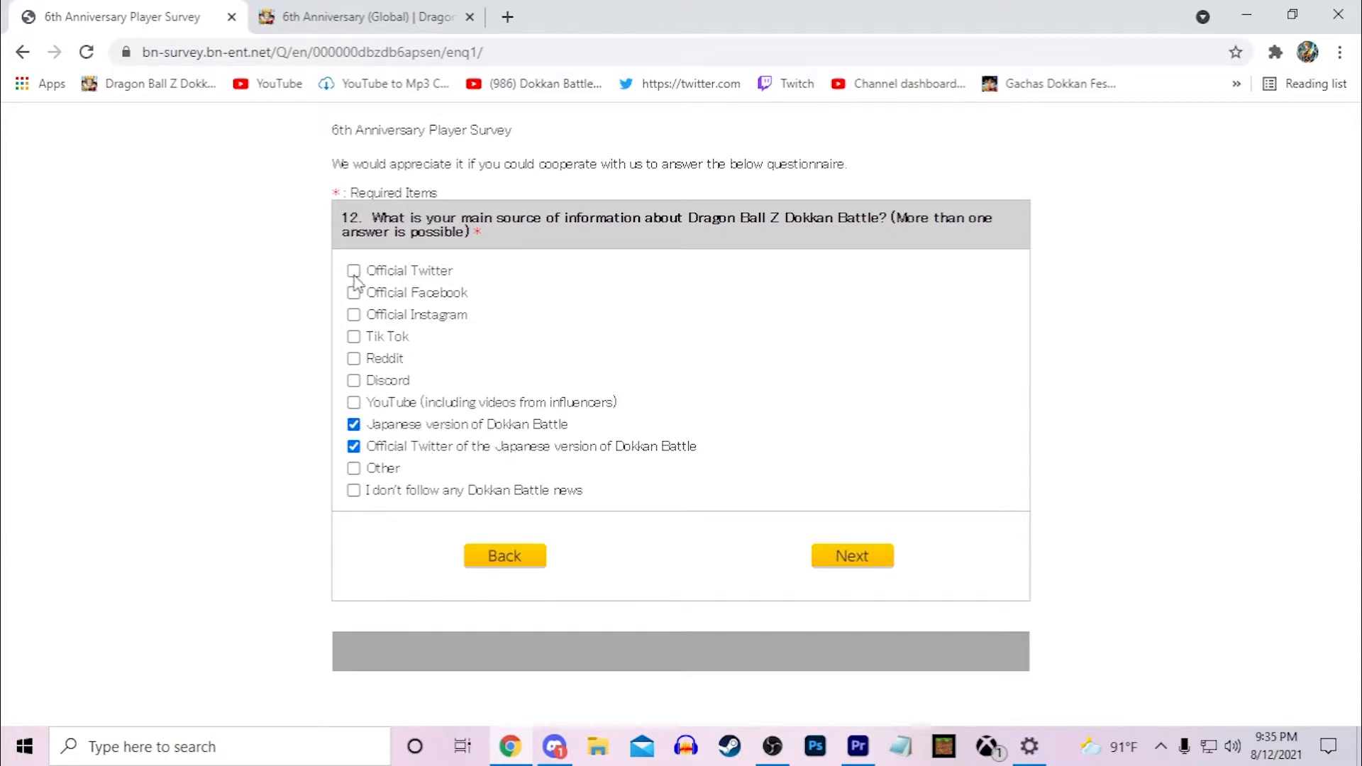
{"action": "left_click", "coordinate": [354, 269]}
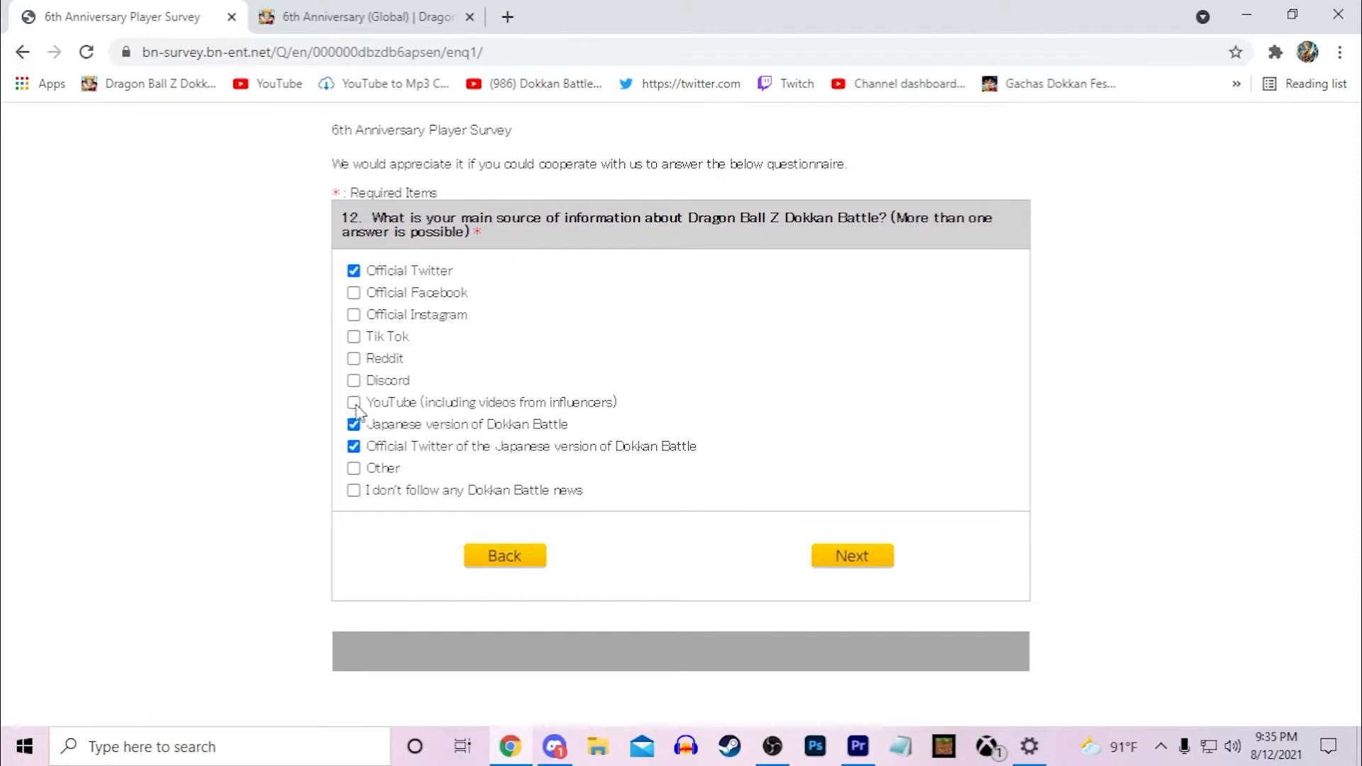
{"action": "left_click", "coordinate": [353, 402]}
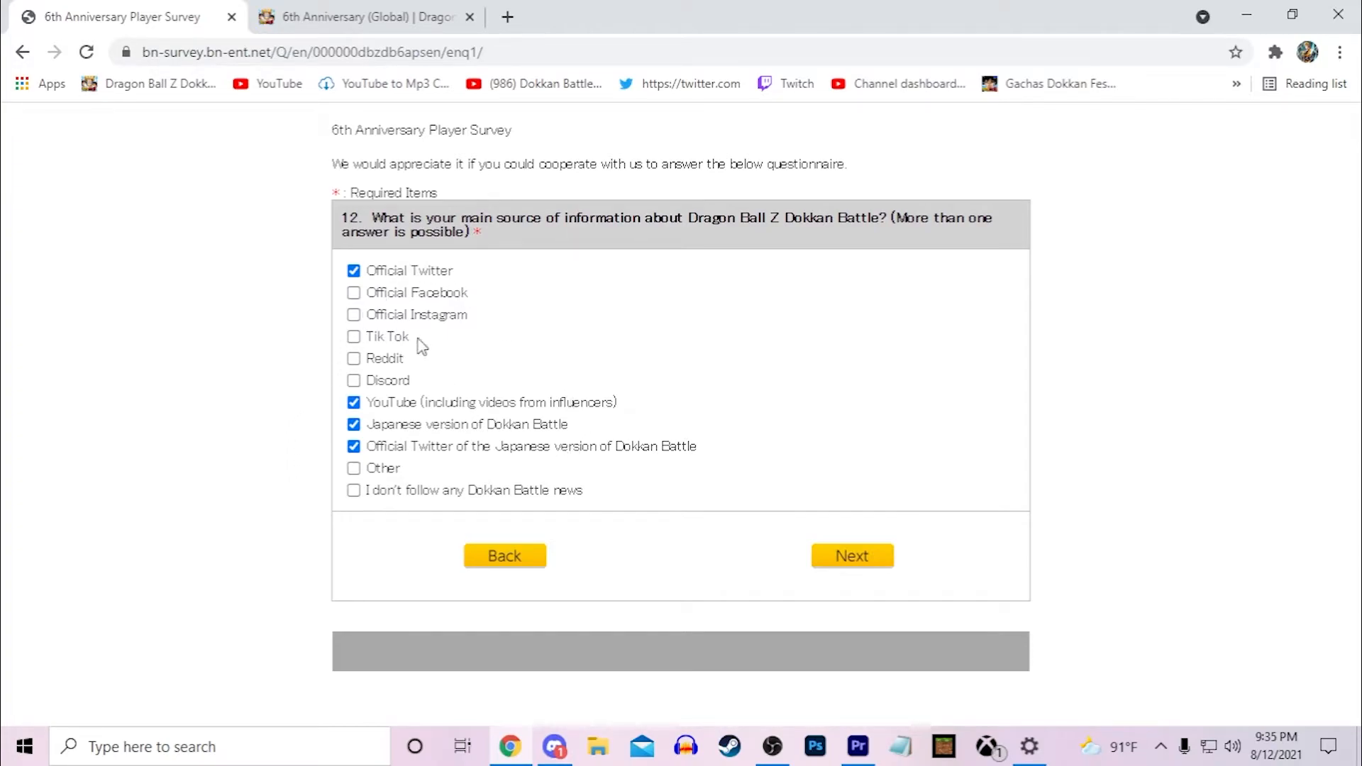
{"action": "mouse_move", "coordinate": [601, 162]}
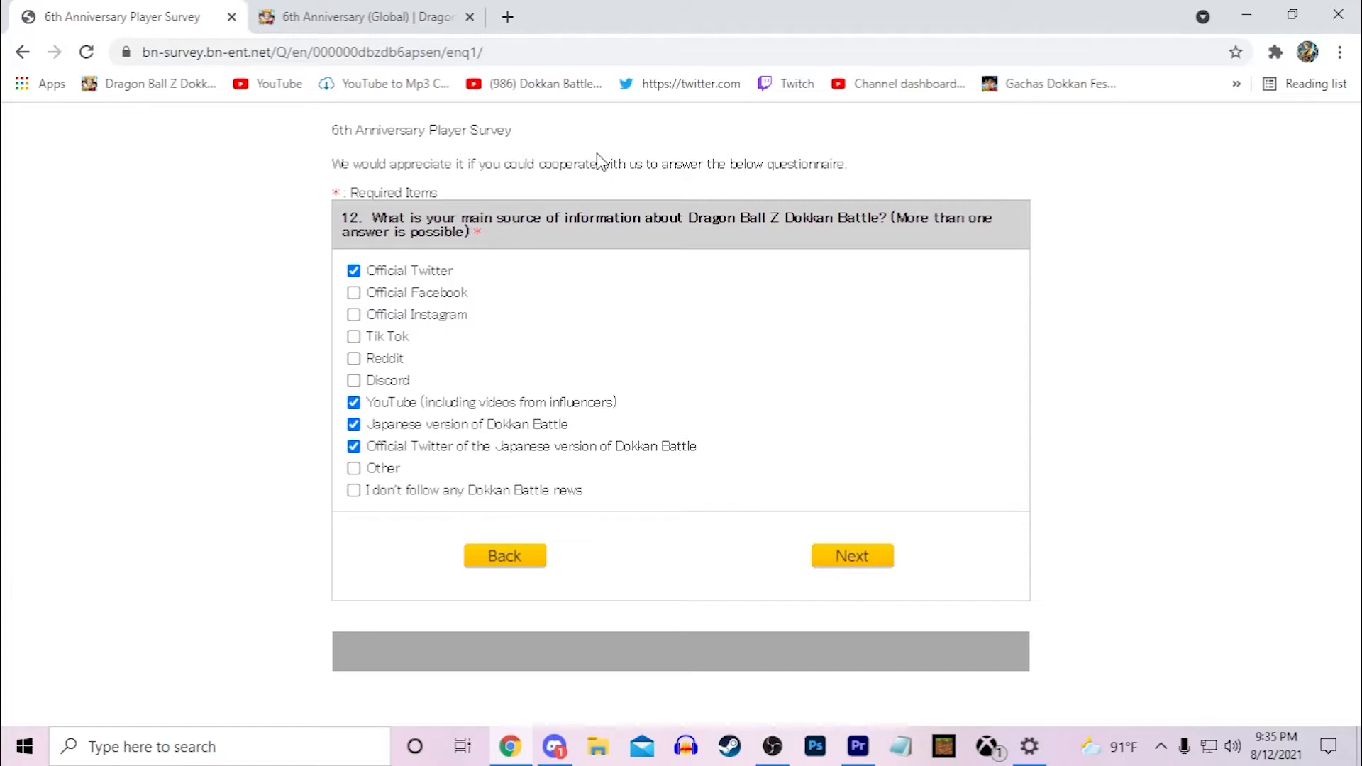
{"action": "left_click", "coordinate": [353, 445]}
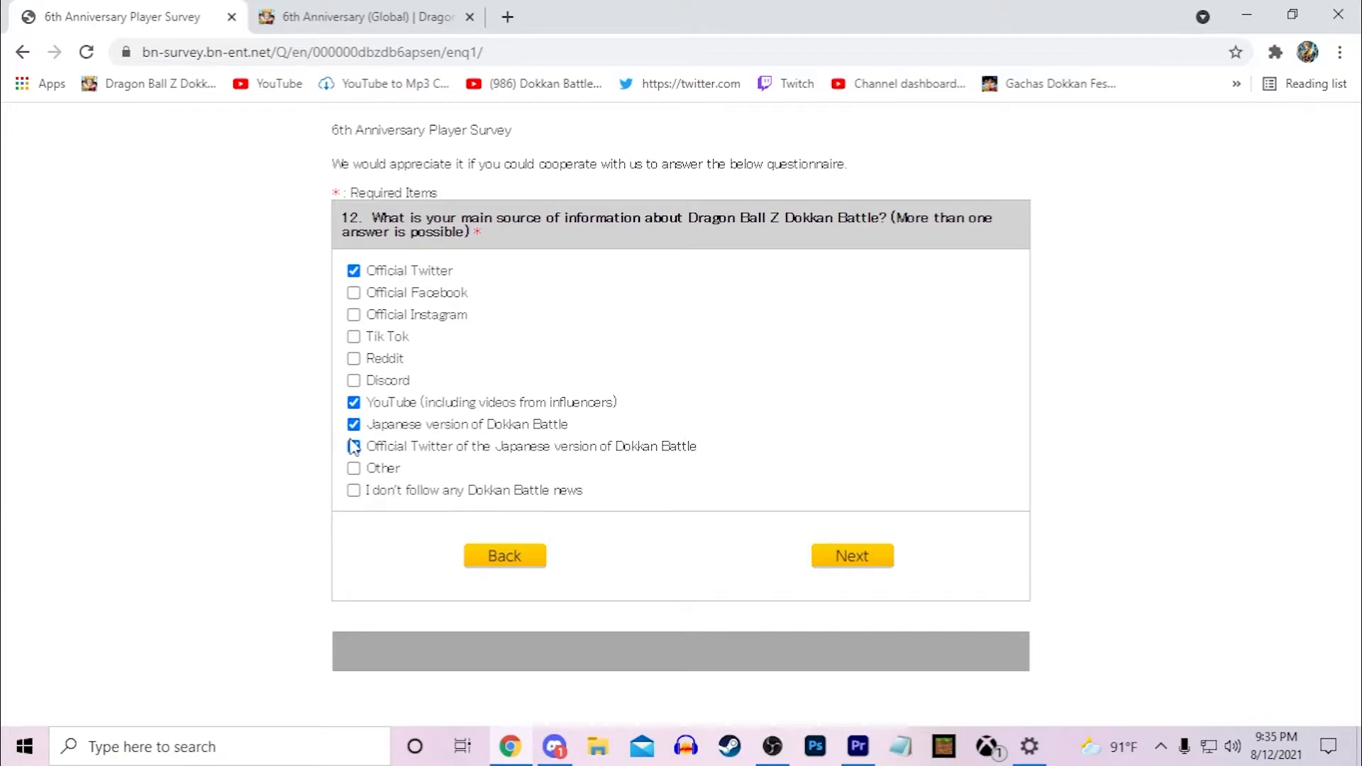
{"action": "left_click", "coordinate": [353, 446]}
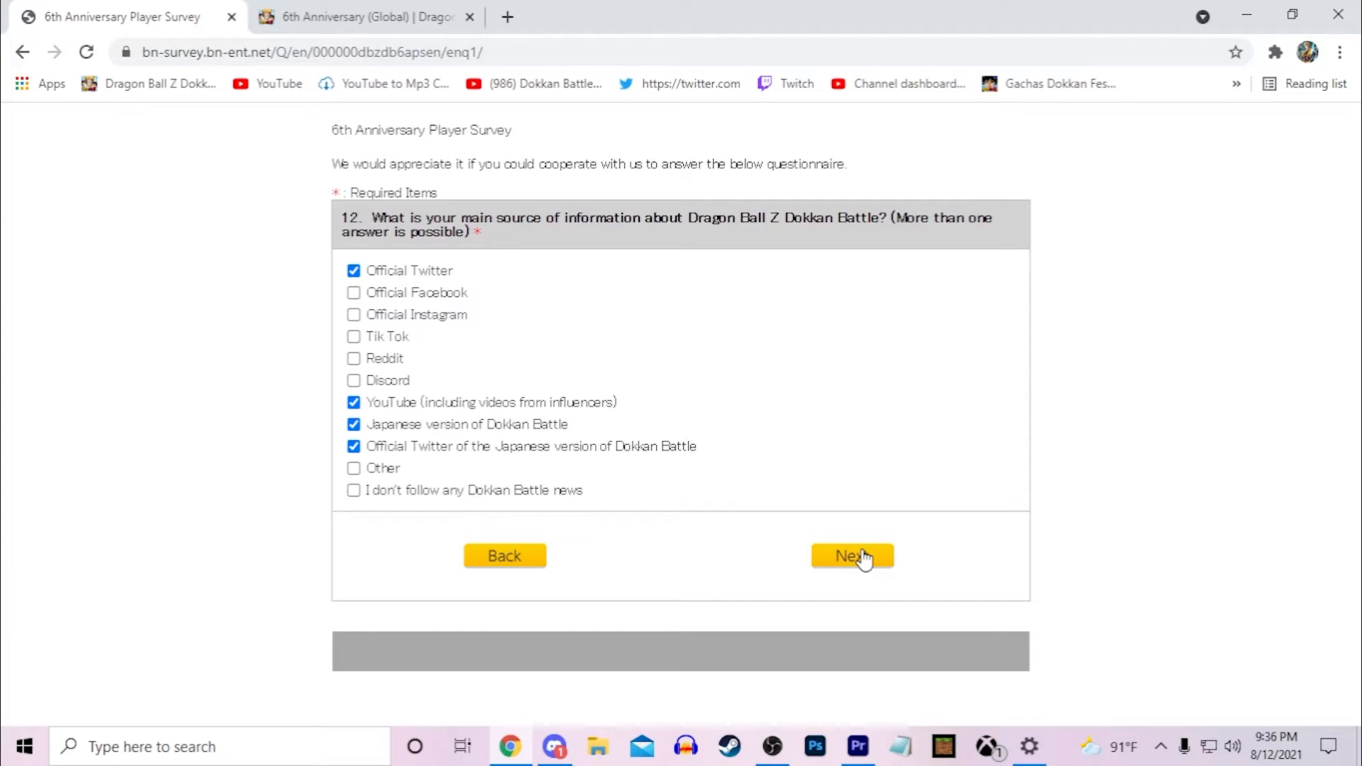
{"action": "mouse_move", "coordinate": [811, 521]}
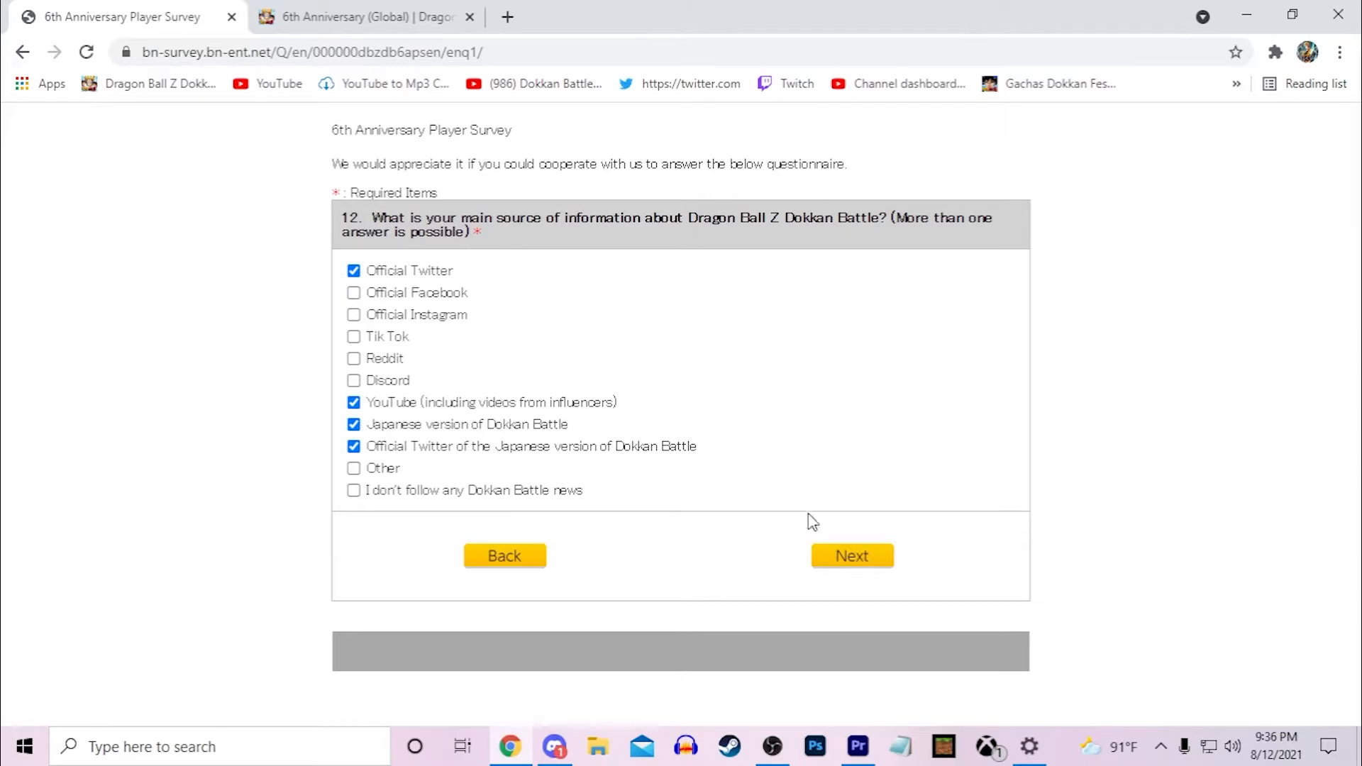
{"action": "left_click", "coordinate": [851, 556]}
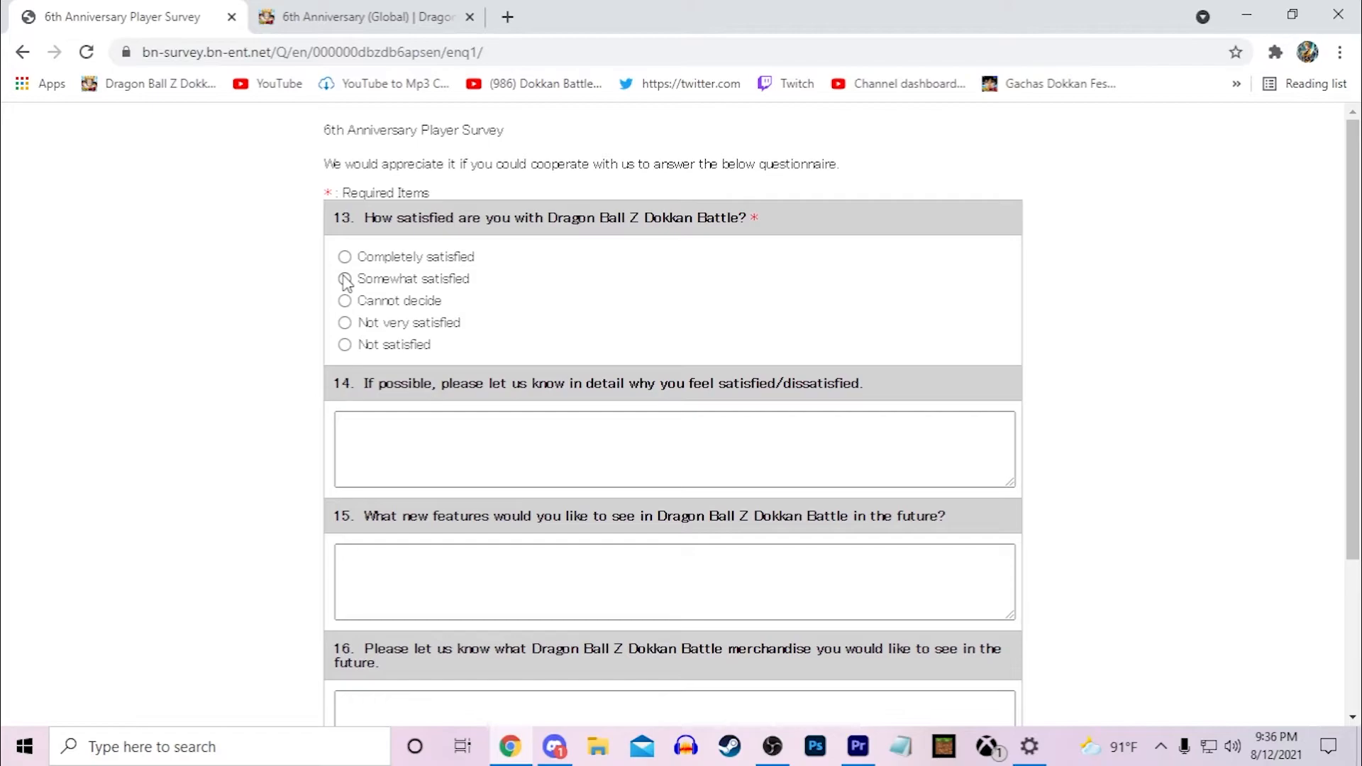
Rate overall Dokkan Battle satisfaction in question 13 as Somewhat satisfied
{"action": "left_click", "coordinate": [344, 278]}
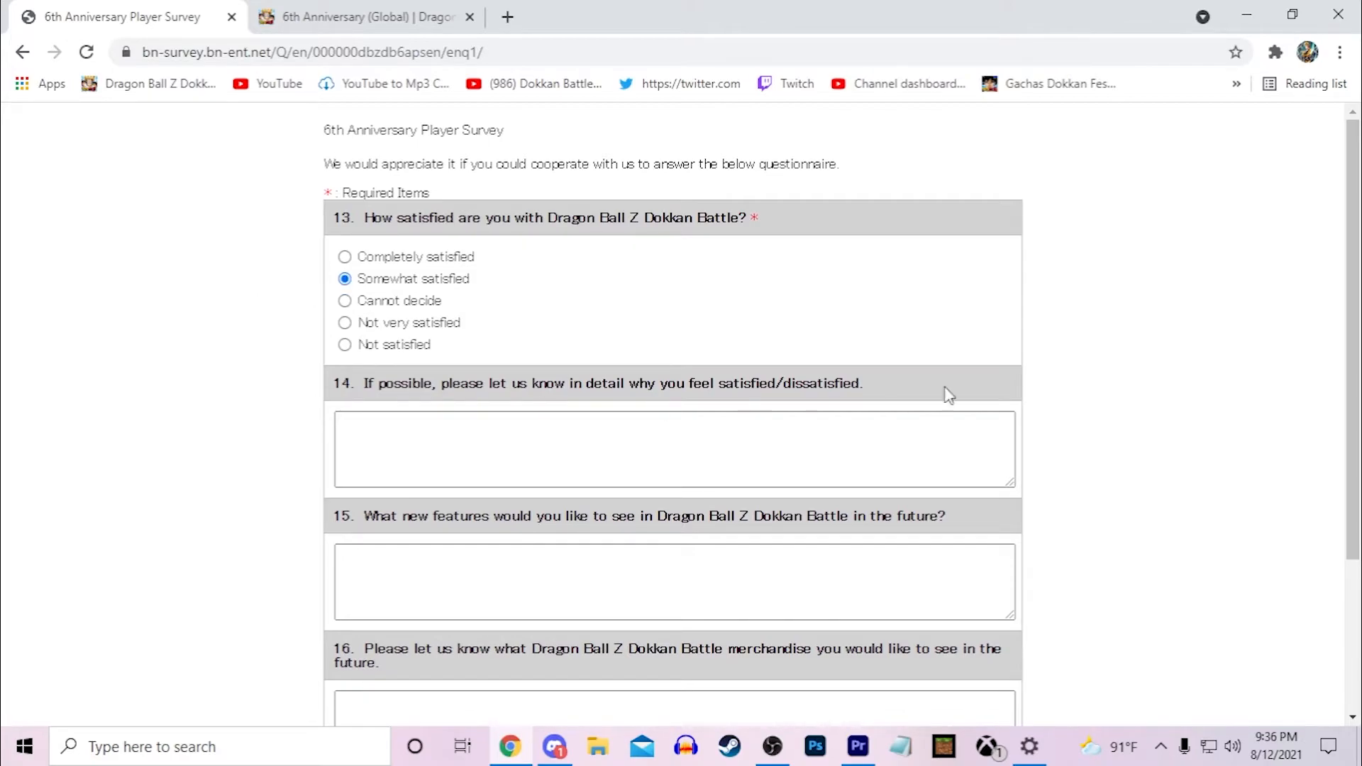
{"action": "mouse_move", "coordinate": [1088, 481]}
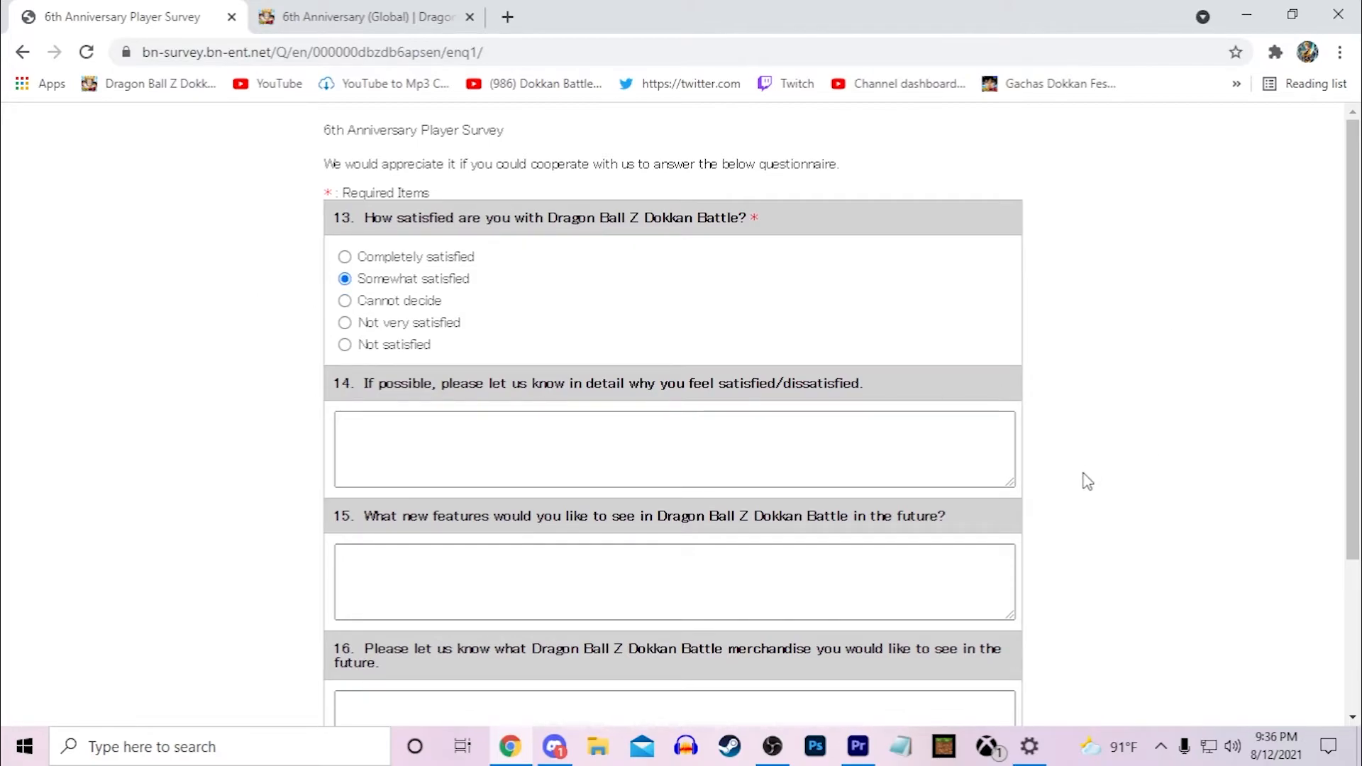
{"action": "mouse_move", "coordinate": [1112, 529]}
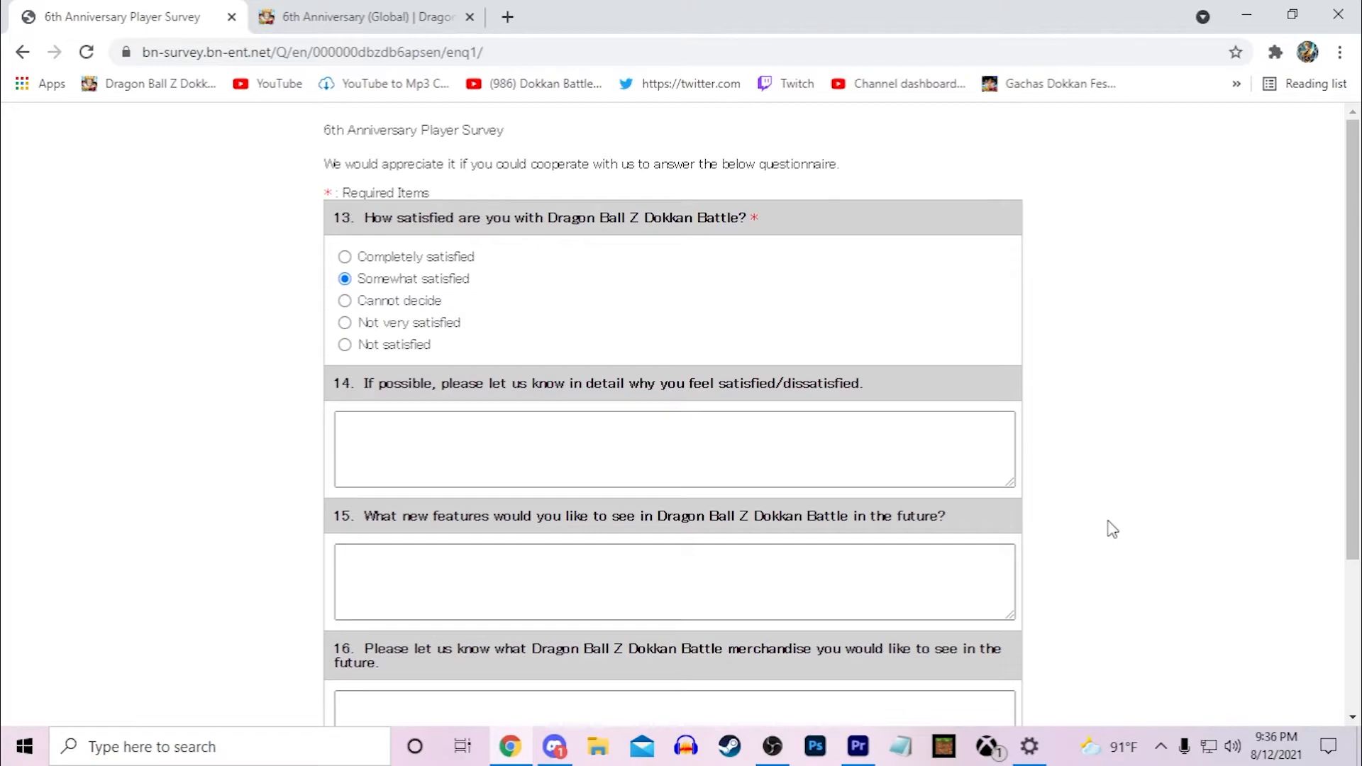
{"action": "mouse_move", "coordinate": [424, 291]}
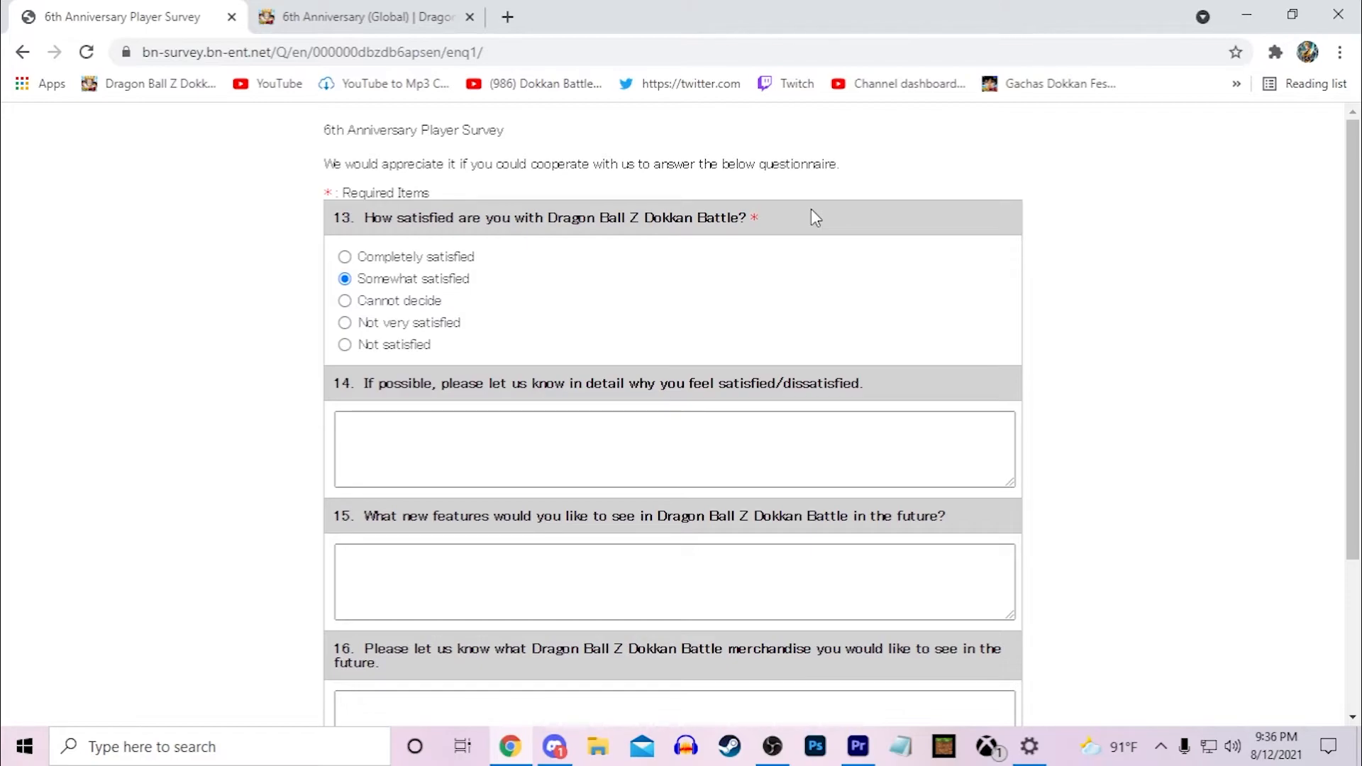
{"action": "mouse_move", "coordinate": [1085, 487]}
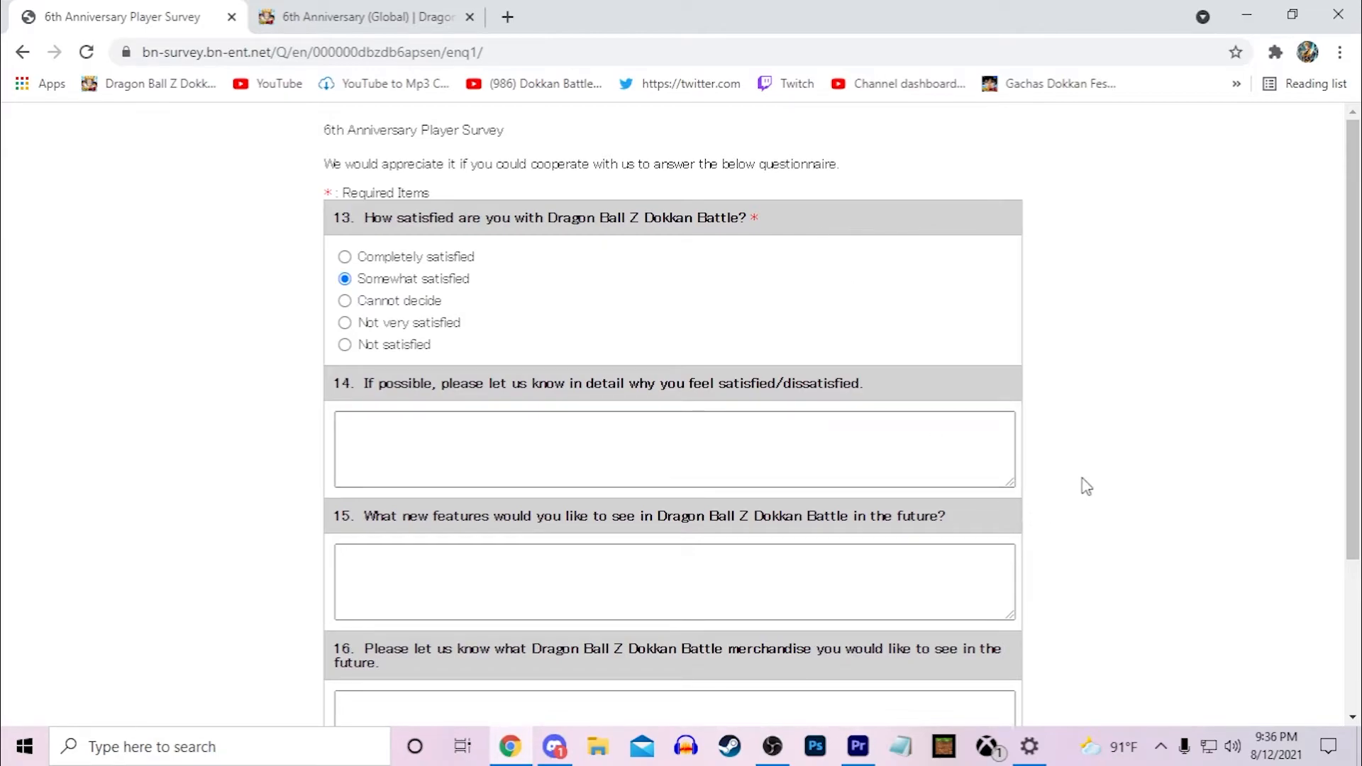
{"action": "mouse_move", "coordinate": [1124, 470]}
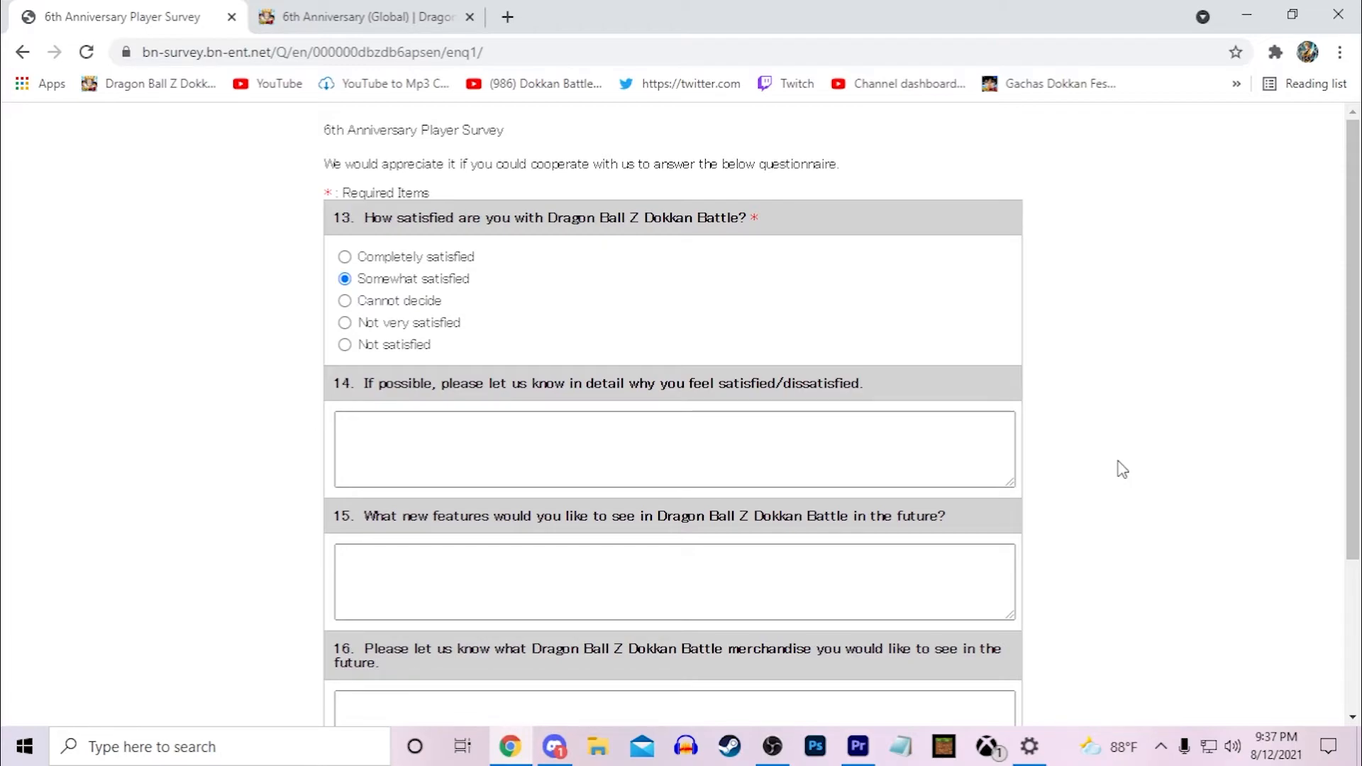
{"action": "mouse_move", "coordinate": [1070, 498]}
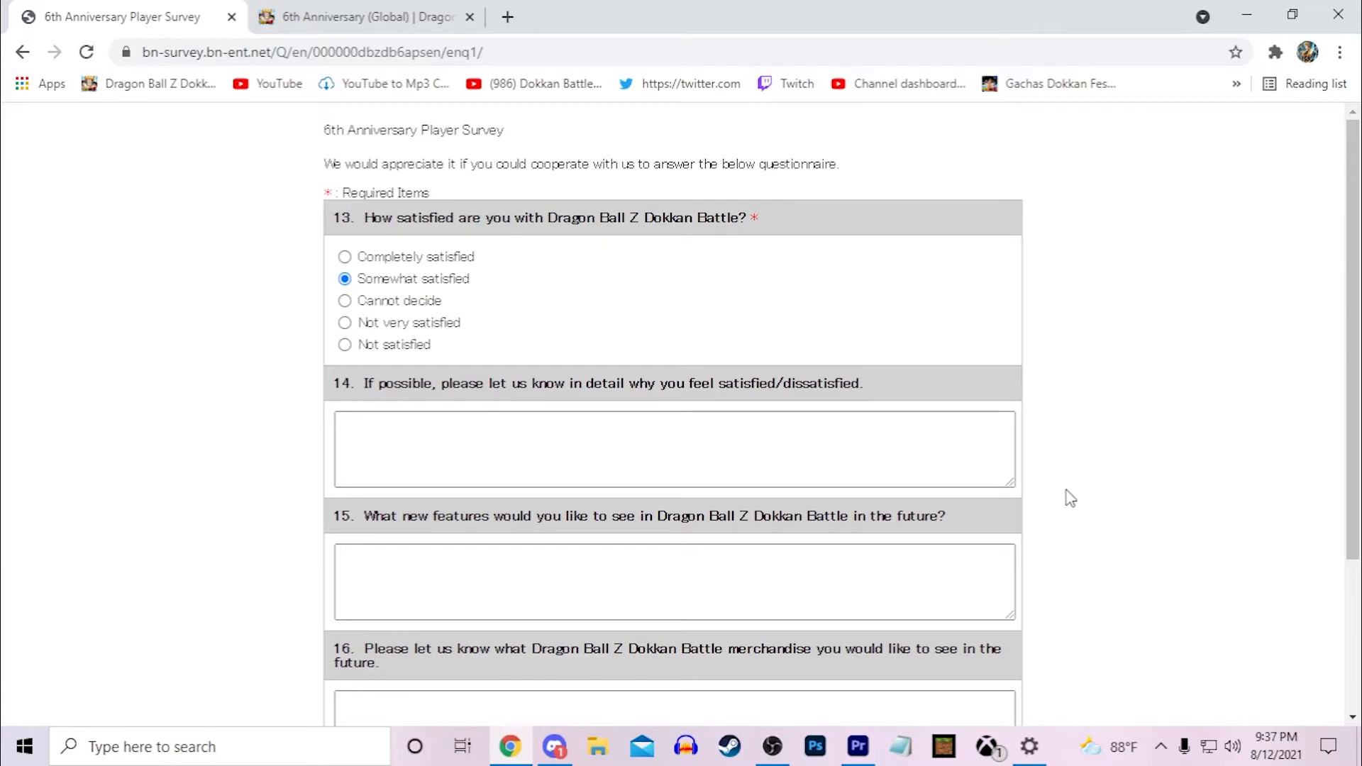
{"action": "mouse_move", "coordinate": [1083, 492]}
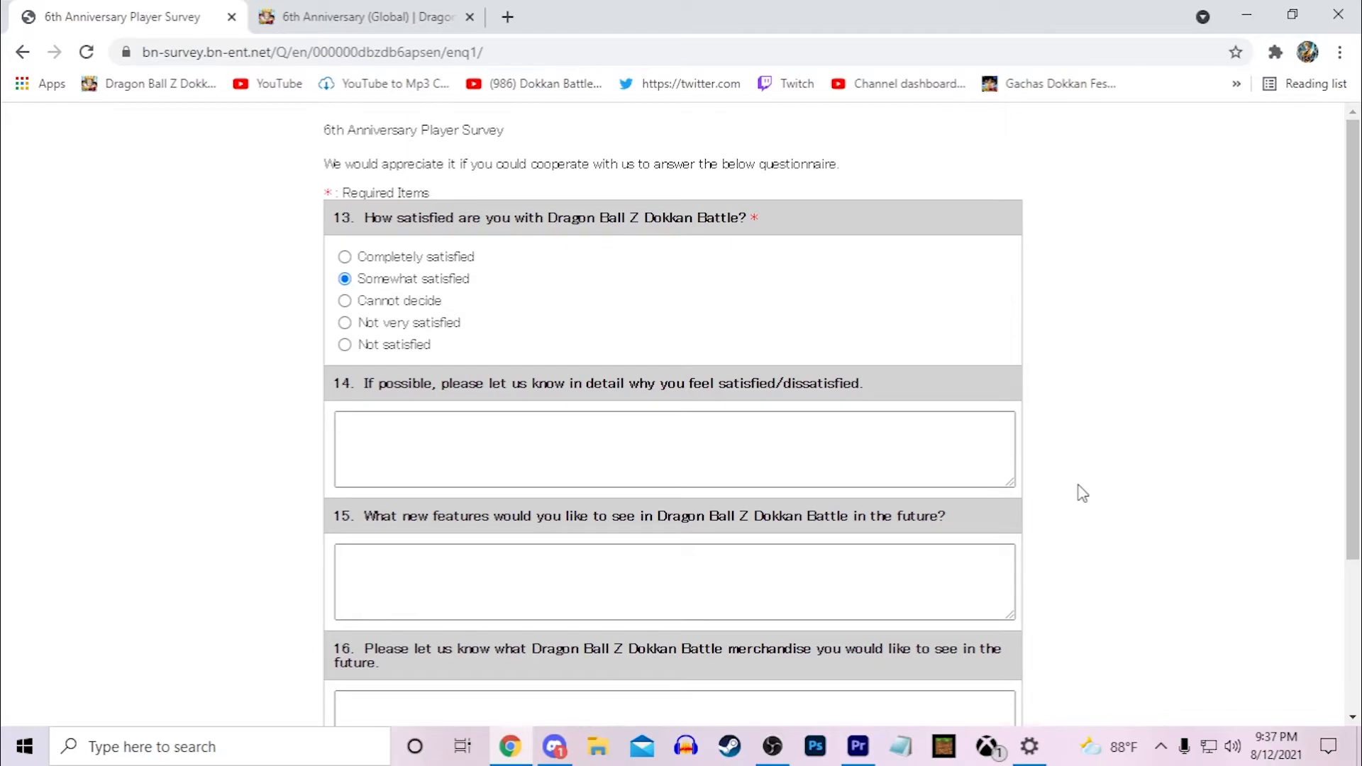
{"action": "mouse_move", "coordinate": [1045, 497]}
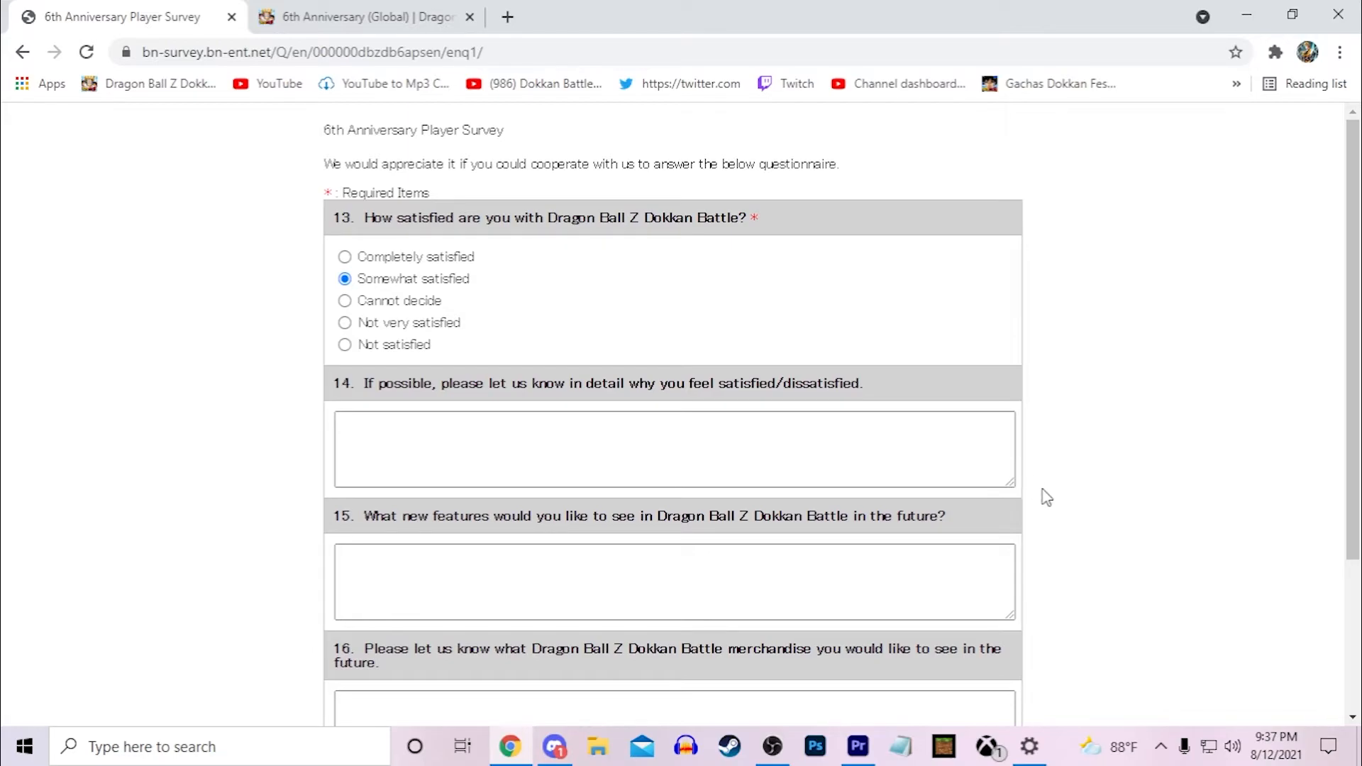
{"action": "mouse_move", "coordinate": [1061, 475]}
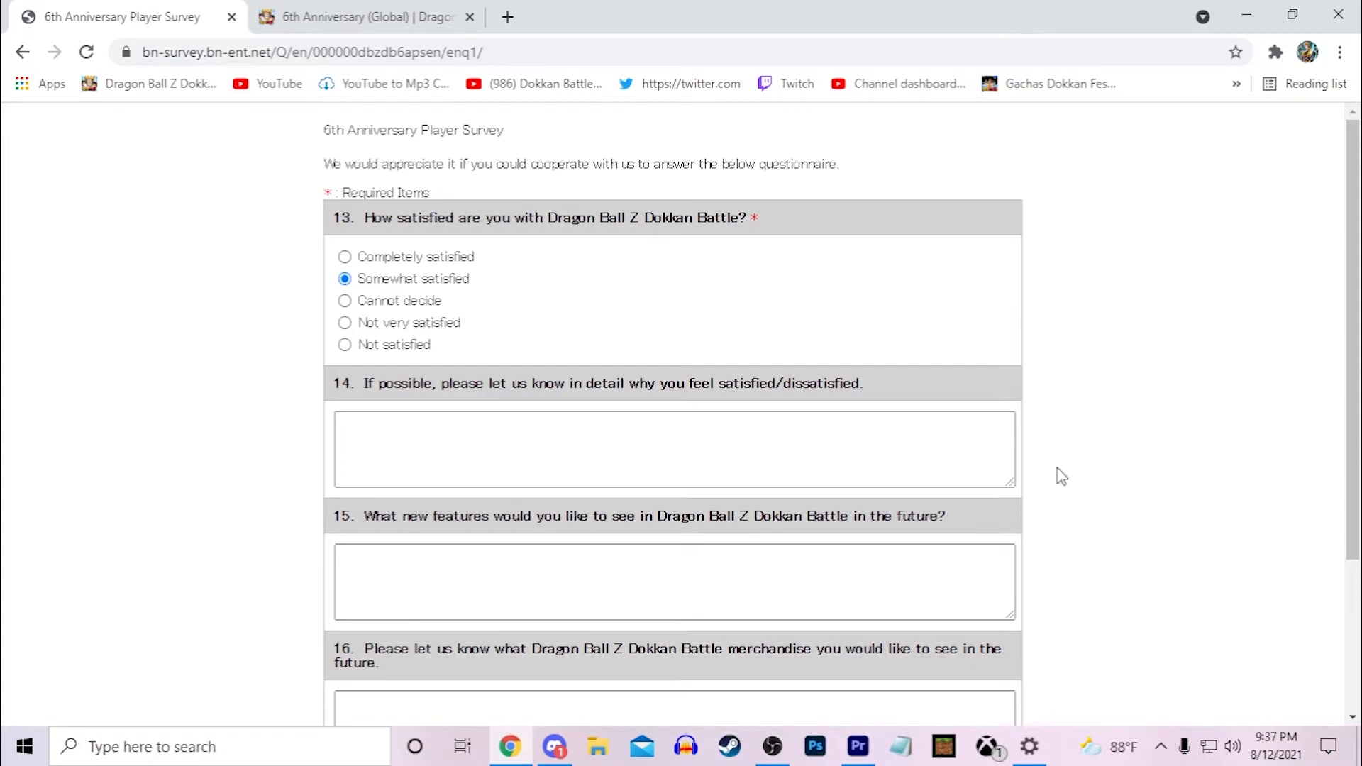
Read through comment questions 14–16 without answering and advance to the next survey page
{"action": "scroll", "scroll_direction": "down", "scroll_amount": 3}
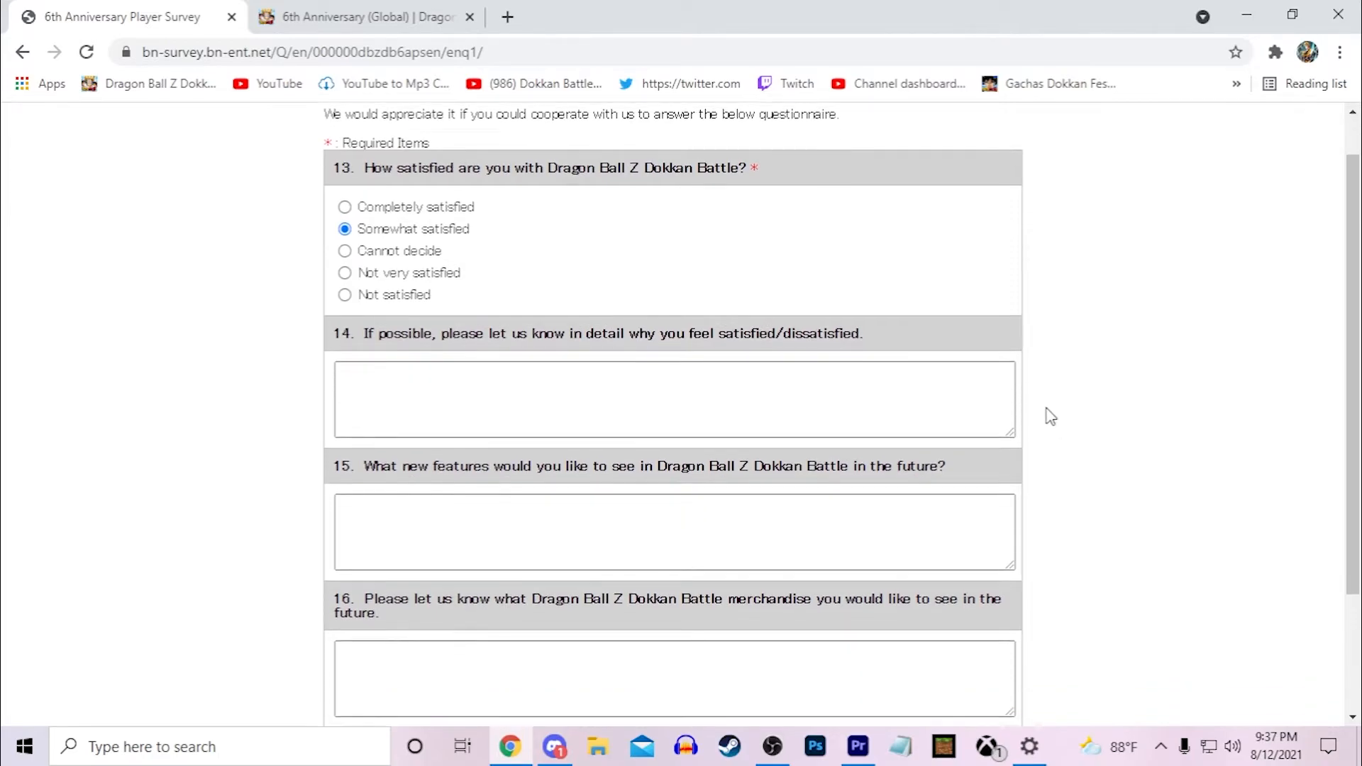
{"action": "scroll", "scroll_direction": "down", "scroll_amount": 3}
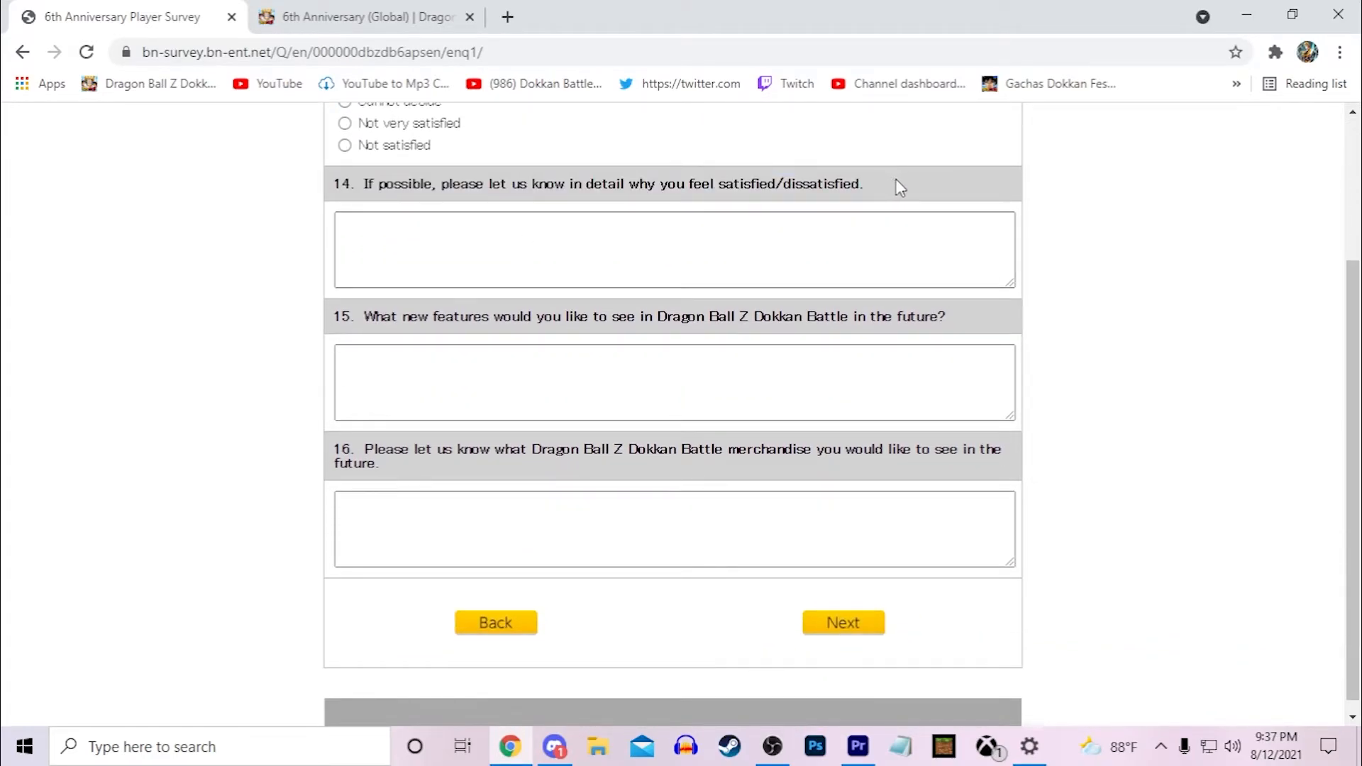
{"action": "mouse_move", "coordinate": [1053, 508]}
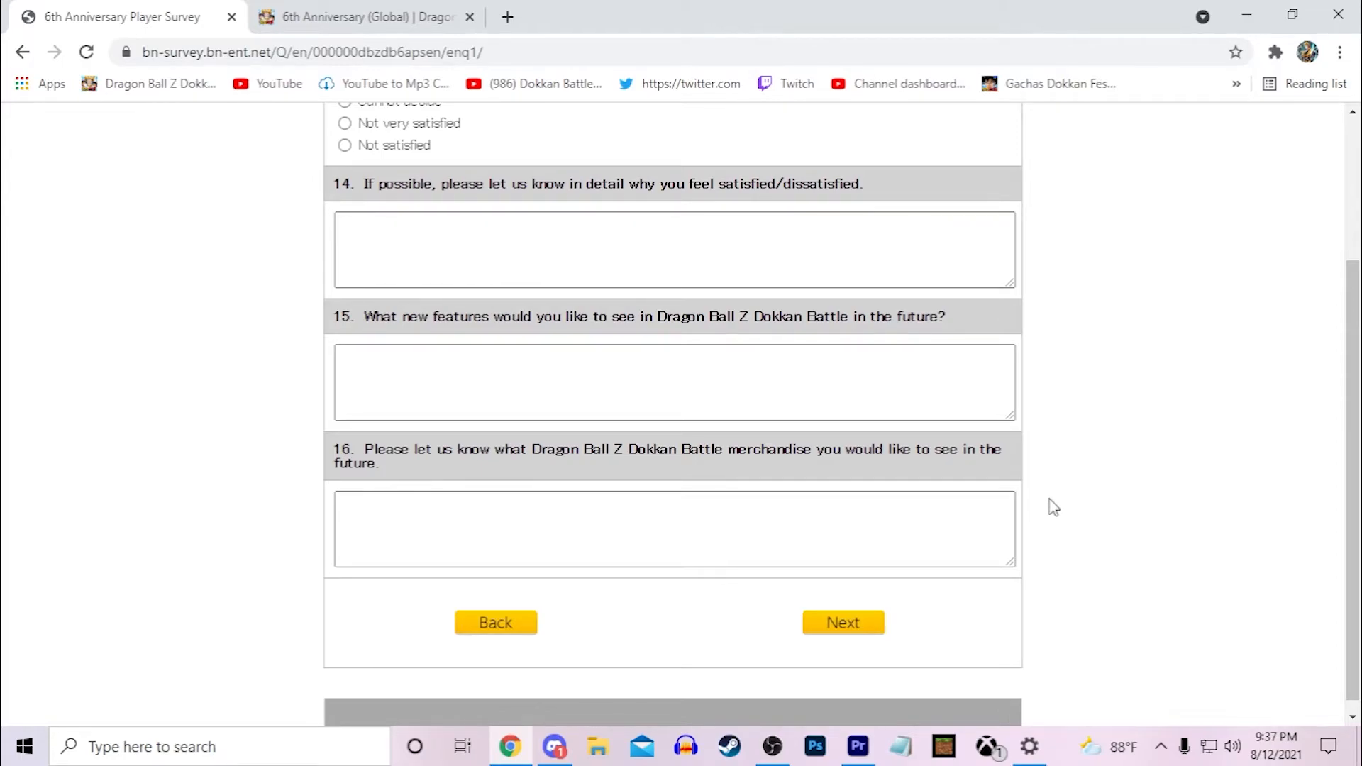
{"action": "mouse_move", "coordinate": [884, 476]}
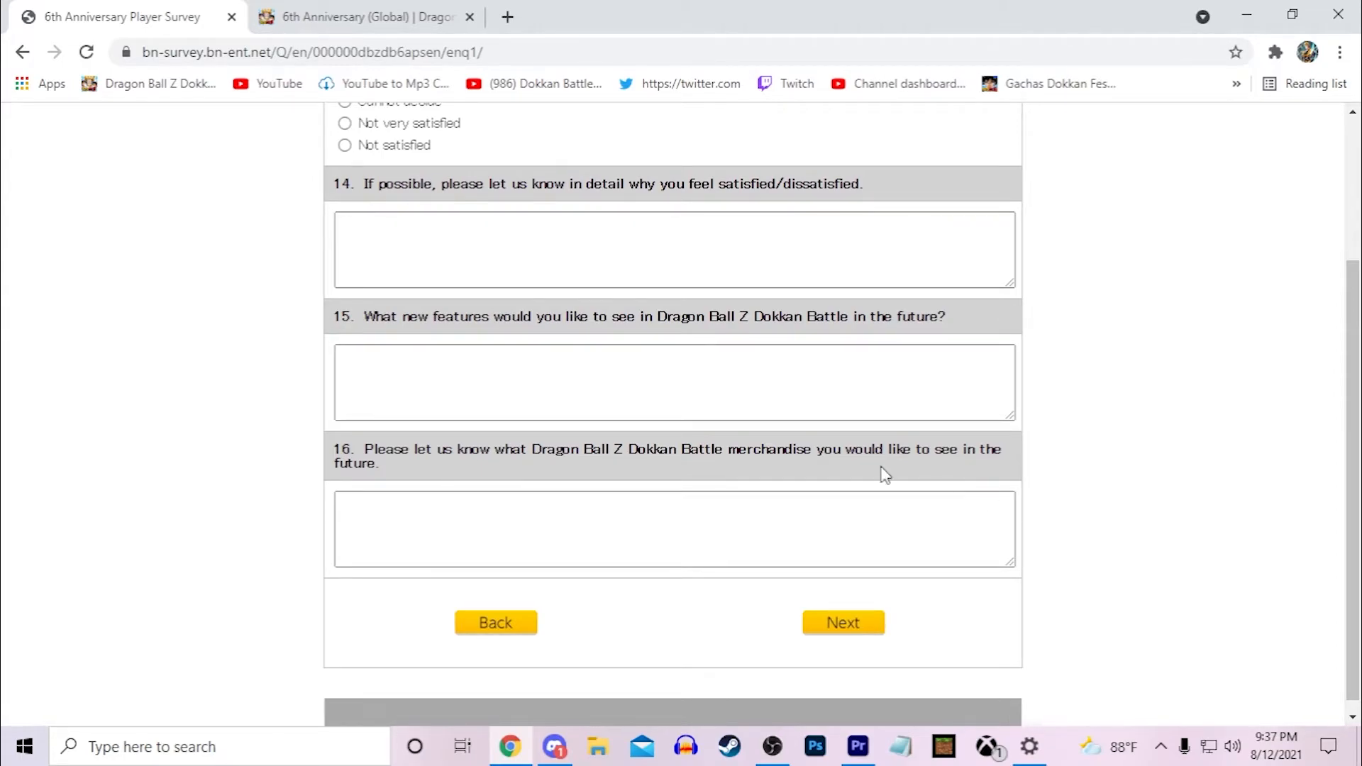
{"action": "left_click_drag", "start_coordinate": [364, 316], "coordinate": [454, 316]}
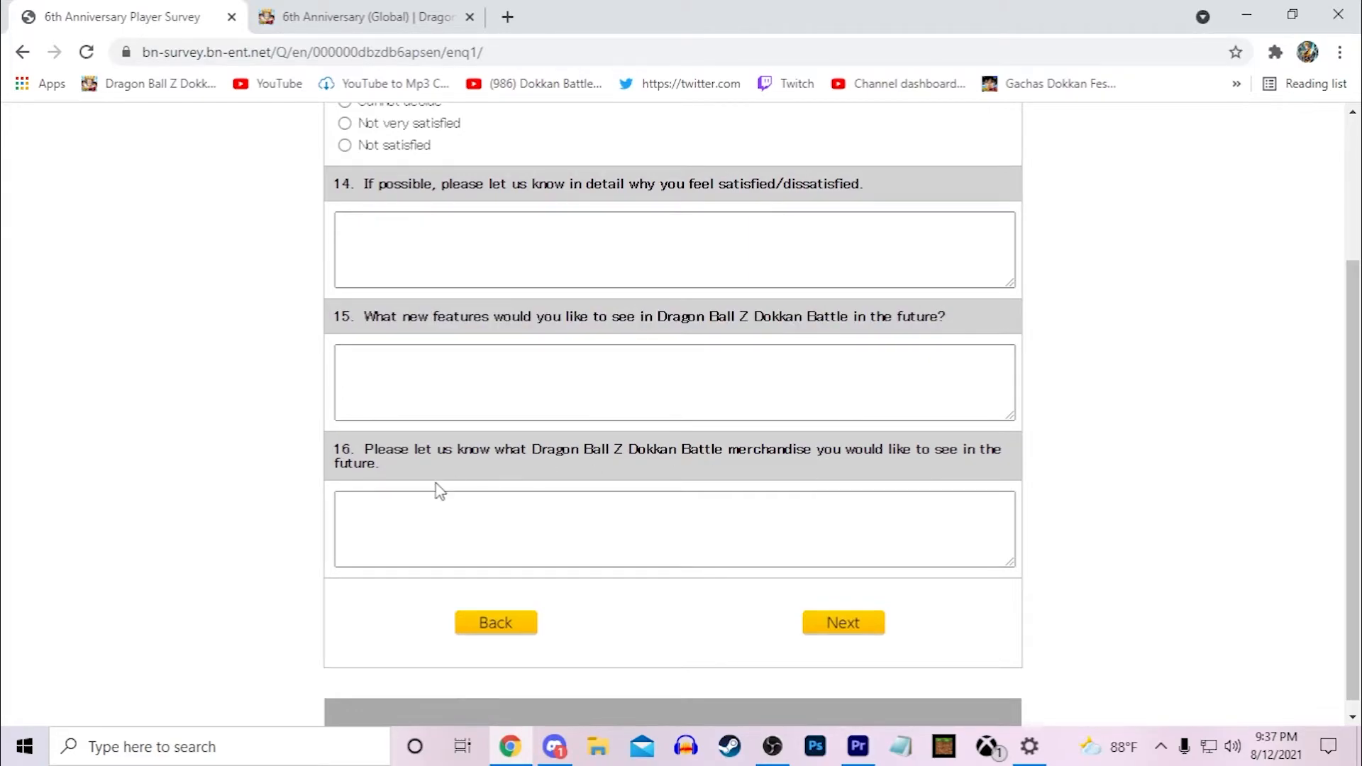
{"action": "left_click_drag", "start_coordinate": [363, 450], "coordinate": [380, 462]}
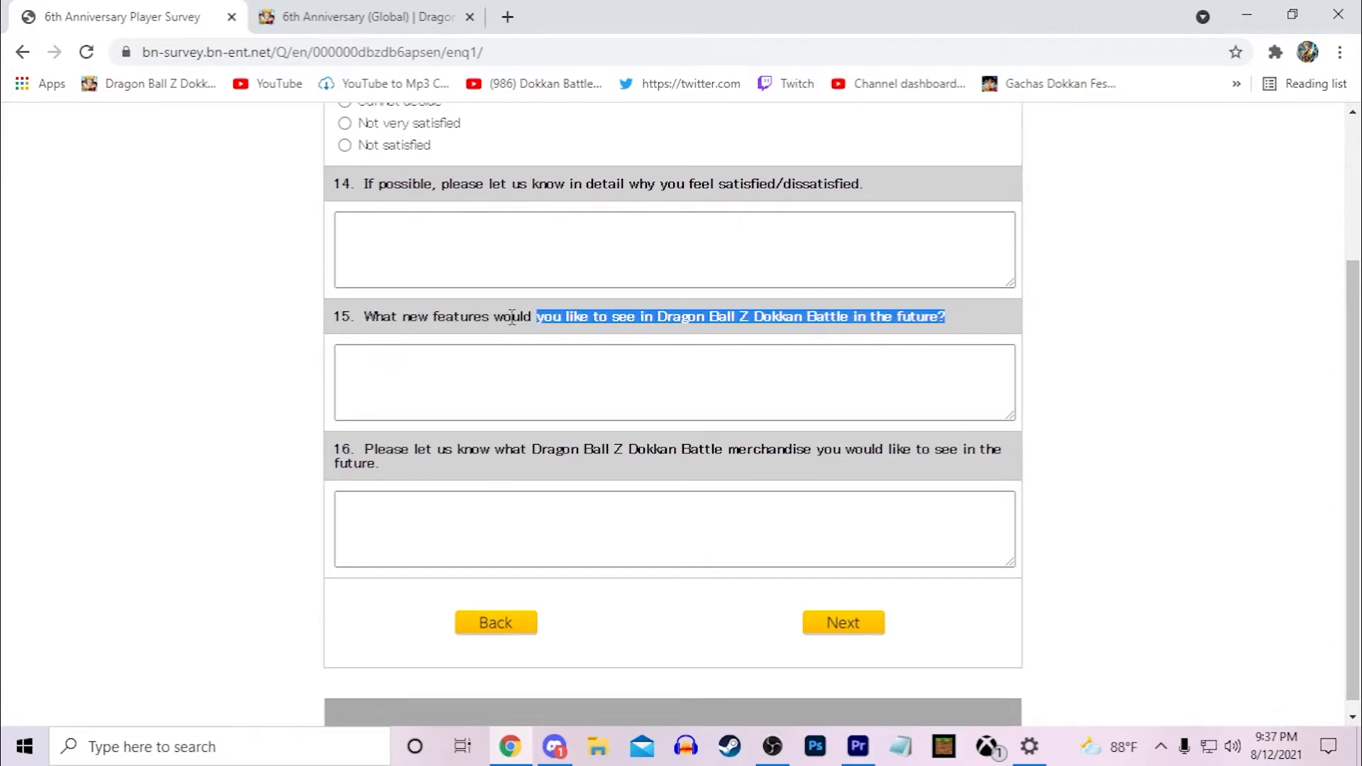
{"action": "left_click", "coordinate": [291, 340]}
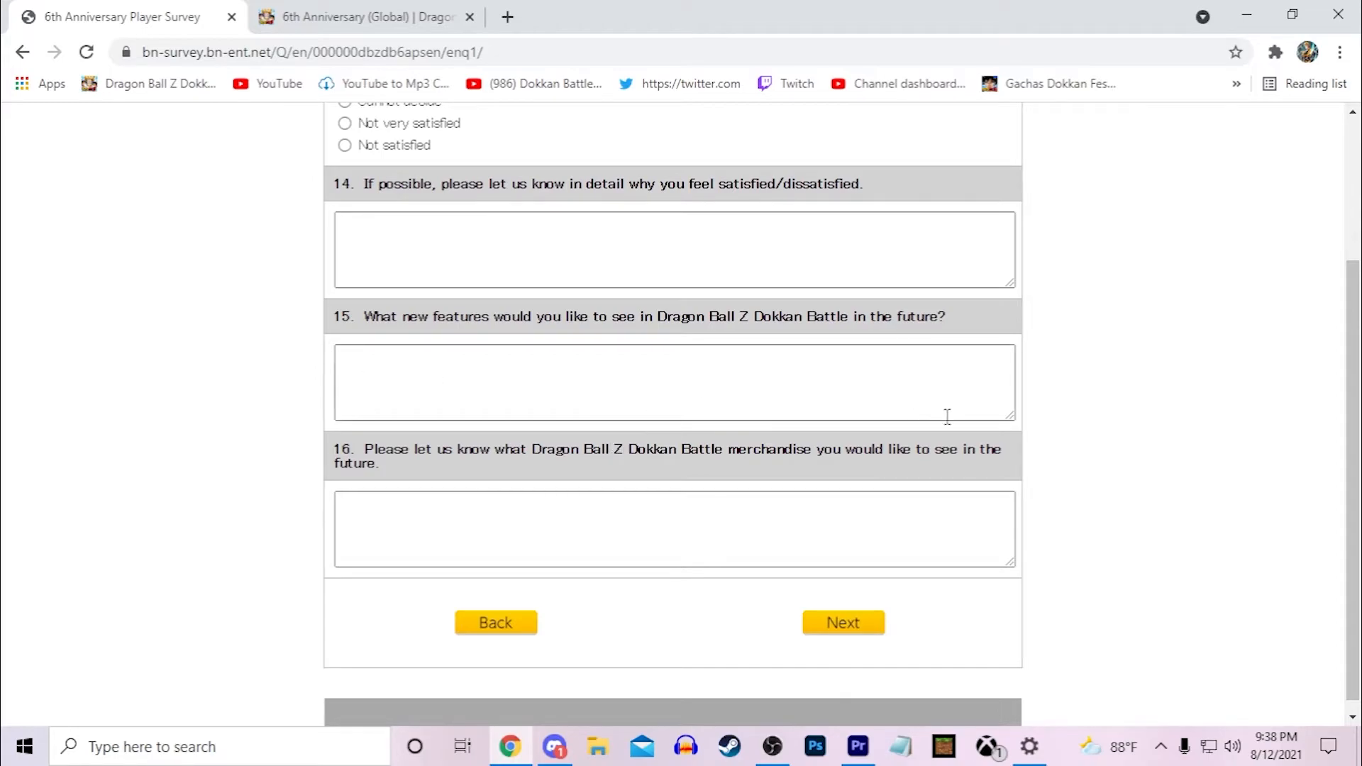
{"action": "mouse_move", "coordinate": [361, 458]}
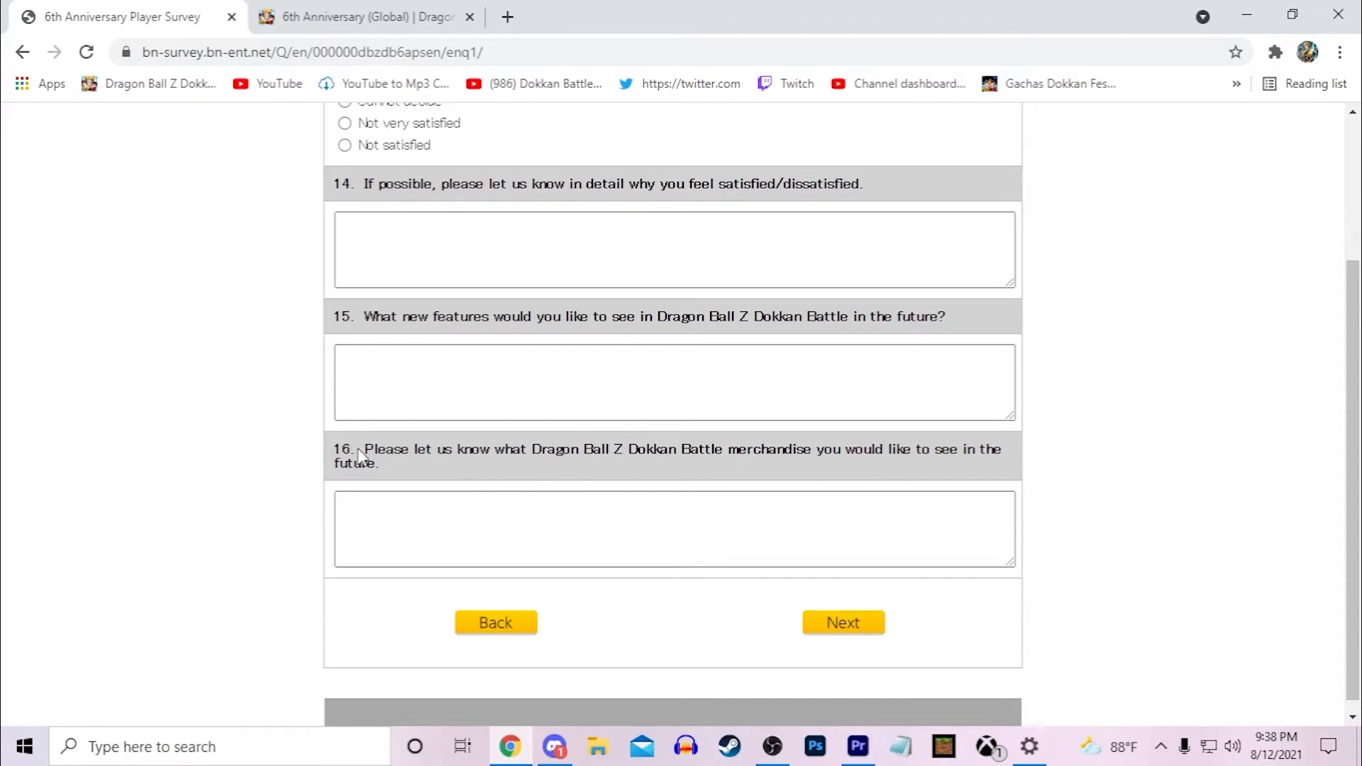
{"action": "left_click_drag", "start_coordinate": [363, 450], "coordinate": [906, 450]}
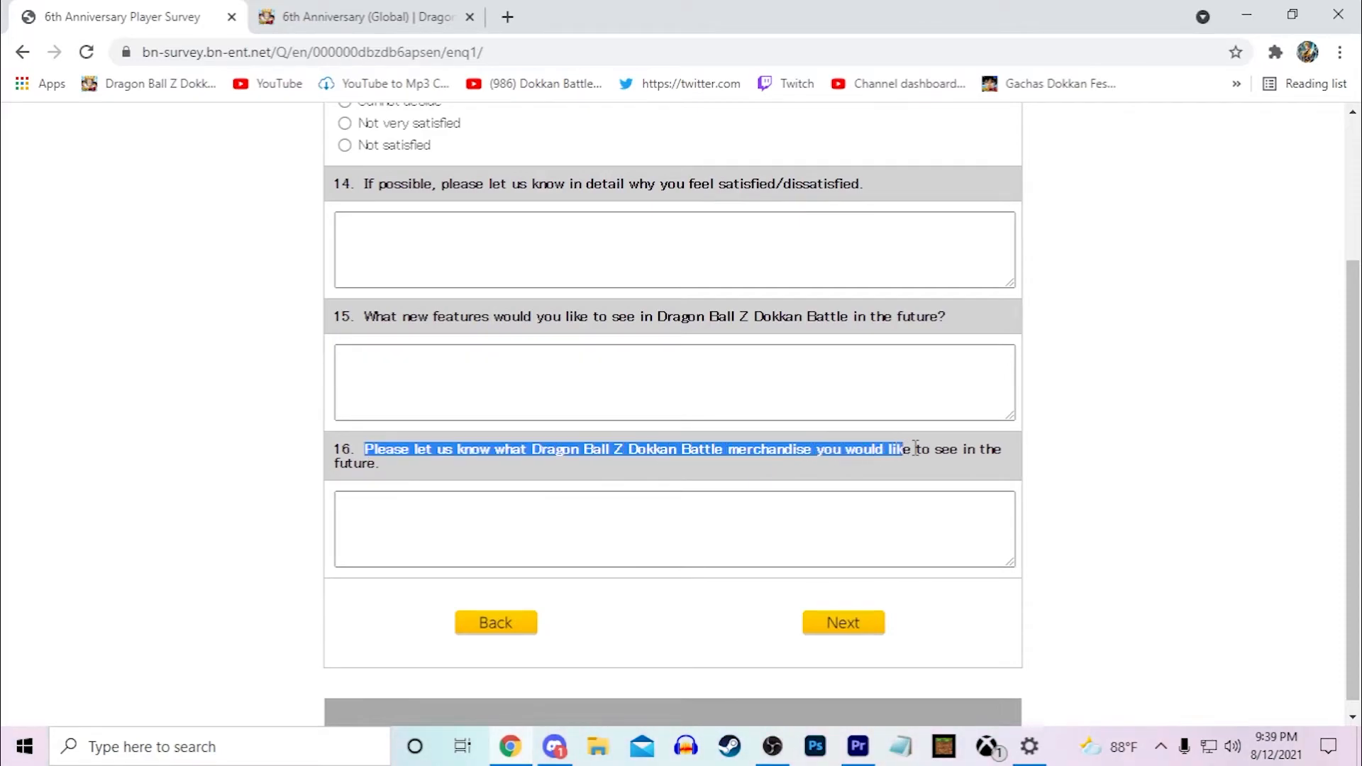
{"action": "left_click", "coordinate": [1093, 478]}
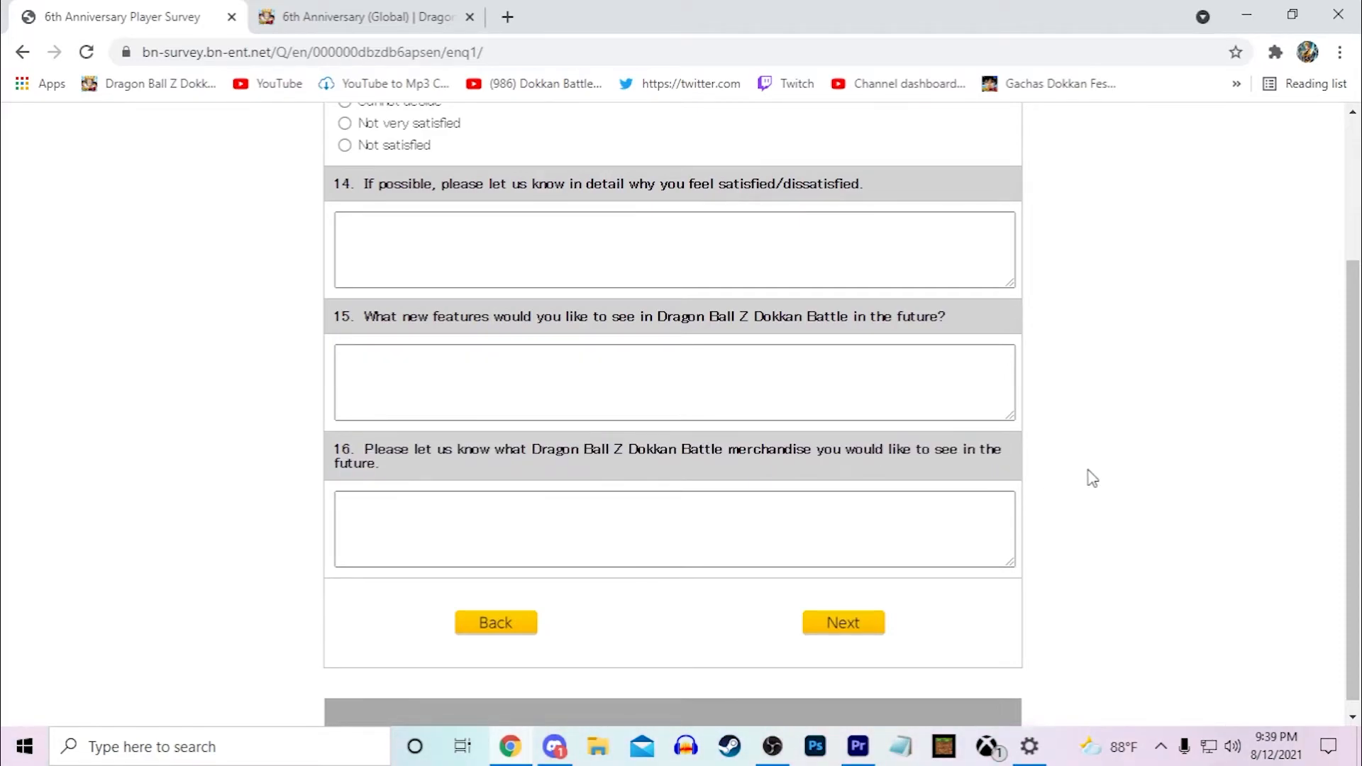
{"action": "mouse_move", "coordinate": [412, 483]}
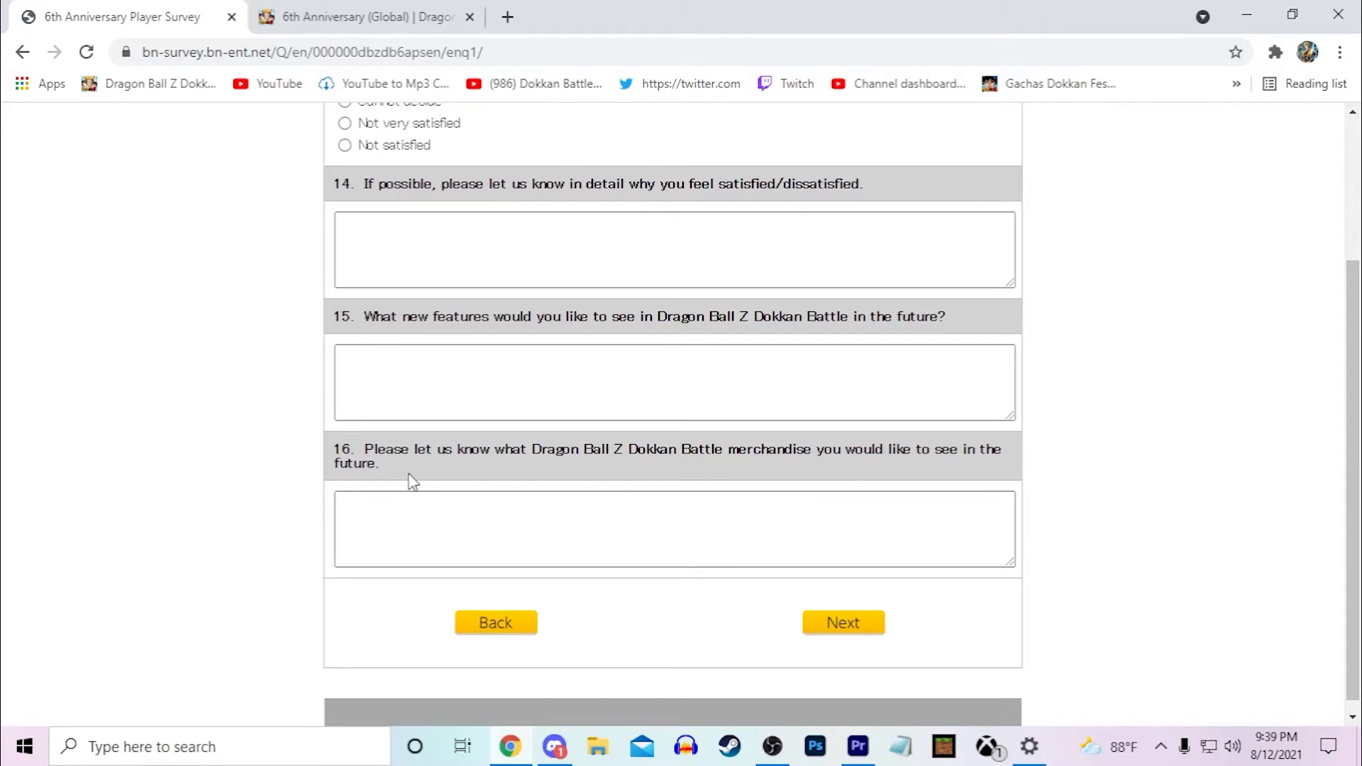
{"action": "double_click", "coordinate": [342, 450]}
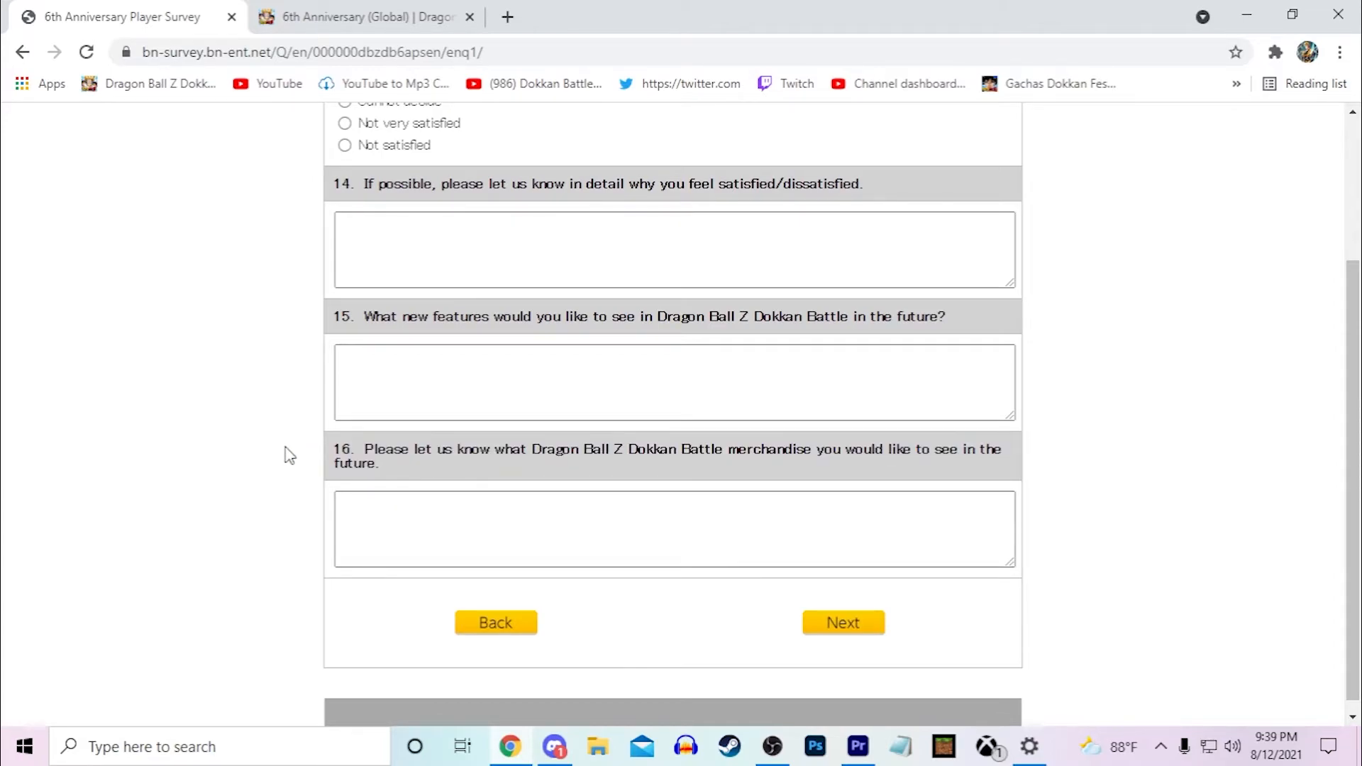
{"action": "mouse_move", "coordinate": [1129, 502]}
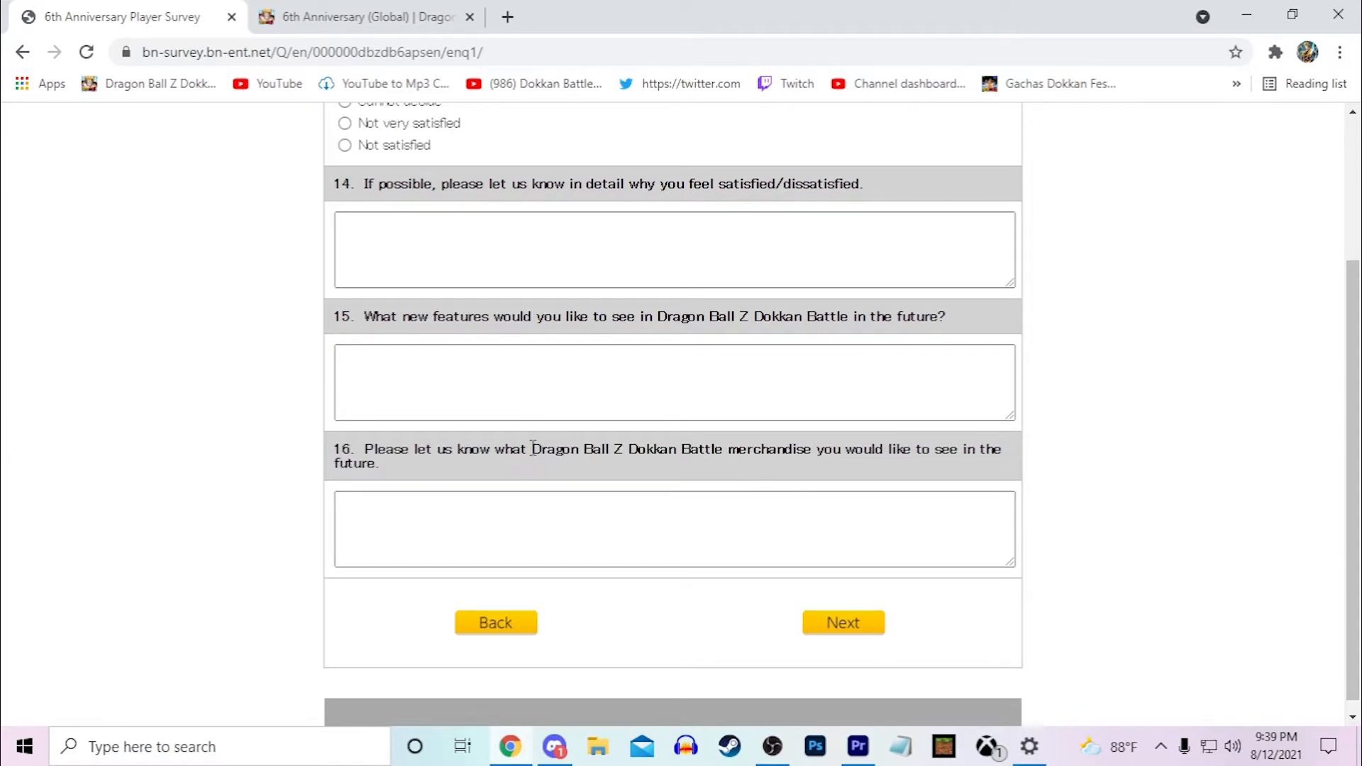
{"action": "left_click_drag", "start_coordinate": [530, 450], "coordinate": [812, 450]}
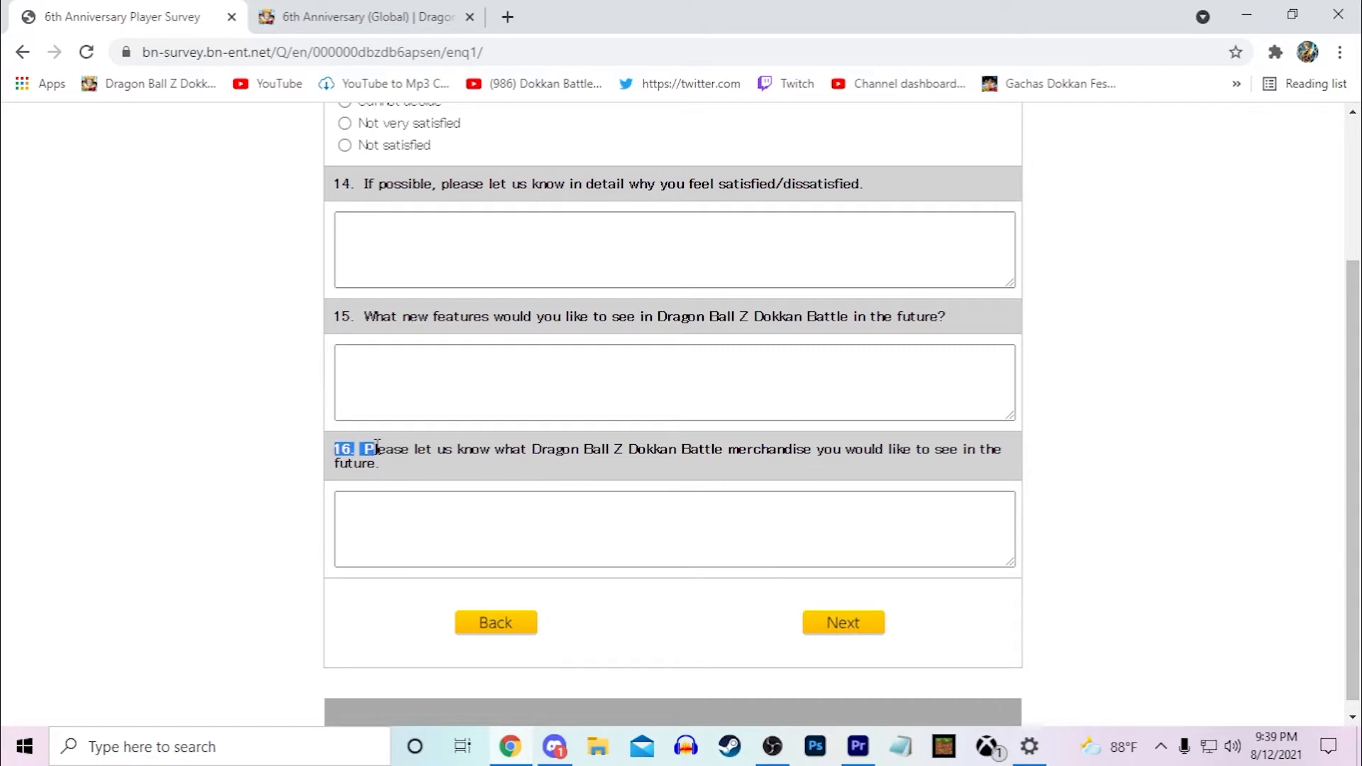
{"action": "left_click_drag", "start_coordinate": [365, 450], "coordinate": [378, 463]}
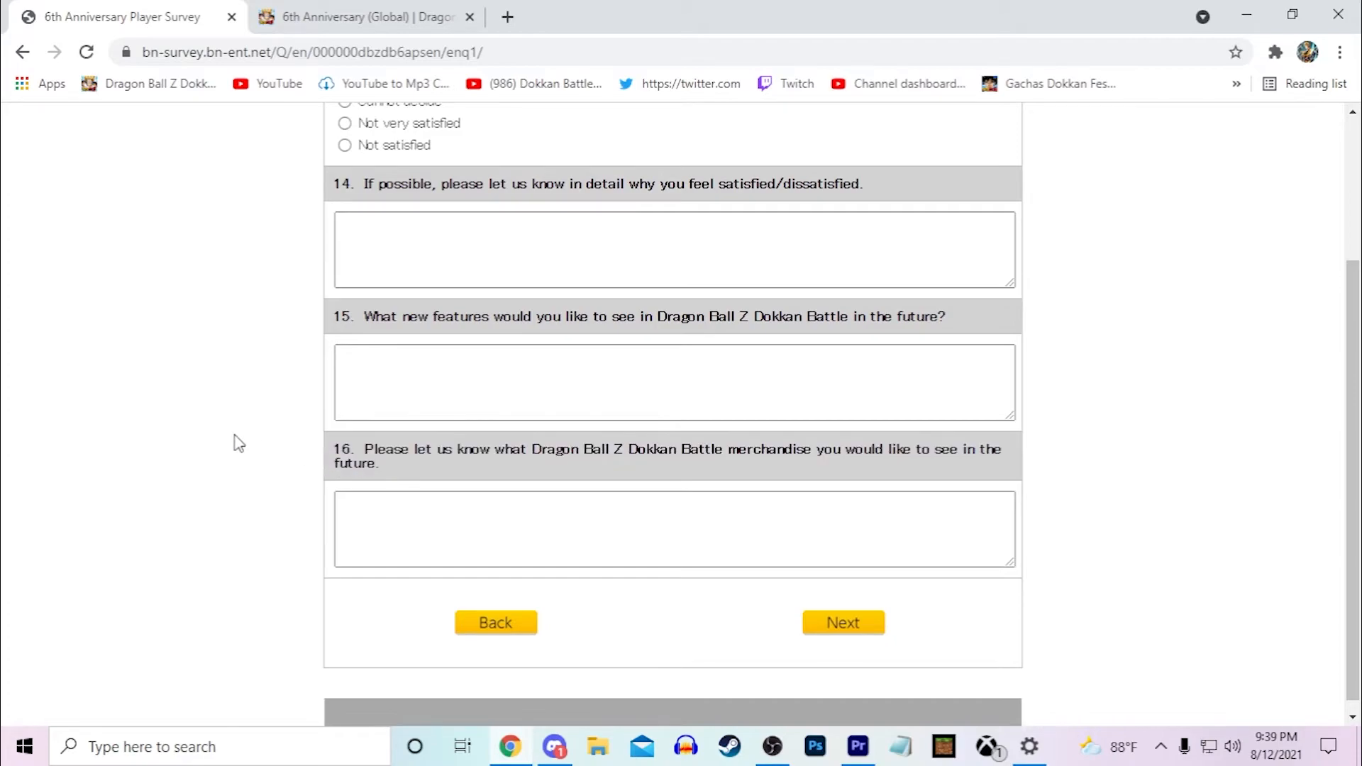
{"action": "mouse_move", "coordinate": [200, 440]}
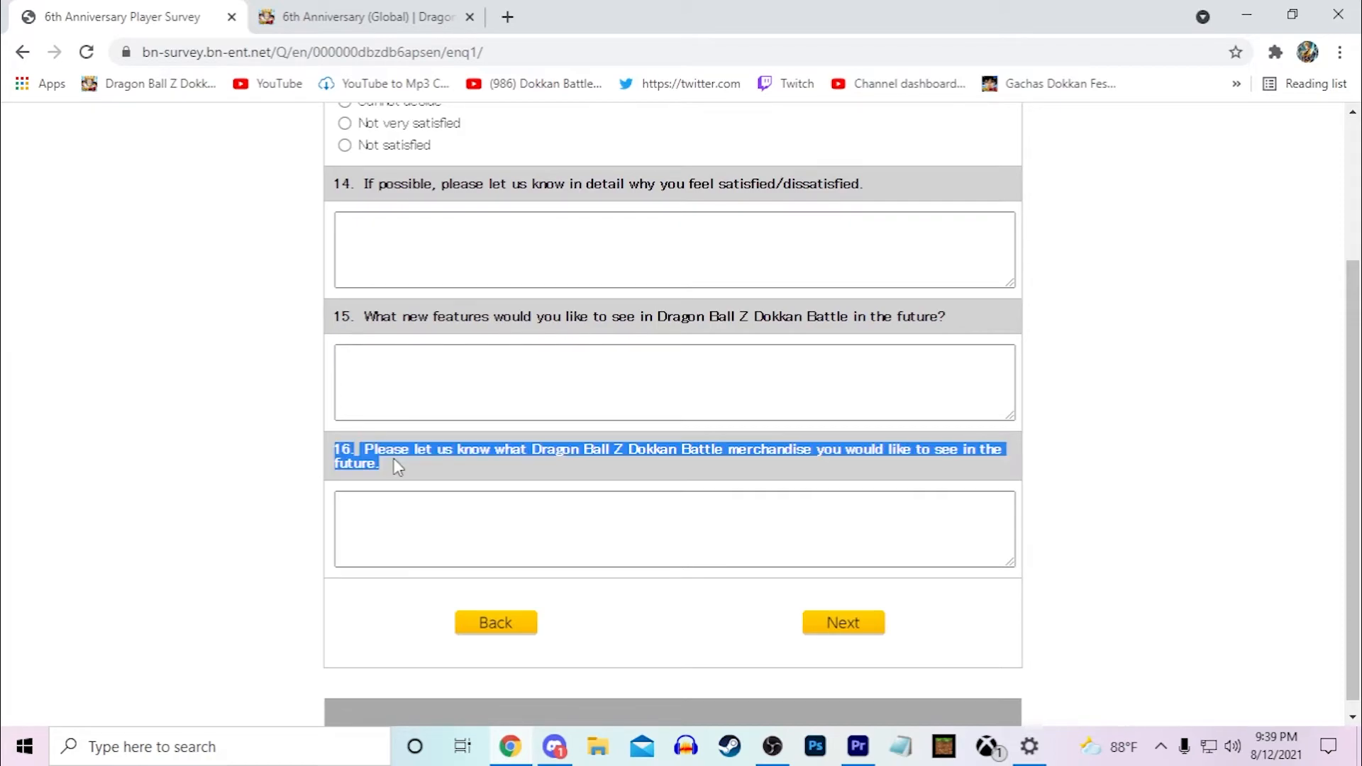
{"action": "mouse_move", "coordinate": [272, 464]}
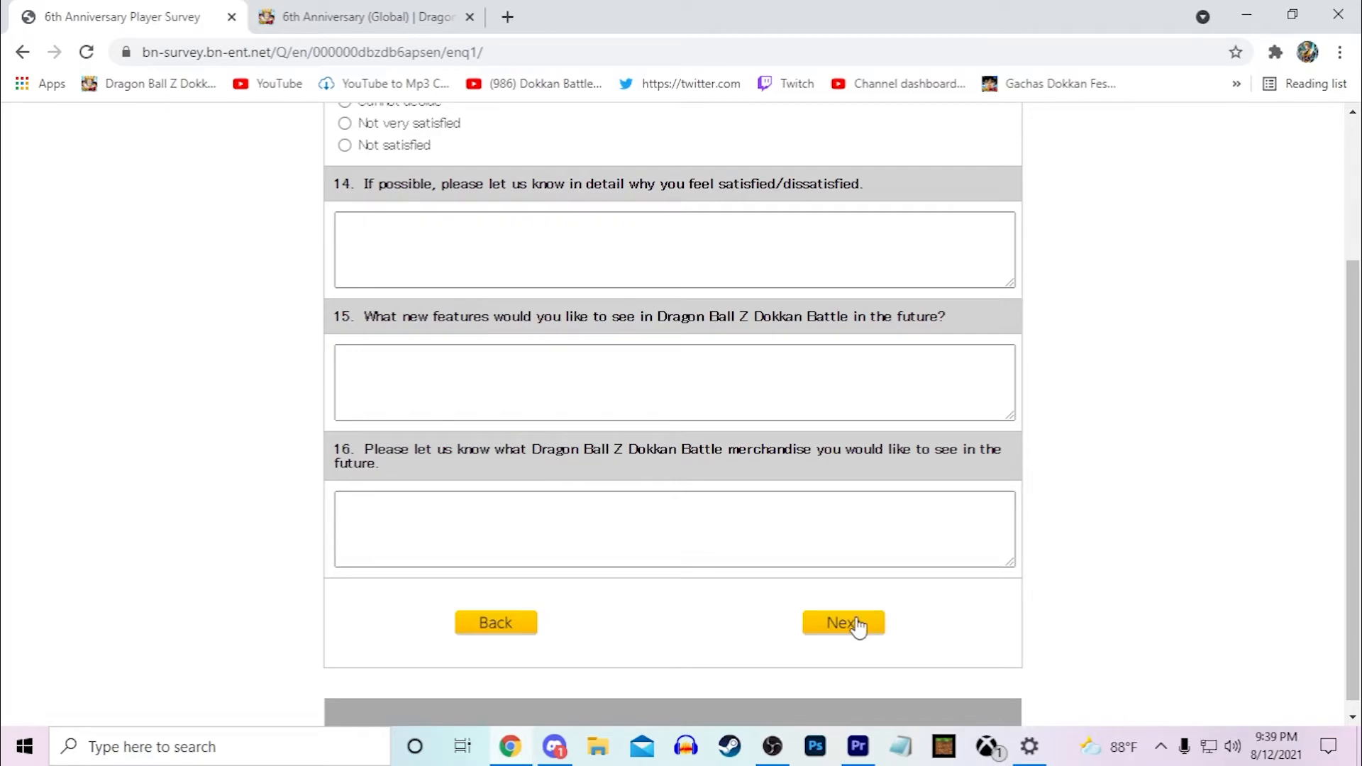
{"action": "left_click", "coordinate": [842, 623]}
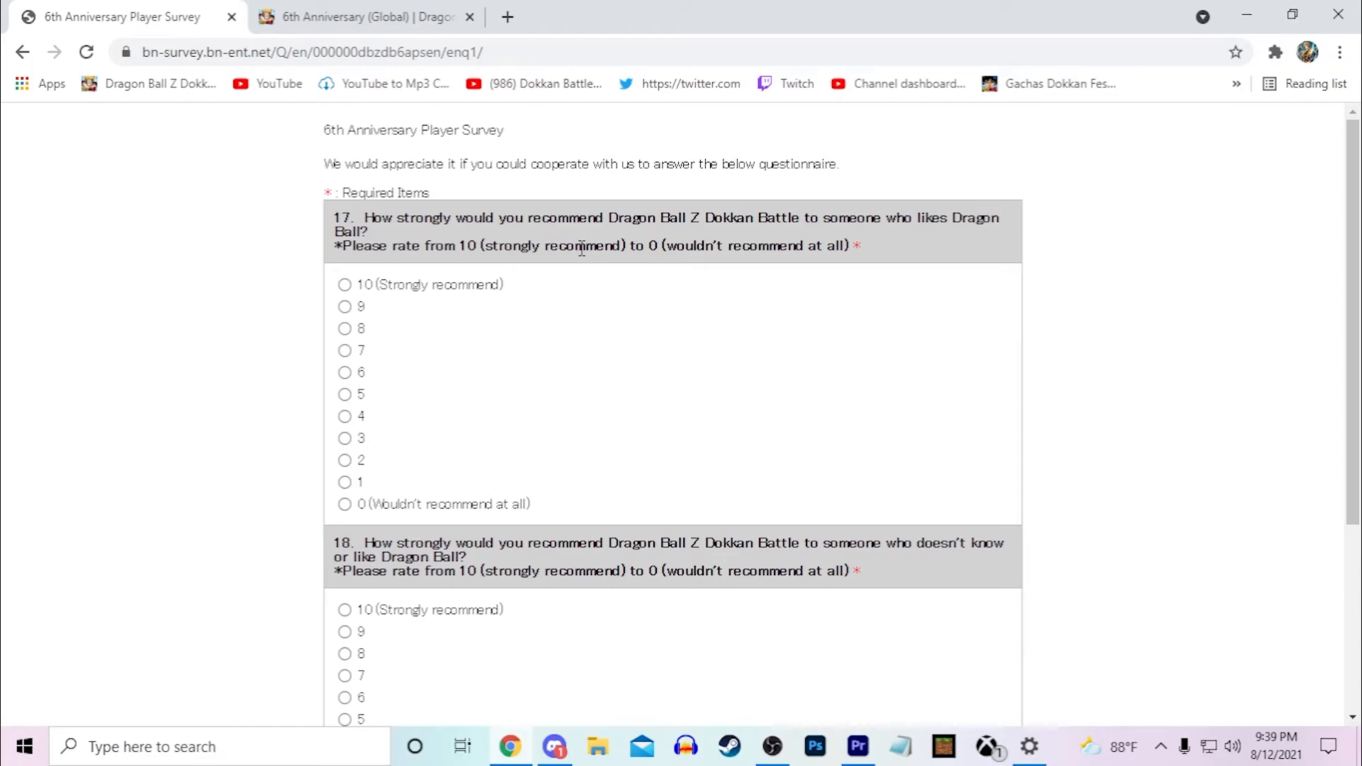
{"action": "mouse_move", "coordinate": [923, 285]}
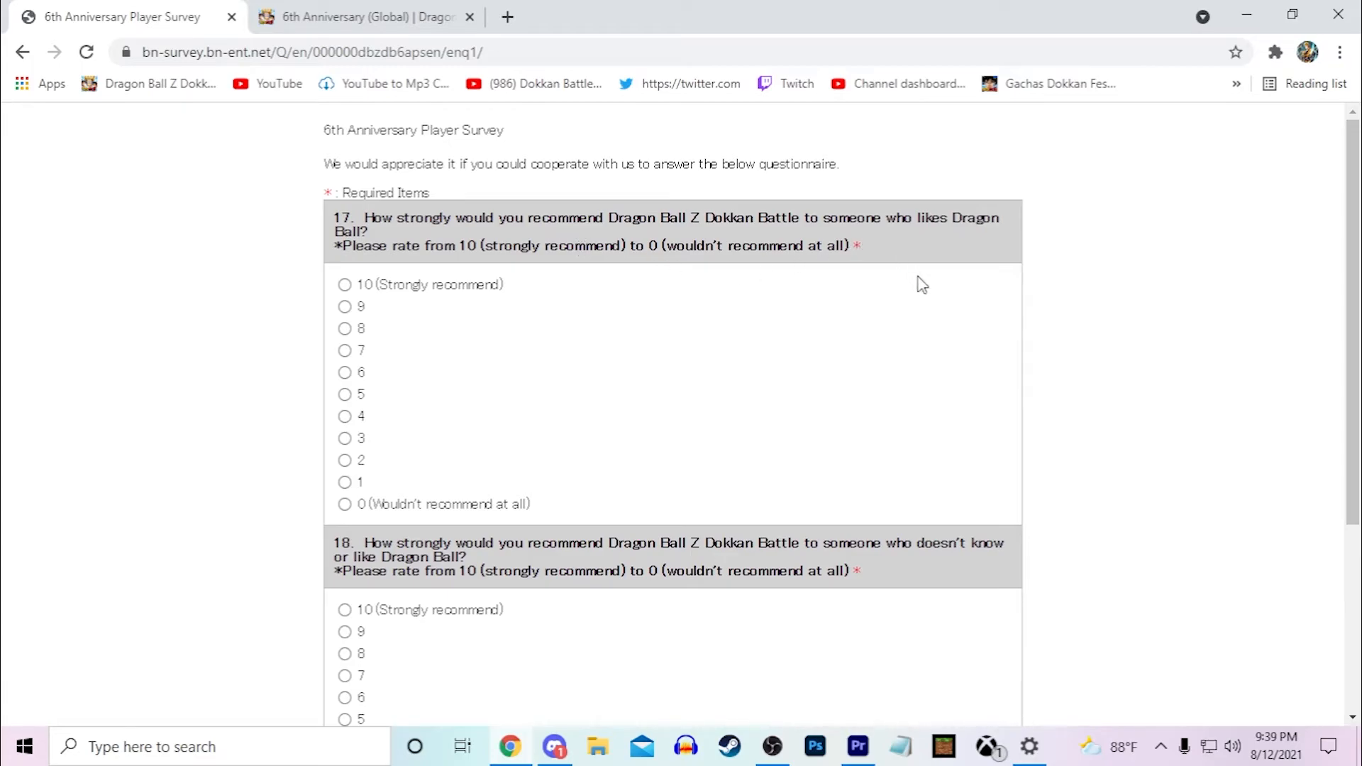
{"action": "mouse_move", "coordinate": [339, 358]}
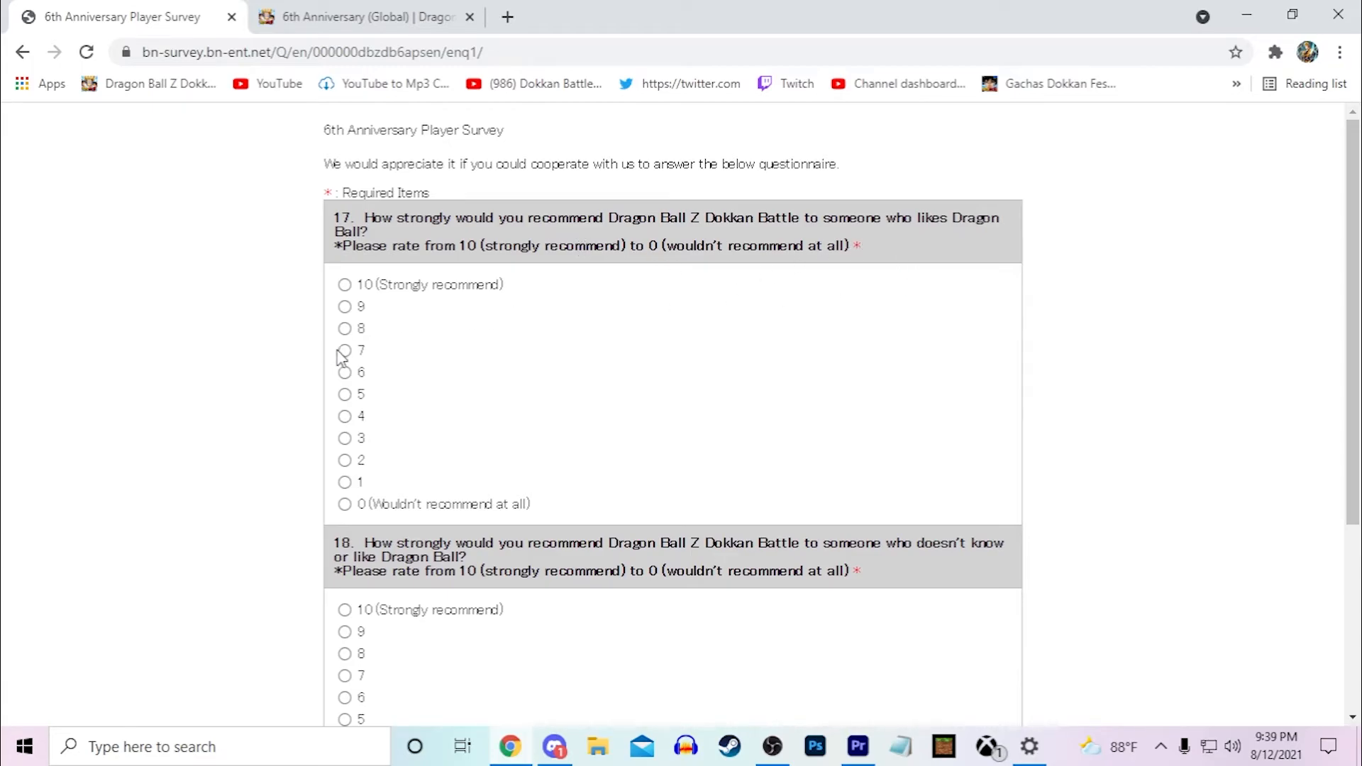
Rate question 17 as 7, leave question 18 at 1, and advance to question 19
{"action": "left_click", "coordinate": [344, 351]}
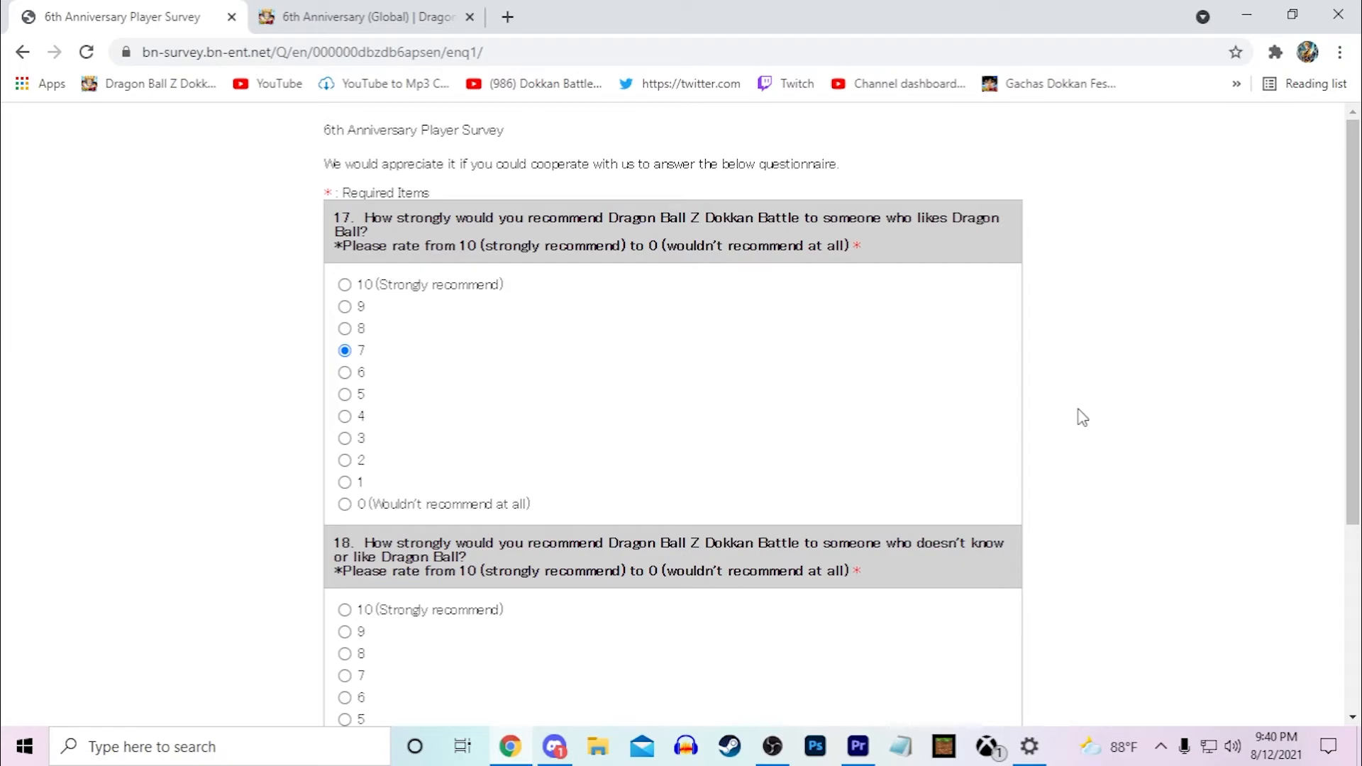
{"action": "mouse_move", "coordinate": [960, 378]}
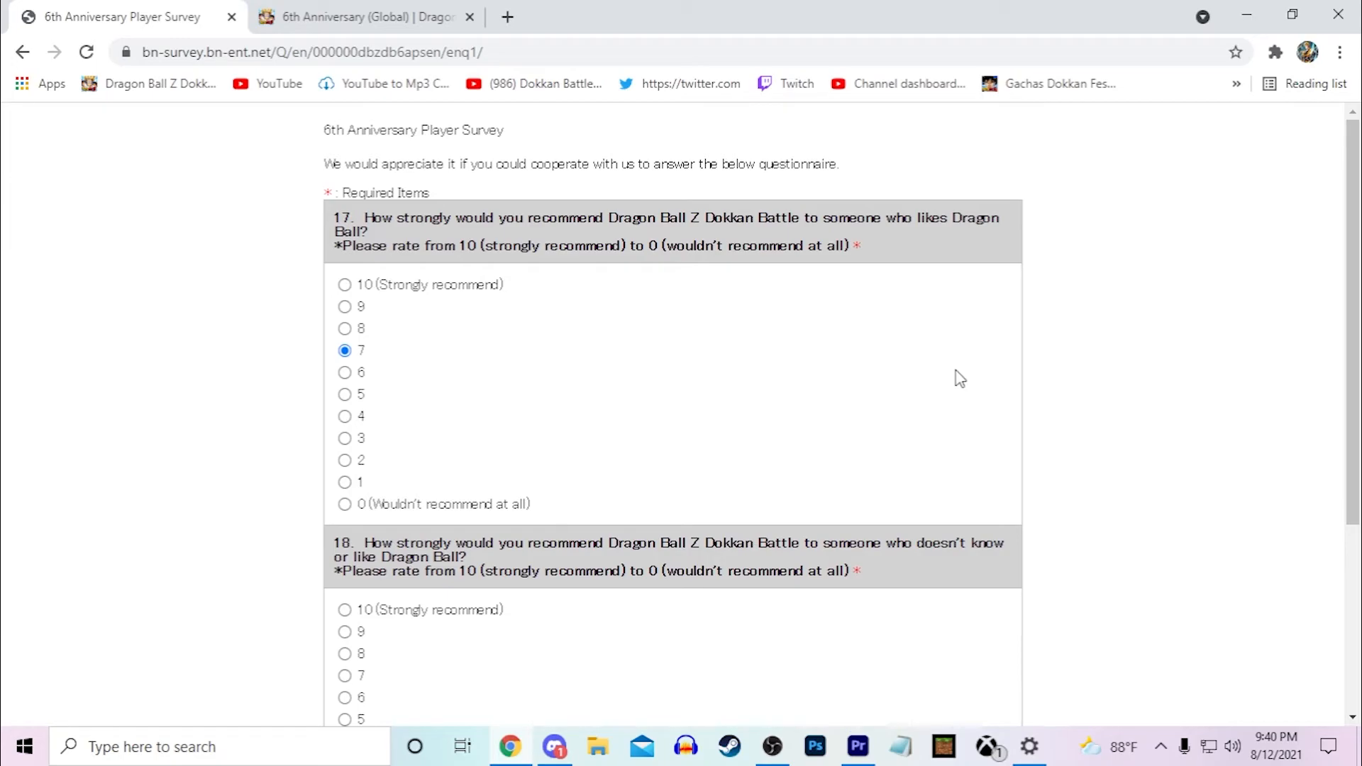
{"action": "mouse_move", "coordinate": [1107, 340]}
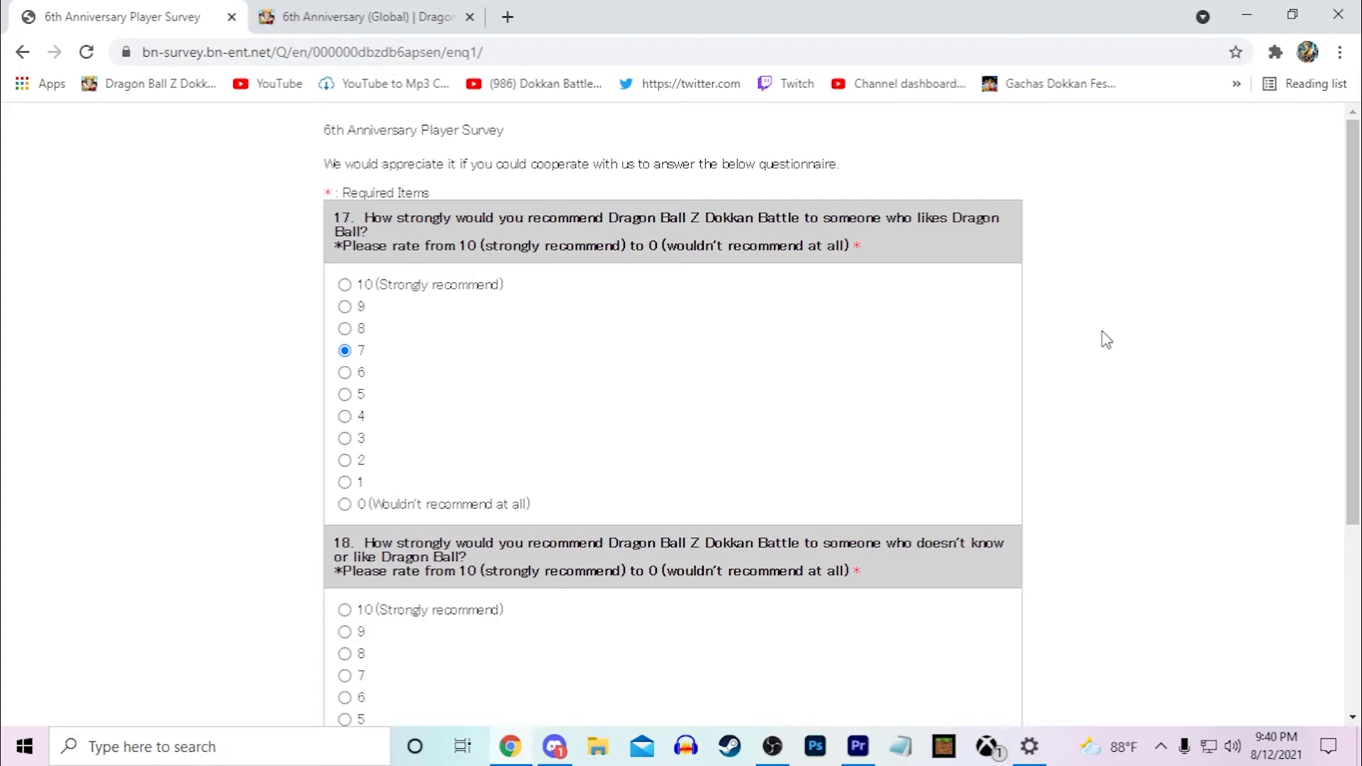
{"action": "mouse_move", "coordinate": [765, 245]}
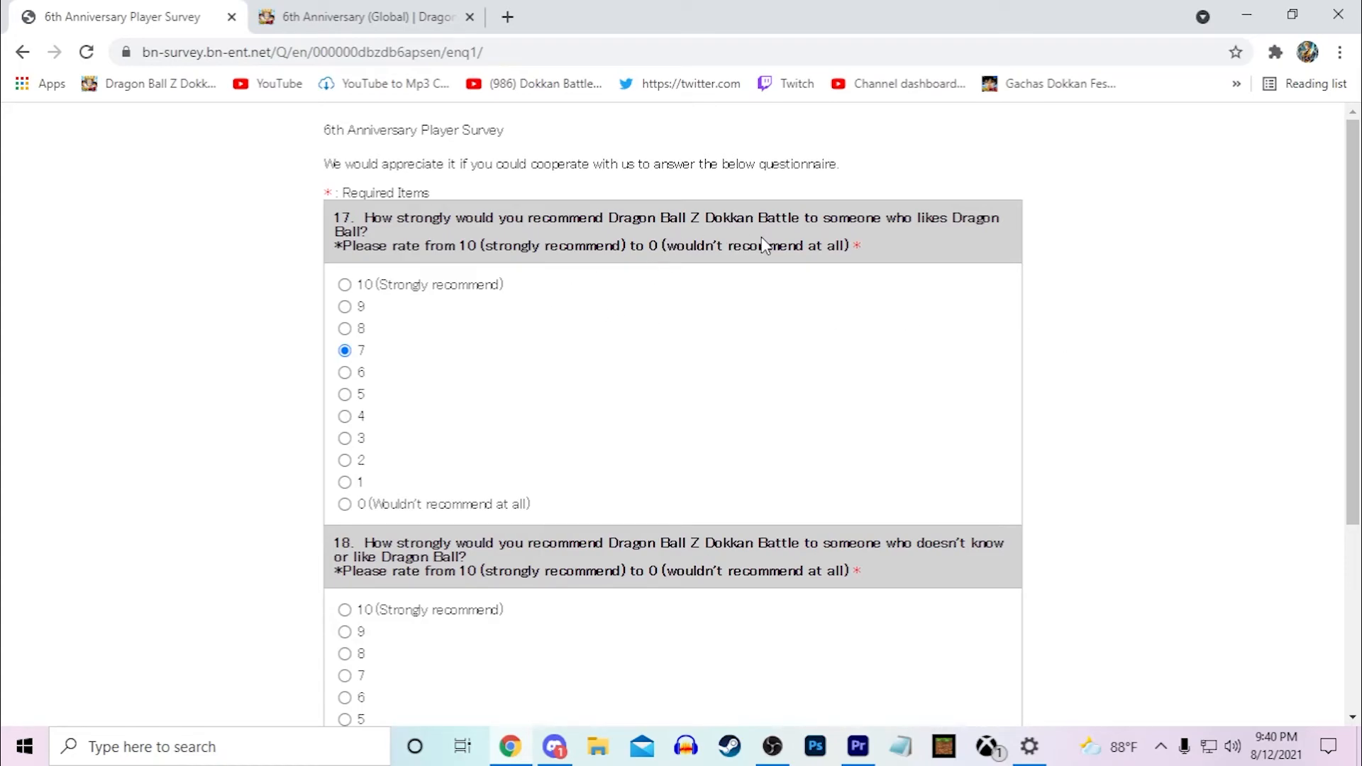
{"action": "scroll", "scroll_direction": "down", "scroll_amount": 3}
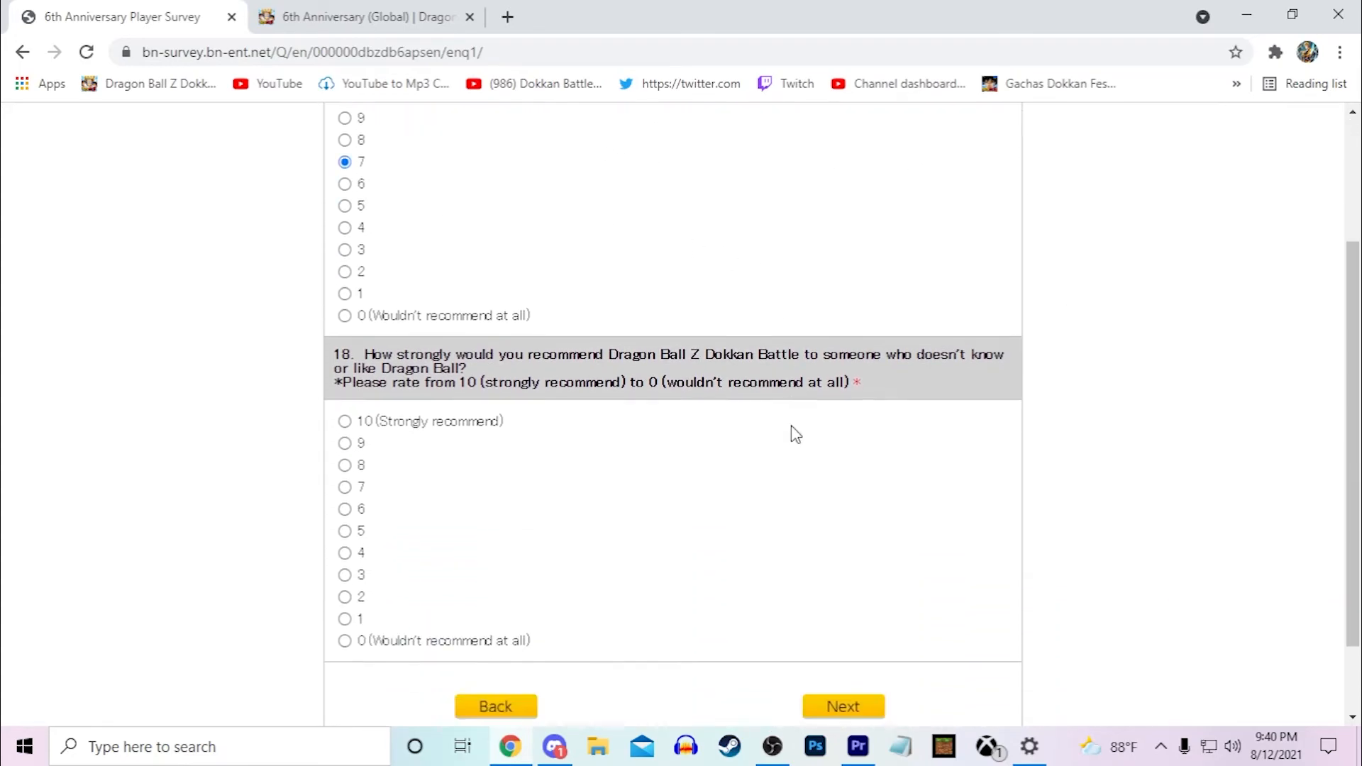
{"action": "scroll", "scroll_direction": "down", "scroll_amount": 3}
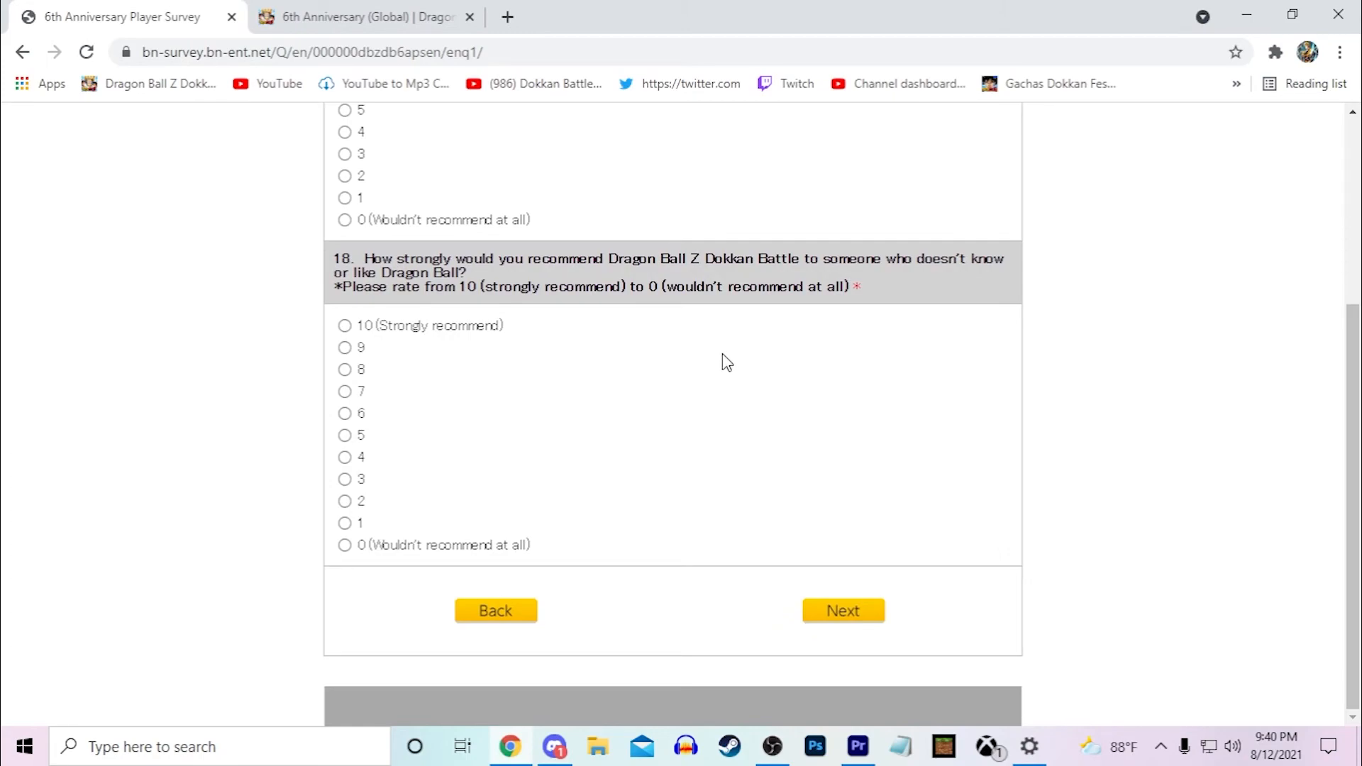
{"action": "mouse_move", "coordinate": [474, 485]}
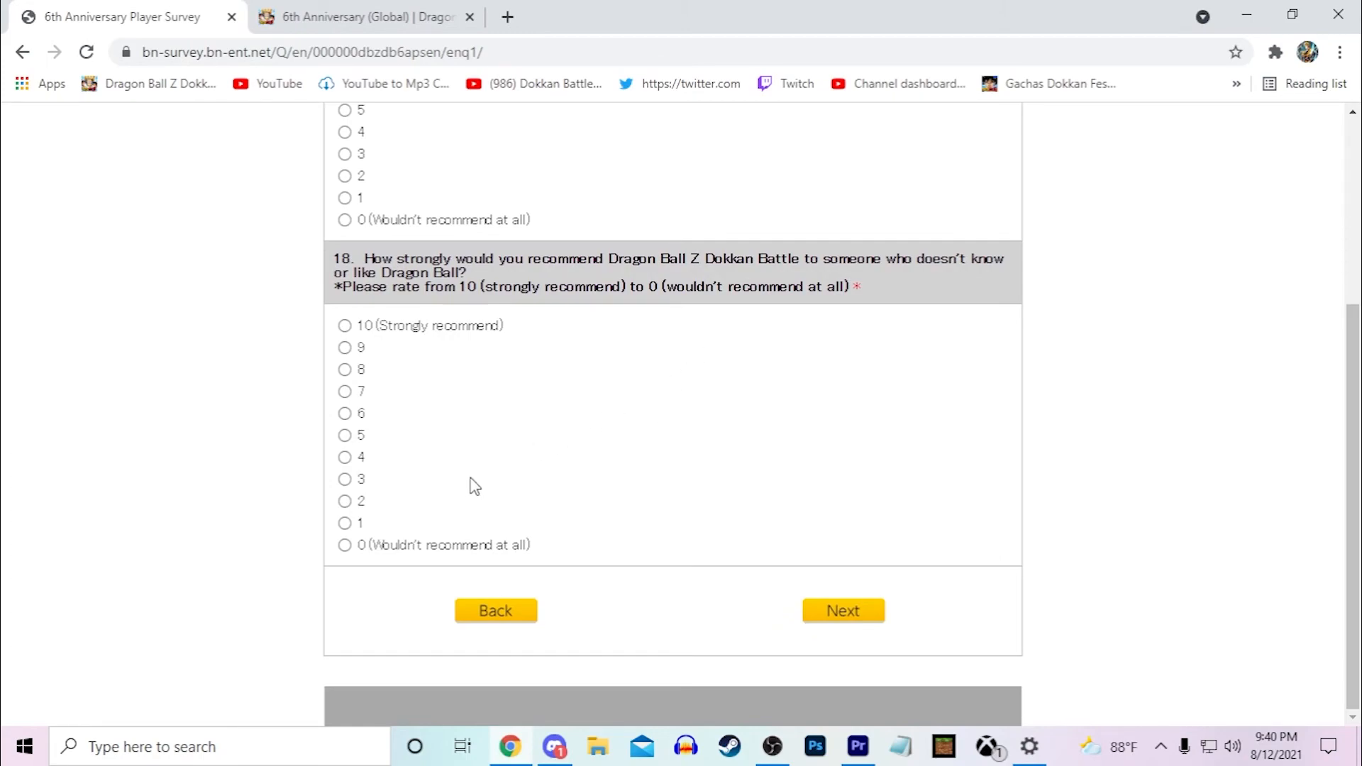
{"action": "mouse_move", "coordinate": [373, 535]}
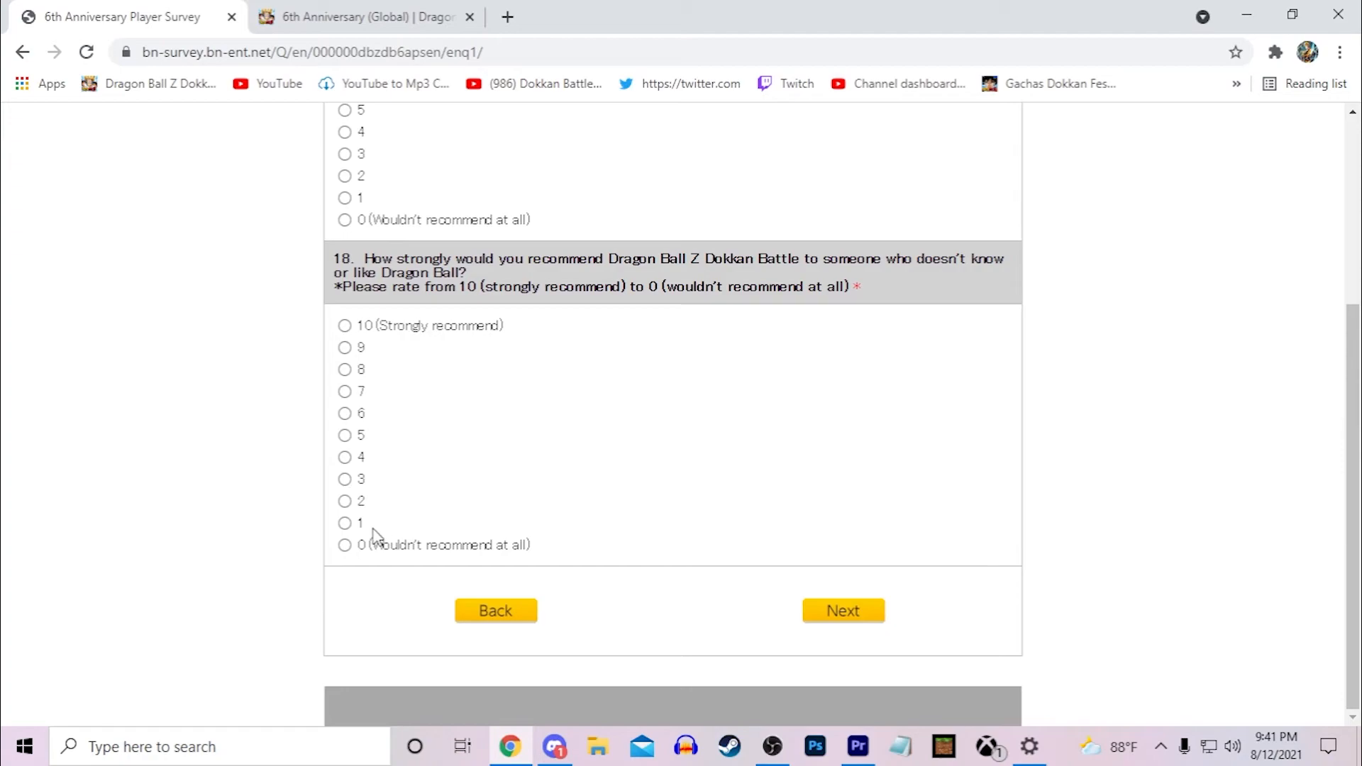
{"action": "mouse_move", "coordinate": [821, 310]}
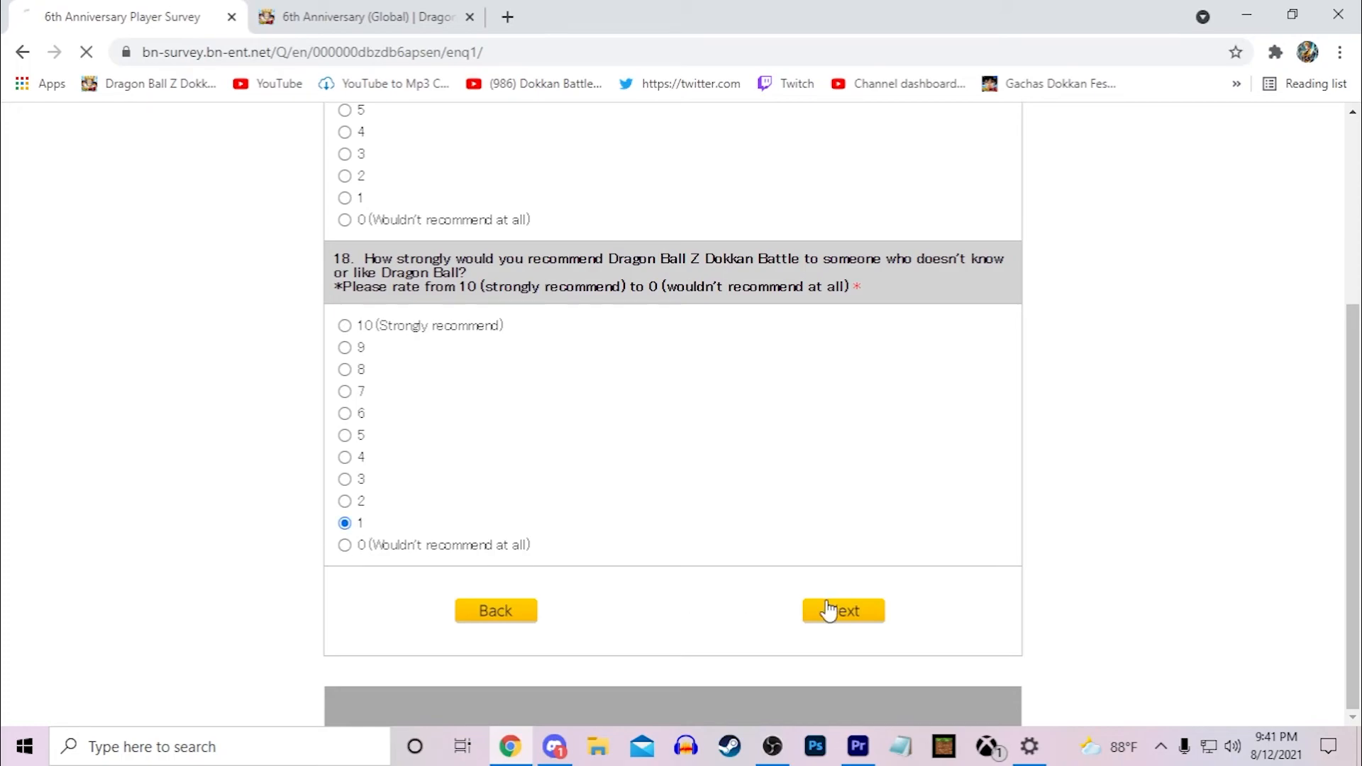
{"action": "left_click", "coordinate": [841, 610]}
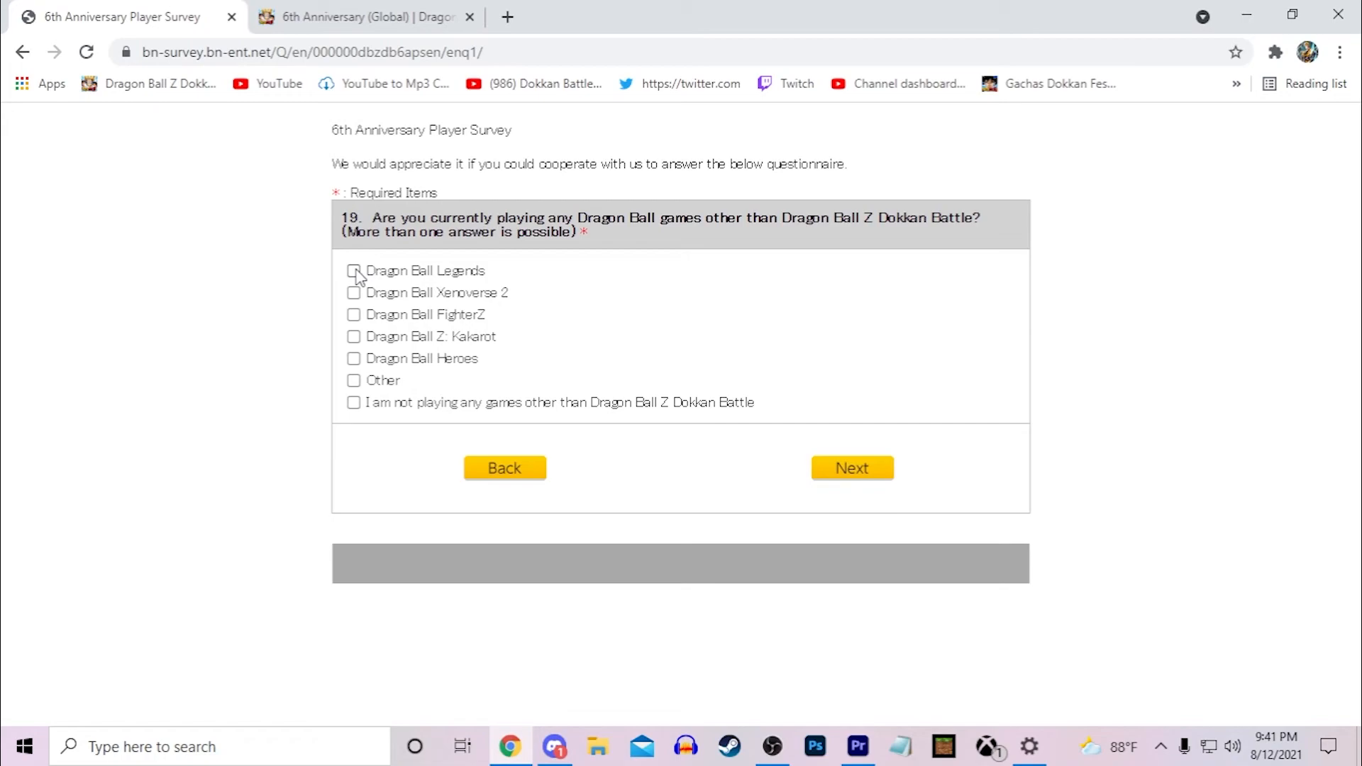
{"action": "mouse_move", "coordinate": [357, 332]}
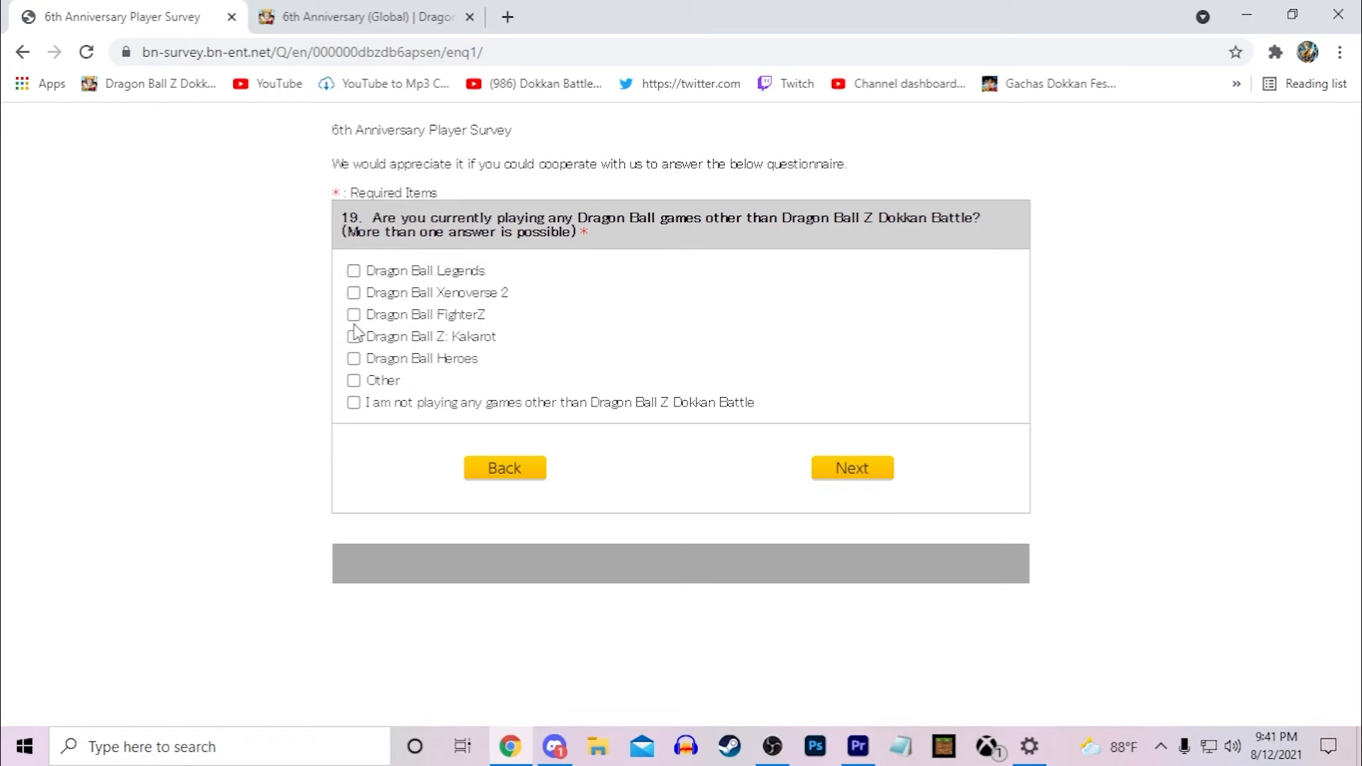
{"action": "mouse_move", "coordinate": [356, 322]}
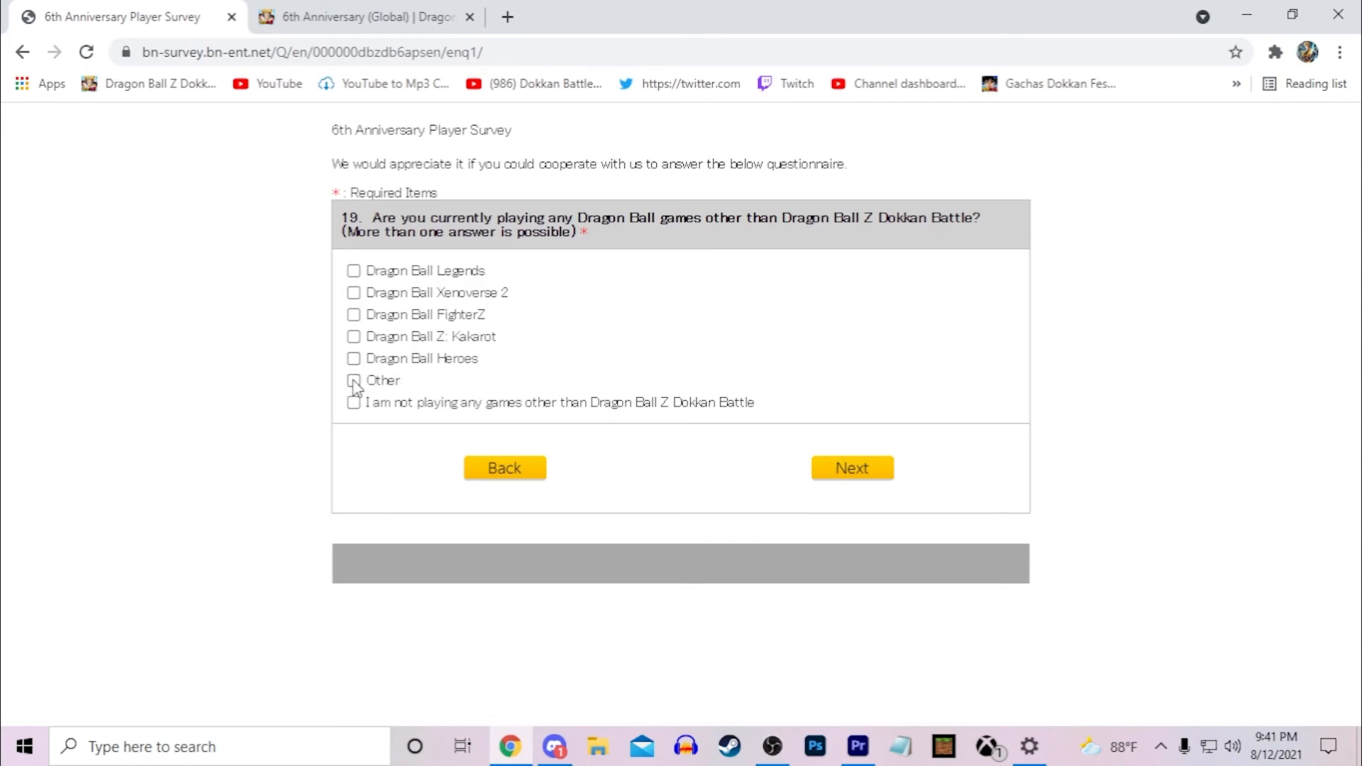
Answer question 19 with Dragon Ball Legends and Dragon Ball FighterZ only, then advance to question 20
{"action": "left_click", "coordinate": [354, 380]}
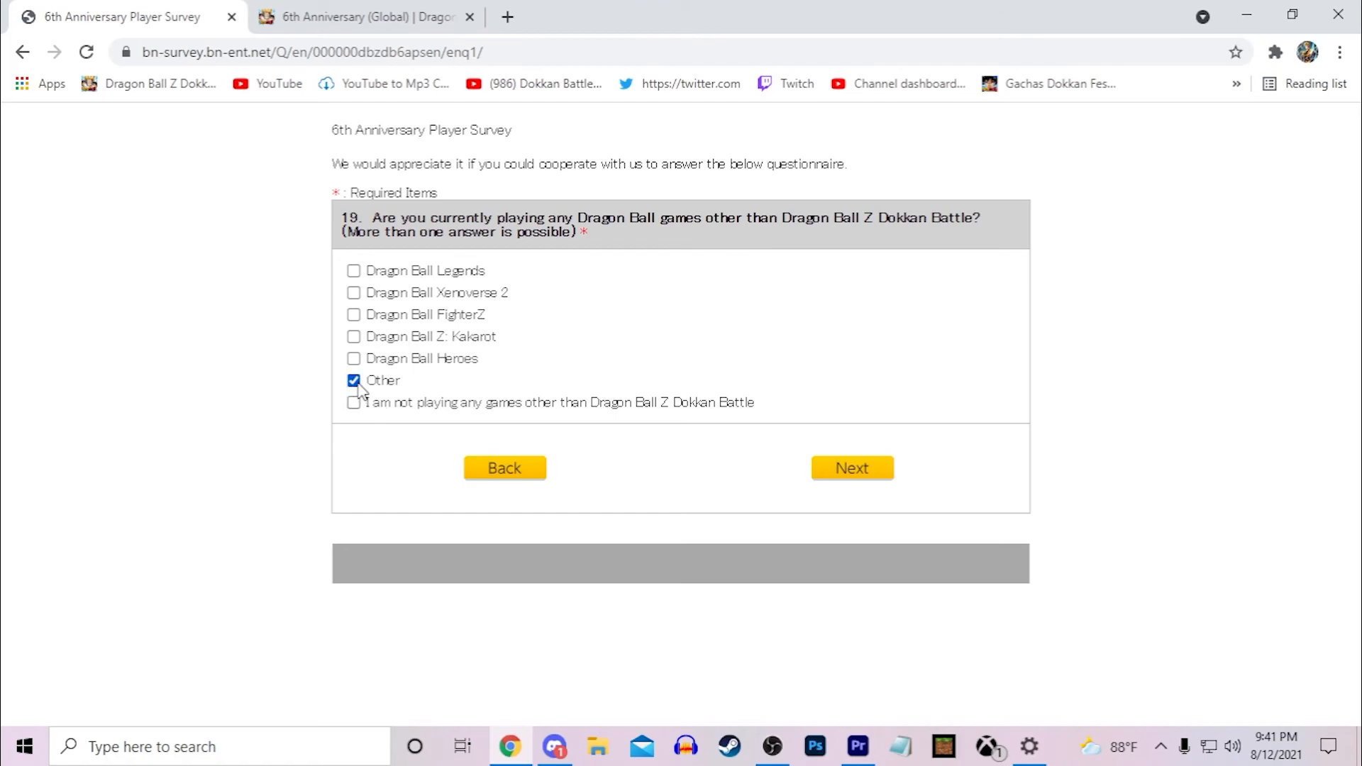
{"action": "left_click", "coordinate": [353, 380]}
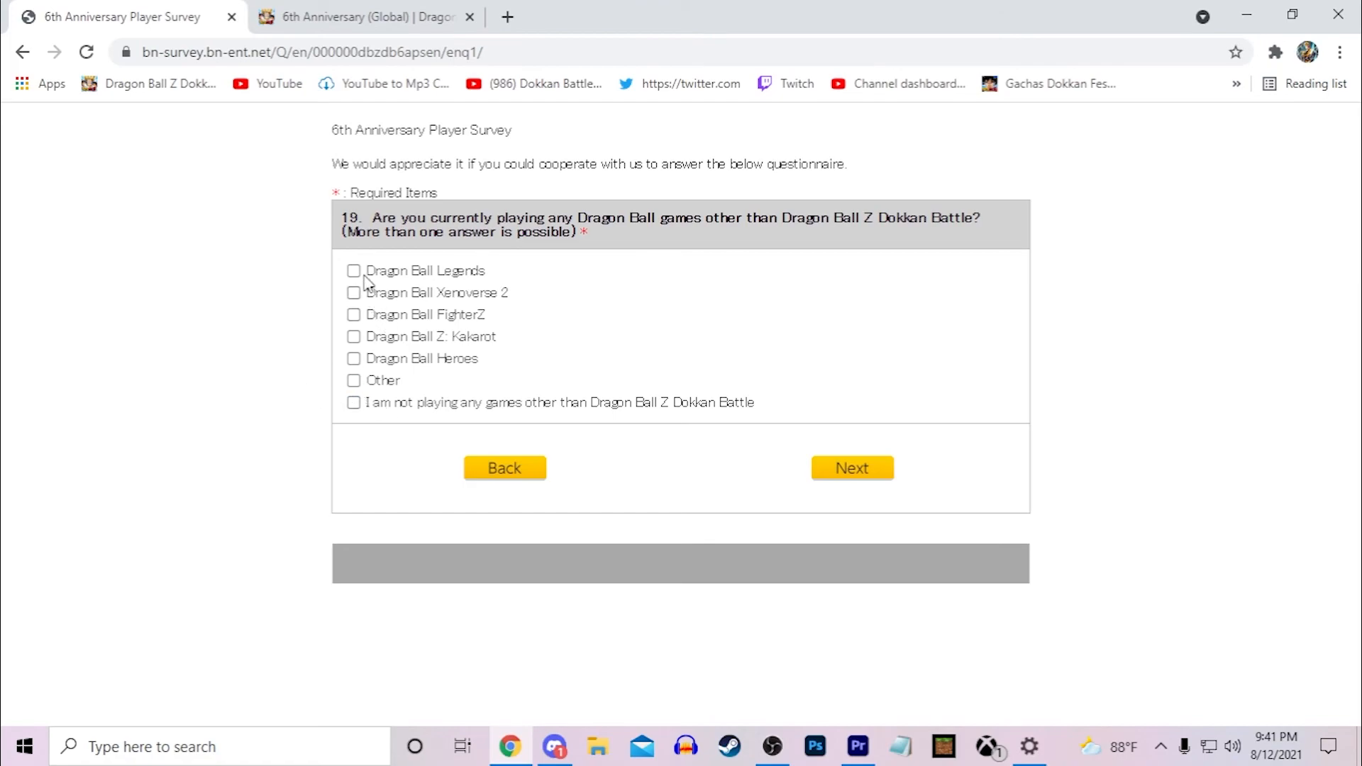
{"action": "left_click", "coordinate": [354, 270]}
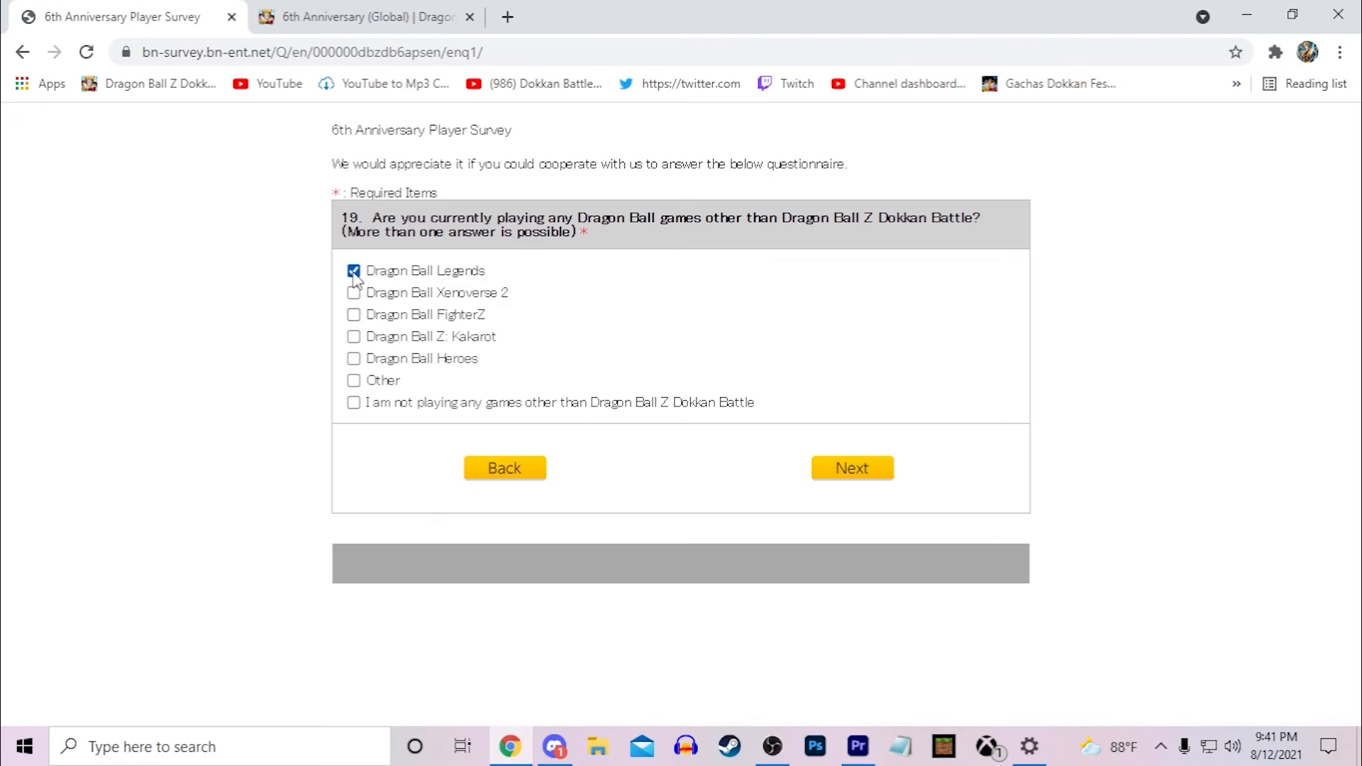
{"action": "left_click", "coordinate": [354, 315]}
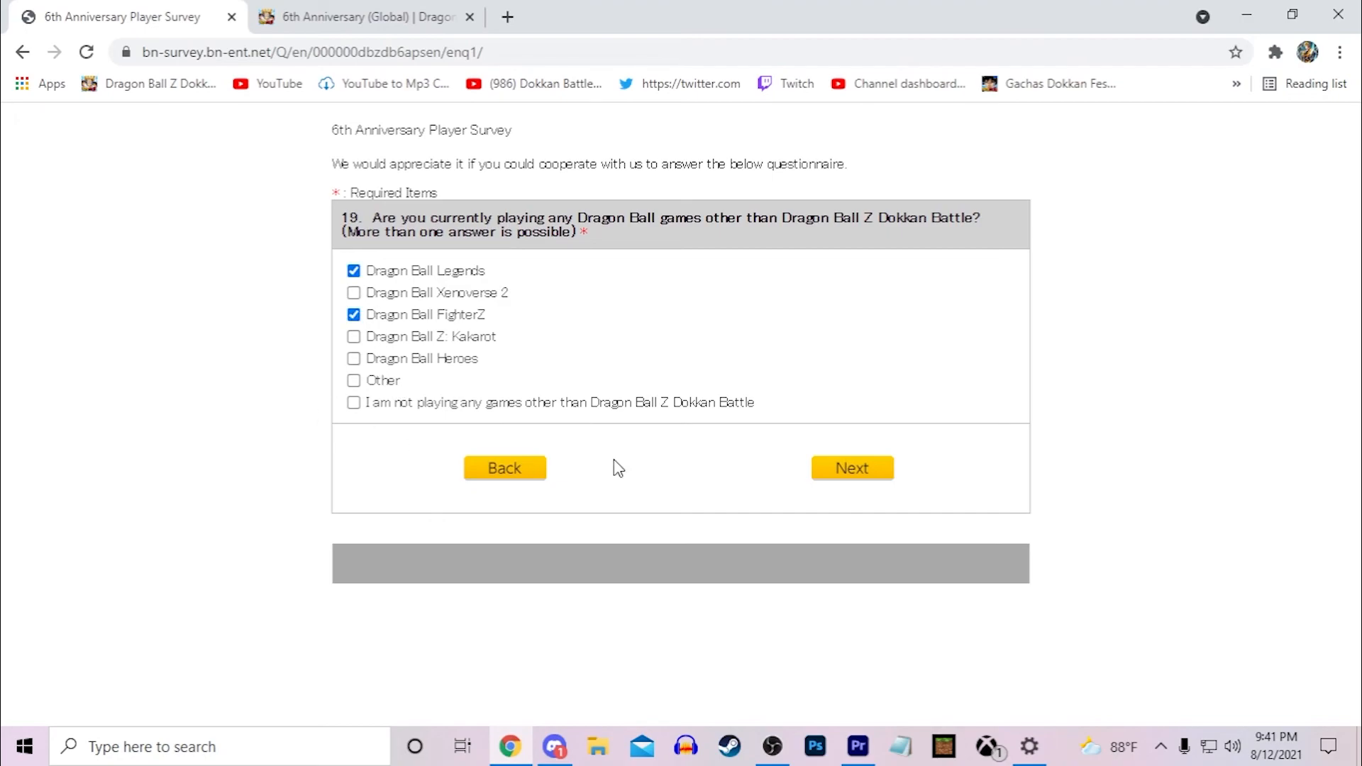
{"action": "left_click", "coordinate": [852, 467]}
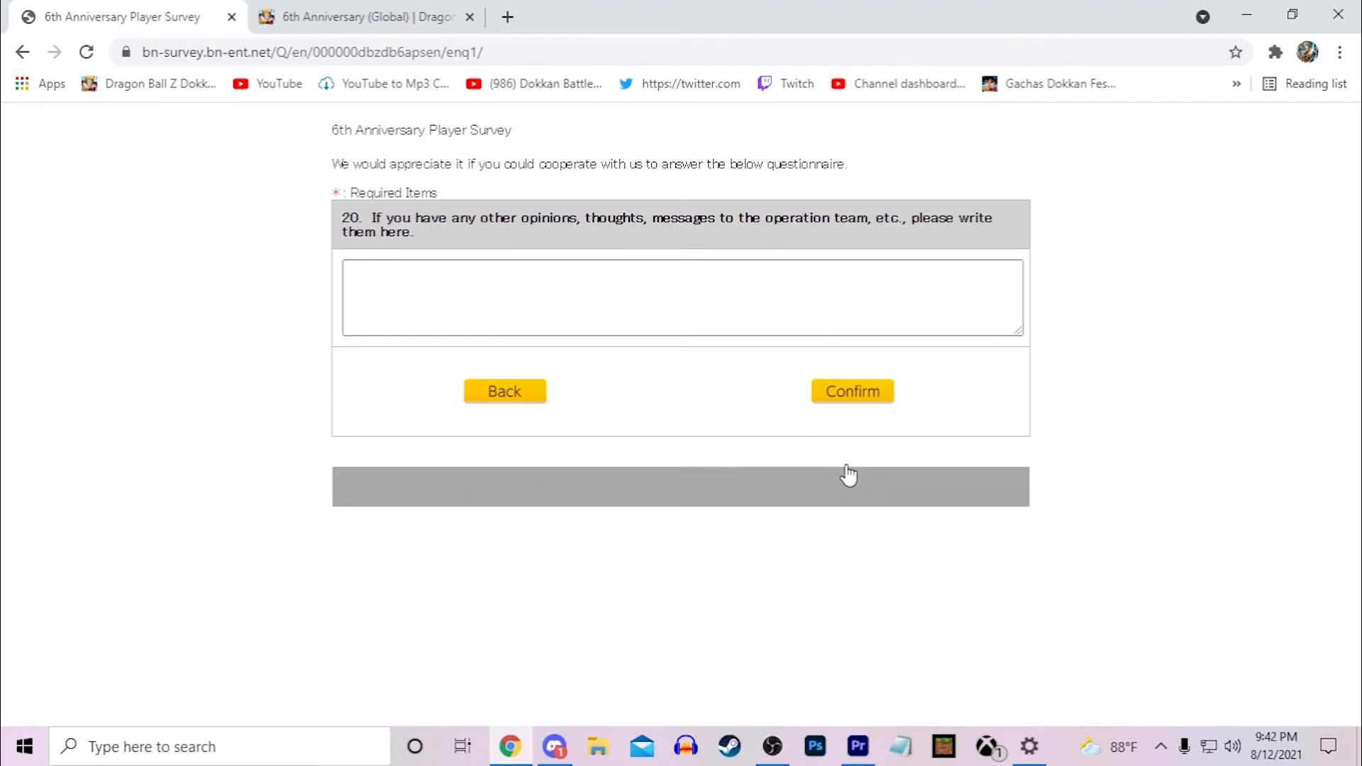
{"action": "mouse_move", "coordinate": [328, 227]}
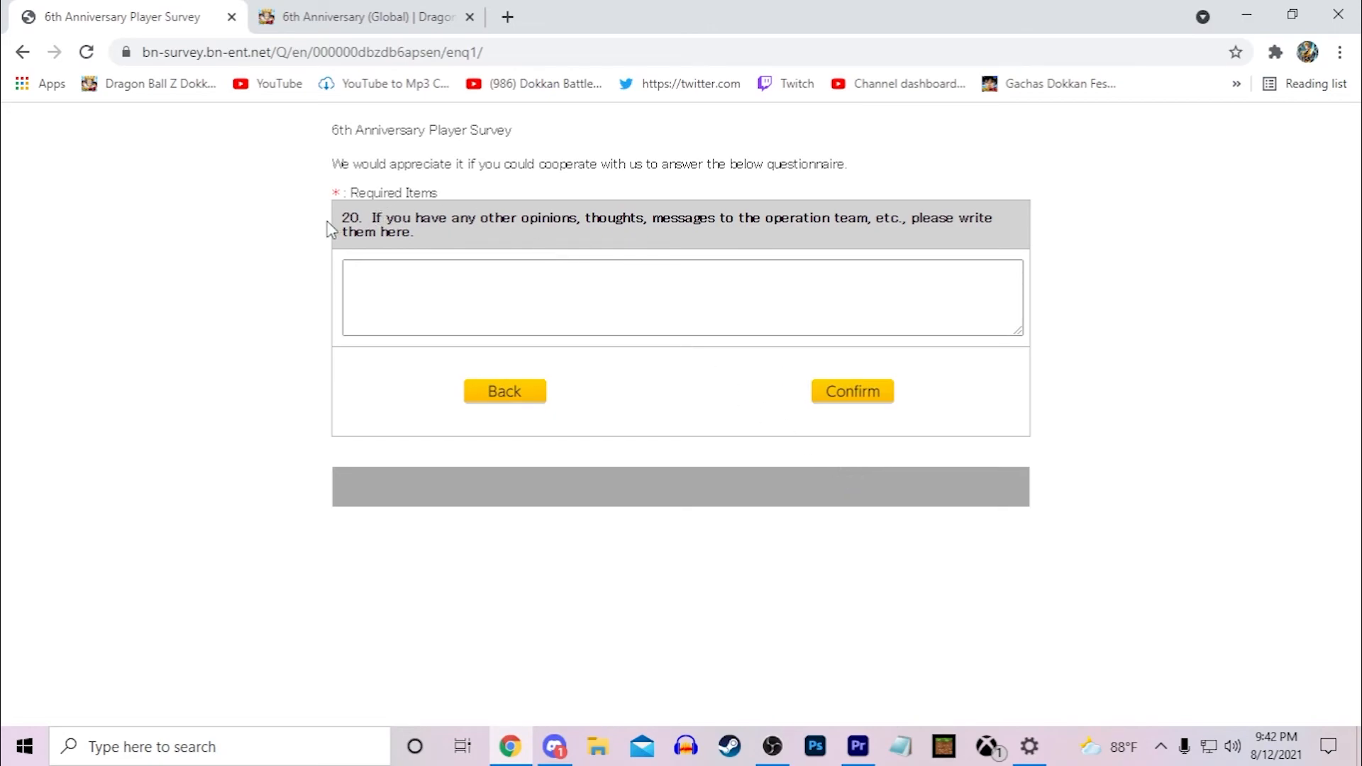
Leave question 20's comment box empty and confirm to reach the answer review page
{"action": "left_click_drag", "start_coordinate": [345, 217], "coordinate": [986, 218]}
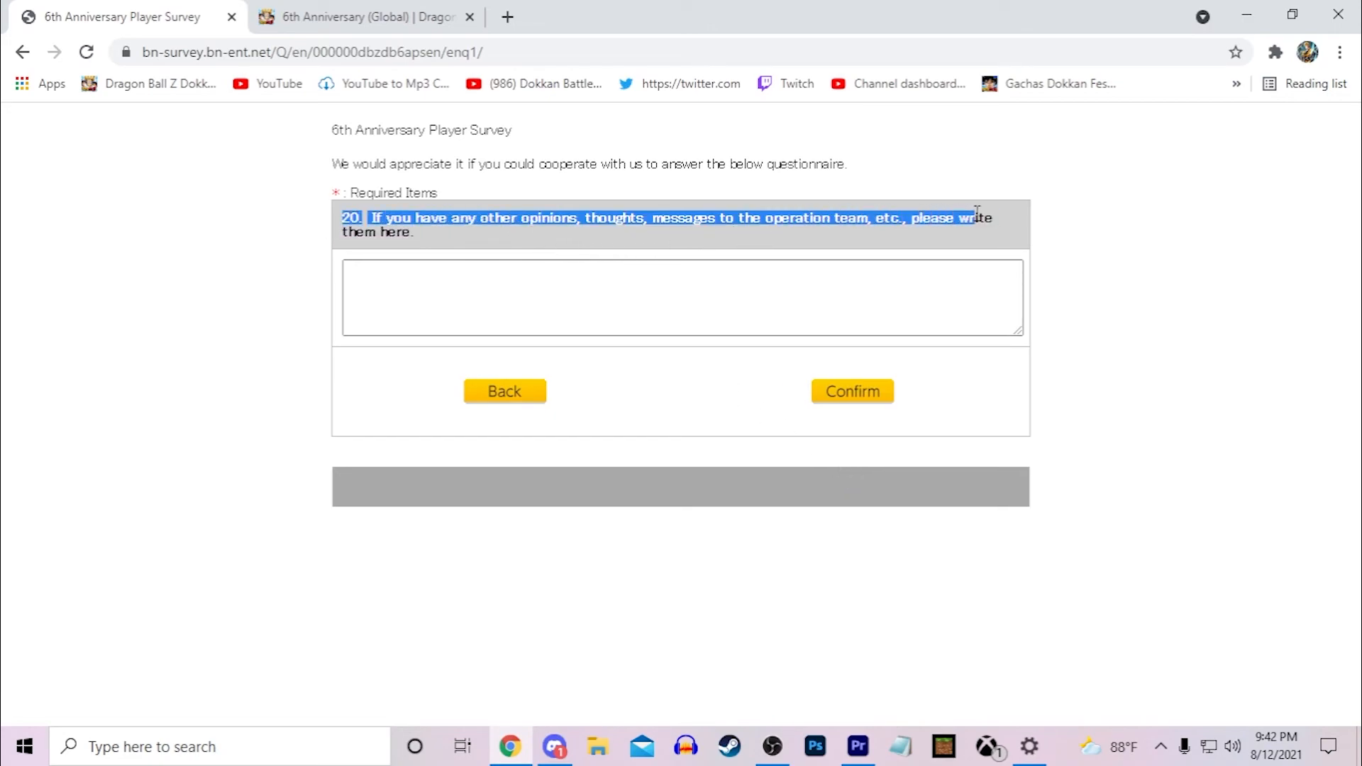
{"action": "left_click", "coordinate": [488, 298]}
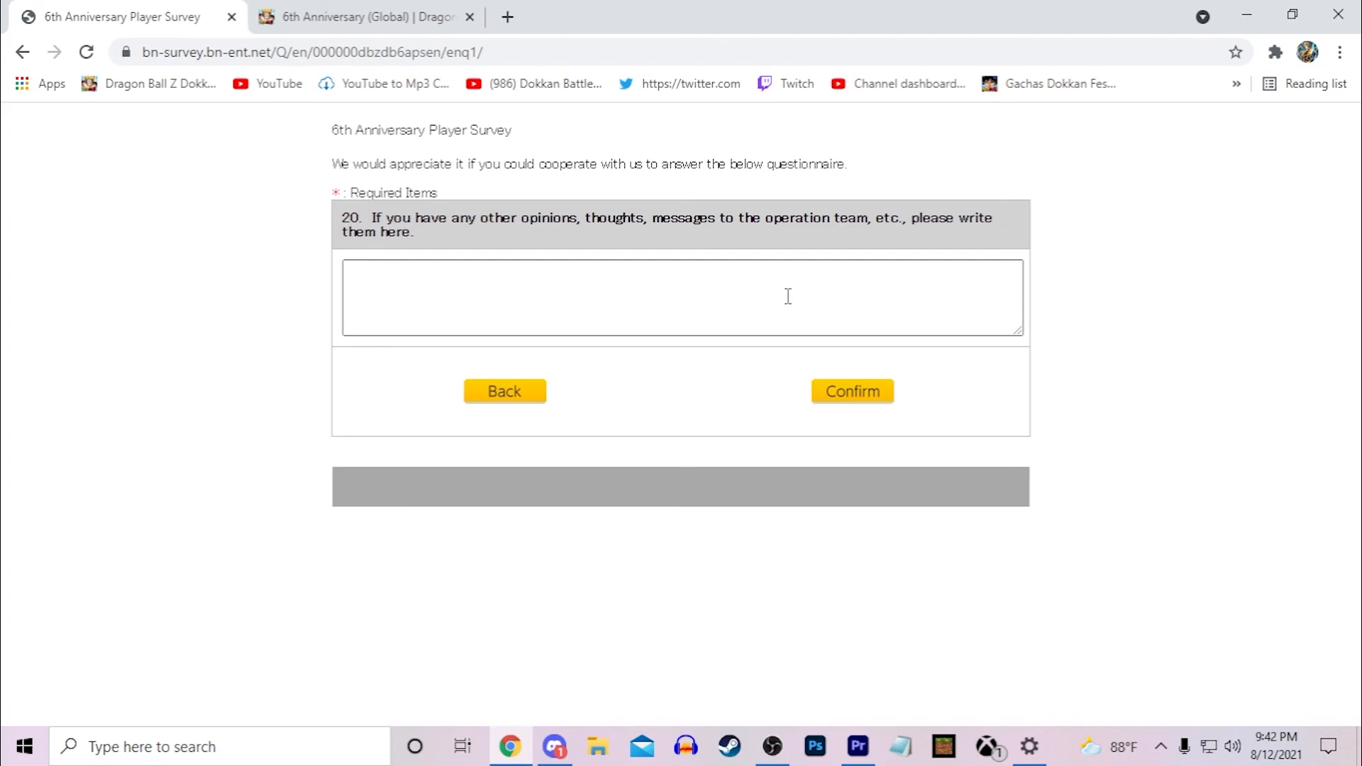
{"action": "mouse_move", "coordinate": [1067, 319]}
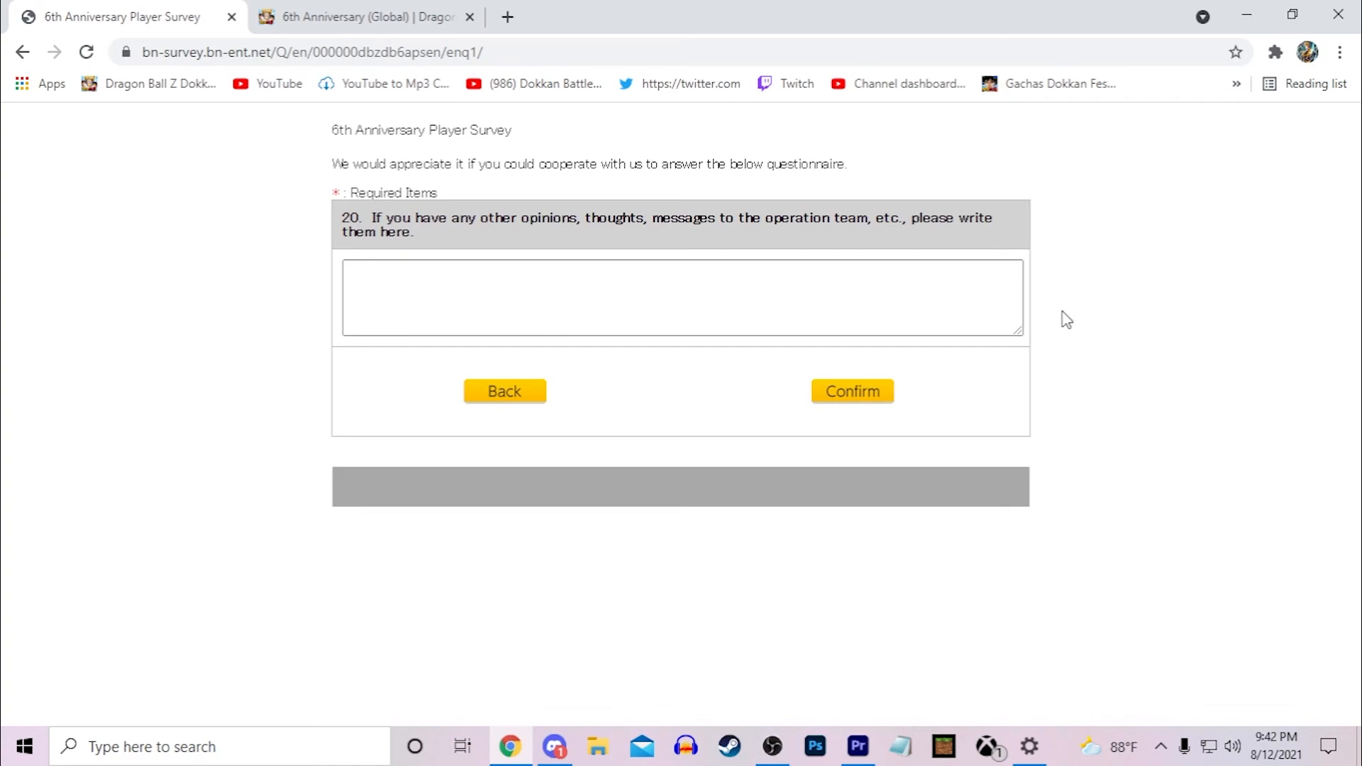
{"action": "mouse_move", "coordinate": [818, 413]}
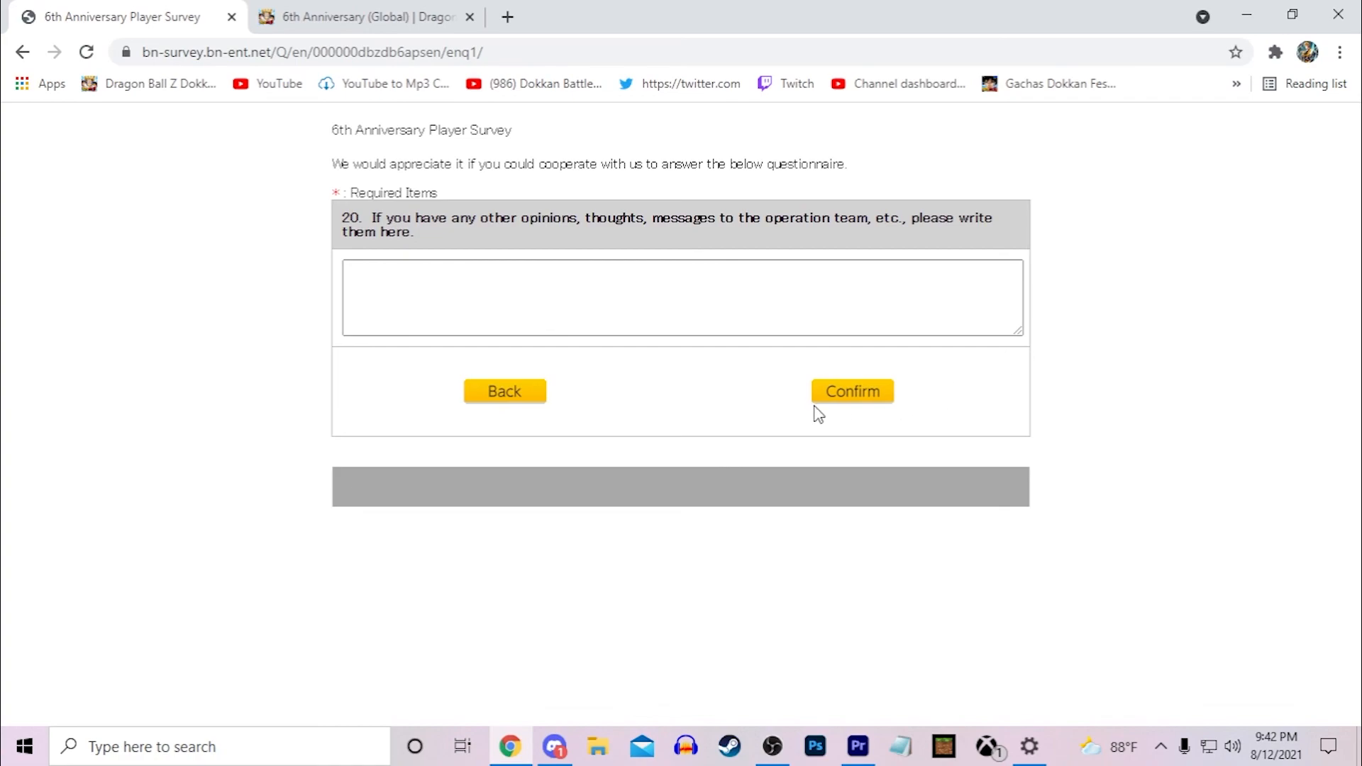
{"action": "left_click", "coordinate": [852, 392]}
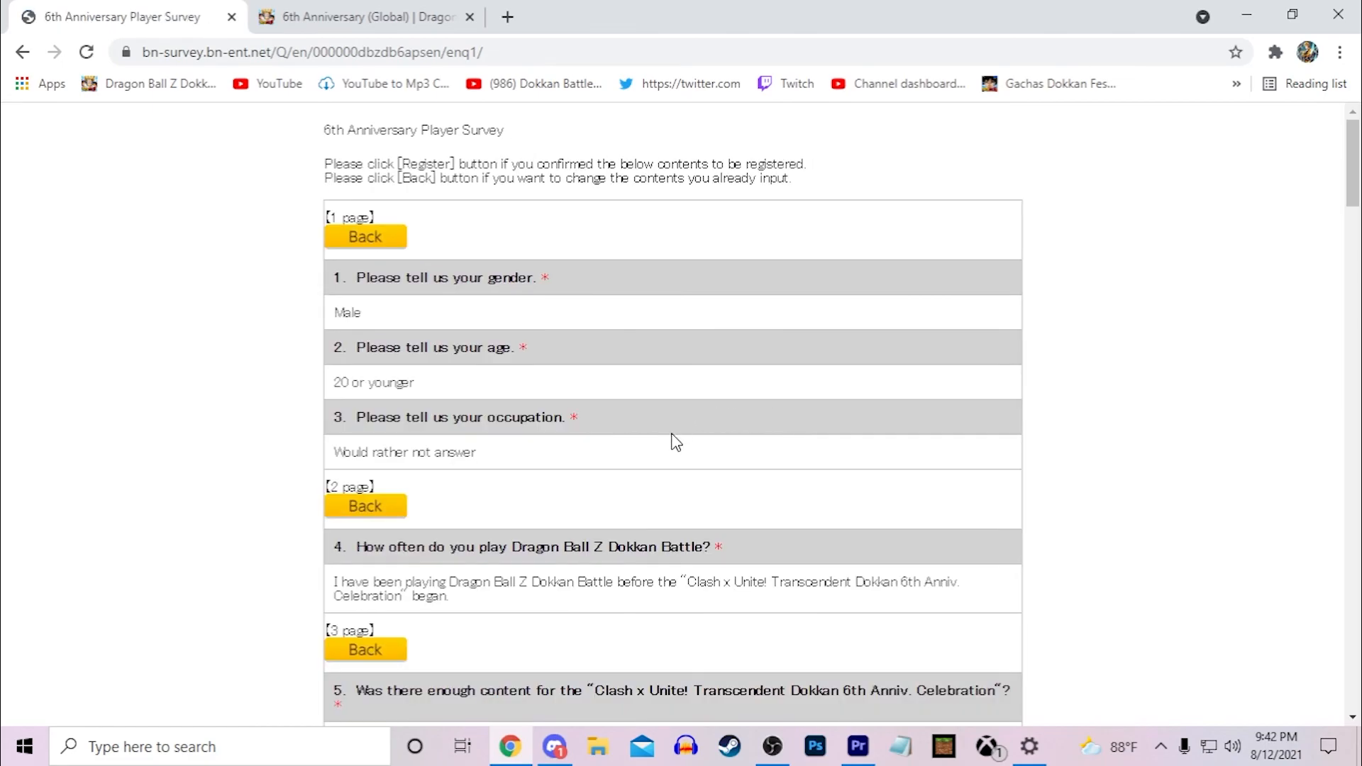
{"action": "scroll", "scroll_direction": "down", "scroll_amount": 3}
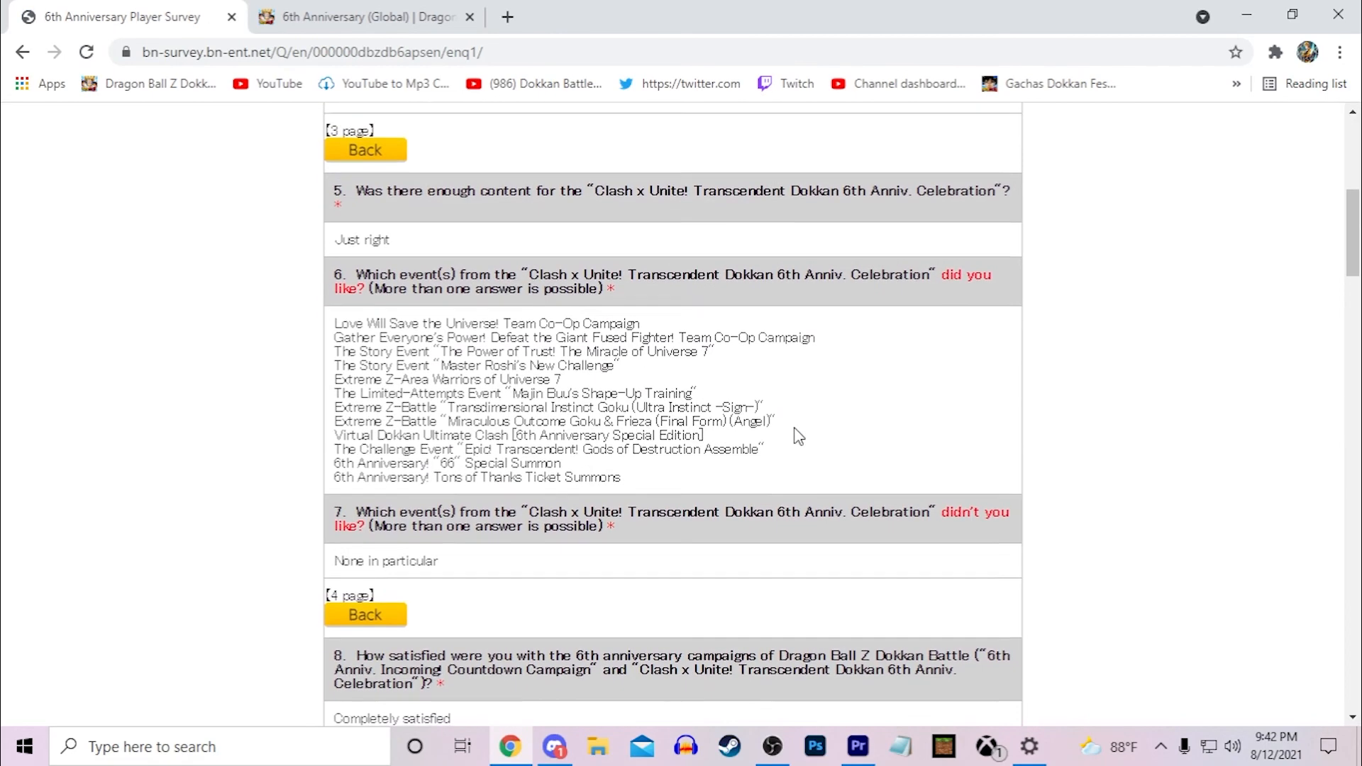
{"action": "scroll", "scroll_direction": "down", "scroll_amount": 3}
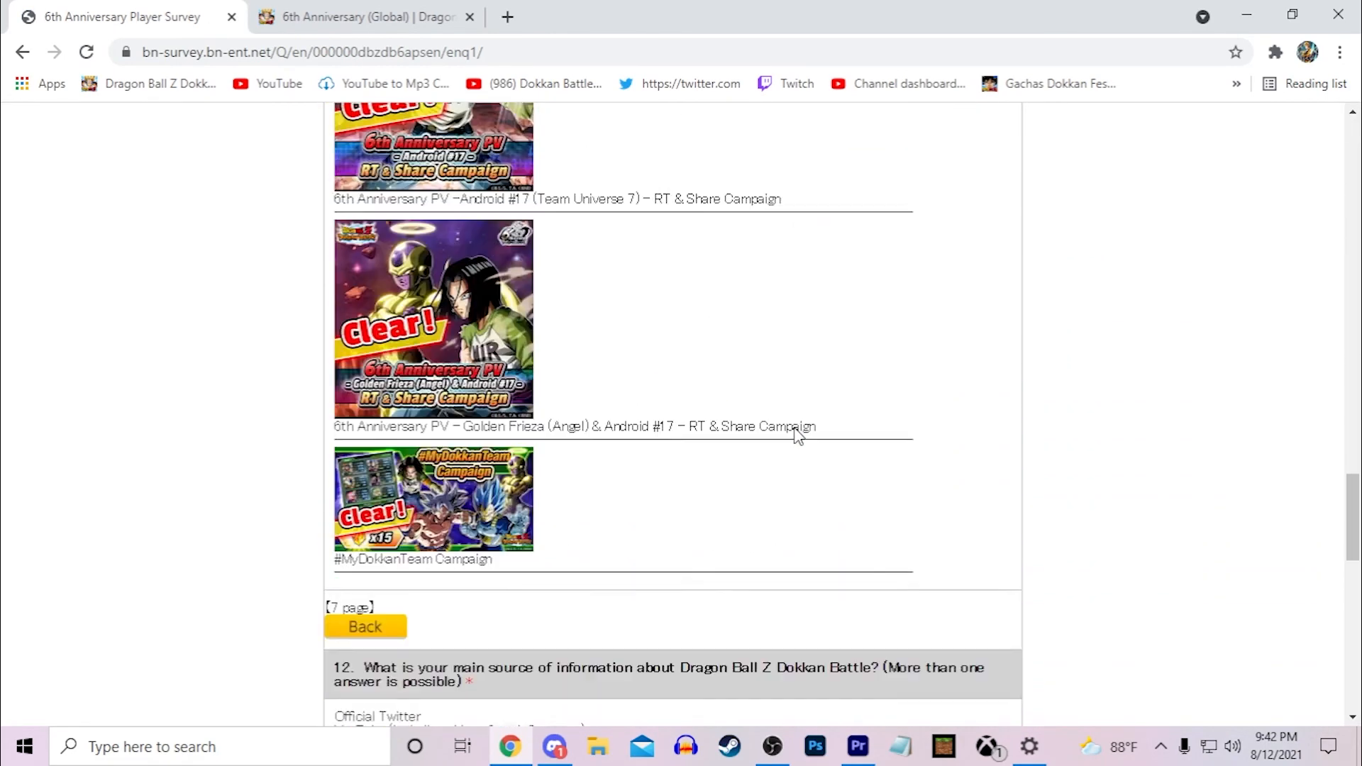
{"action": "scroll", "scroll_direction": "down", "scroll_amount": 3}
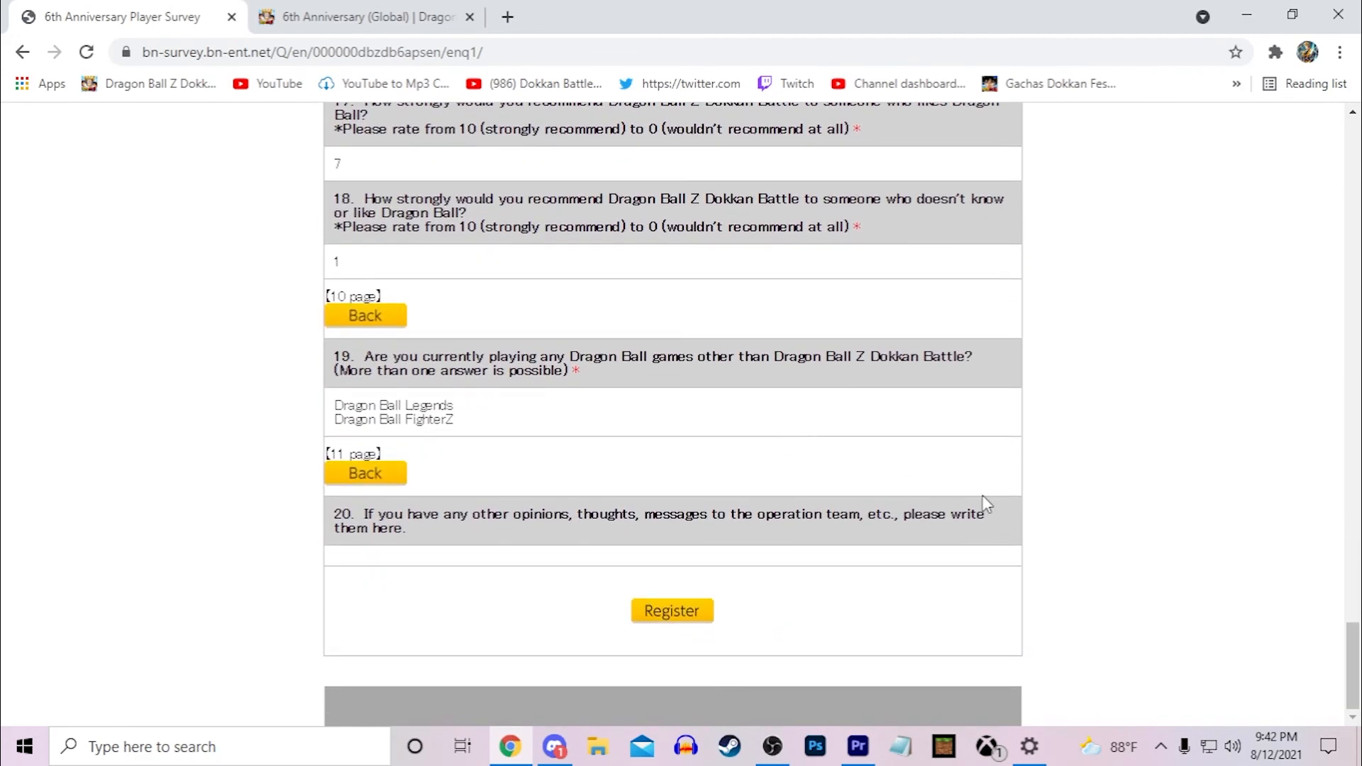